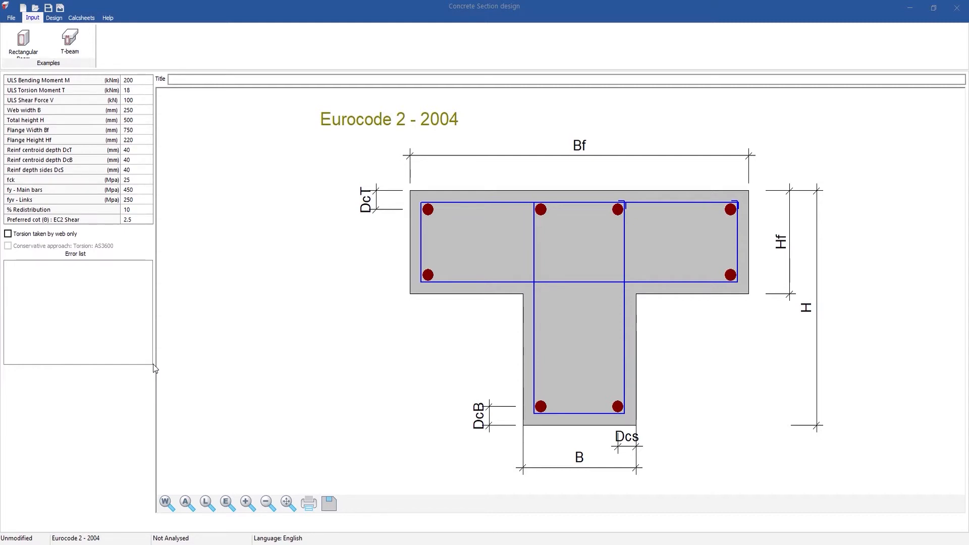
{"action": "mouse_move", "coordinate": [74, 540]}
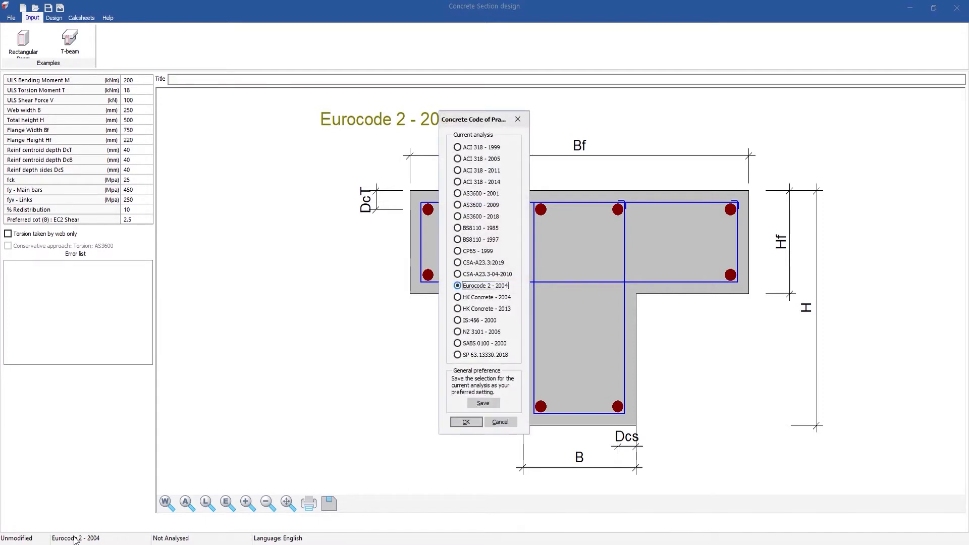
{"action": "mouse_move", "coordinate": [165, 525]}
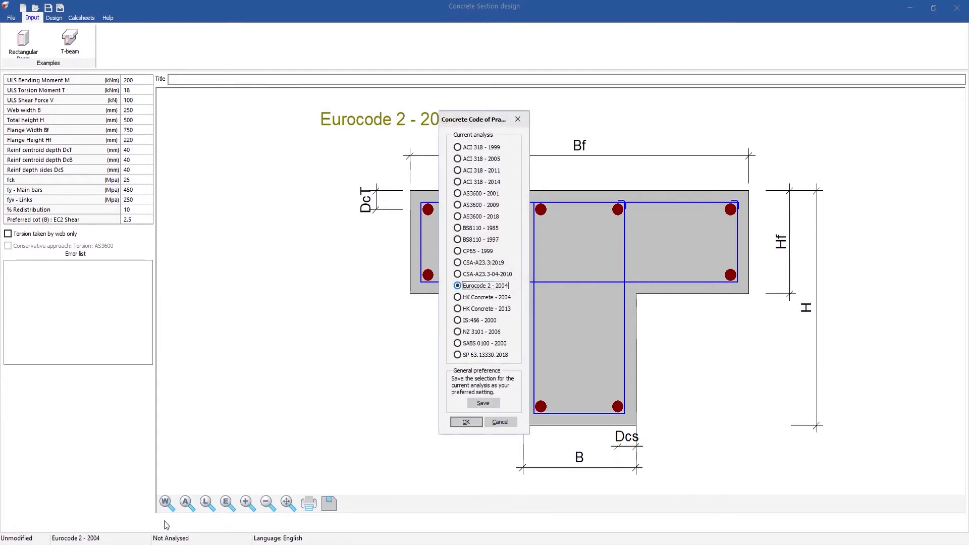
Switch the T-beam's design code from Eurocode 2 - 2004 to SP 63.13330.2018.
{"action": "left_click", "coordinate": [457, 354]}
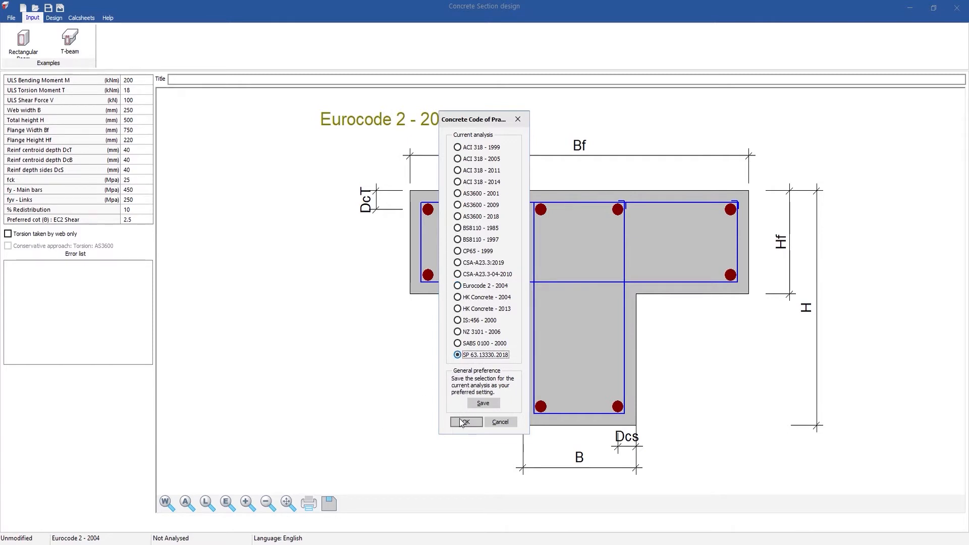
{"action": "mouse_move", "coordinate": [462, 425]}
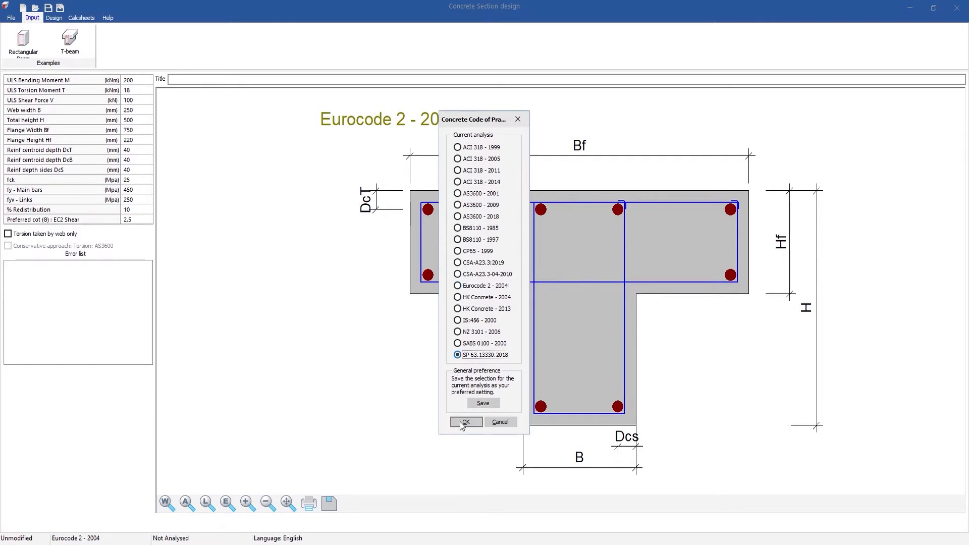
{"action": "left_click", "coordinate": [464, 422]}
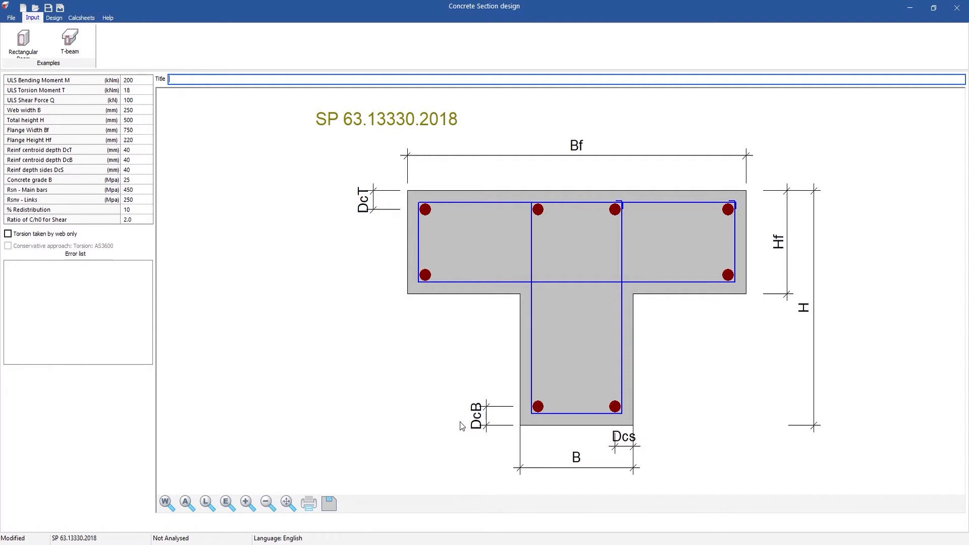
{"action": "mouse_move", "coordinate": [100, 99]}
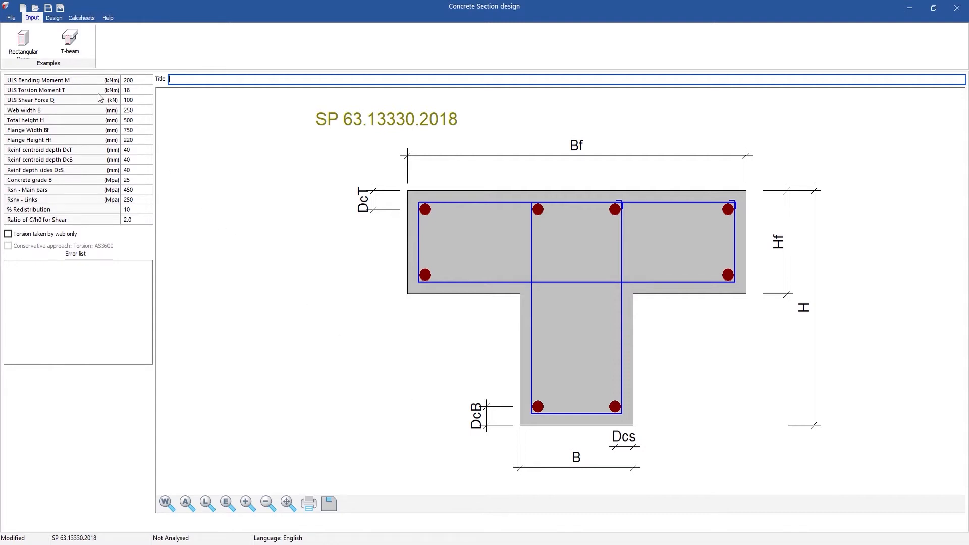
Set the interface language to Russian and show the T-beam's calculation sheet.
{"action": "left_click", "coordinate": [10, 17]}
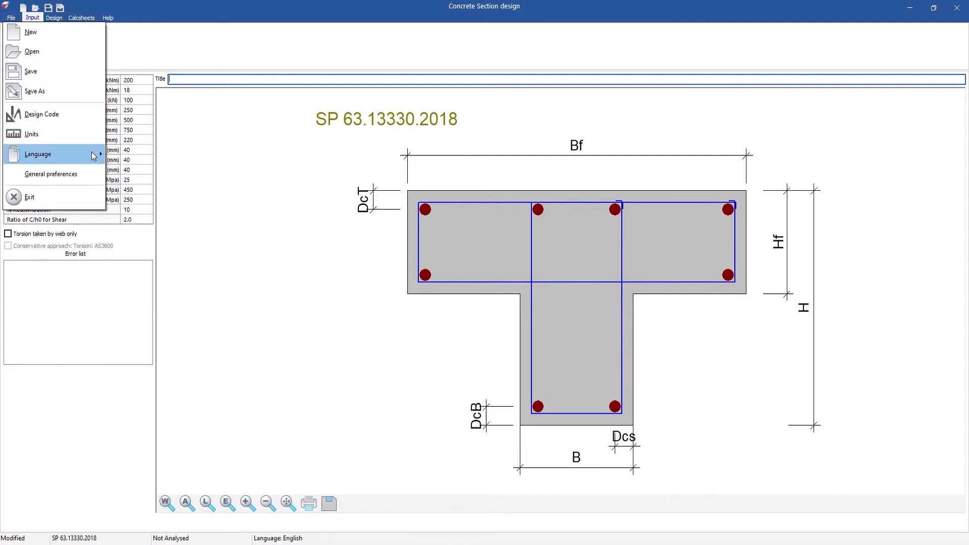
{"action": "left_click", "coordinate": [38, 154]}
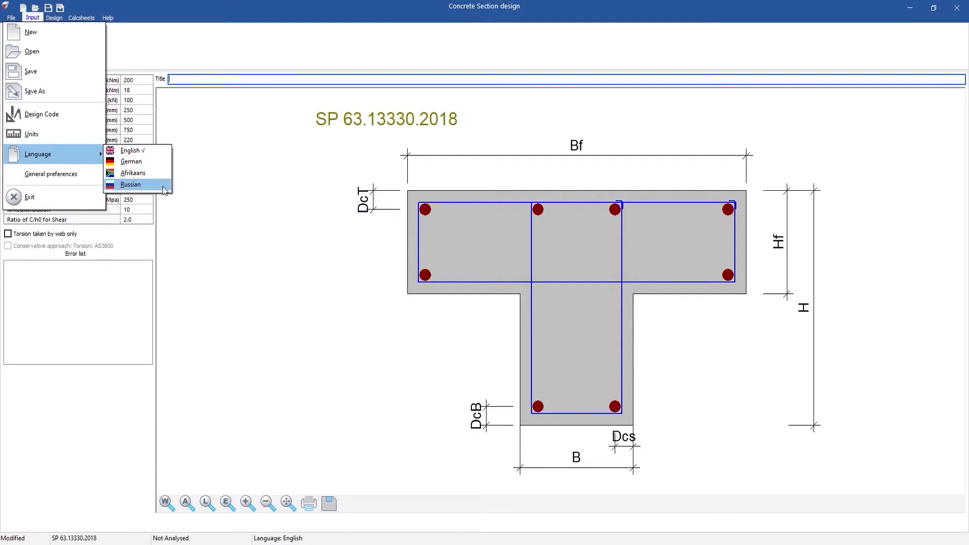
{"action": "left_click", "coordinate": [131, 184]}
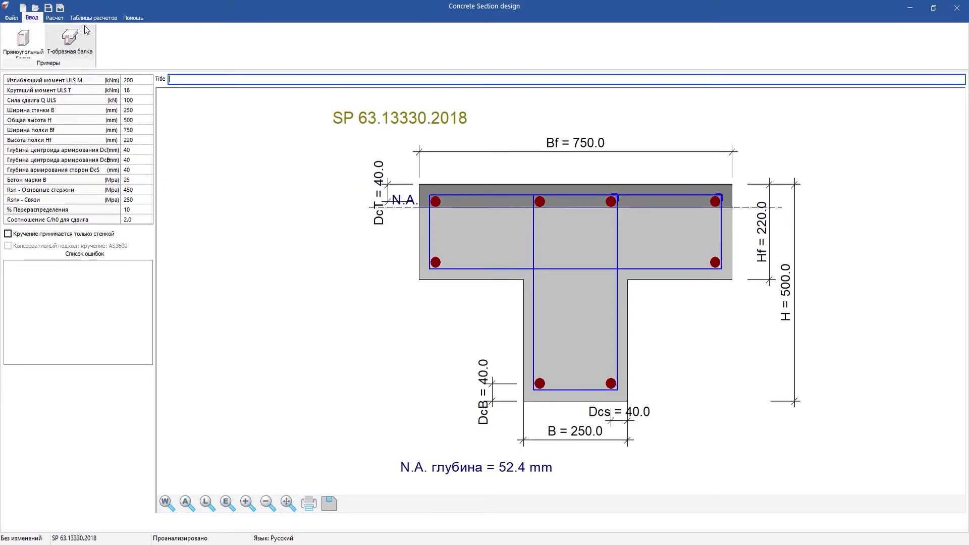
{"action": "left_click", "coordinate": [94, 17]}
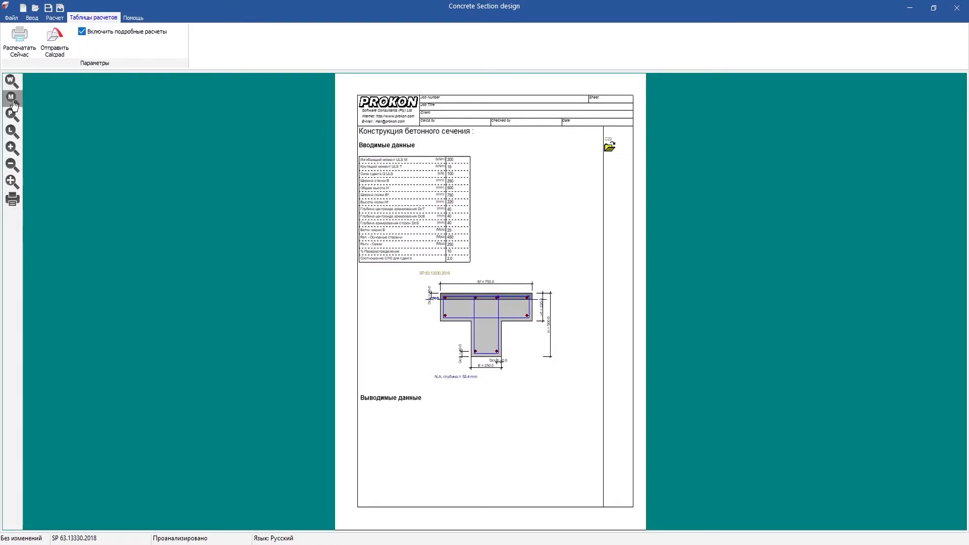
Zoom into the calc sheet and scroll through the detailed calculations.
{"action": "left_click", "coordinate": [12, 99]}
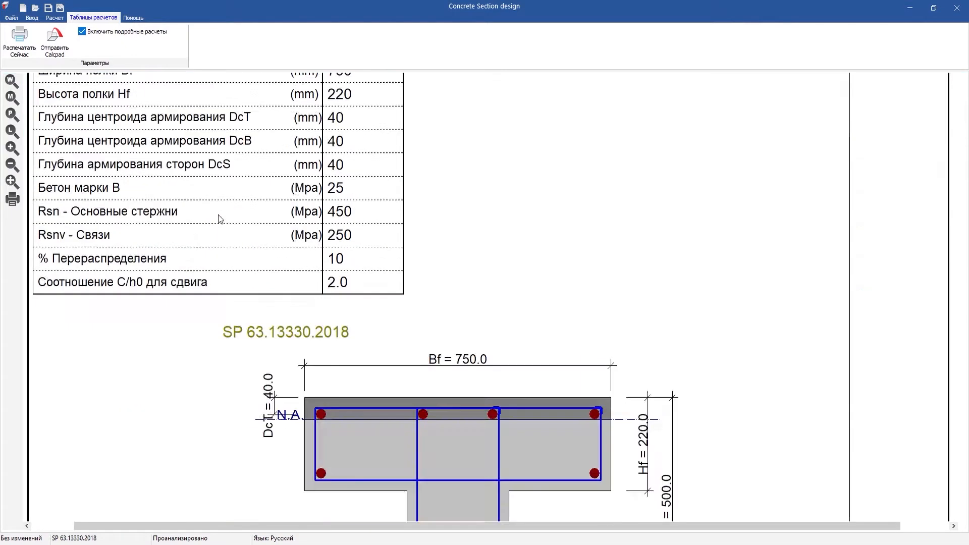
{"action": "scroll", "scroll_direction": "down", "scroll_amount": 3}
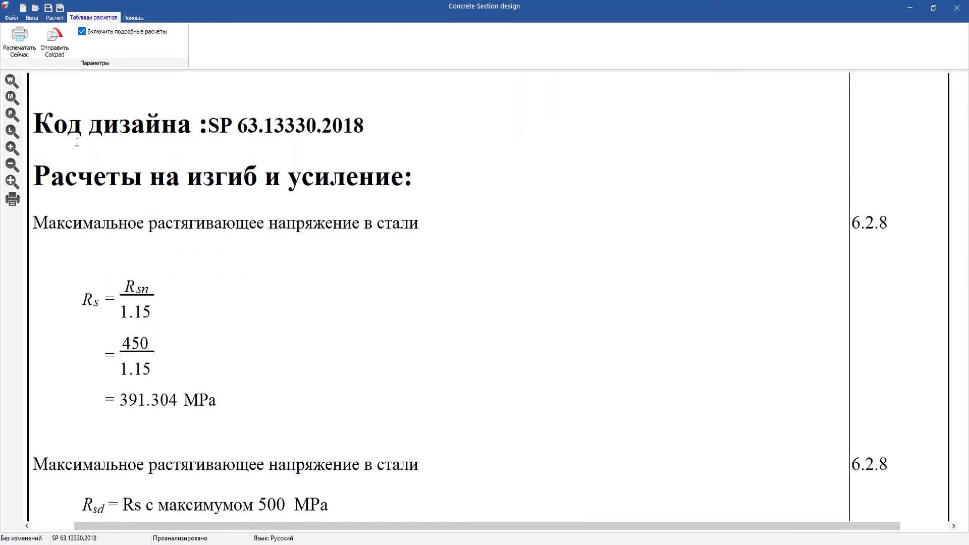
{"action": "scroll", "scroll_direction": "up", "scroll_amount": 3}
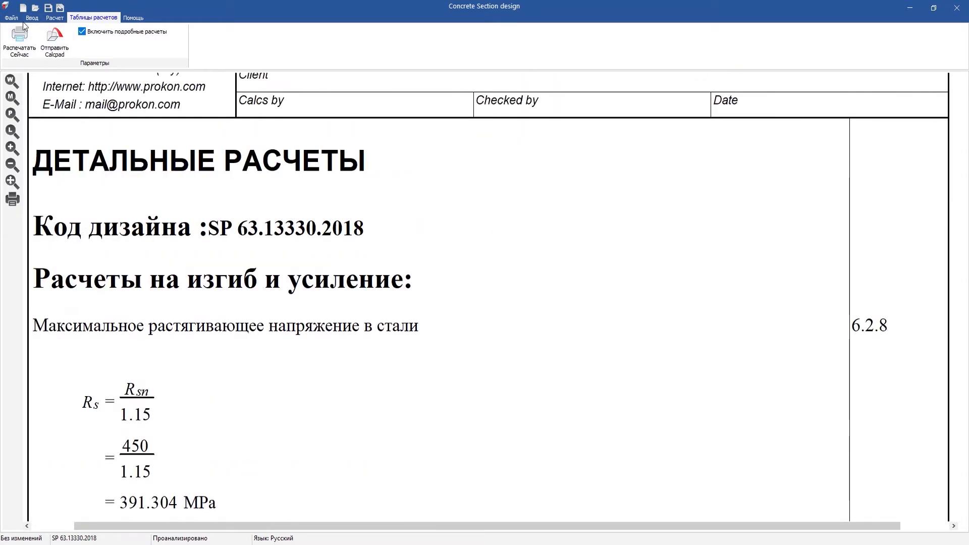
Change the interface language to German and move to Composite Beam Design.
{"action": "left_click", "coordinate": [11, 17]}
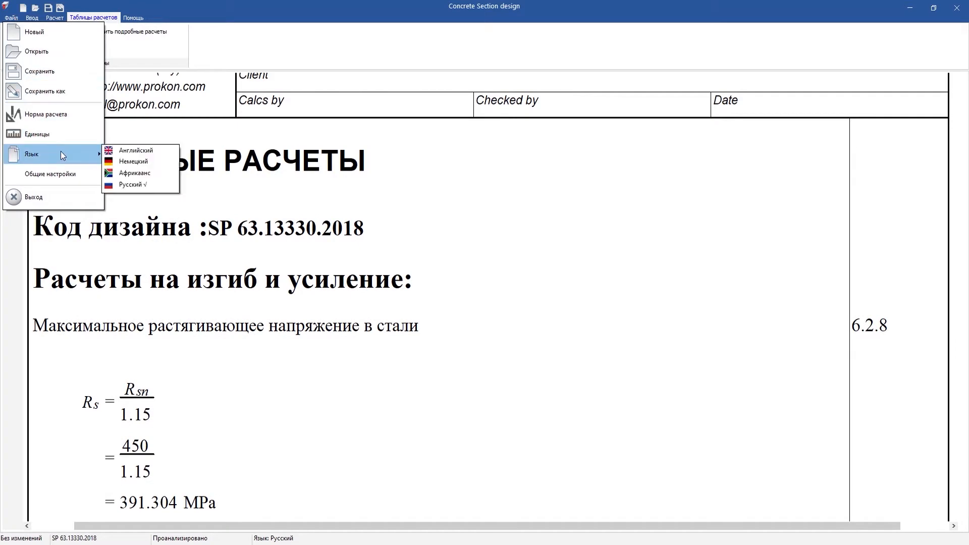
{"action": "left_click", "coordinate": [133, 162]}
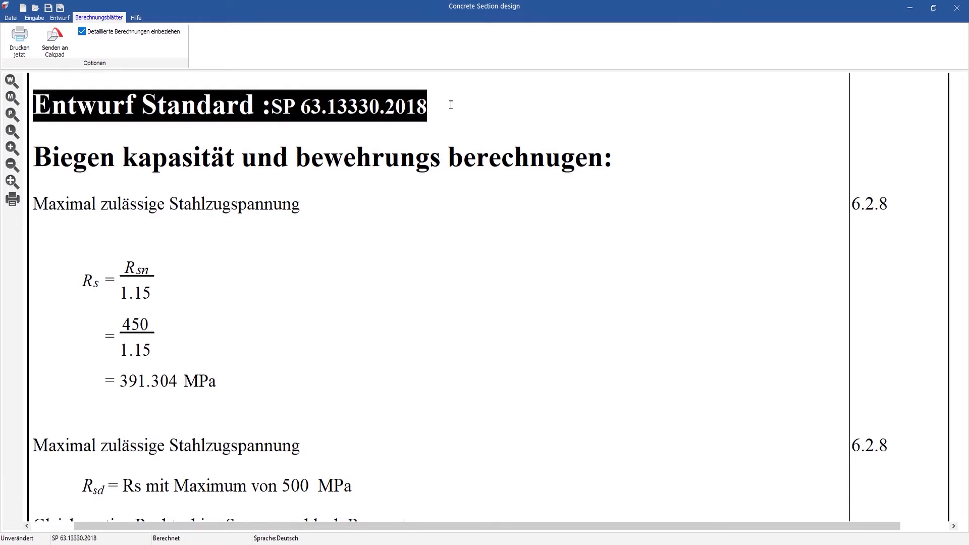
{"action": "left_click", "coordinate": [426, 105]}
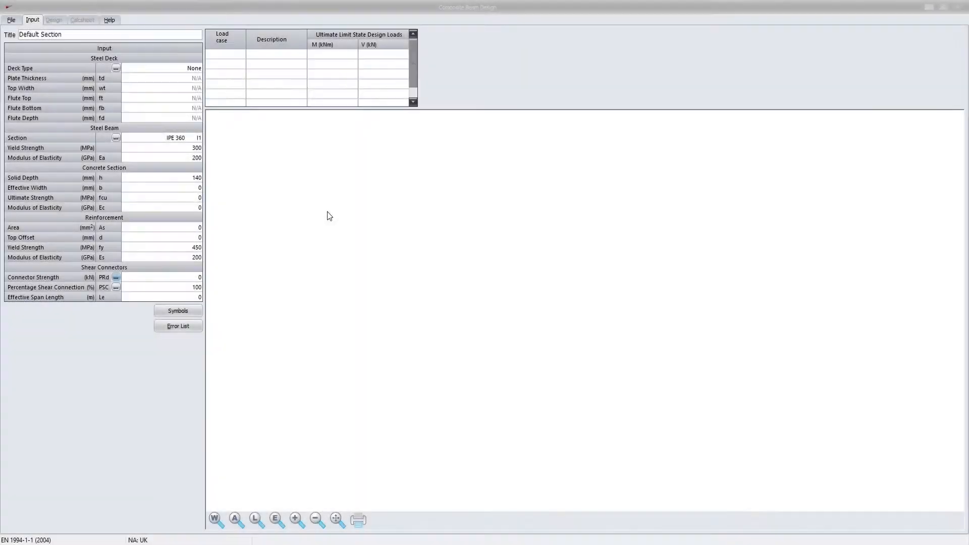
{"action": "mouse_move", "coordinate": [294, 194]}
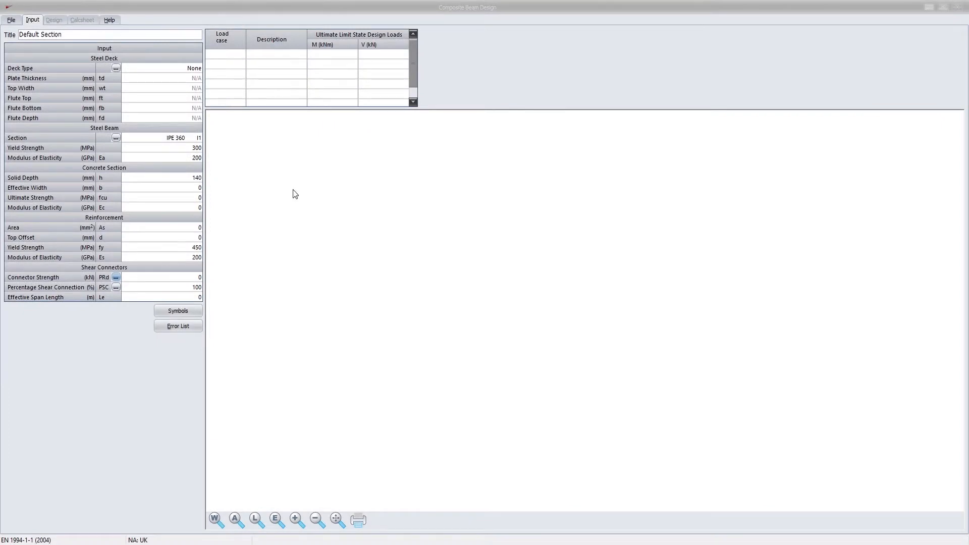
Load bundled Example 1, the P.N.A.-in-concrete-slab composite beam, from Help.
{"action": "left_click", "coordinate": [110, 19]}
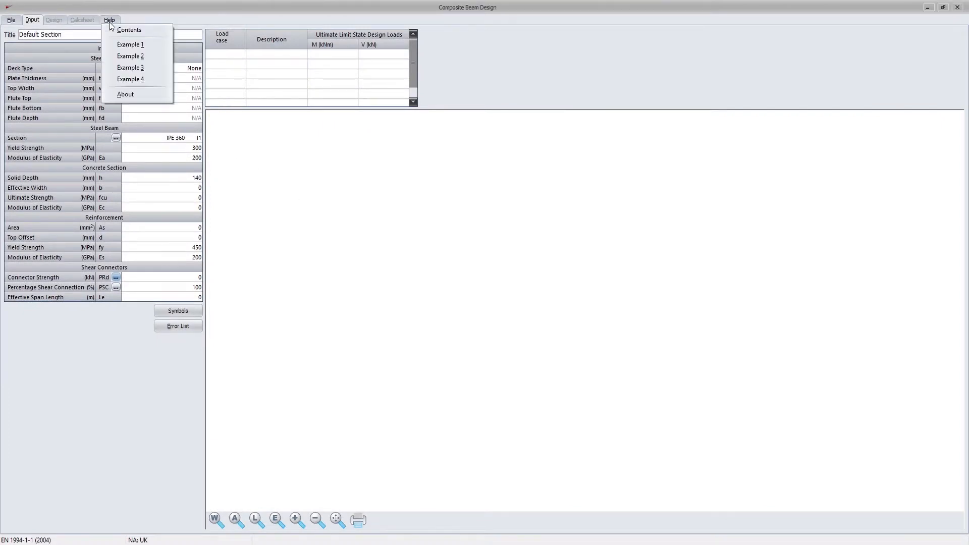
{"action": "left_click", "coordinate": [130, 44]}
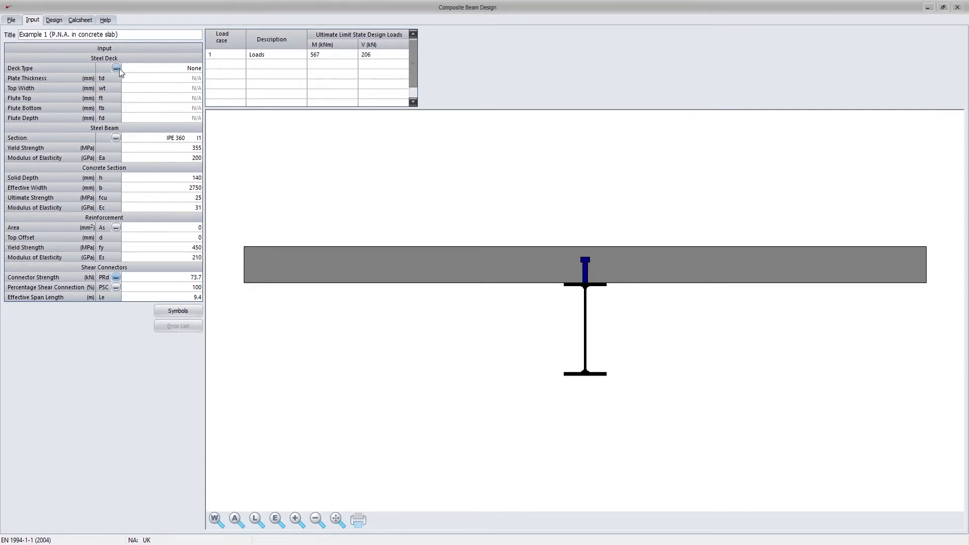
{"action": "left_click", "coordinate": [116, 68]}
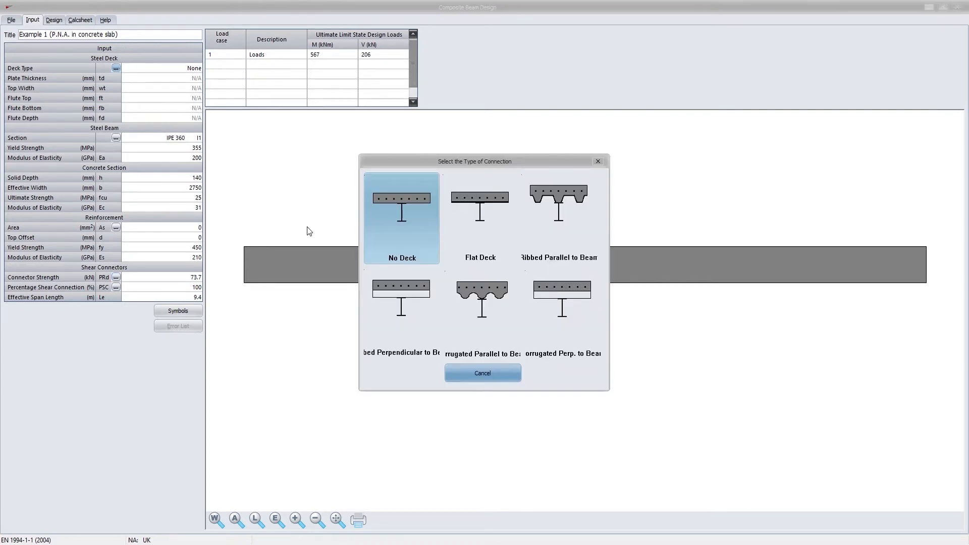
{"action": "mouse_move", "coordinate": [474, 397]}
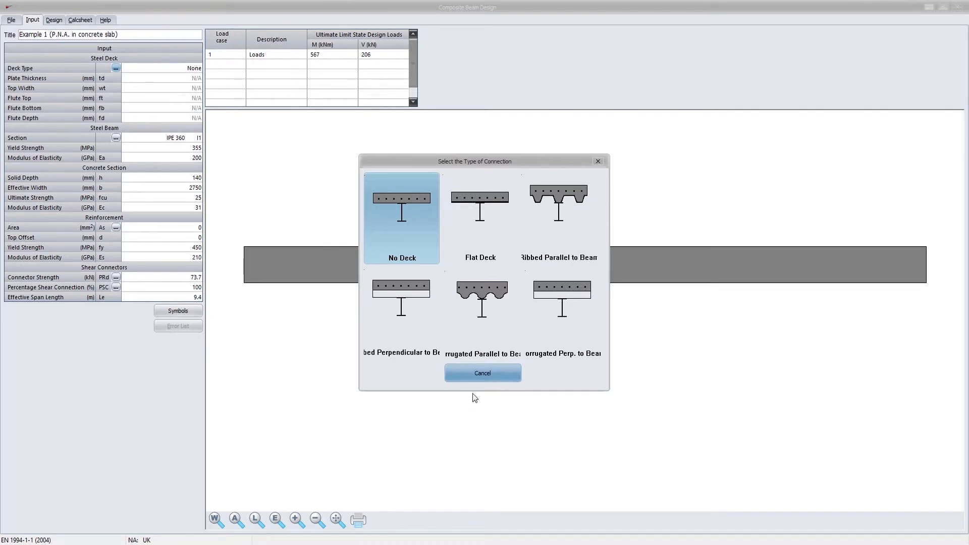
{"action": "mouse_move", "coordinate": [478, 388]}
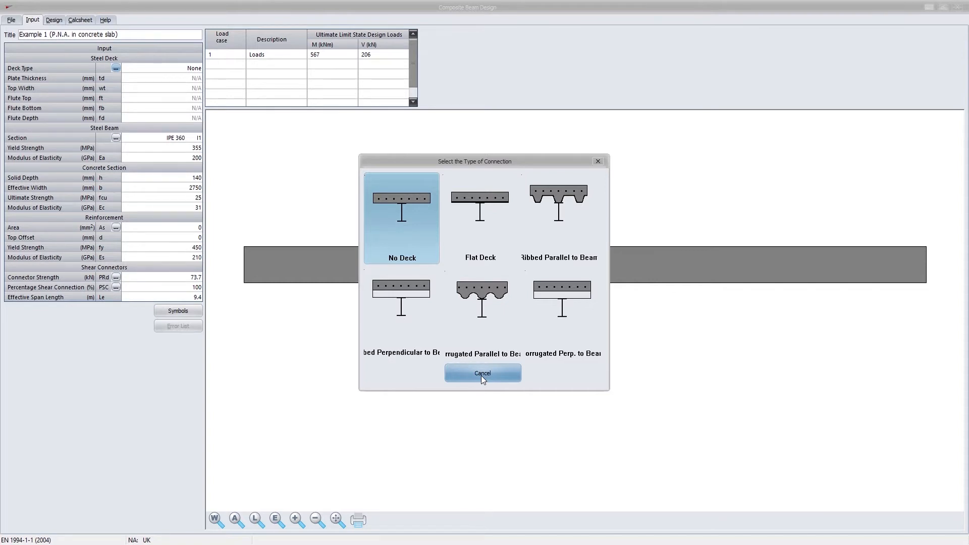
{"action": "left_click", "coordinate": [483, 373]}
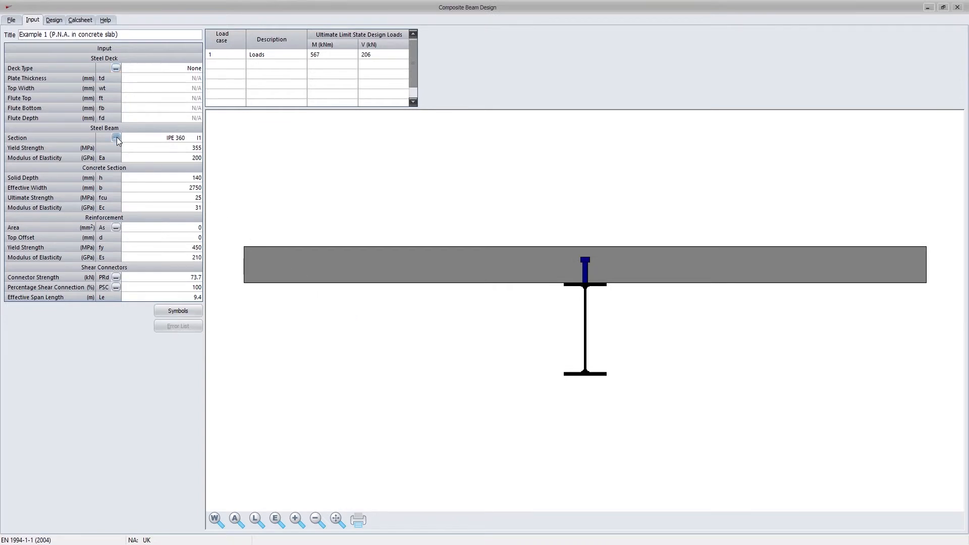
Browse wide-flange H steel sections, then apply 8847 mm² slab reinforcement from the calculator.
{"action": "left_click", "coordinate": [115, 137]}
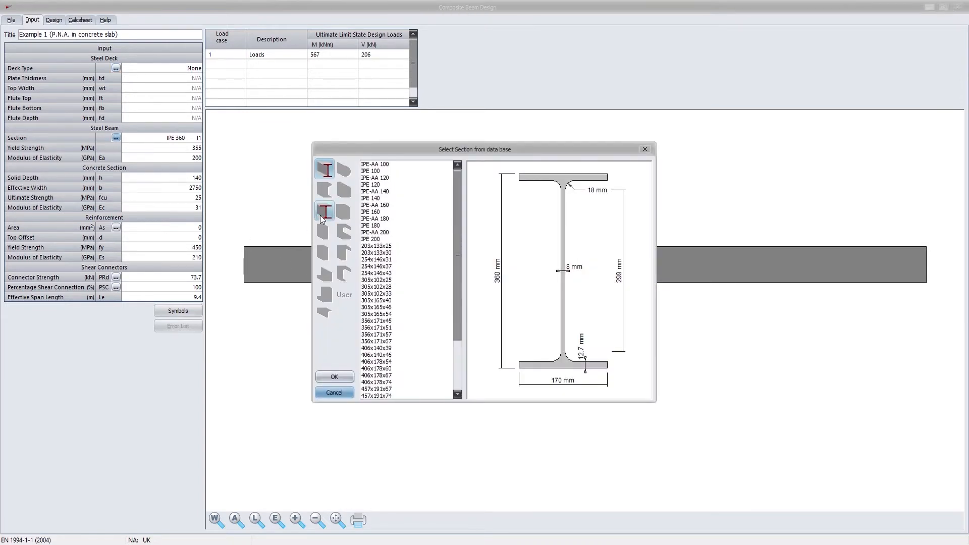
{"action": "left_click", "coordinate": [325, 211]}
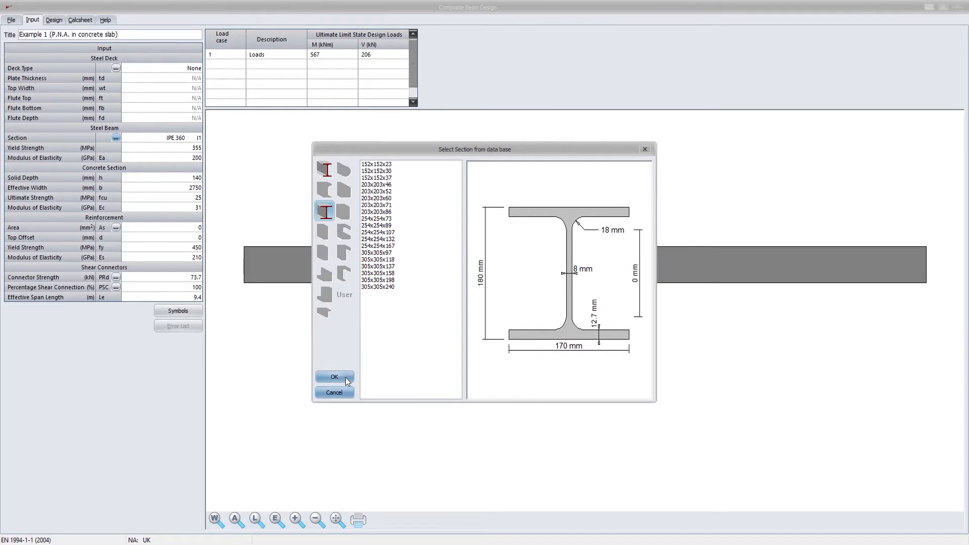
{"action": "left_click", "coordinate": [334, 377]}
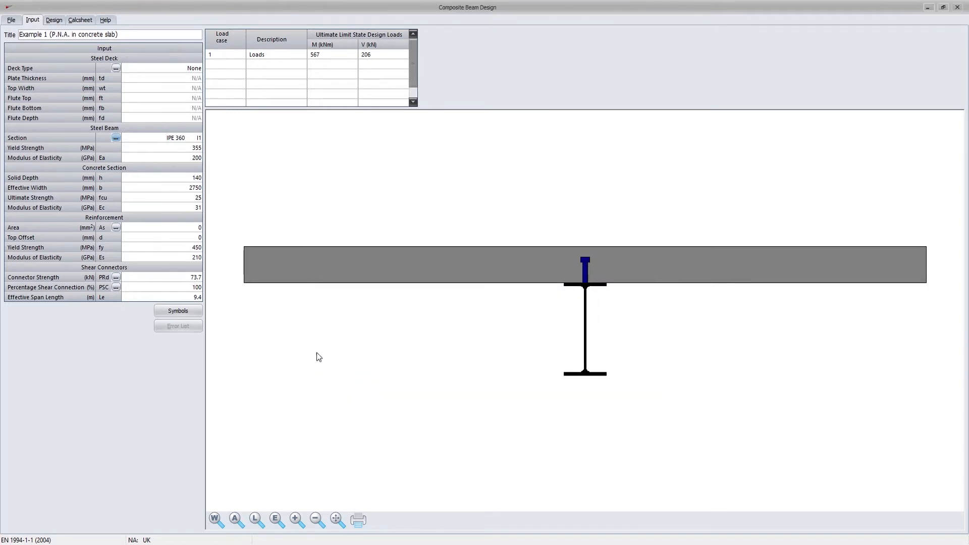
{"action": "left_click", "coordinate": [115, 228]}
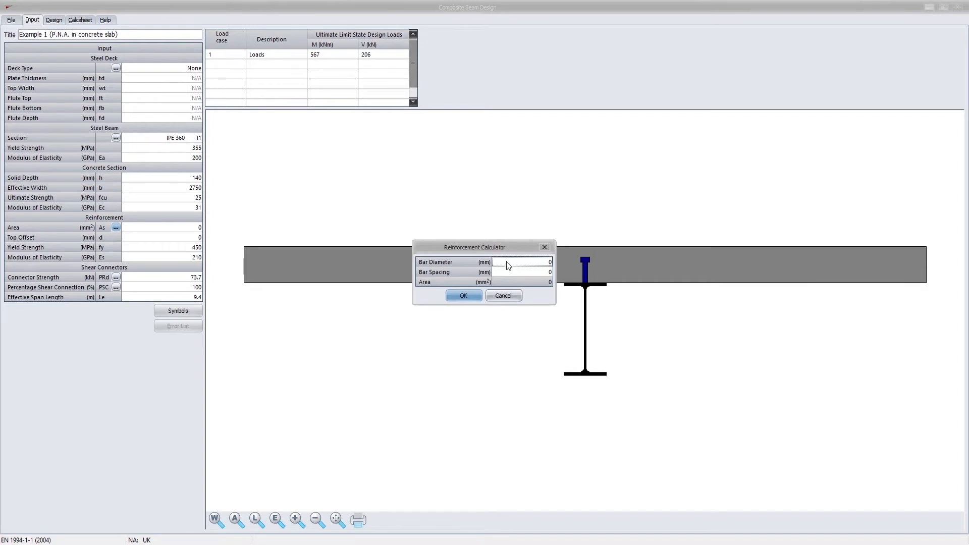
{"action": "type", "text": "25"}
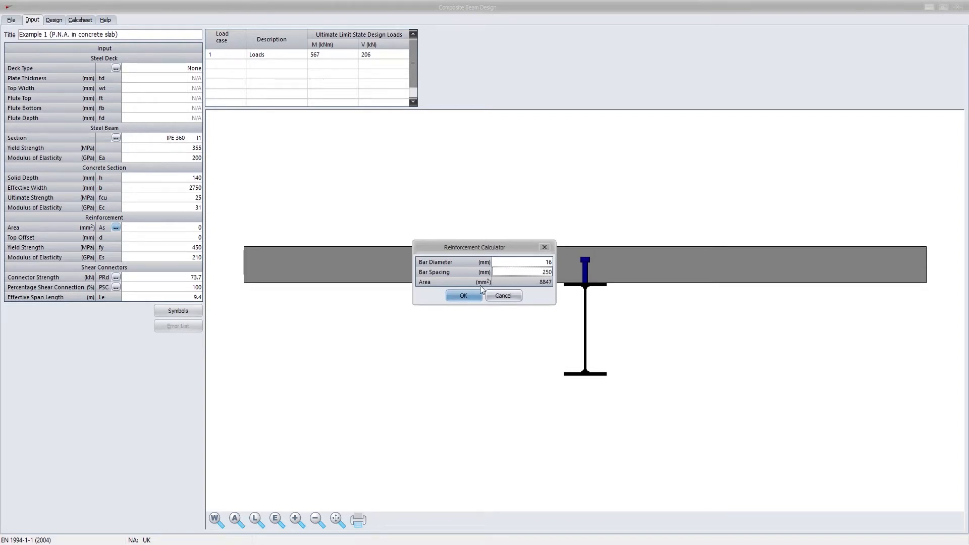
{"action": "left_click", "coordinate": [463, 296]}
{"action": "type", "text": "40"}
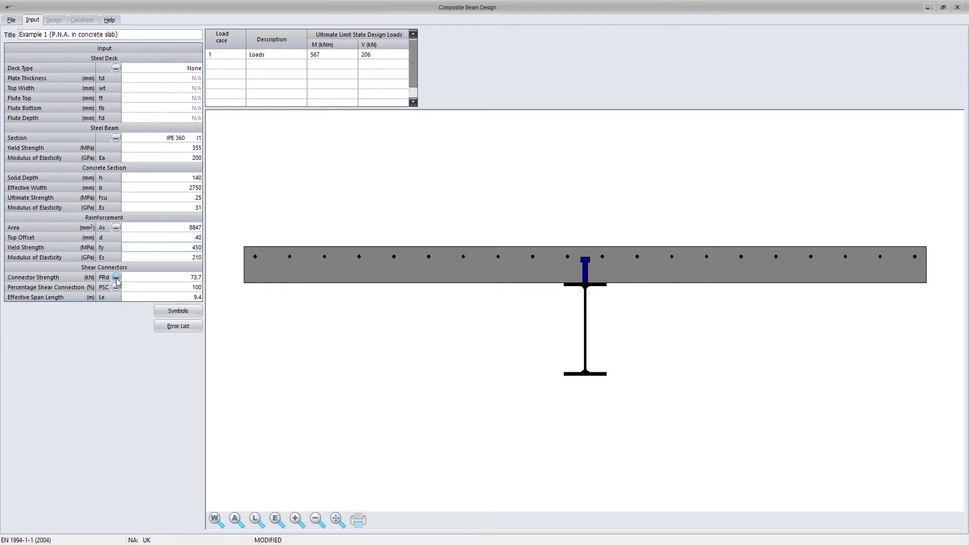
Review headed stud and shear connector settings, then reload Example 1, saving changes.
{"action": "left_click", "coordinate": [116, 277]}
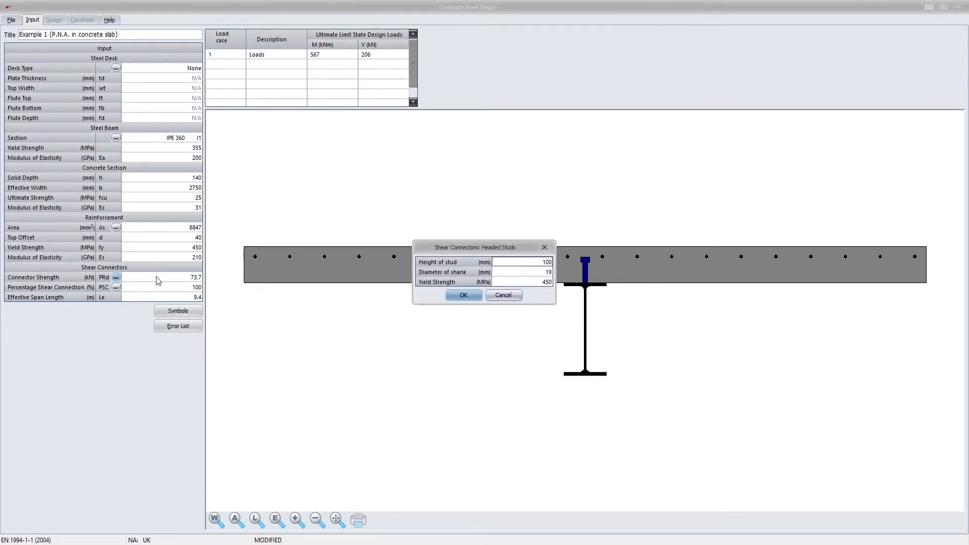
{"action": "left_click", "coordinate": [463, 295]}
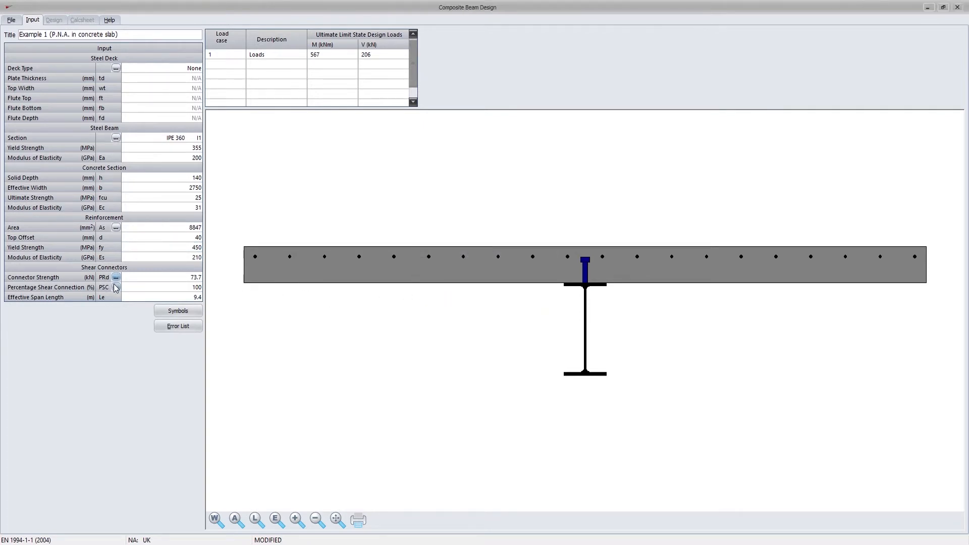
{"action": "left_click", "coordinate": [116, 286]}
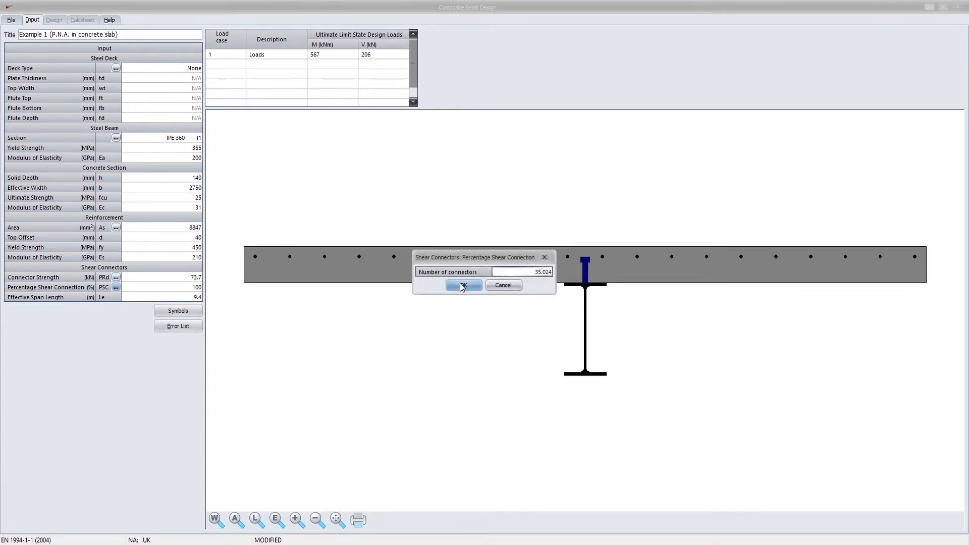
{"action": "left_click", "coordinate": [463, 286]}
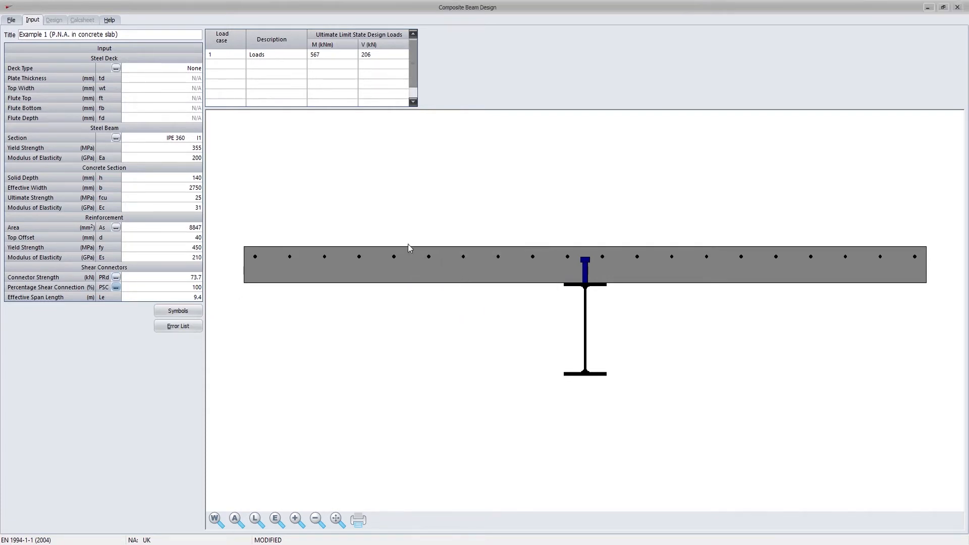
{"action": "left_click", "coordinate": [127, 34]}
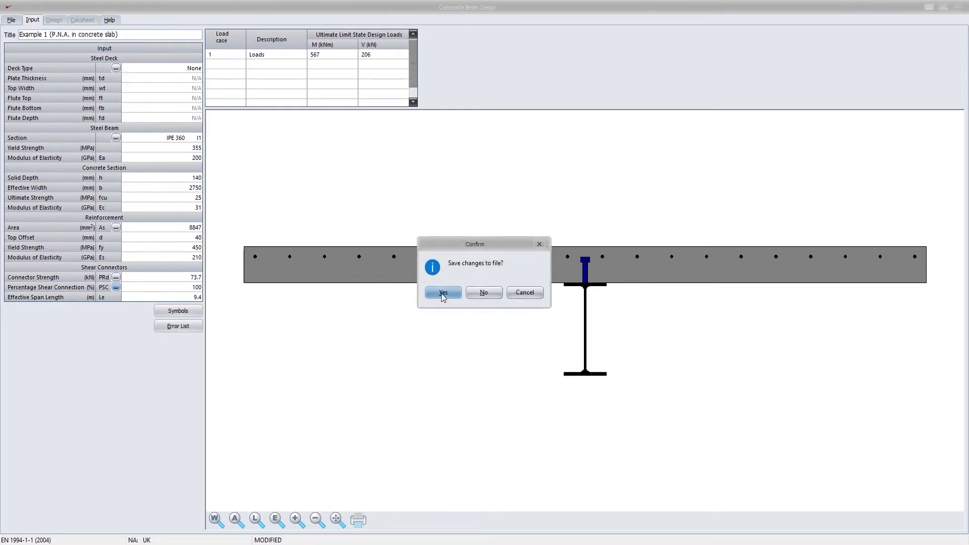
{"action": "left_click", "coordinate": [443, 292]}
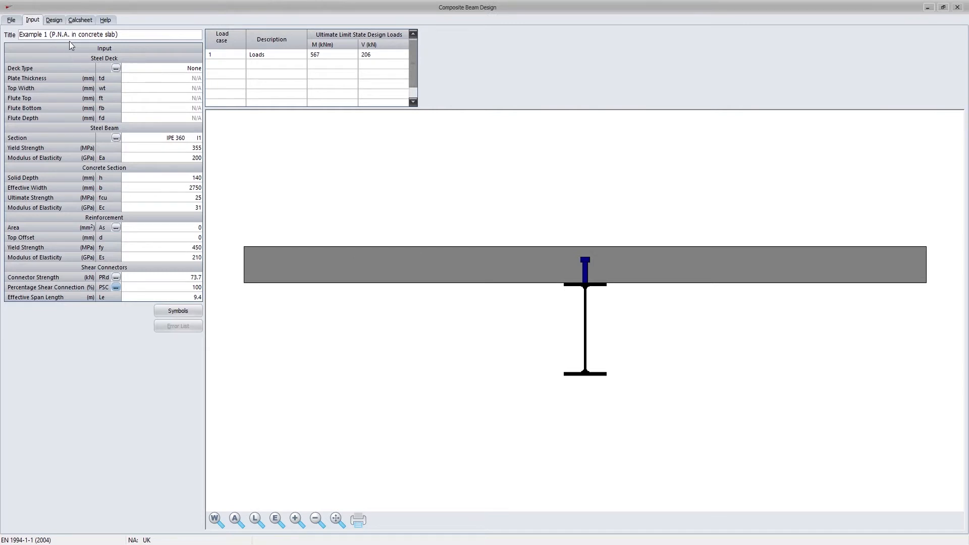
Check the design summary (76.5% sagging utilization) and load case results, then show the calcsheet.
{"action": "left_click", "coordinate": [54, 20]}
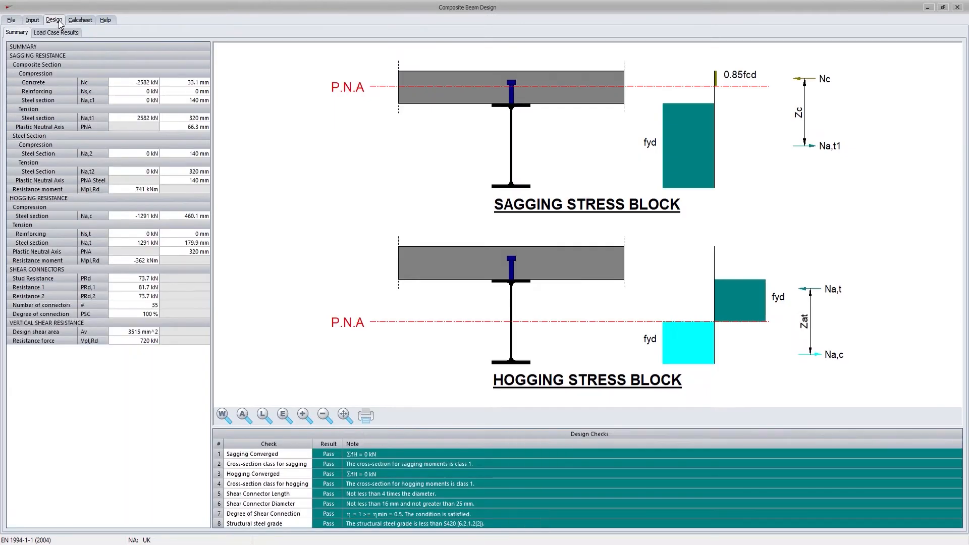
{"action": "mouse_move", "coordinate": [253, 257]}
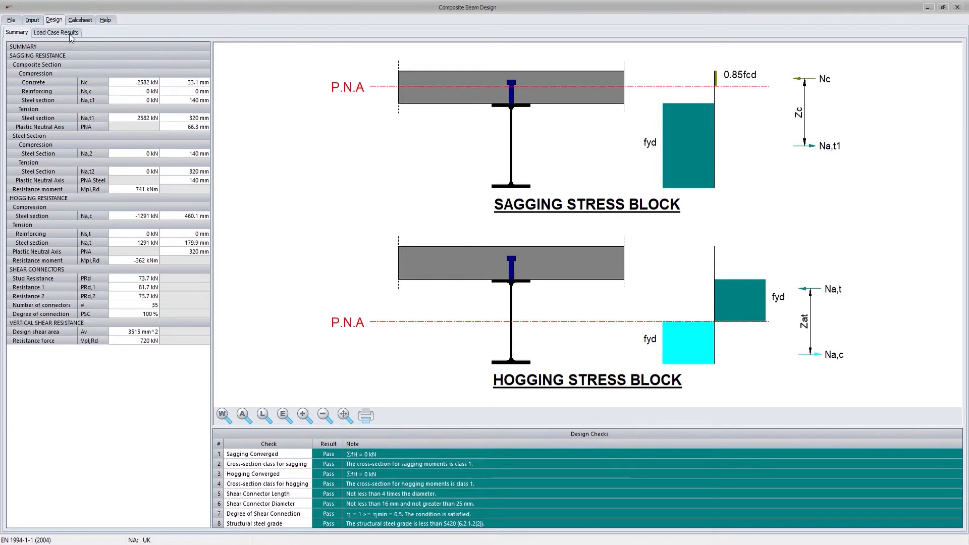
{"action": "left_click", "coordinate": [55, 32]}
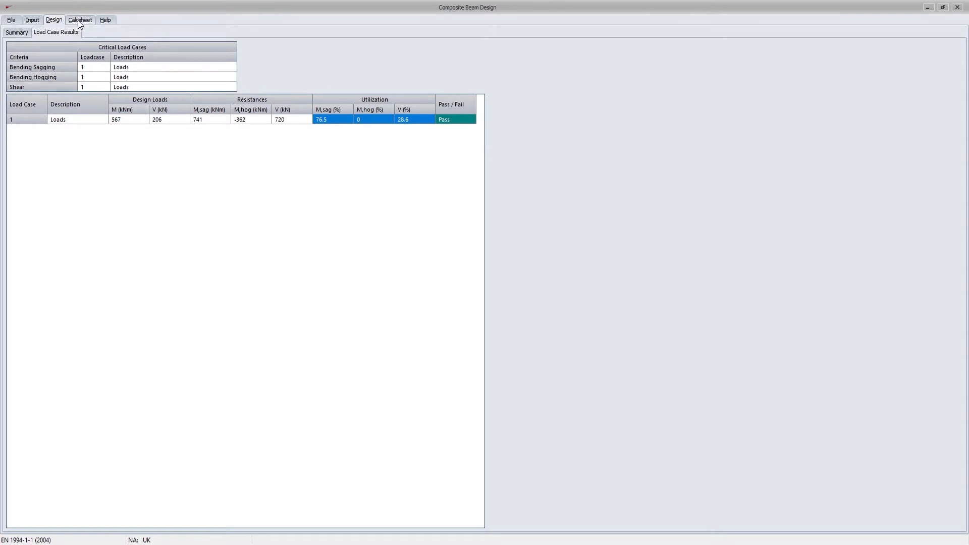
{"action": "left_click", "coordinate": [80, 20]}
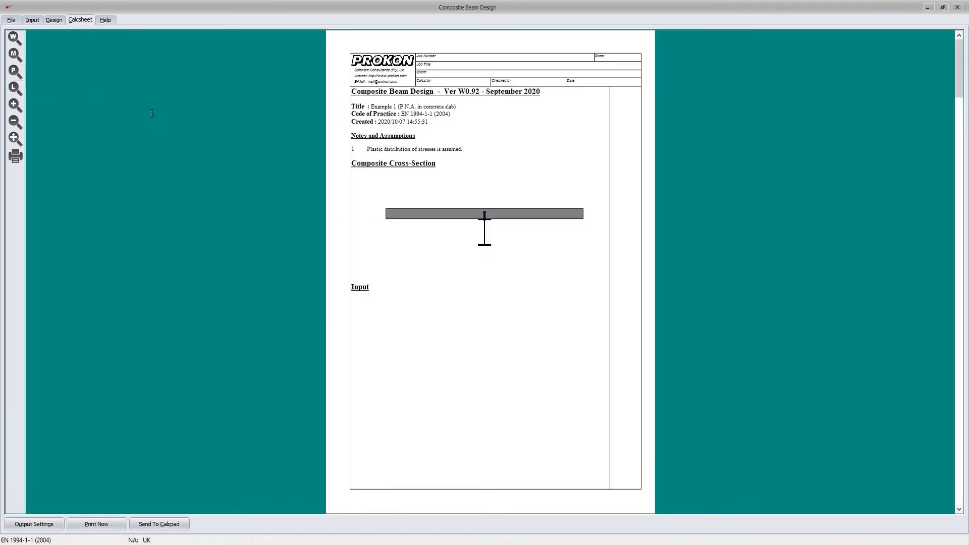
Scroll through the calc sheet's shear connection and sagging resistance workings.
{"action": "scroll", "scroll_direction": "down", "scroll_amount": 3}
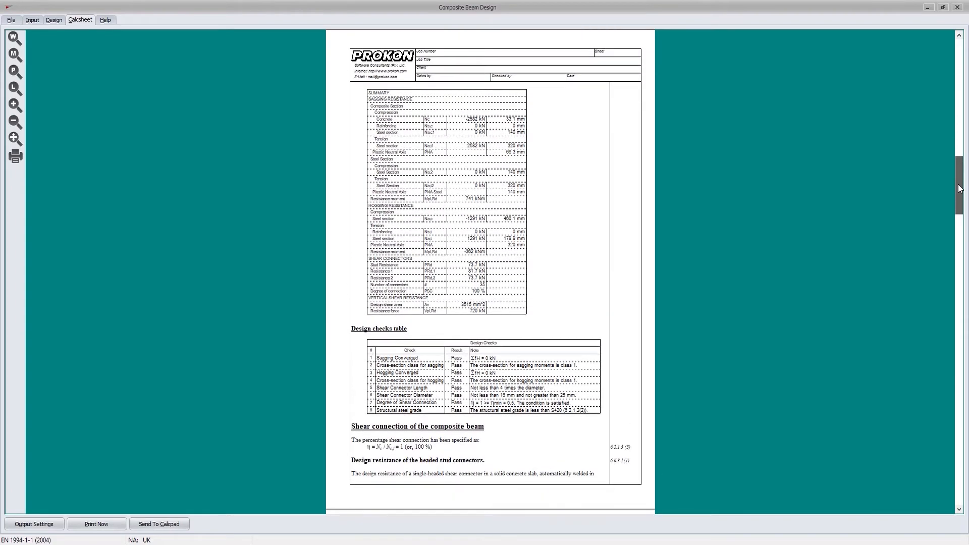
{"action": "scroll", "scroll_direction": "down", "scroll_amount": 3}
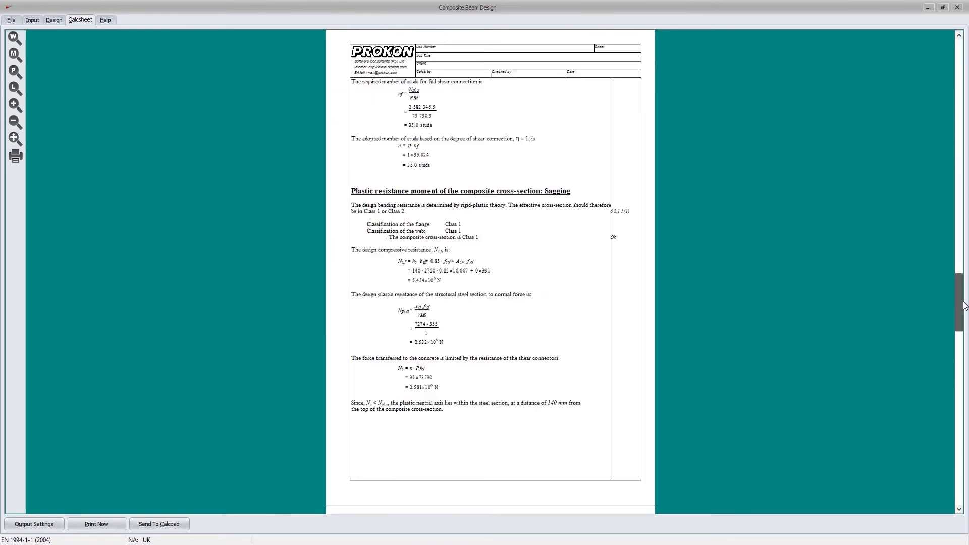
{"action": "scroll", "scroll_direction": "down", "scroll_amount": 3}
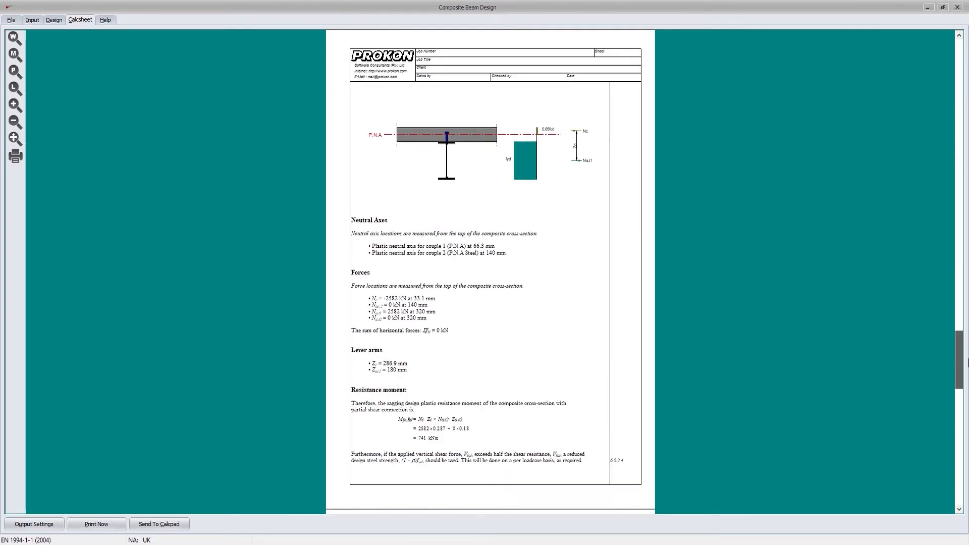
{"action": "scroll", "scroll_direction": "down", "scroll_amount": 3}
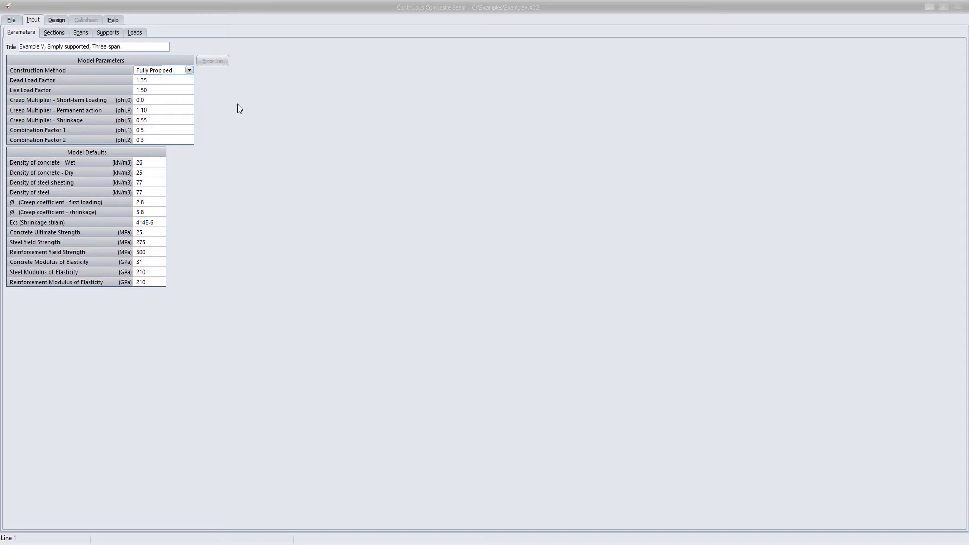
Leave the construction method Fully Propped and show the two IPE 360 composite sections.
{"action": "left_click", "coordinate": [189, 69]}
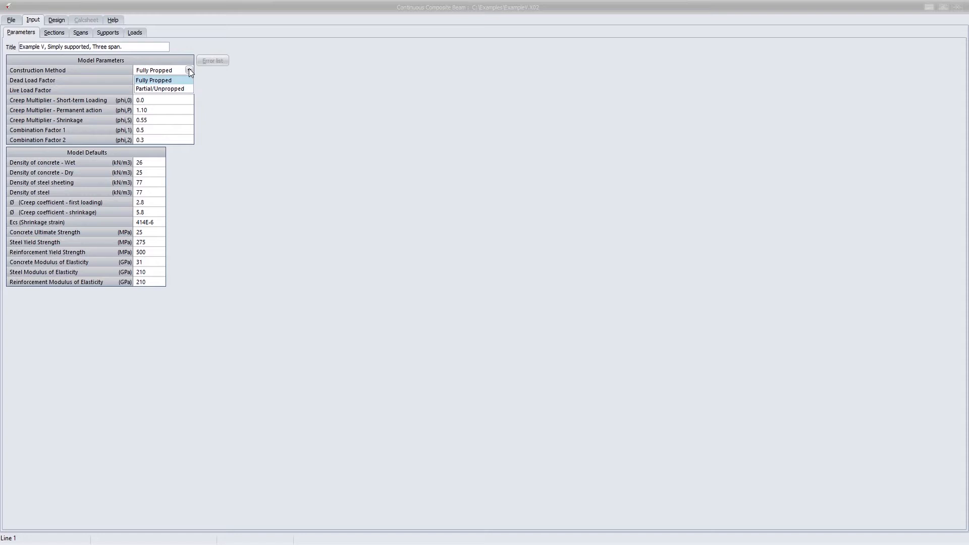
{"action": "left_click", "coordinate": [154, 79]}
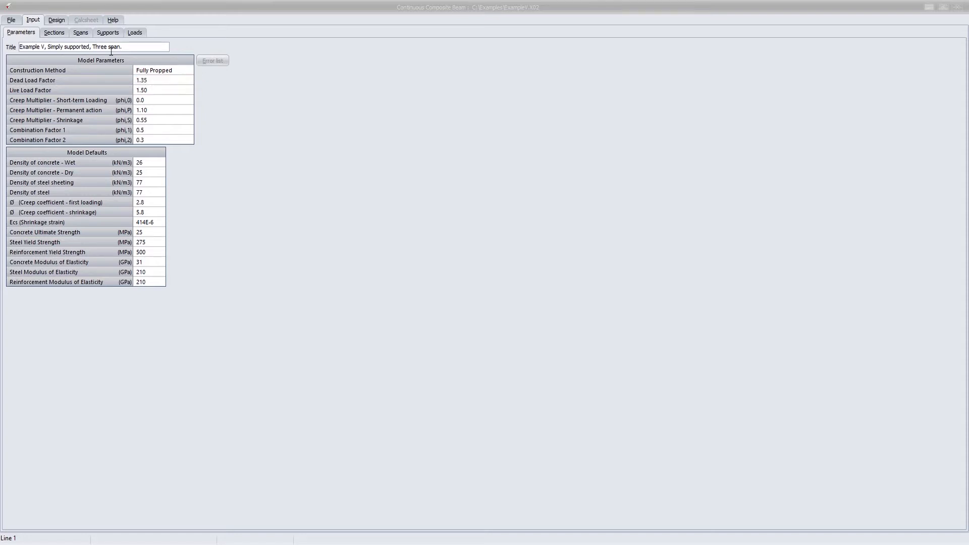
{"action": "left_click", "coordinate": [54, 32]}
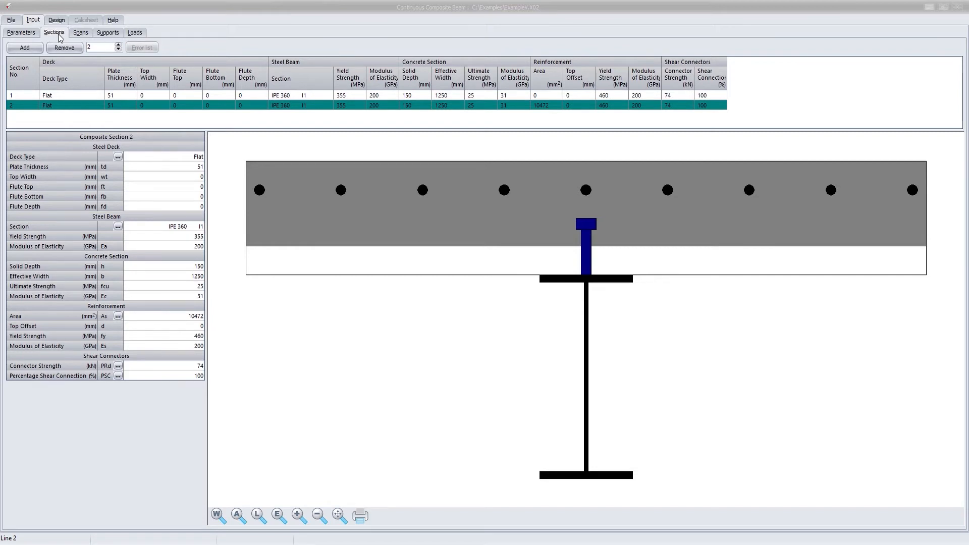
{"action": "left_click", "coordinate": [10, 95]}
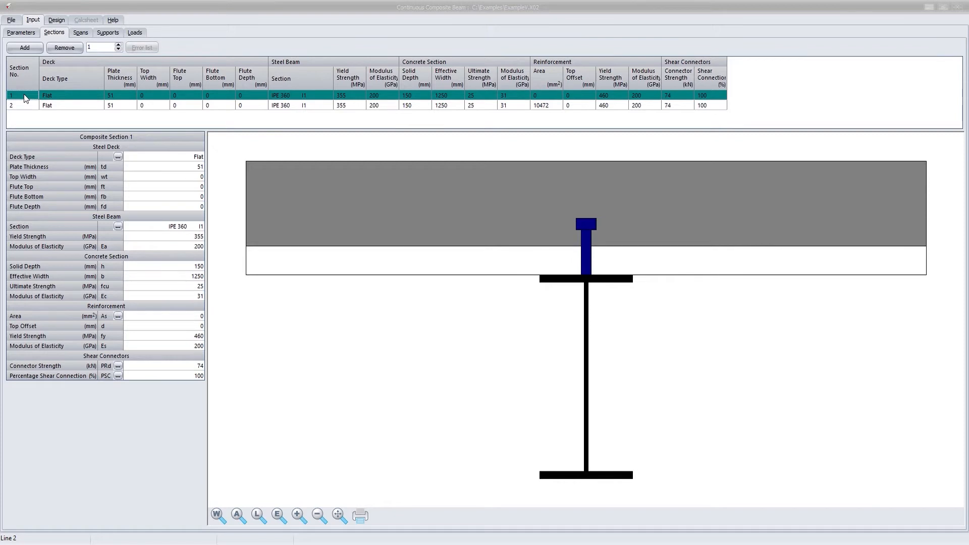
{"action": "left_click", "coordinate": [118, 156]}
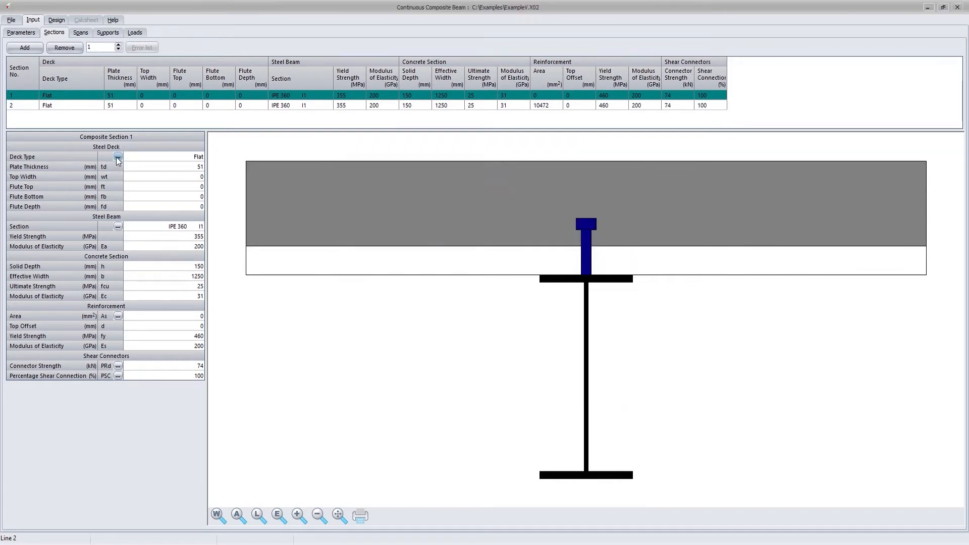
{"action": "left_click", "coordinate": [118, 226]}
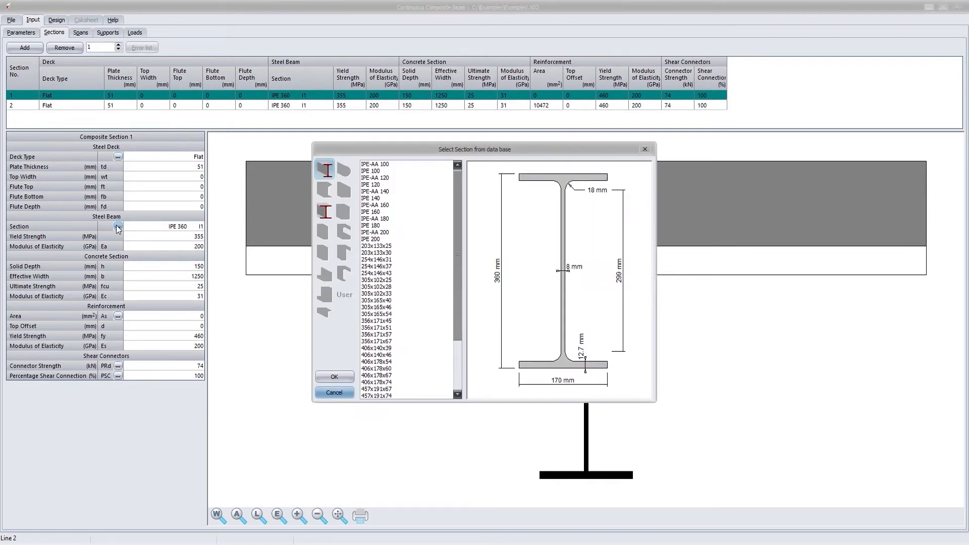
{"action": "left_click", "coordinate": [333, 391]}
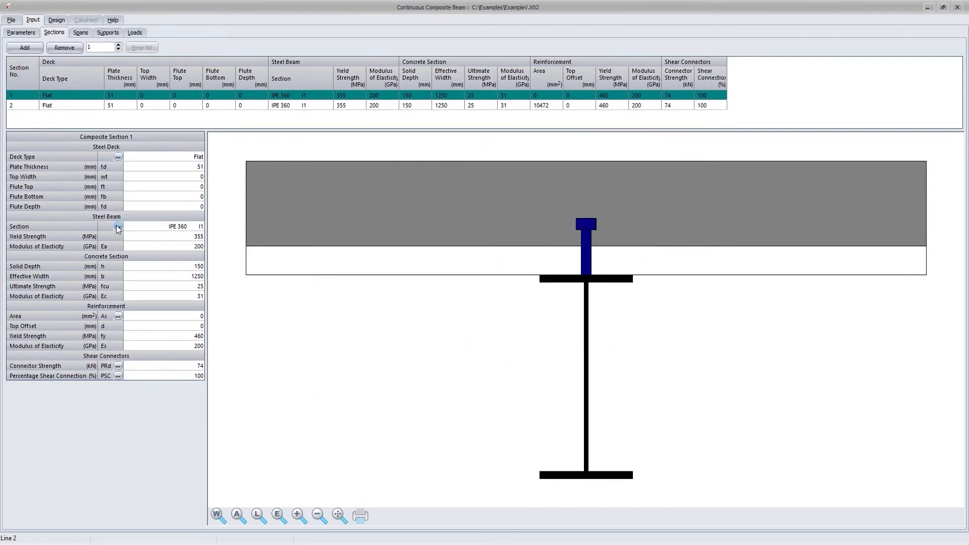
{"action": "left_click", "coordinate": [118, 316]}
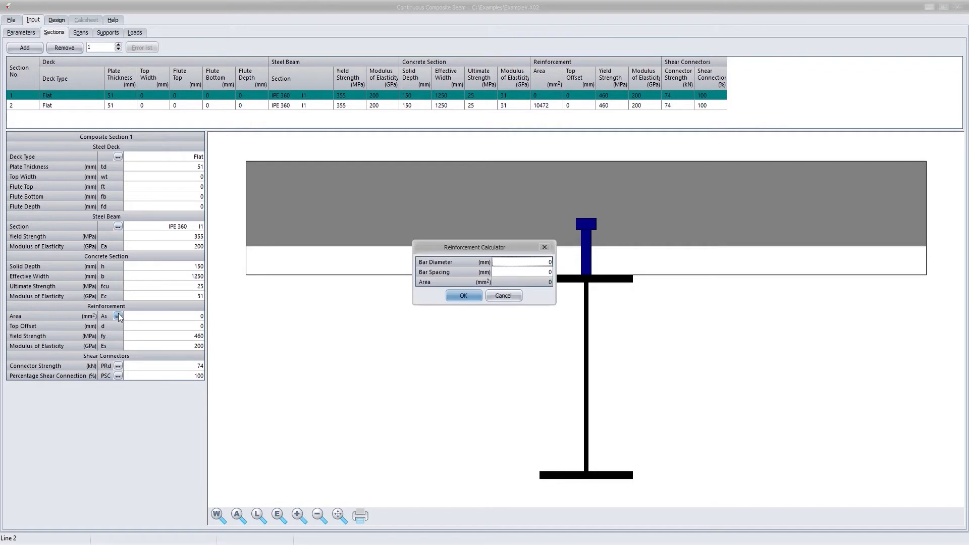
{"action": "left_click", "coordinate": [503, 295]}
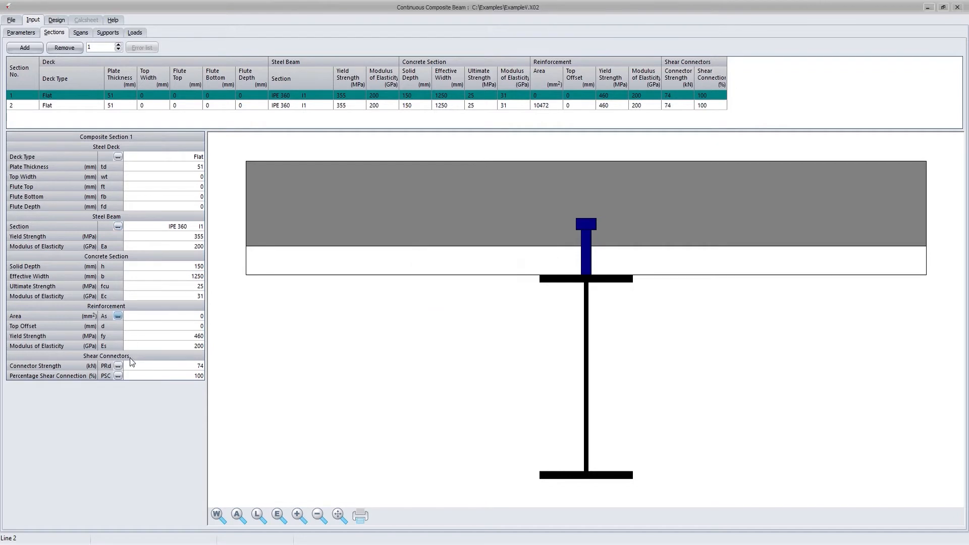
{"action": "left_click", "coordinate": [118, 366]}
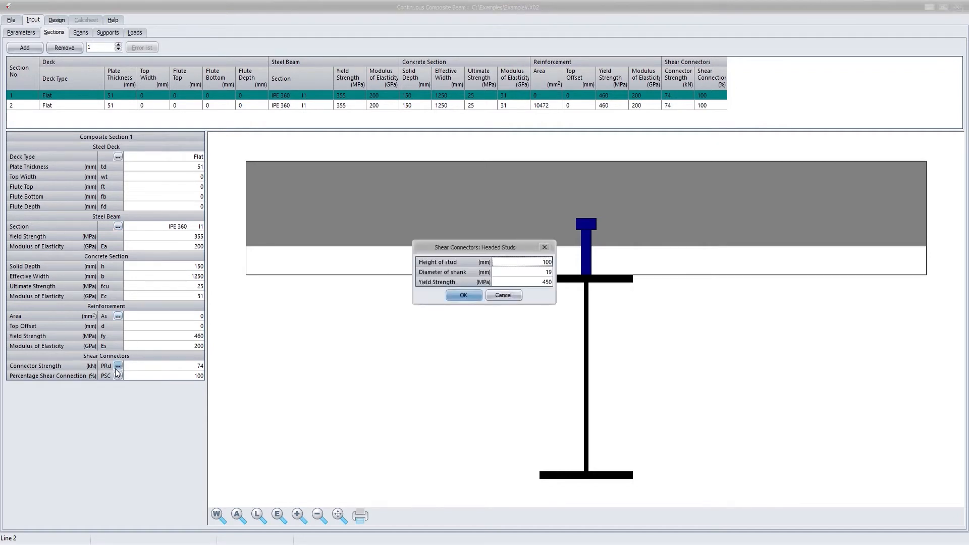
{"action": "left_click", "coordinate": [463, 295]}
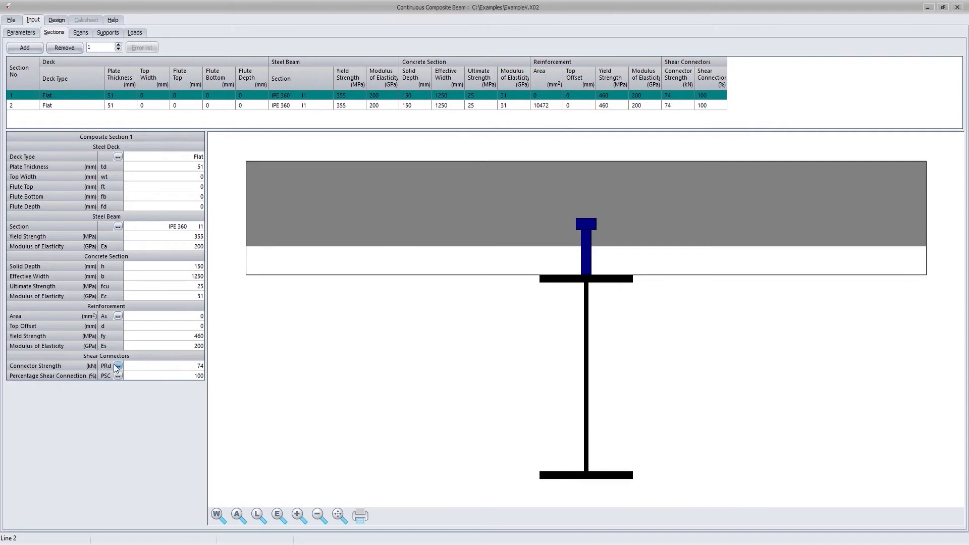
{"action": "mouse_move", "coordinate": [90, 42]}
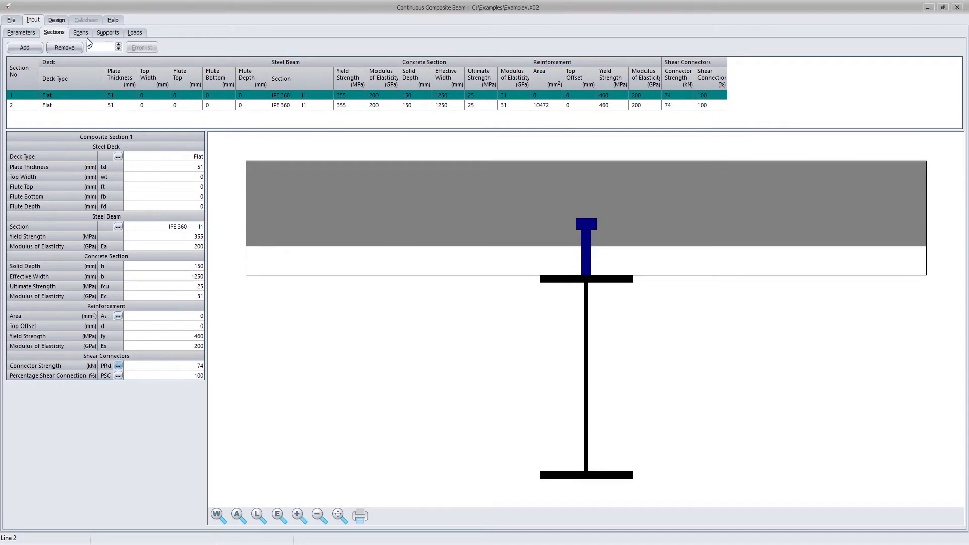
Show the spans table with its 5 m, 7 m and 2 m spans.
{"action": "left_click", "coordinate": [80, 32]}
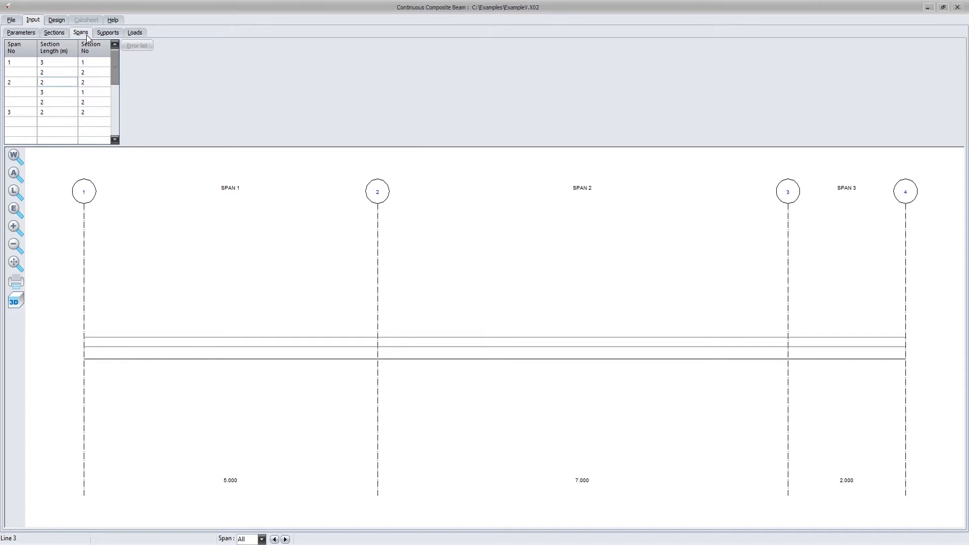
{"action": "mouse_move", "coordinate": [108, 33]}
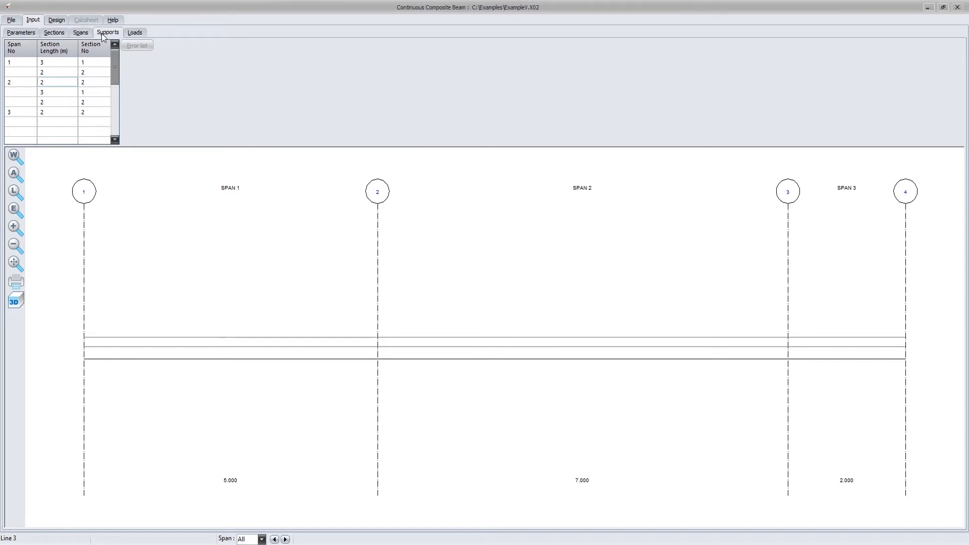
Open the supports table and keep support 1's type as Permanent (P).
{"action": "left_click", "coordinate": [107, 32]}
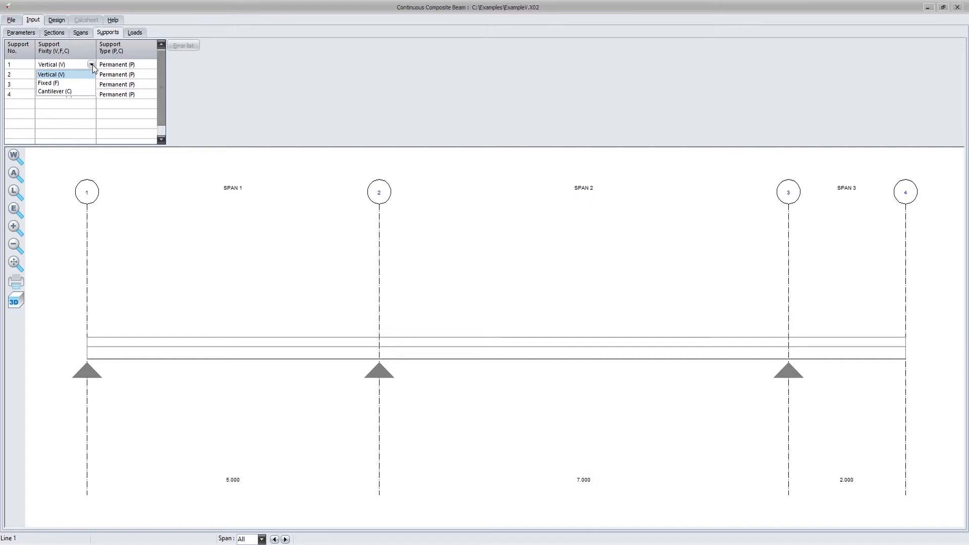
{"action": "mouse_move", "coordinate": [129, 74]}
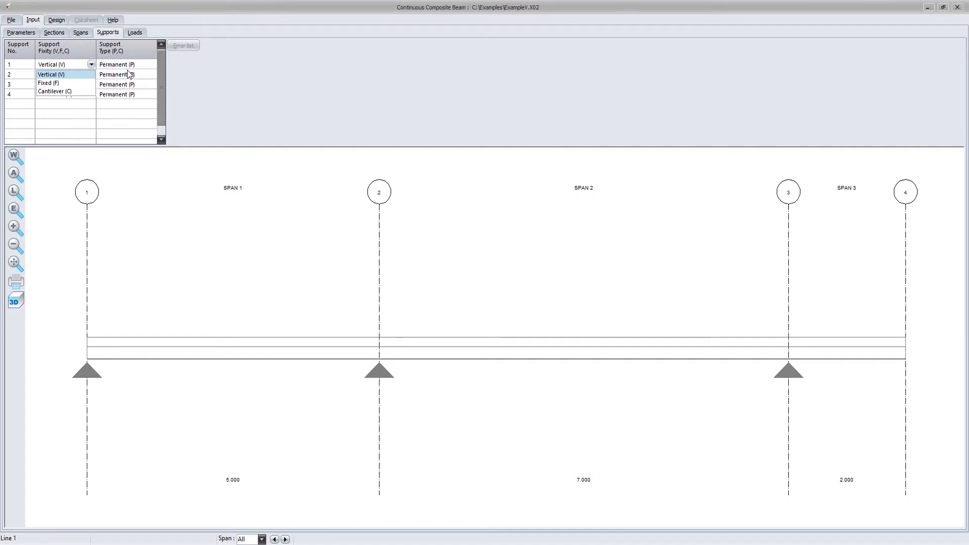
{"action": "left_click", "coordinate": [153, 74]}
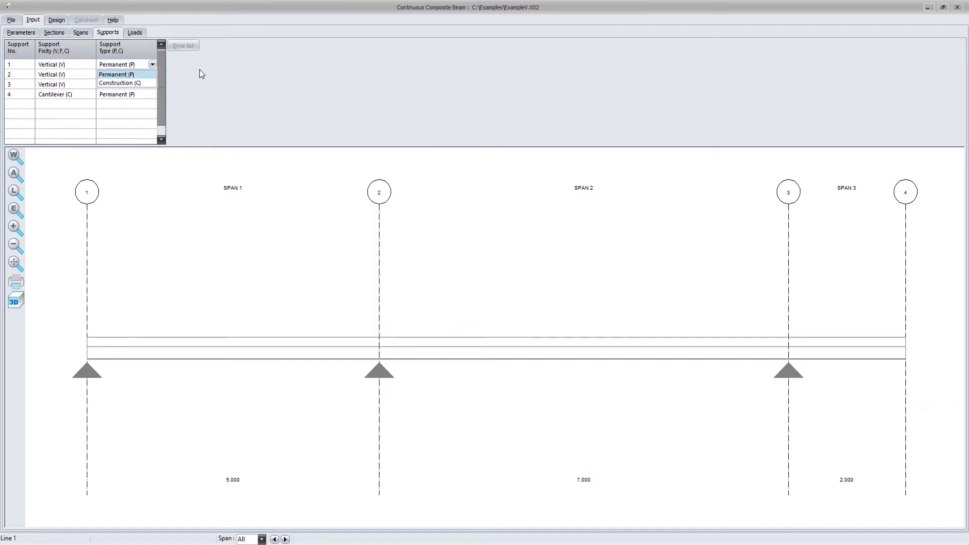
{"action": "left_click", "coordinate": [116, 74]}
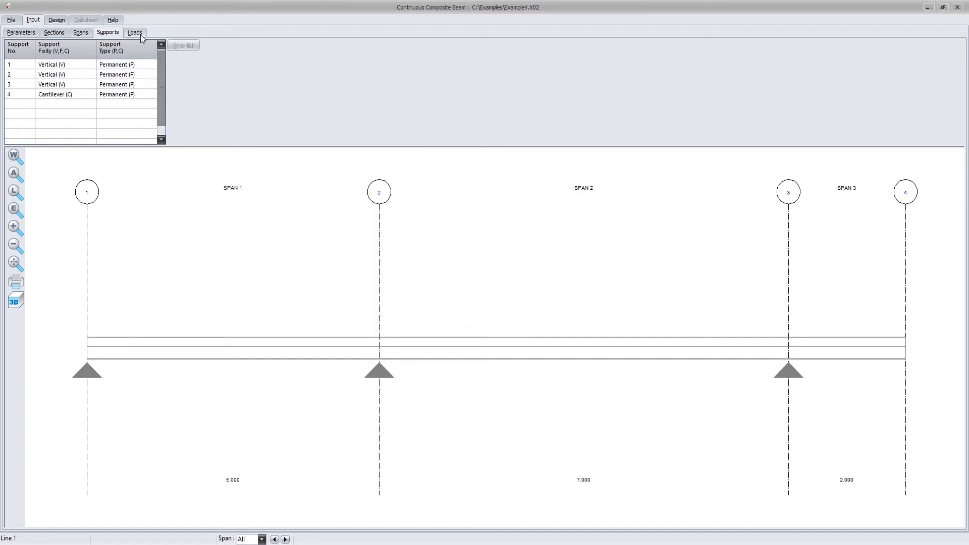
Show the loads table: 0.45 kN/m dead load and 4 kN/m live load on all three spans.
{"action": "left_click", "coordinate": [135, 33]}
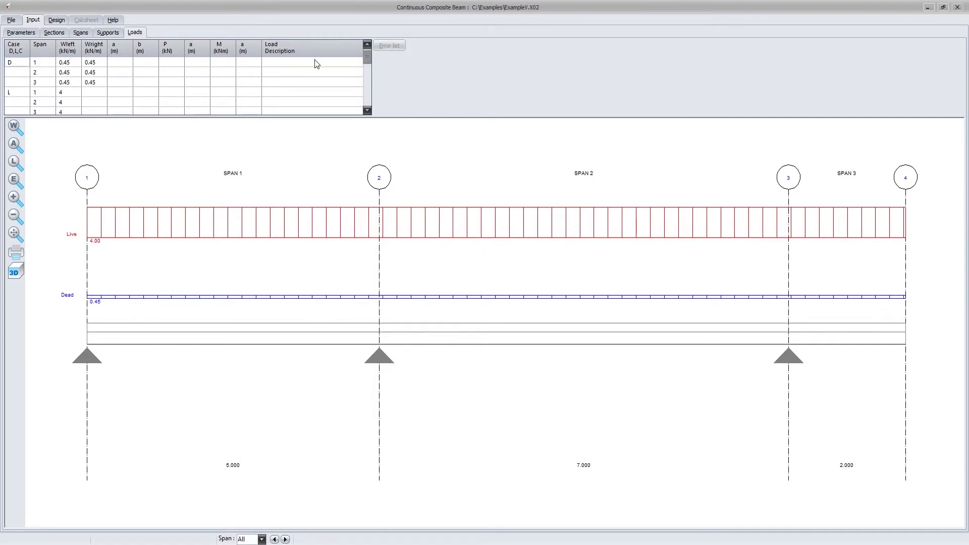
{"action": "mouse_move", "coordinate": [265, 65]}
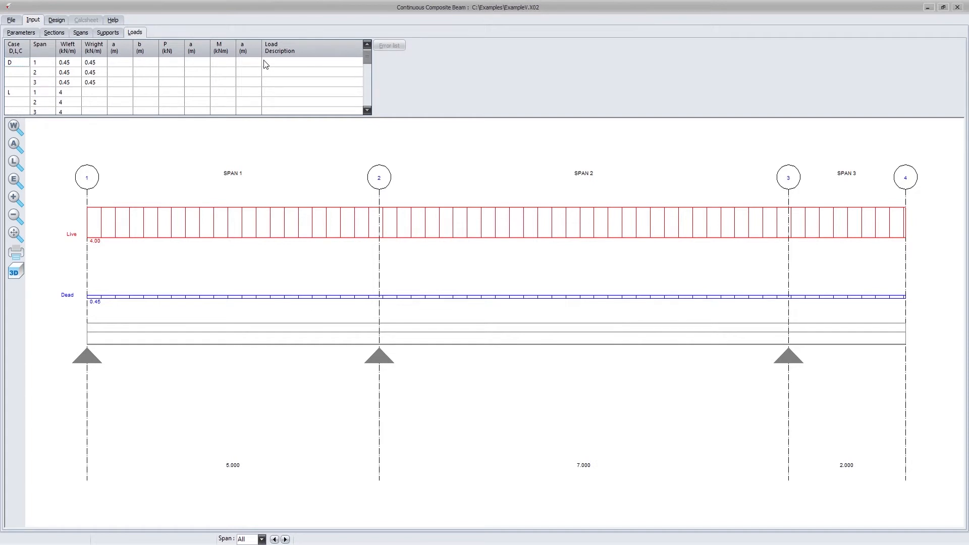
{"action": "mouse_move", "coordinate": [64, 27]}
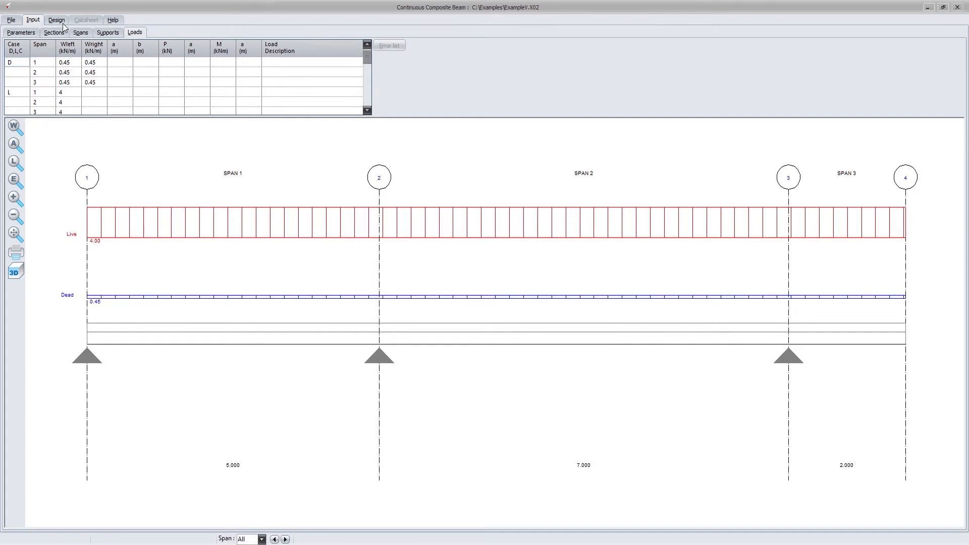
Check deflections, then shear (max −124.4 kN) and moment (max −193.2 kNm) diagrams.
{"action": "left_click", "coordinate": [55, 19]}
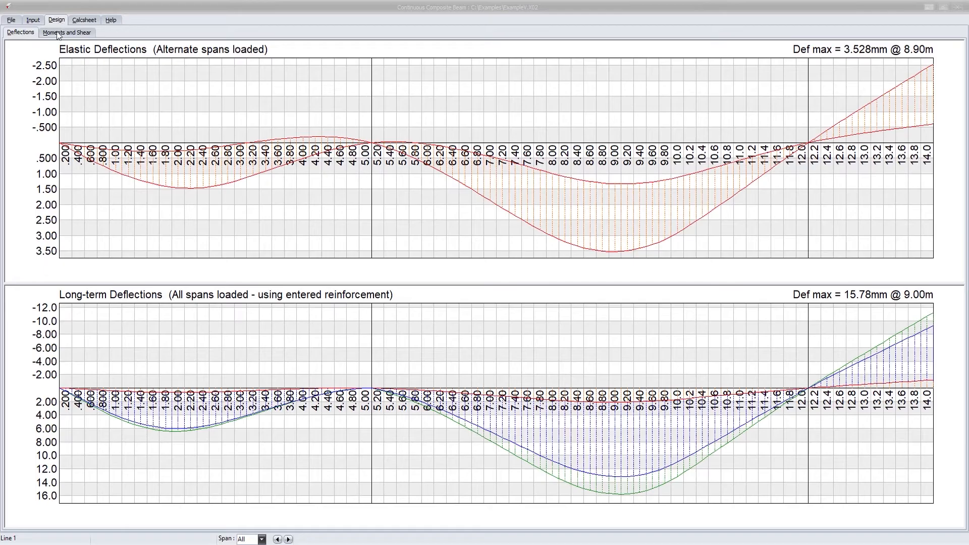
{"action": "left_click", "coordinate": [196, 108]}
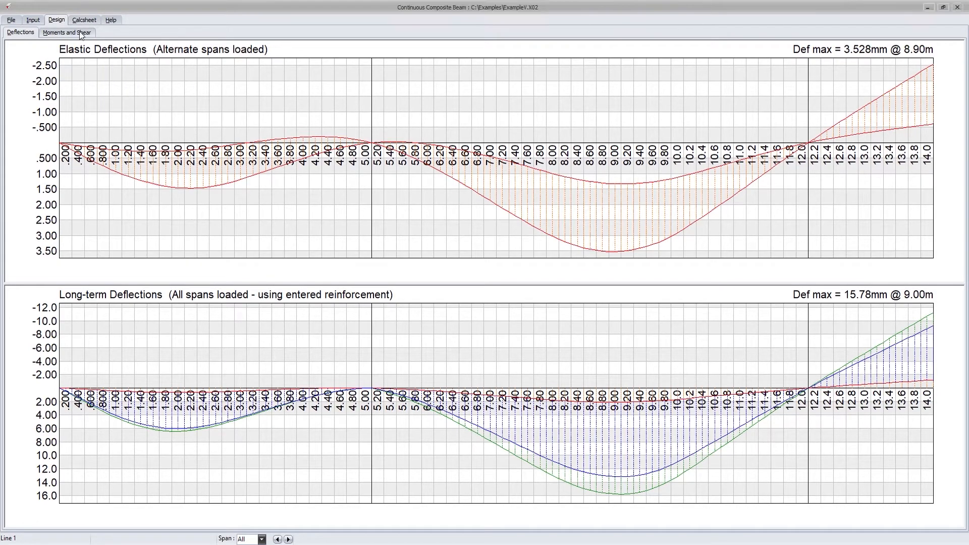
{"action": "left_click", "coordinate": [67, 32]}
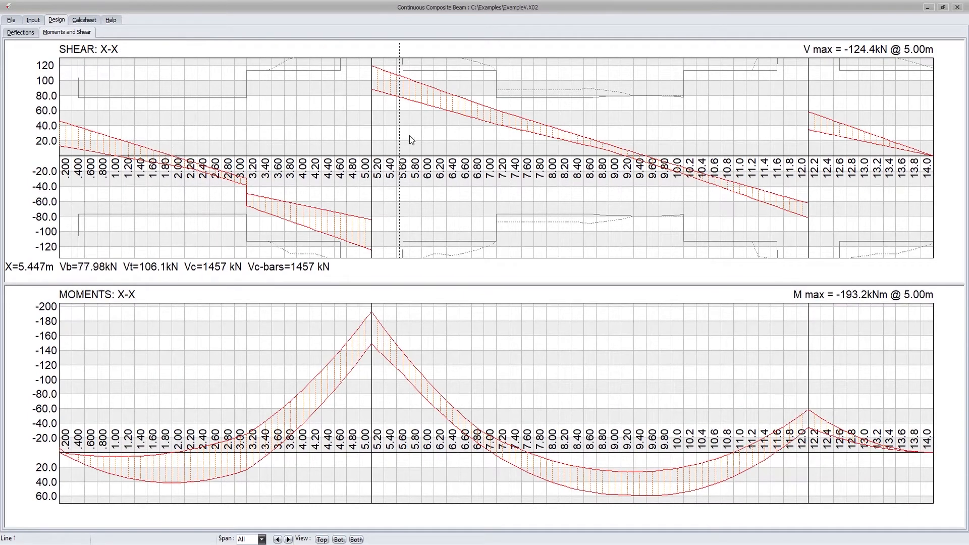
{"action": "mouse_move", "coordinate": [525, 155]}
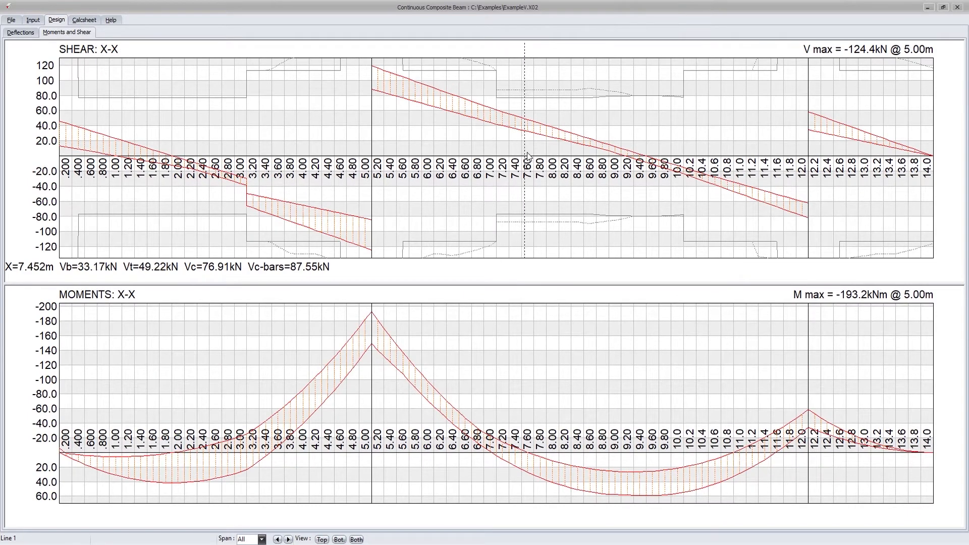
{"action": "mouse_move", "coordinate": [410, 371]}
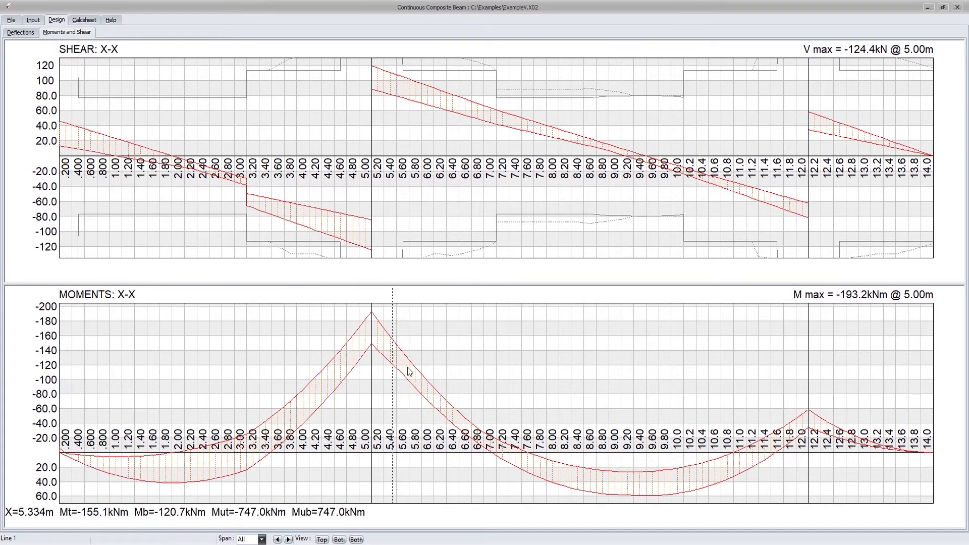
{"action": "mouse_move", "coordinate": [237, 209]}
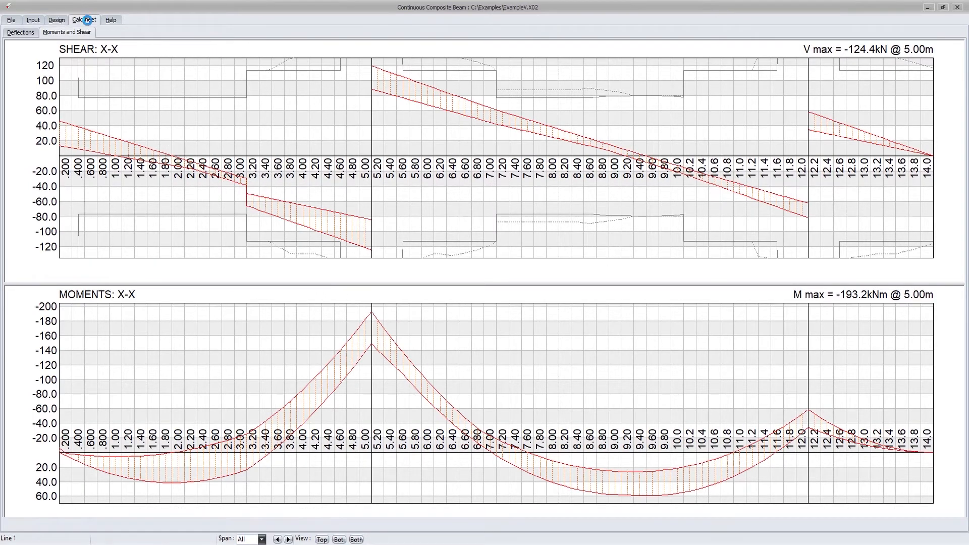
Open the beam's calcsheet report and scroll through its pages.
{"action": "left_click", "coordinate": [84, 19]}
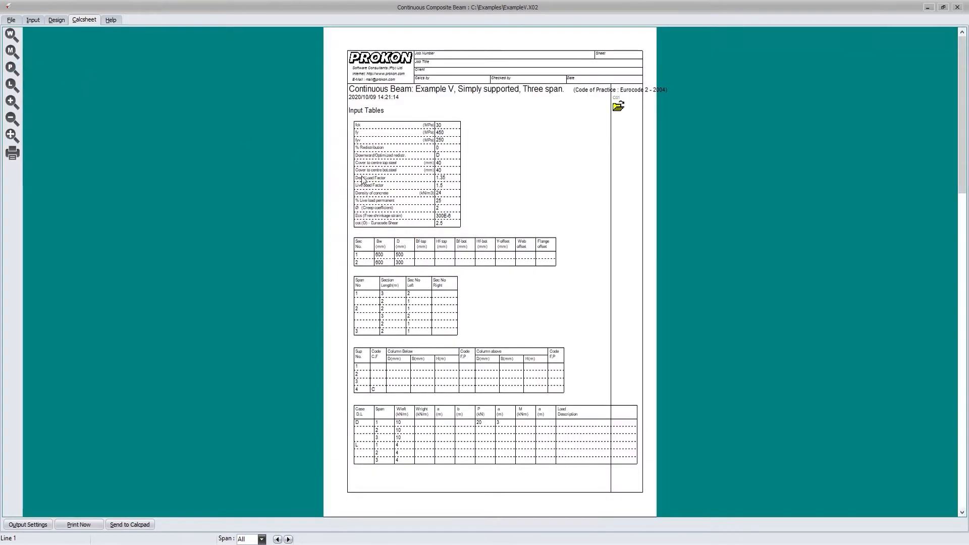
{"action": "scroll", "scroll_direction": "down", "scroll_amount": 3}
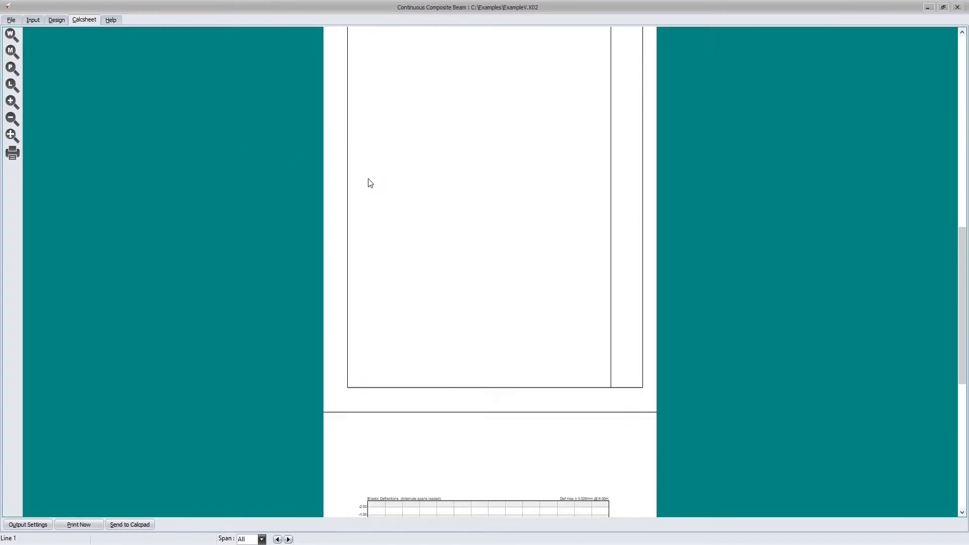
{"action": "scroll", "scroll_direction": "up", "scroll_amount": 3}
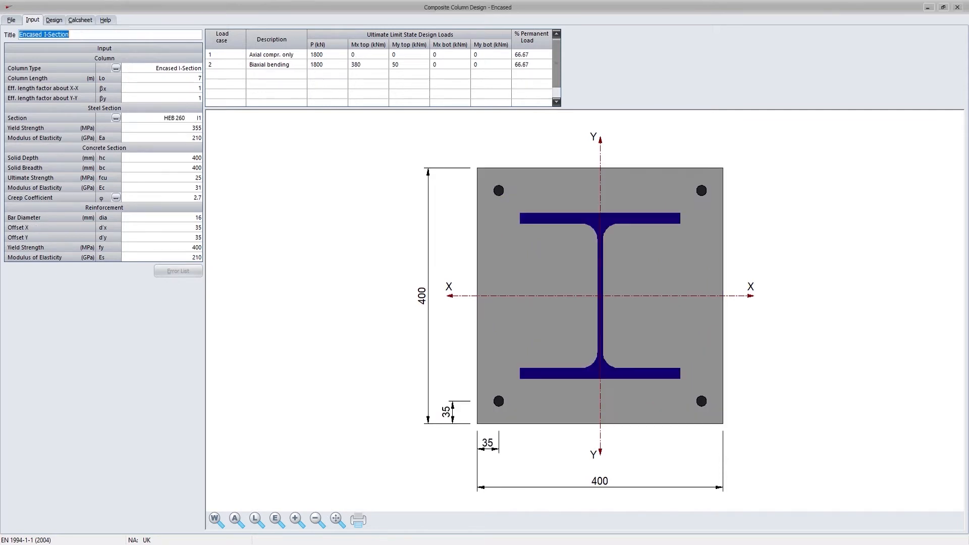
{"action": "mouse_move", "coordinate": [363, 499]}
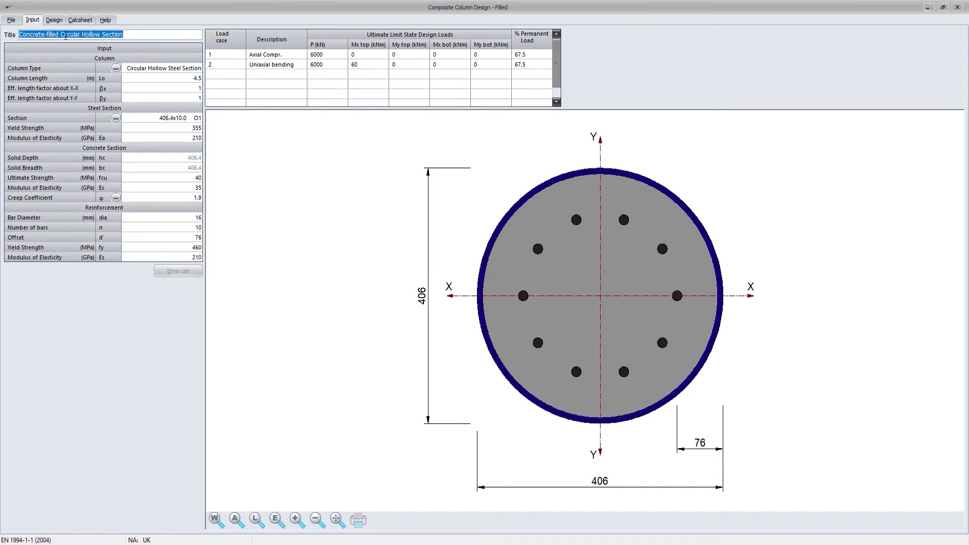
Run the design calculation for the filled circular hollow section column.
{"action": "left_click", "coordinate": [54, 19]}
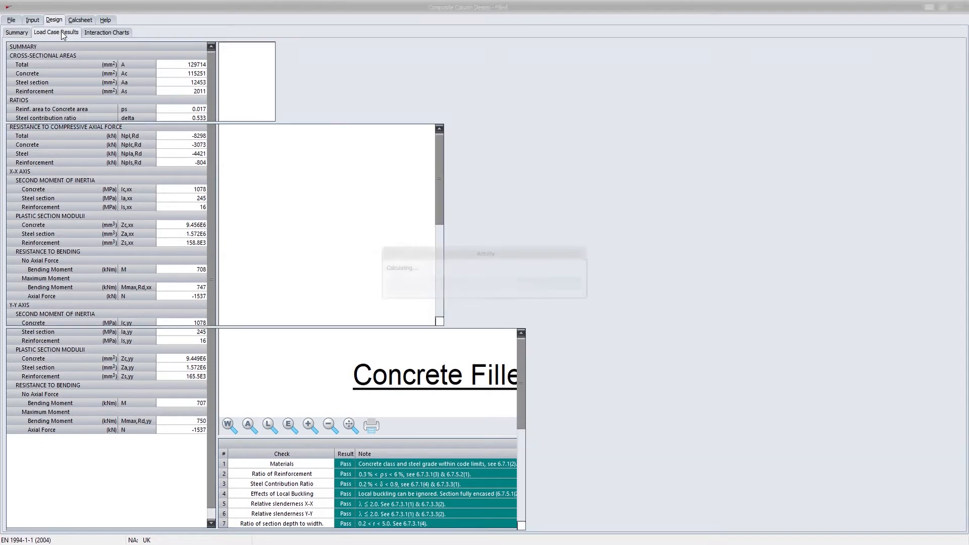
View load case results (both passing, 72.3% axial utilisation), then the interaction charts.
{"action": "left_click", "coordinate": [55, 33]}
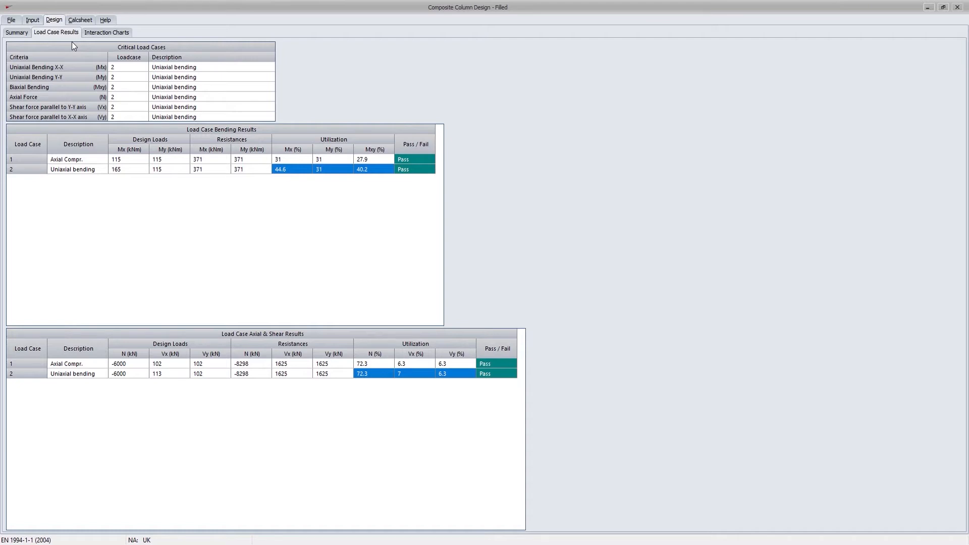
{"action": "left_click", "coordinate": [106, 33]}
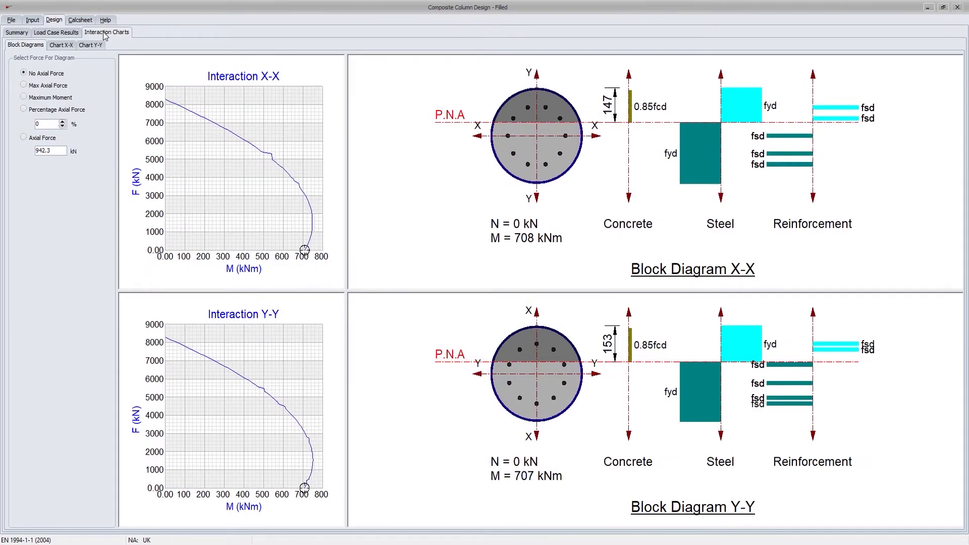
{"action": "mouse_move", "coordinate": [140, 86]}
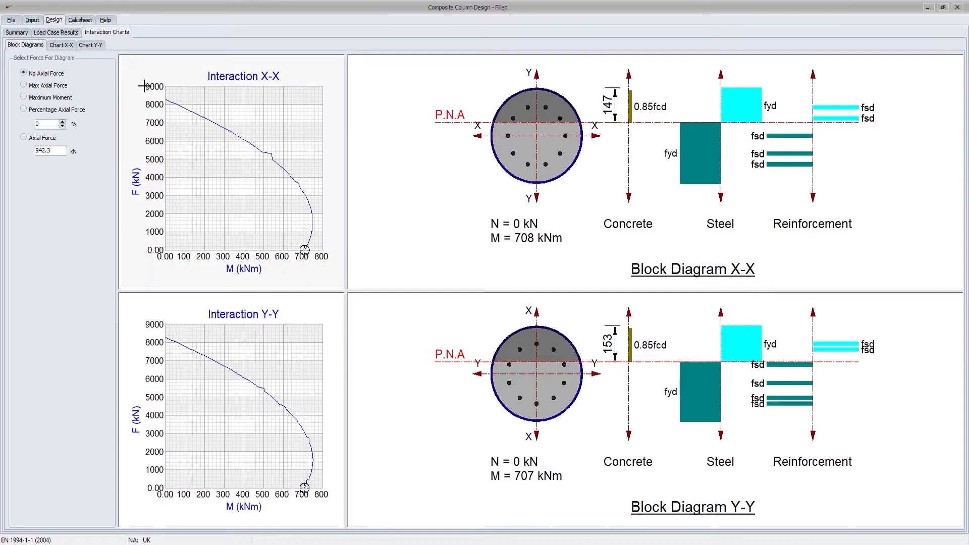
{"action": "mouse_move", "coordinate": [181, 109]}
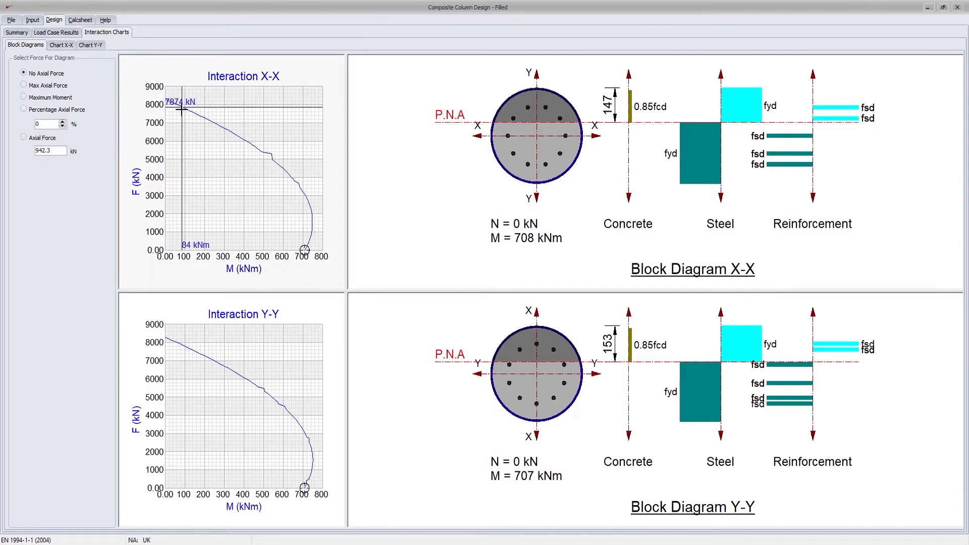
{"action": "mouse_move", "coordinate": [212, 126]}
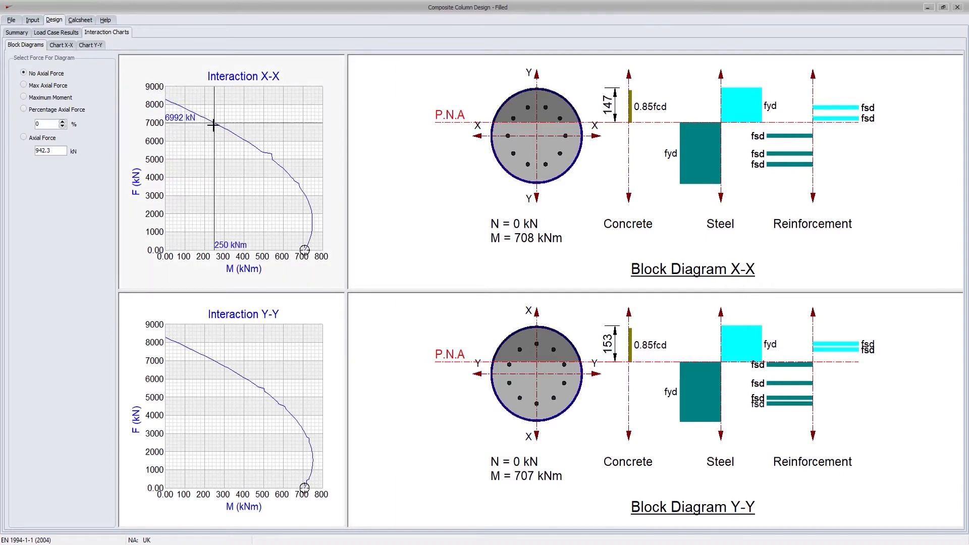
{"action": "mouse_move", "coordinate": [254, 147]}
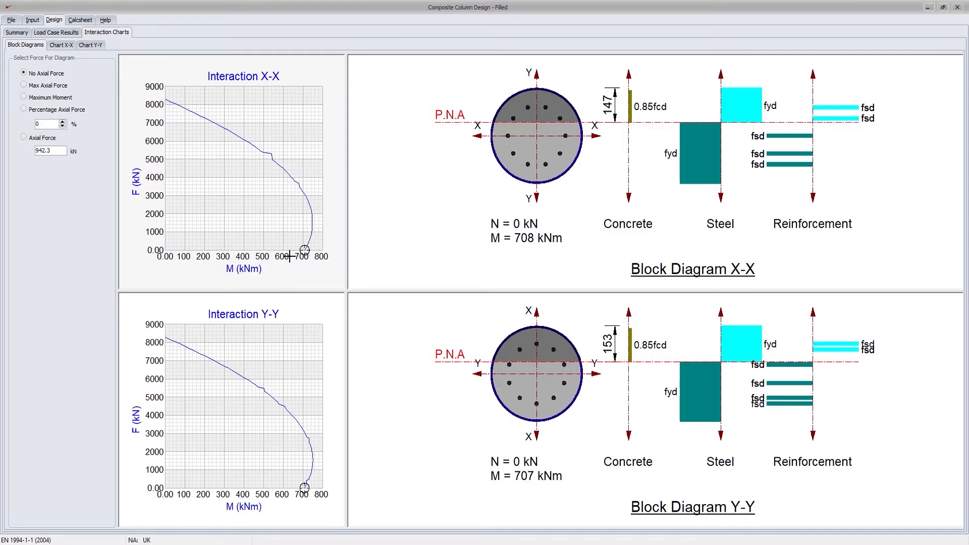
{"action": "mouse_move", "coordinate": [213, 358]}
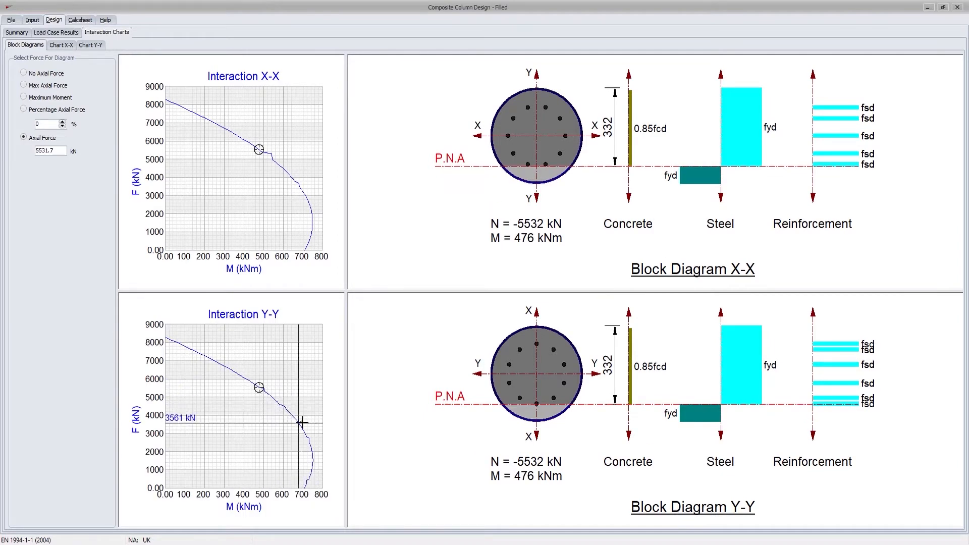
Pick points on the interaction curve to show block diagrams at 1233 kN.
{"action": "left_click", "coordinate": [304, 435]}
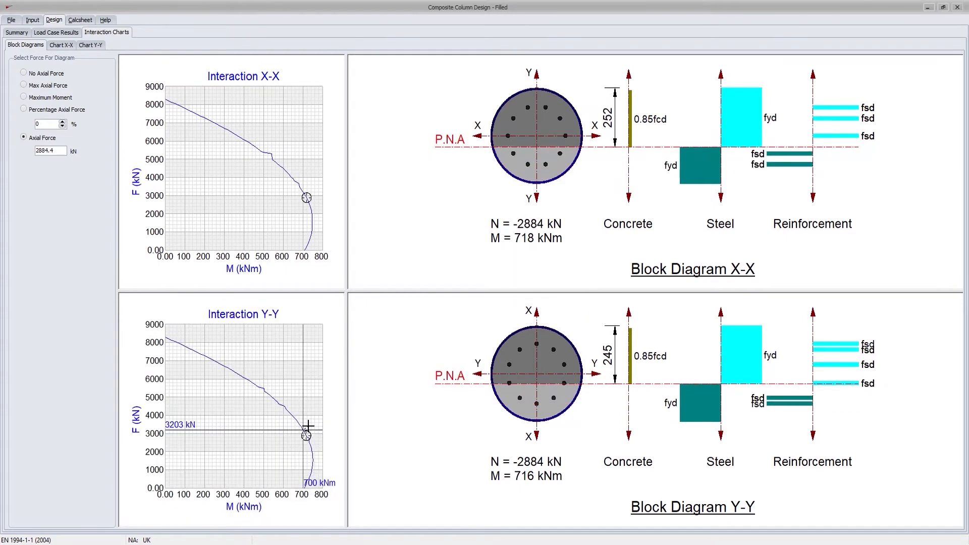
{"action": "left_click", "coordinate": [304, 434]}
{"action": "type", "text": "1233"}
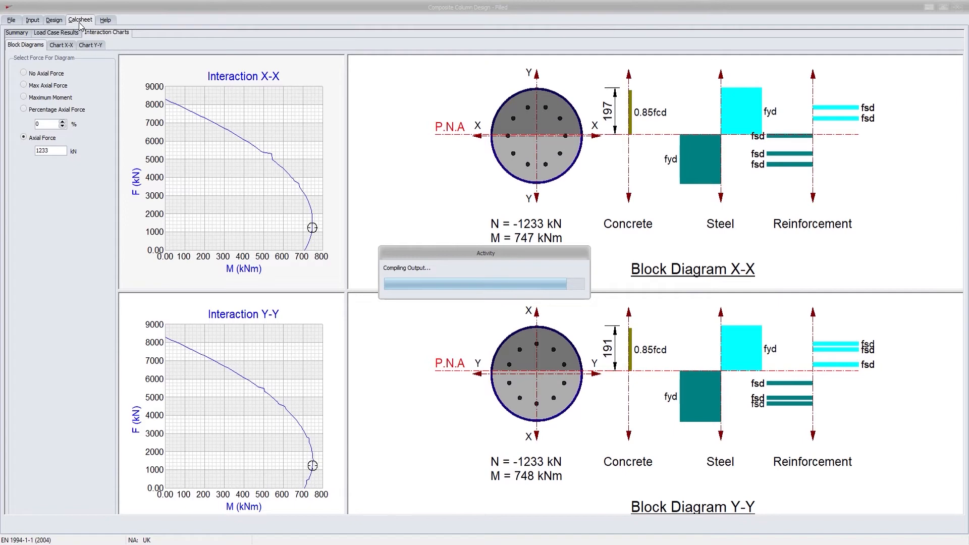
Generate the column calcsheet at page width, browse its pages, then return to input.
{"action": "left_click", "coordinate": [80, 19]}
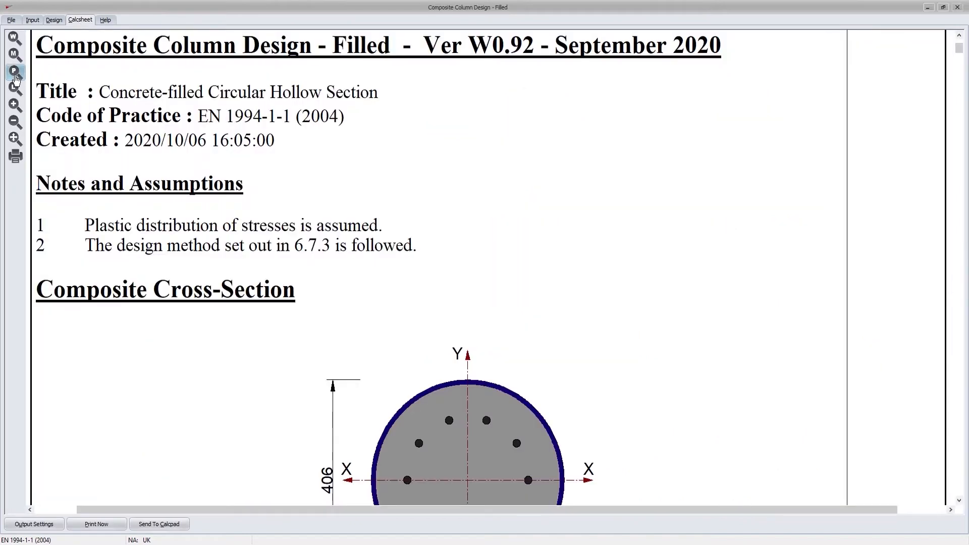
{"action": "left_click", "coordinate": [15, 68]}
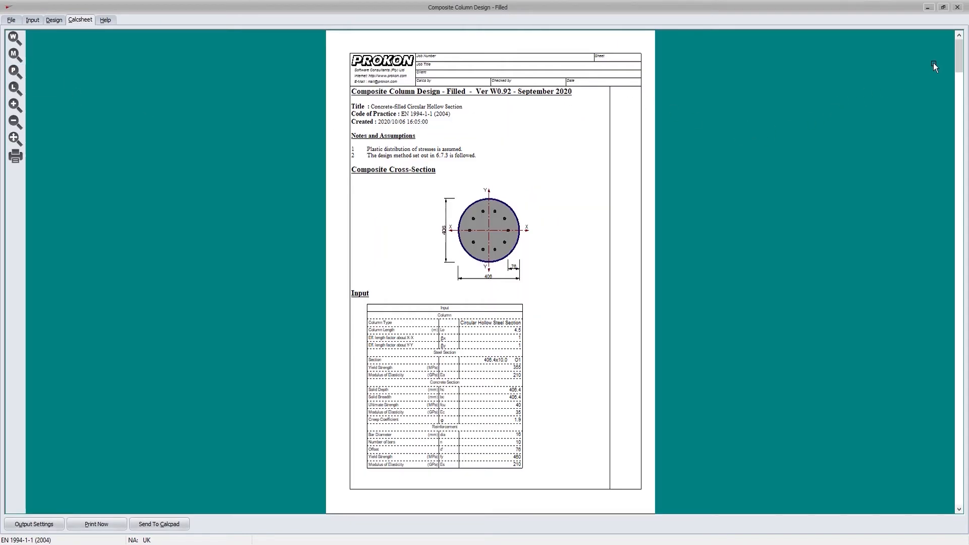
{"action": "scroll", "scroll_direction": "down", "scroll_amount": 3}
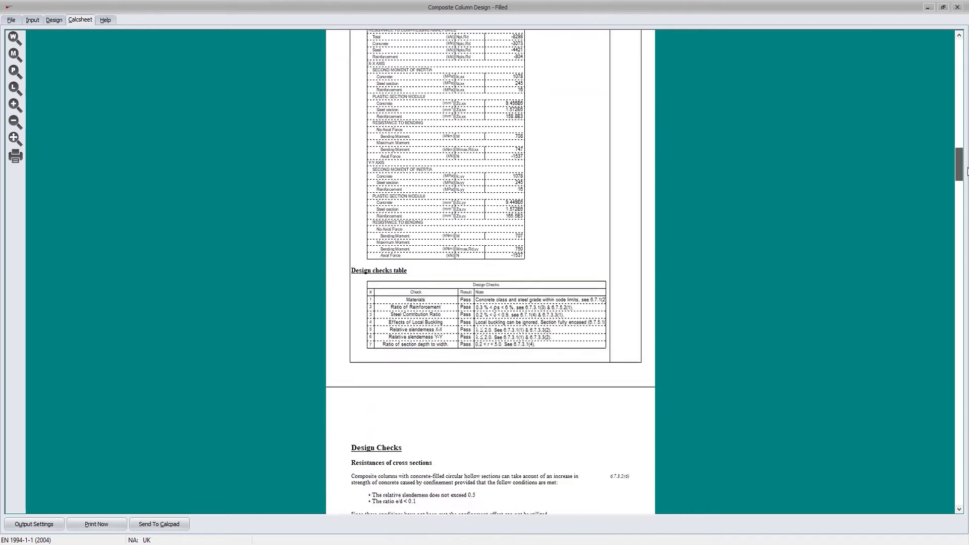
{"action": "scroll", "scroll_direction": "down", "scroll_amount": 3}
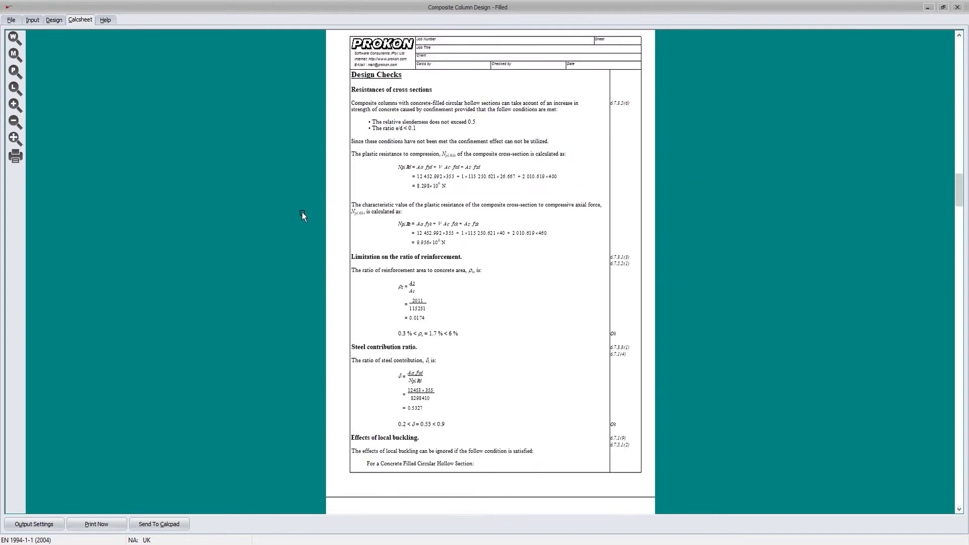
{"action": "mouse_move", "coordinate": [242, 230]}
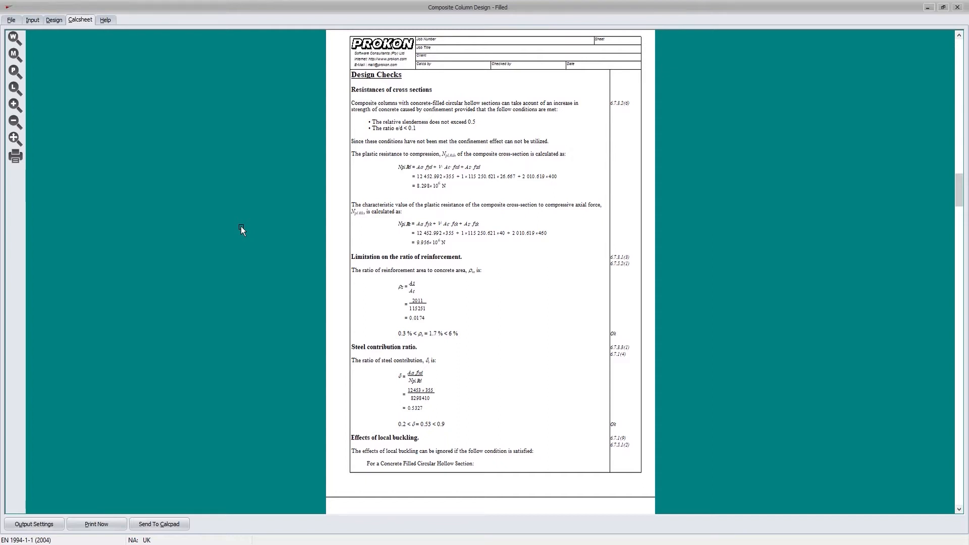
{"action": "left_click", "coordinate": [32, 19]}
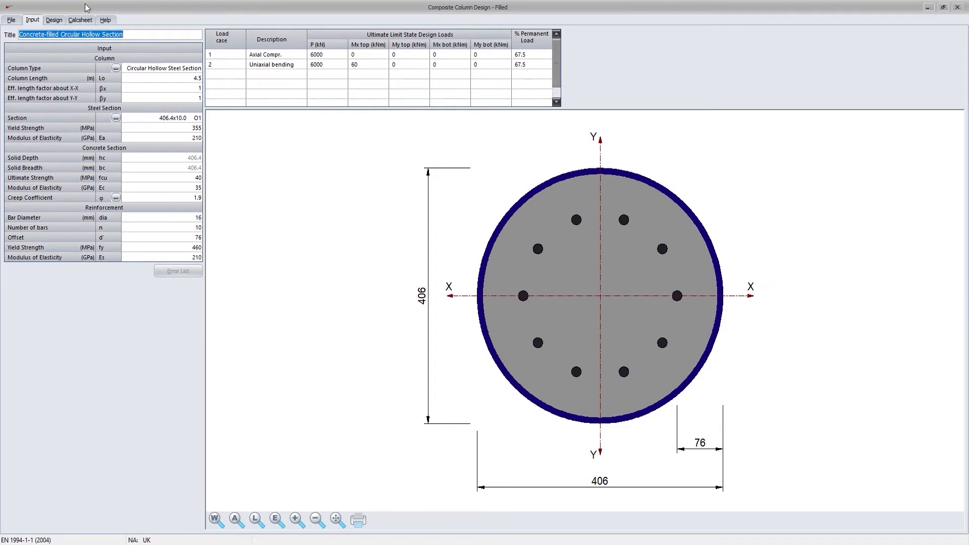
Load the encased I-section example column from Help, then load Example 1.
{"action": "left_click", "coordinate": [105, 19]}
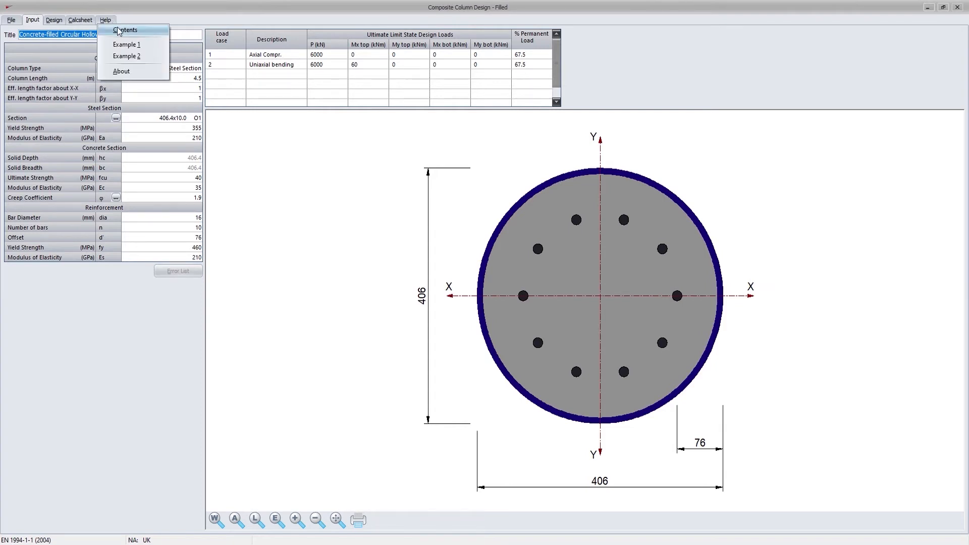
{"action": "left_click", "coordinate": [126, 56]}
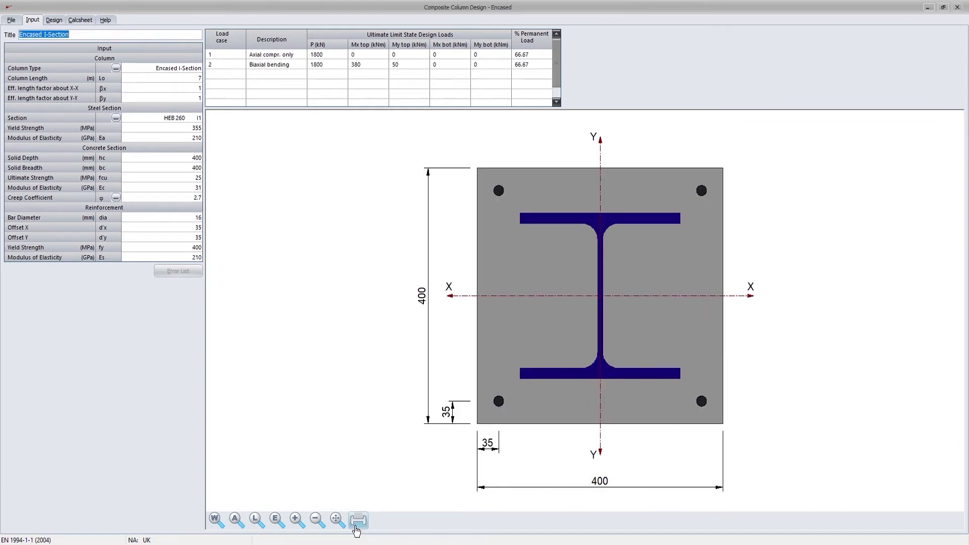
{"action": "mouse_move", "coordinate": [125, 23]}
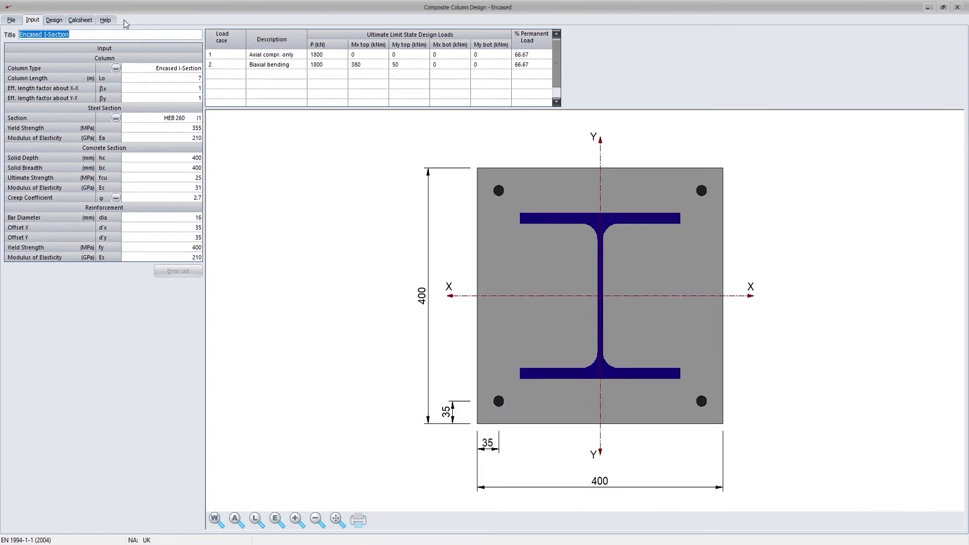
{"action": "left_click", "coordinate": [105, 19]}
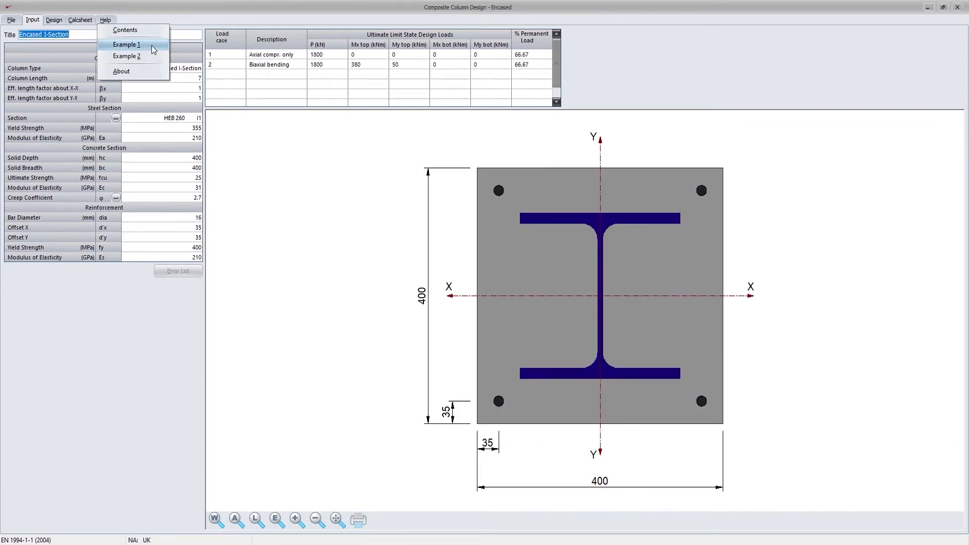
{"action": "left_click", "coordinate": [126, 56]}
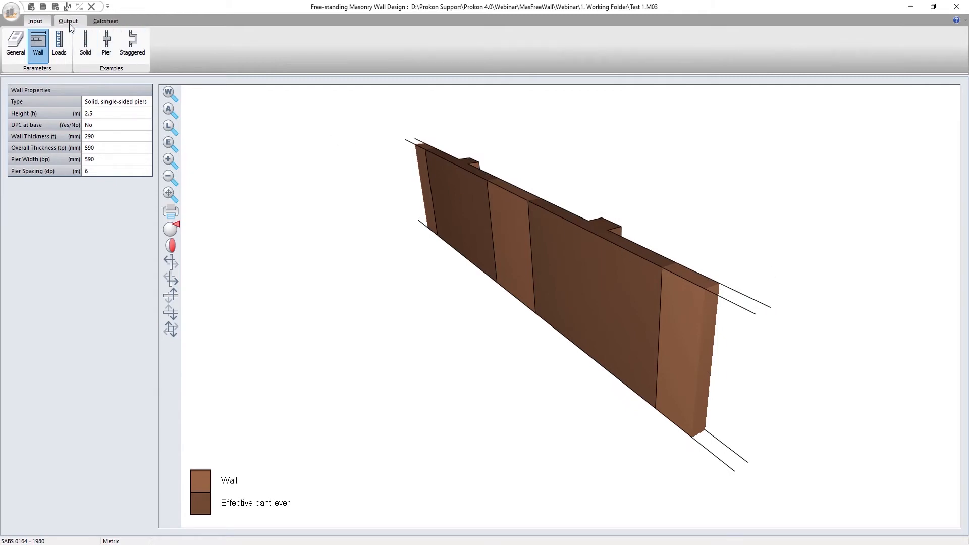
Review the combination C2 moment checks, then return to input and open the masonry code dialog.
{"action": "left_click", "coordinate": [68, 20]}
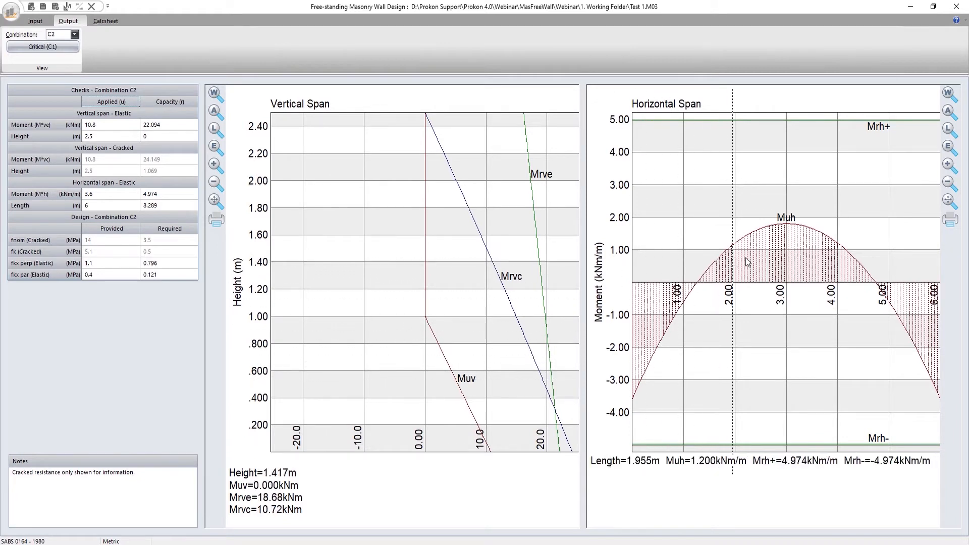
{"action": "mouse_move", "coordinate": [739, 283]}
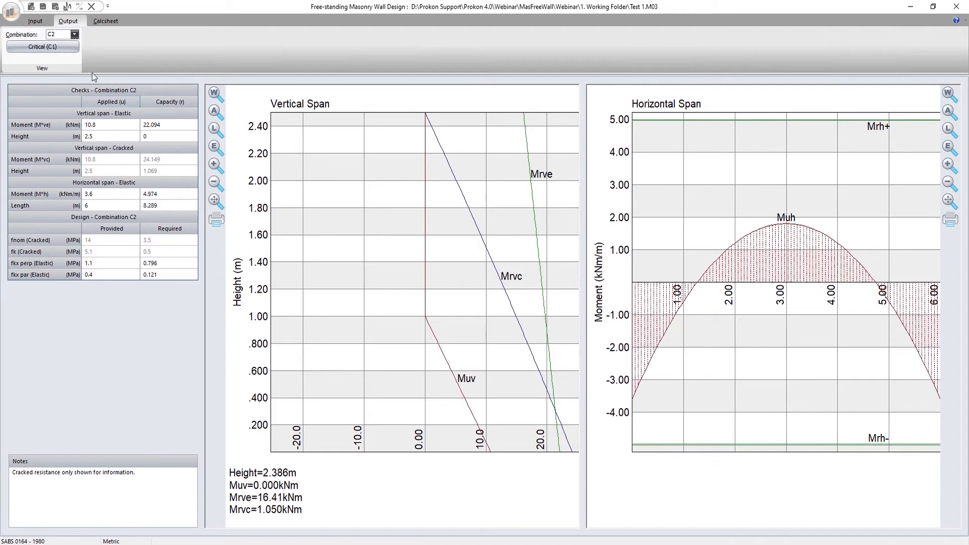
{"action": "left_click", "coordinate": [35, 20]}
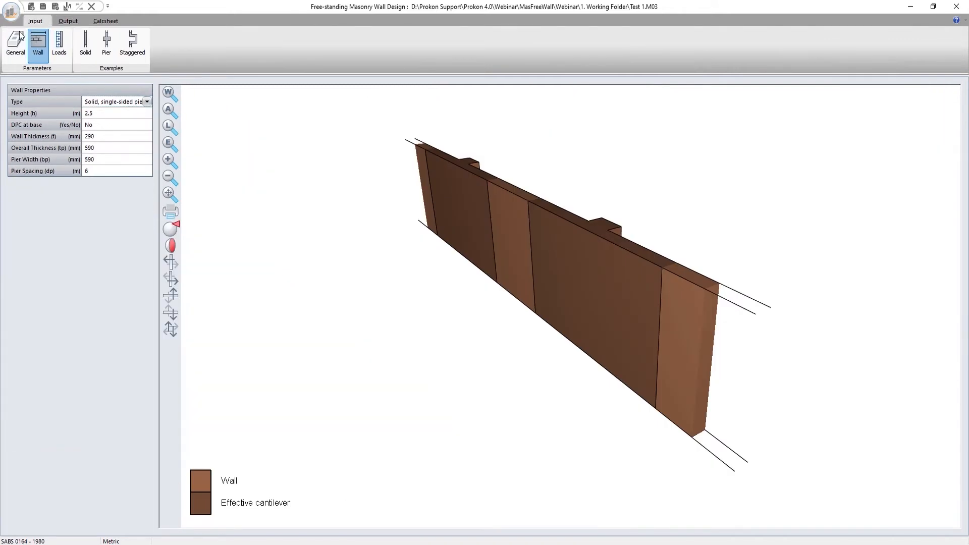
{"action": "left_click", "coordinate": [15, 45]}
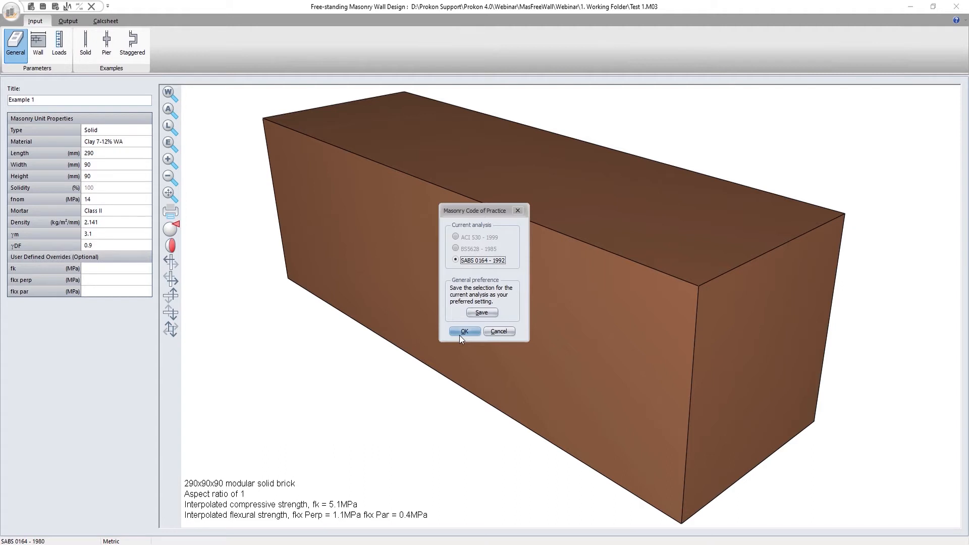
Confirm SABS 0164 as the masonry code and keep the unit type Solid.
{"action": "left_click", "coordinate": [463, 331]}
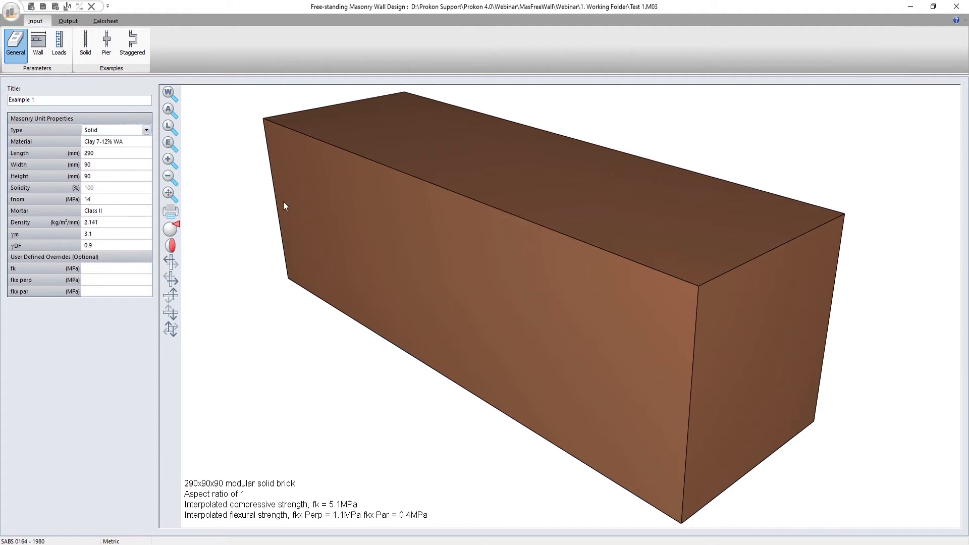
{"action": "left_click", "coordinate": [147, 130]}
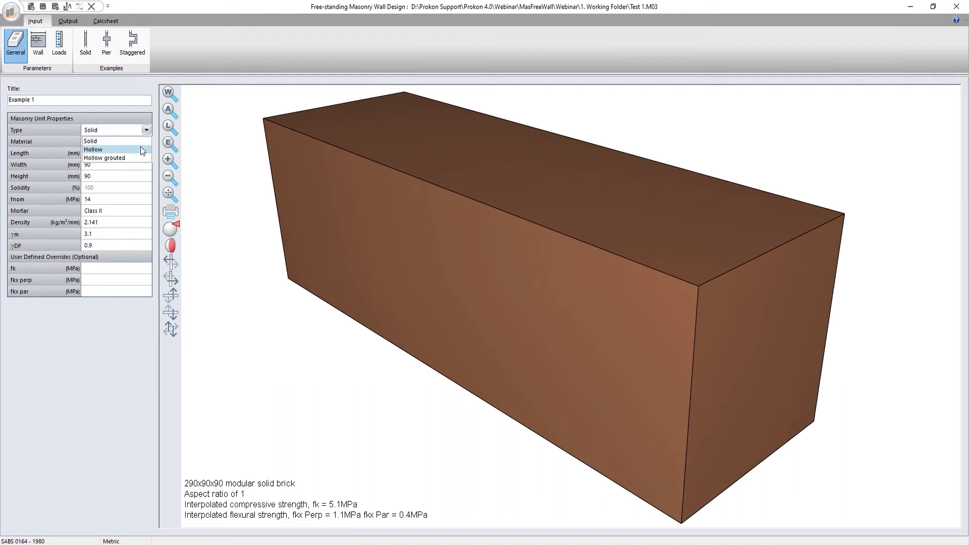
{"action": "left_click", "coordinate": [104, 157]}
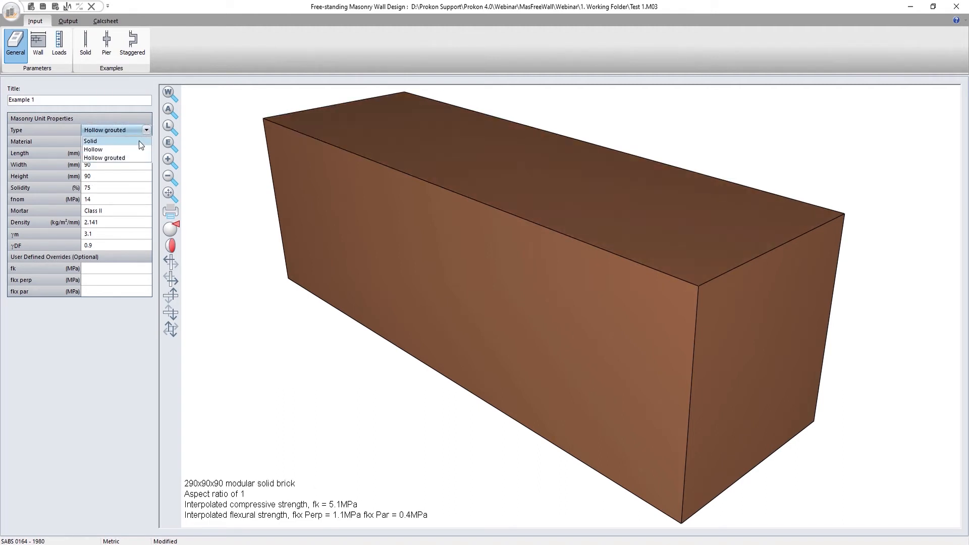
{"action": "left_click", "coordinate": [90, 140]}
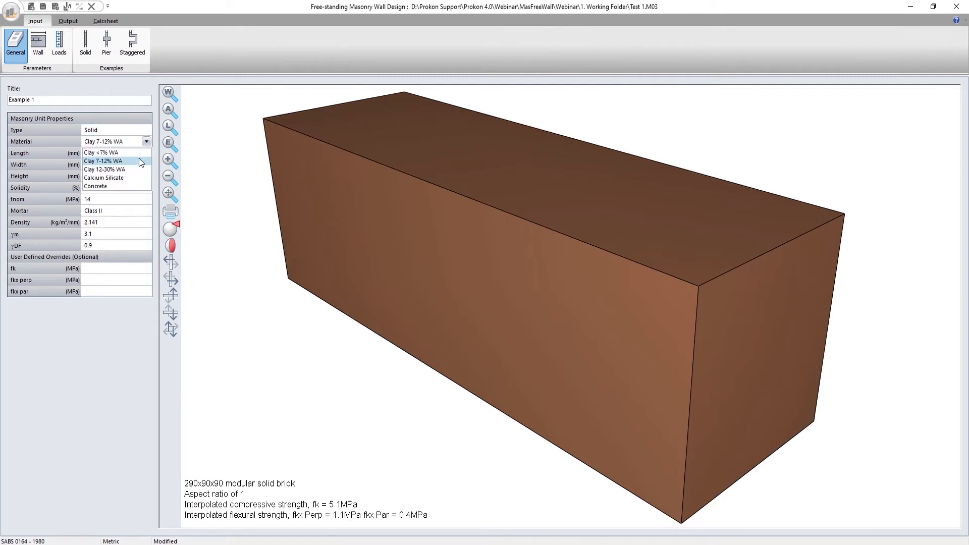
{"action": "mouse_move", "coordinate": [140, 168]}
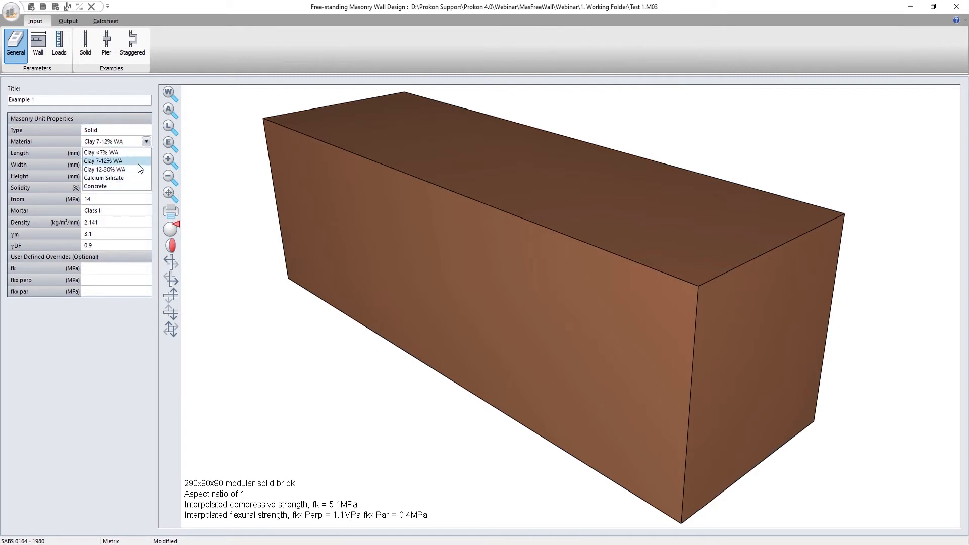
Keep Clay 7–12% WA, set fnom to 21 MPa and override fk to 7.3.
{"action": "left_click", "coordinate": [103, 161]}
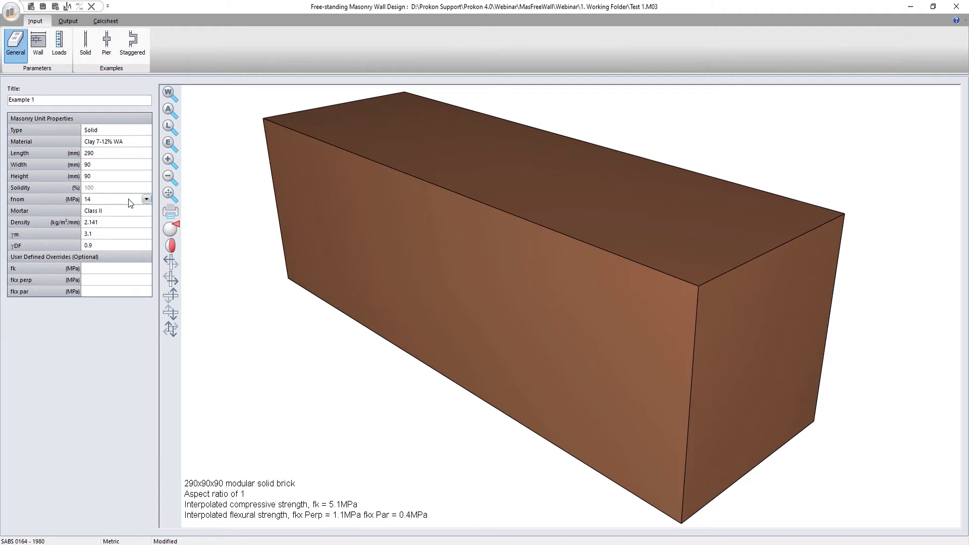
{"action": "left_click", "coordinate": [147, 199]}
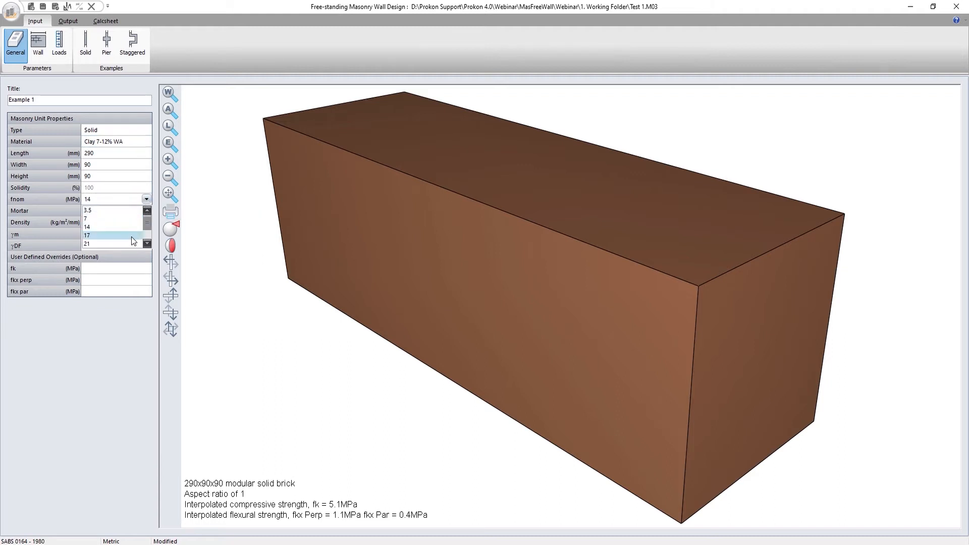
{"action": "left_click", "coordinate": [87, 244]}
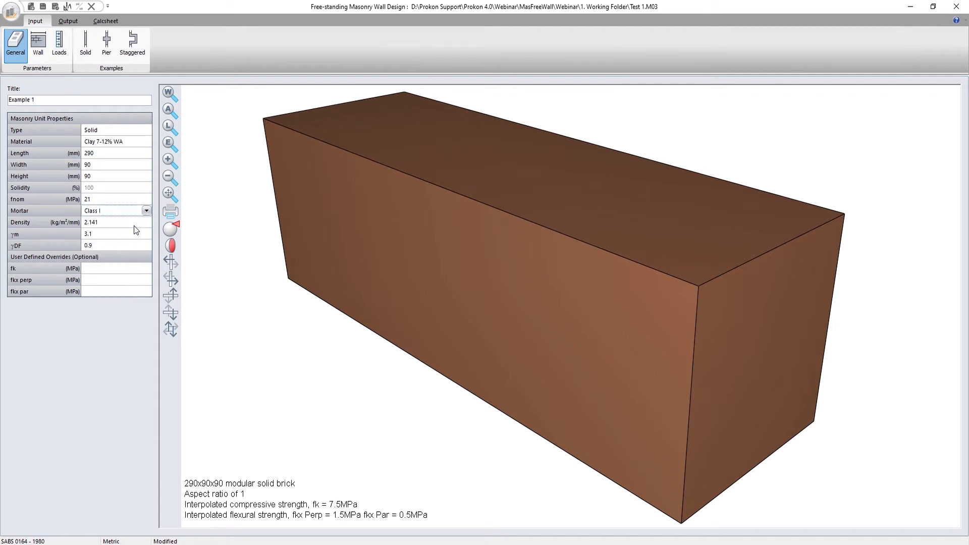
{"action": "mouse_move", "coordinate": [122, 273]}
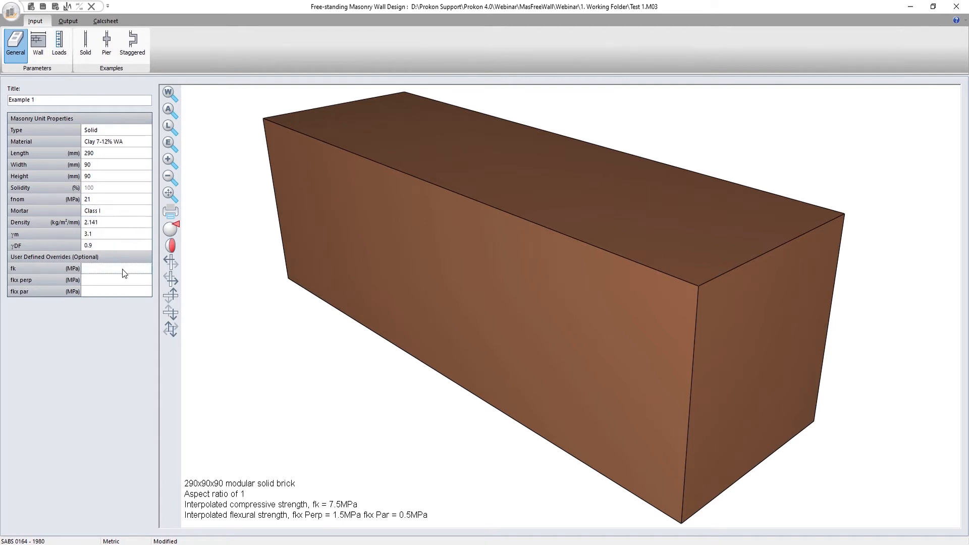
{"action": "type", "text": "7.3"}
{"action": "type", "text": "1.3"}
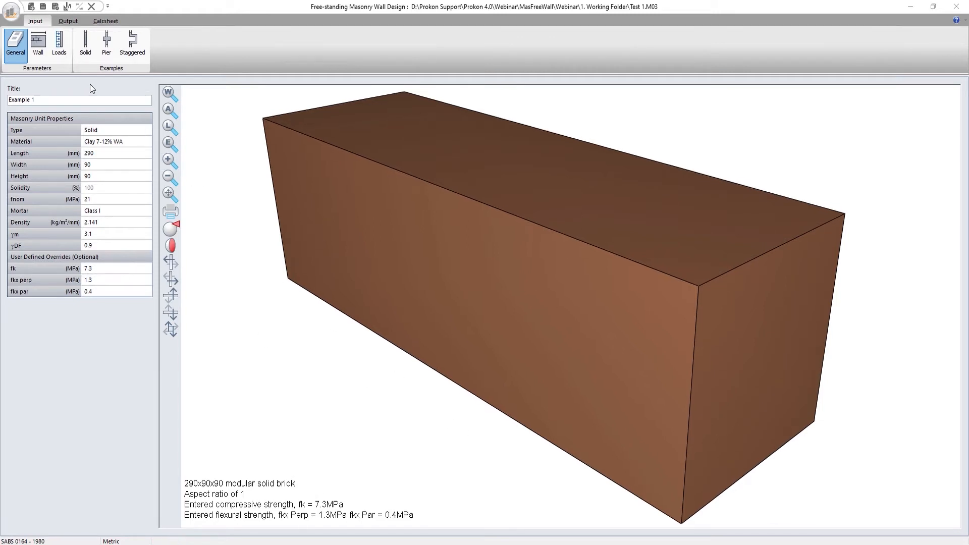
Make the wall type Staggered with 690 mm overall thickness and 5 m return spacing.
{"action": "left_click", "coordinate": [38, 45]}
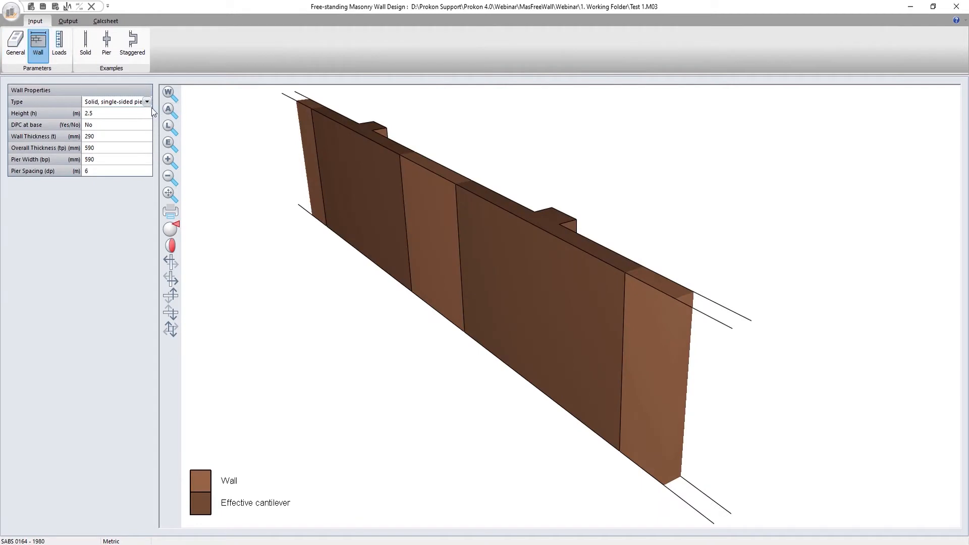
{"action": "left_click", "coordinate": [147, 101]}
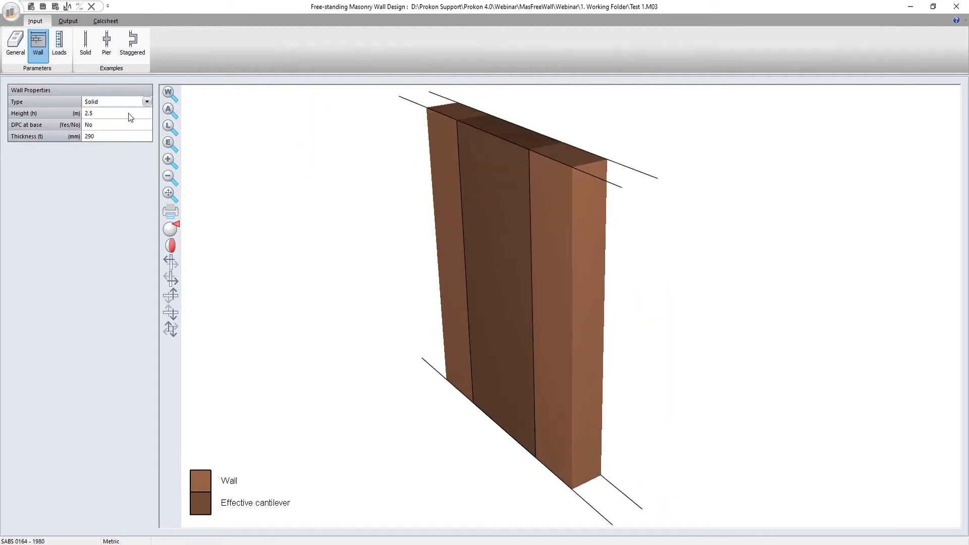
{"action": "mouse_move", "coordinate": [121, 122]}
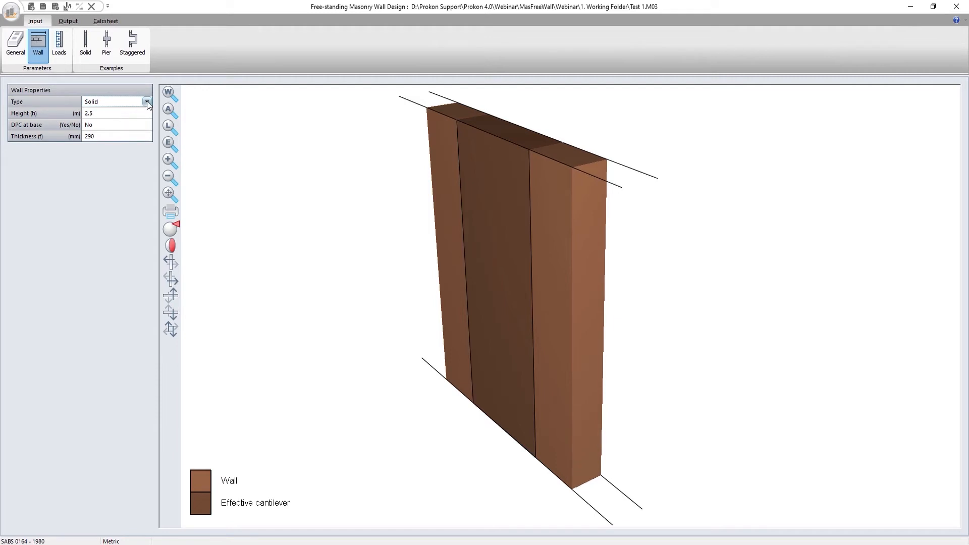
{"action": "left_click", "coordinate": [147, 102]}
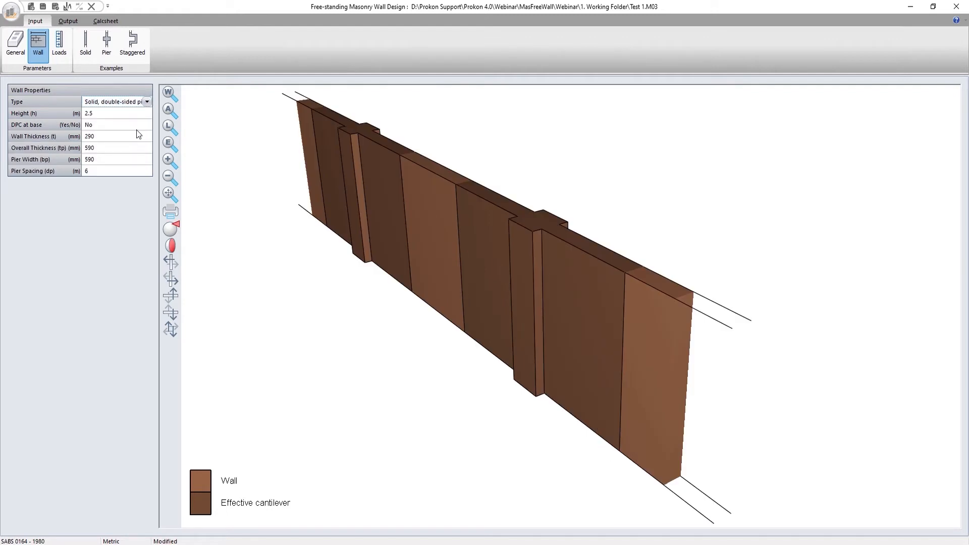
{"action": "left_click", "coordinate": [147, 102]}
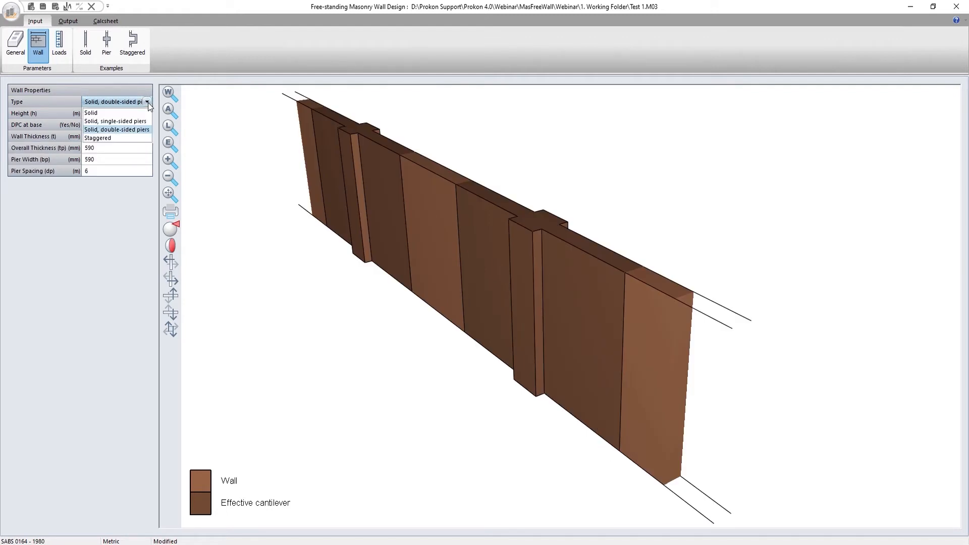
{"action": "left_click", "coordinate": [97, 138]}
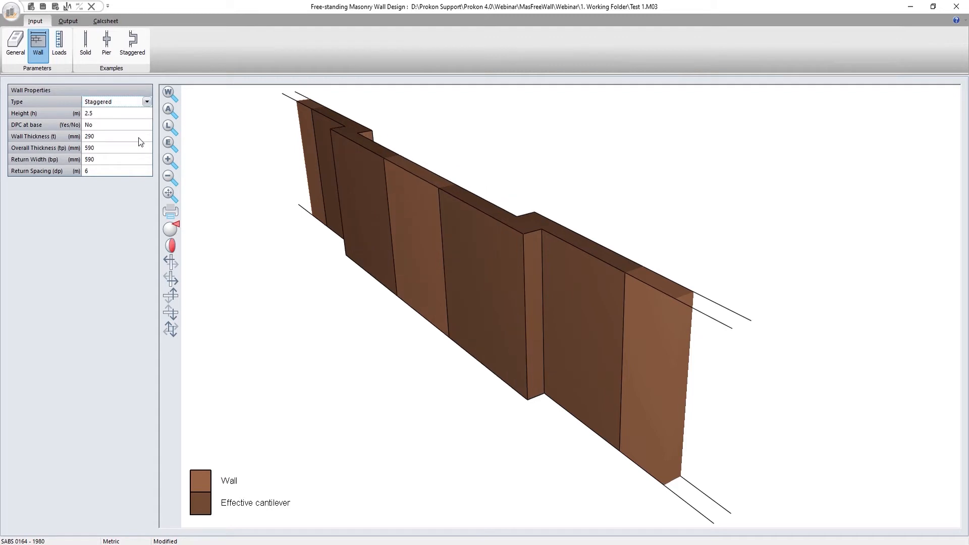
{"action": "left_click", "coordinate": [147, 148]}
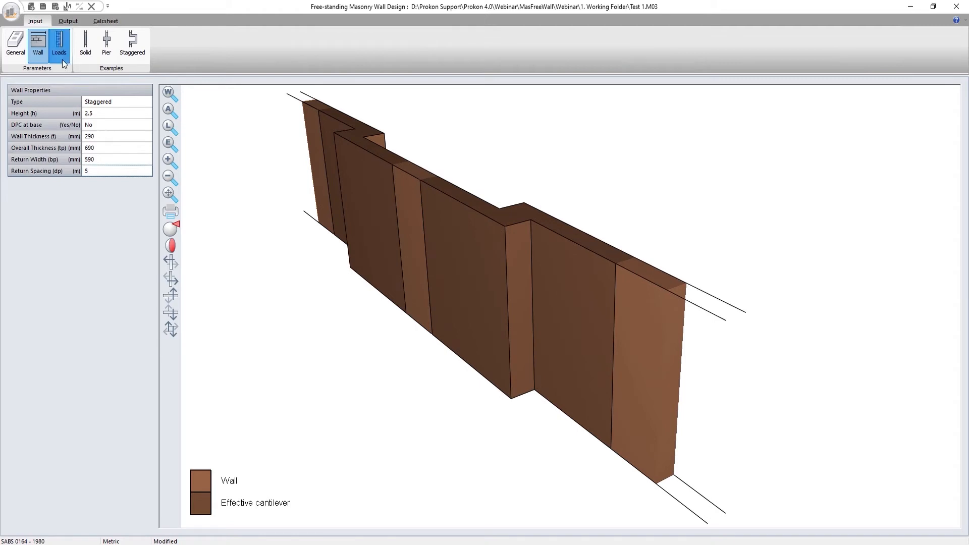
Show the load combinations and preview C2 and C3's 5 kN point load.
{"action": "left_click", "coordinate": [59, 43]}
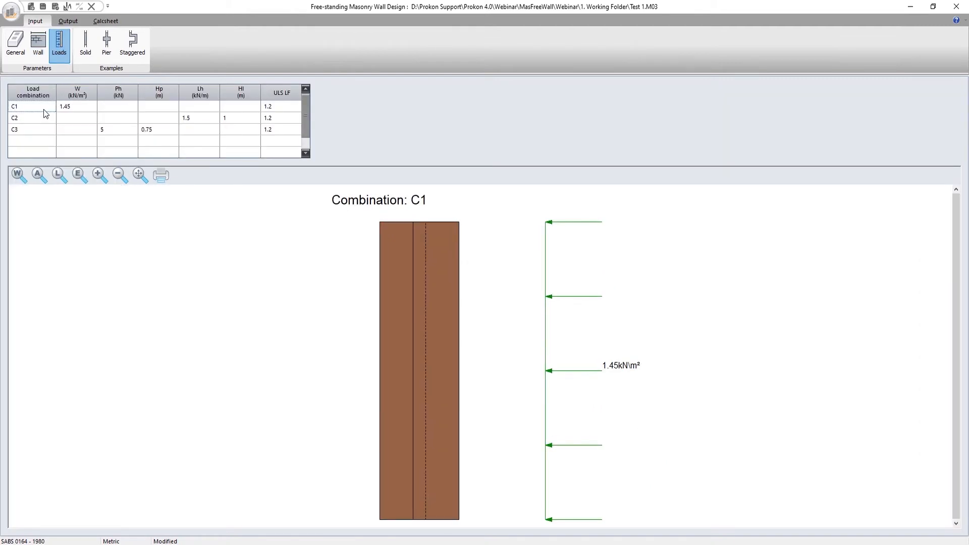
{"action": "left_click", "coordinate": [15, 118]}
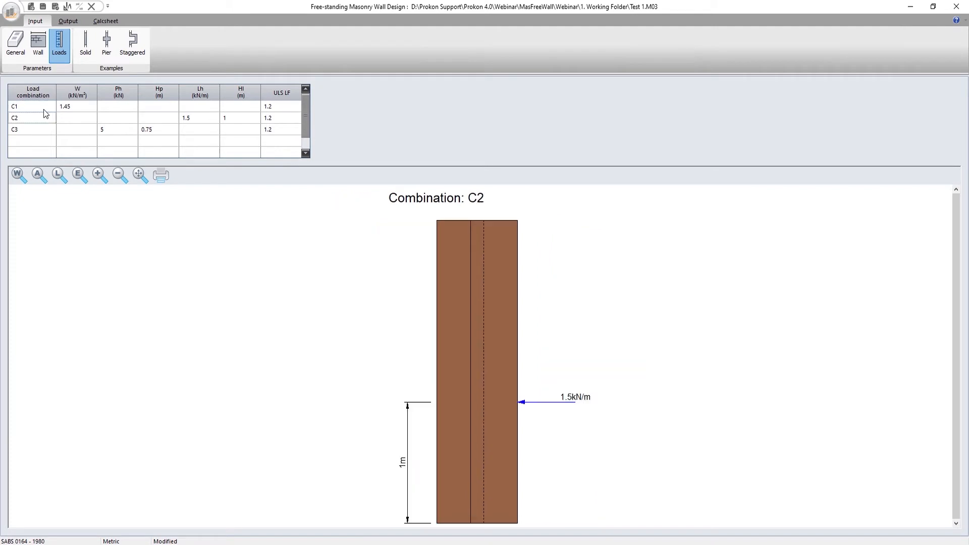
{"action": "left_click", "coordinate": [14, 130]}
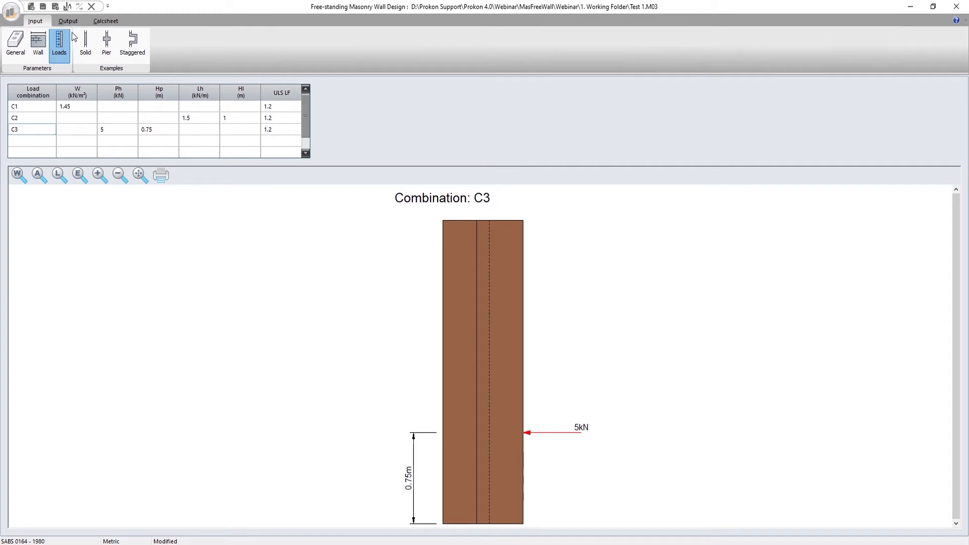
Review output checks for C2, then C3 (5.346 vs 5.878 kNm/m capacity).
{"action": "left_click", "coordinate": [68, 20]}
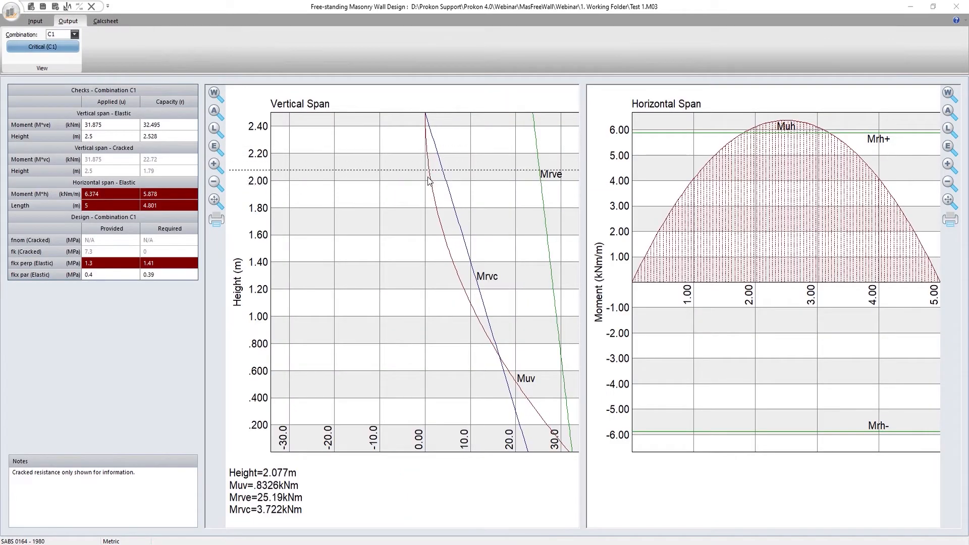
{"action": "mouse_move", "coordinate": [826, 126]}
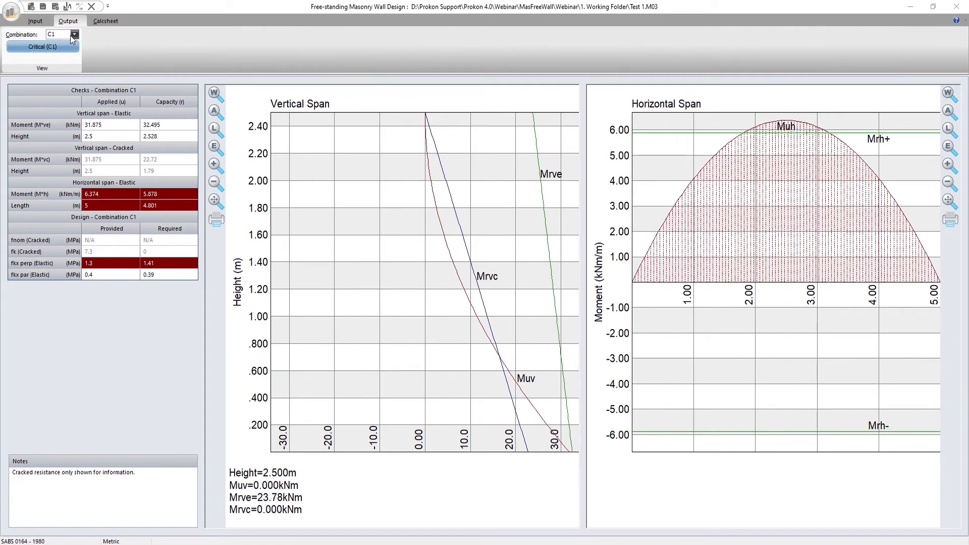
{"action": "left_click", "coordinate": [74, 34]}
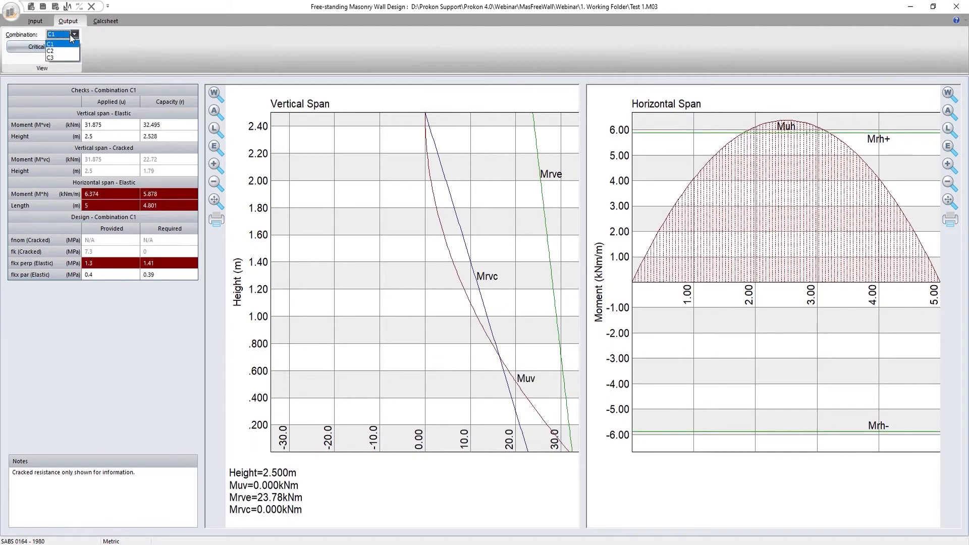
{"action": "left_click", "coordinate": [50, 51]}
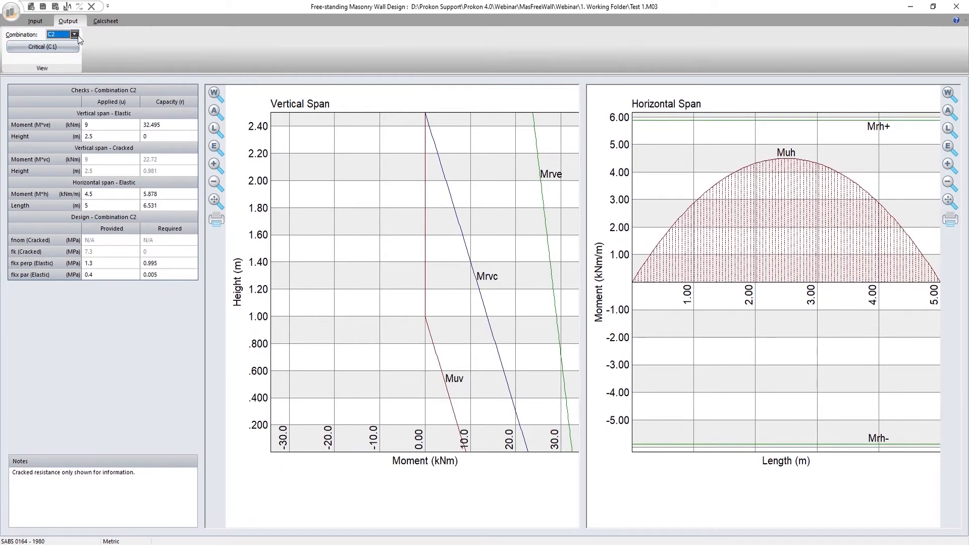
{"action": "left_click", "coordinate": [72, 33]}
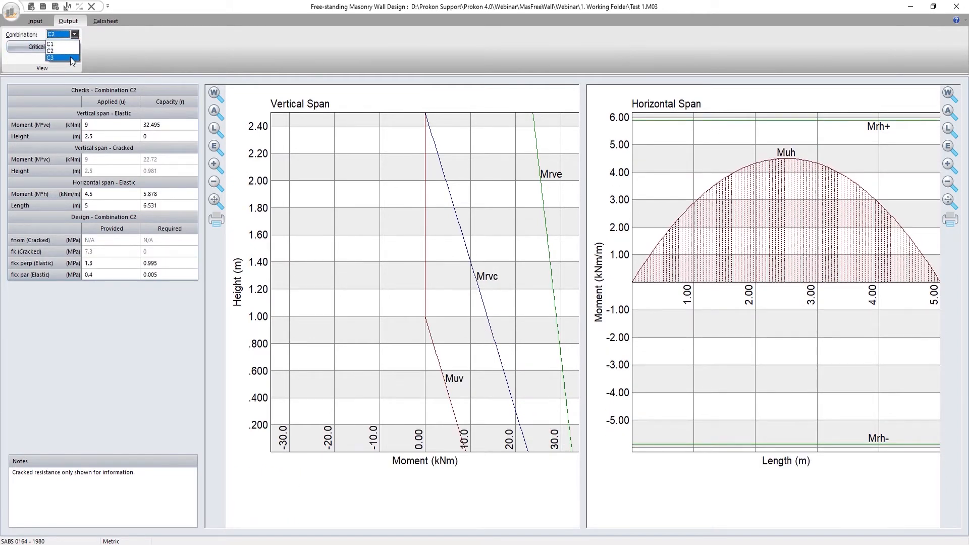
{"action": "left_click", "coordinate": [55, 57]}
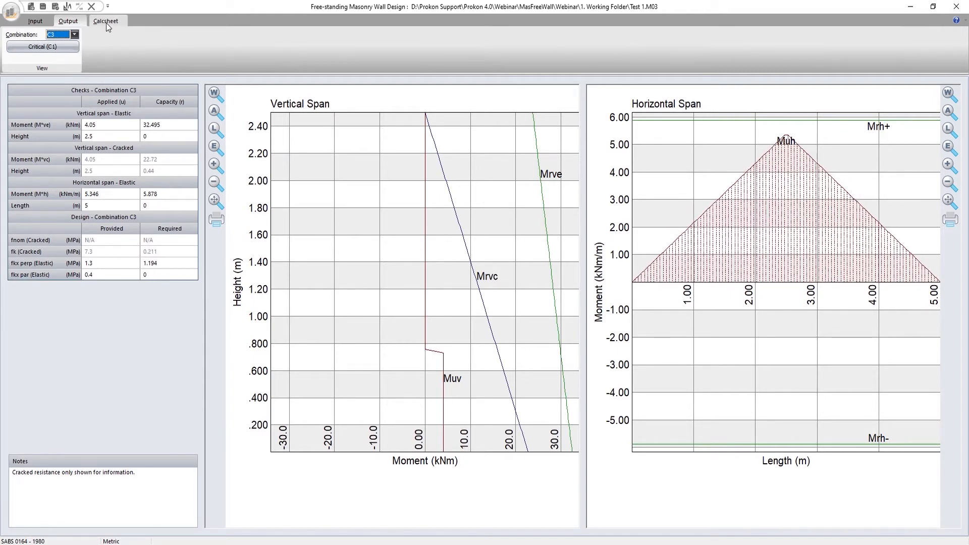
Zoom out the calc sheet and scroll to the summary: C1 fails, C2 and C3 pass.
{"action": "left_click", "coordinate": [105, 20]}
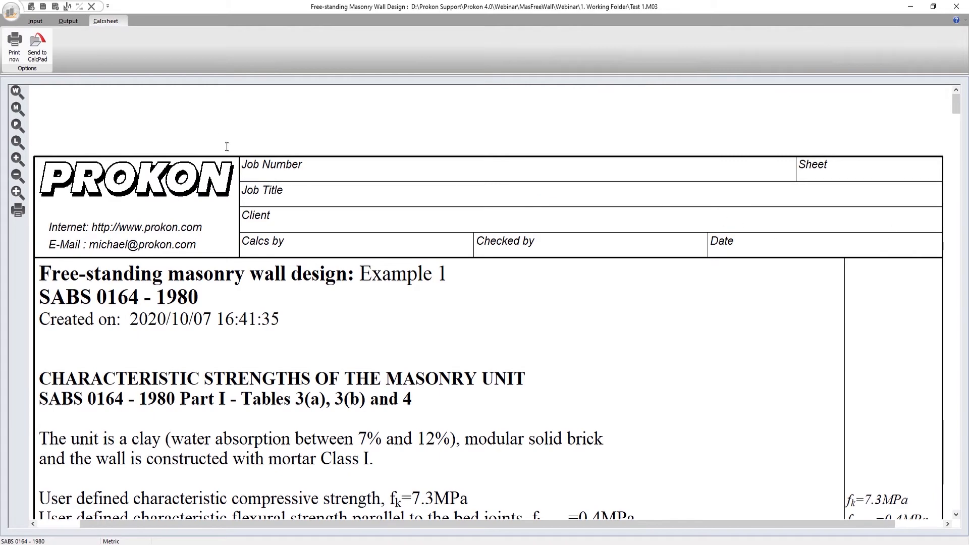
{"action": "mouse_move", "coordinate": [18, 177]}
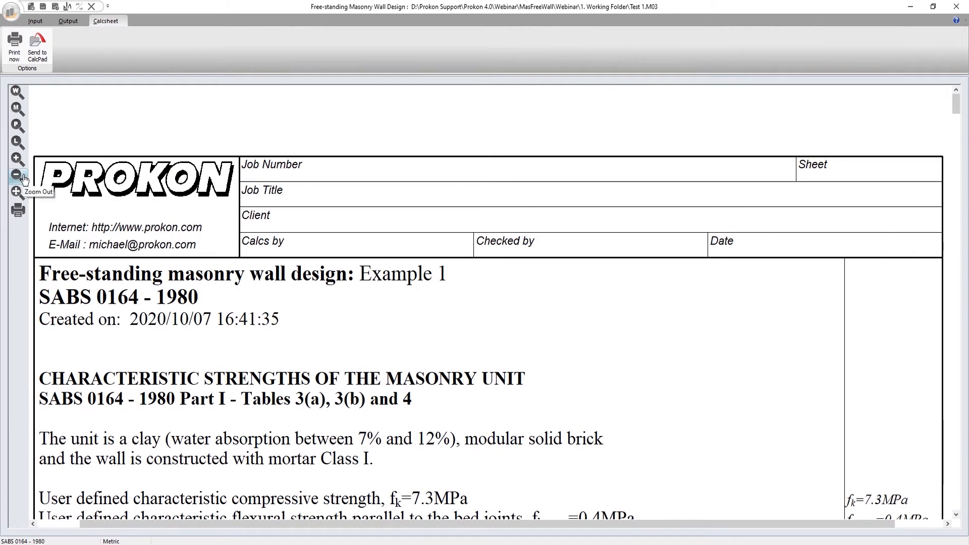
{"action": "left_click", "coordinate": [17, 177]}
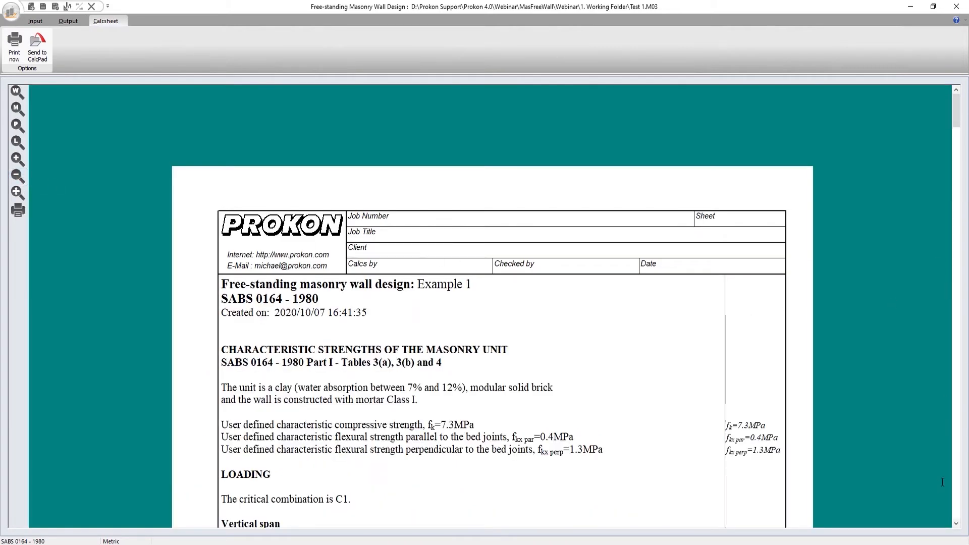
{"action": "scroll", "scroll_direction": "down", "scroll_amount": 3}
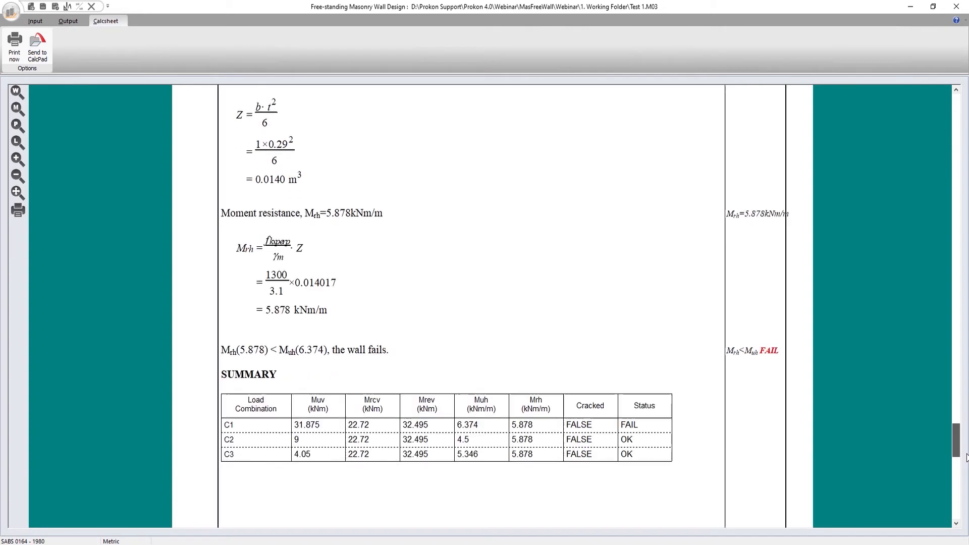
{"action": "scroll", "scroll_direction": "down", "scroll_amount": 3}
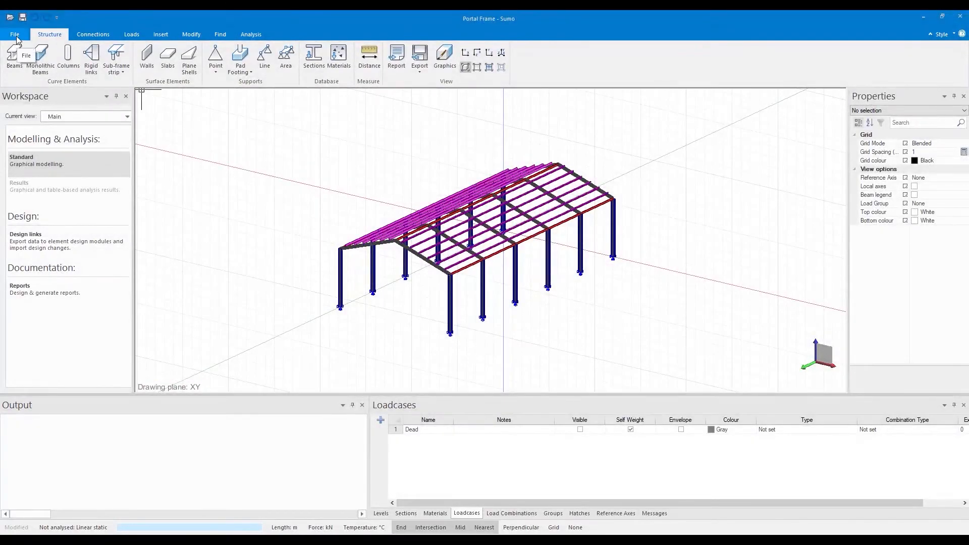
Export the portal frame model as Portal Frame.ifc to the Export folder.
{"action": "left_click", "coordinate": [14, 34]}
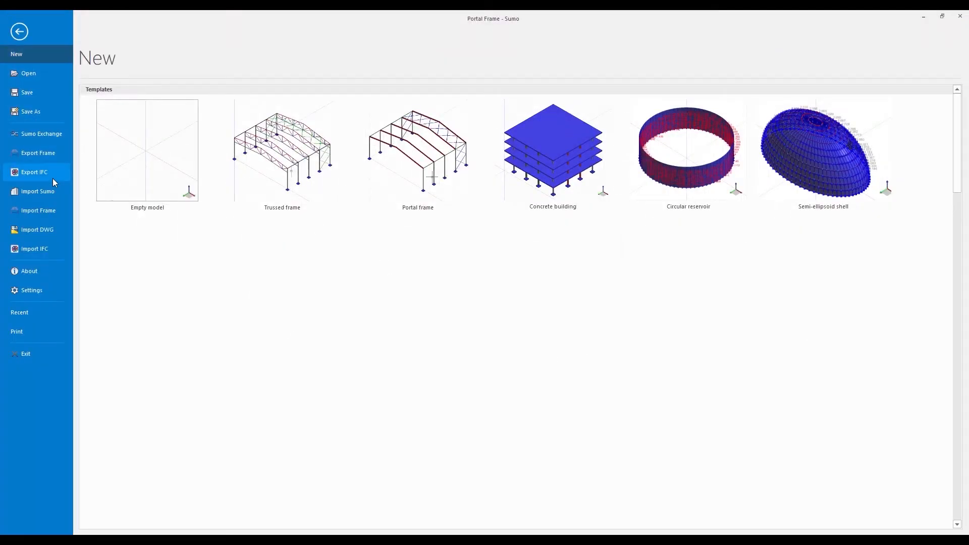
{"action": "left_click", "coordinate": [33, 172]}
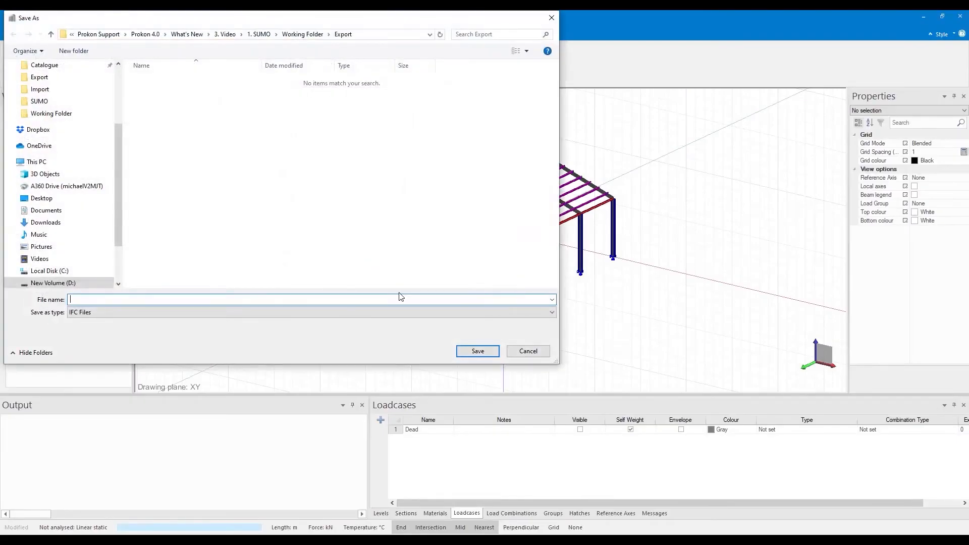
{"action": "type", "text": "Portal Frame"}
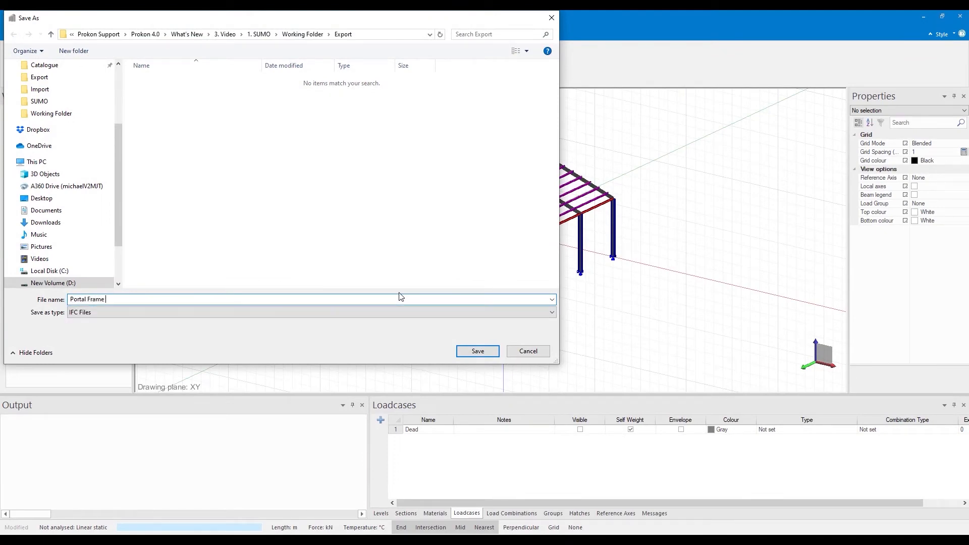
{"action": "mouse_move", "coordinate": [477, 352]}
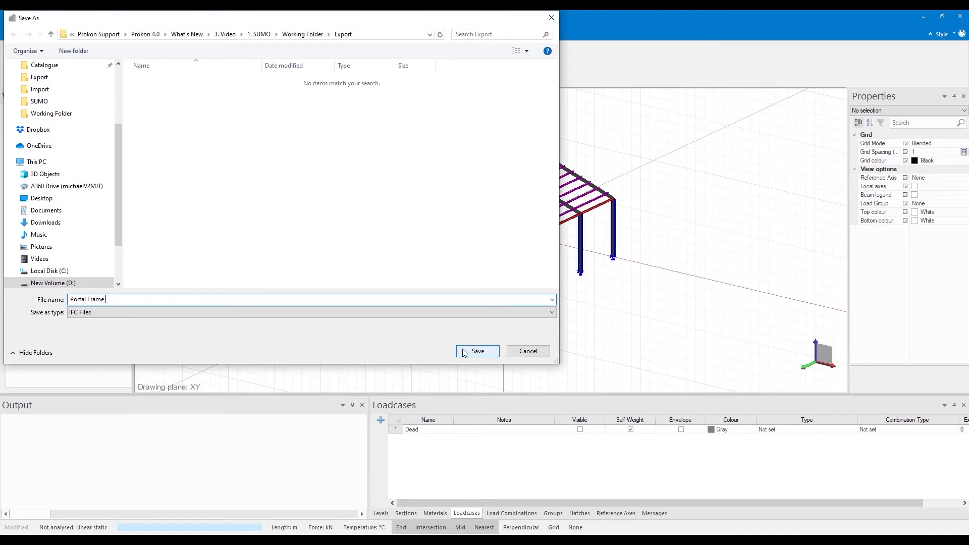
{"action": "left_click", "coordinate": [477, 352]}
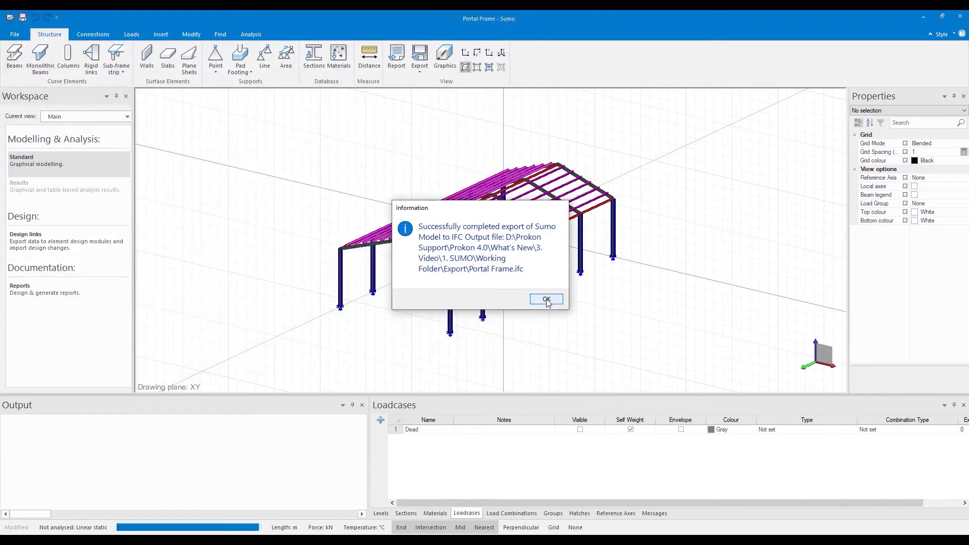
{"action": "left_click", "coordinate": [545, 300]}
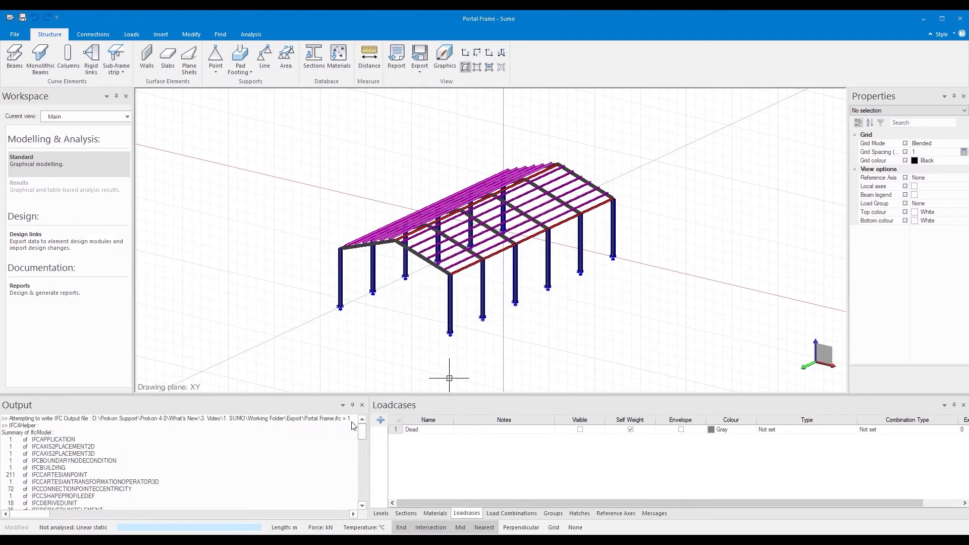
Create an empty model and import Warehouse.ifc with its seven load cases.
{"action": "left_click", "coordinate": [13, 34]}
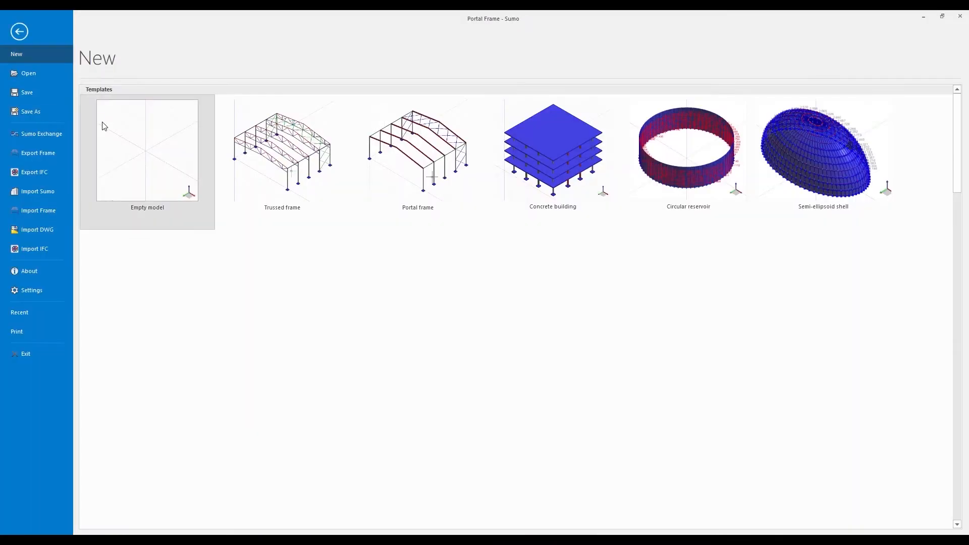
{"action": "left_click", "coordinate": [147, 150]}
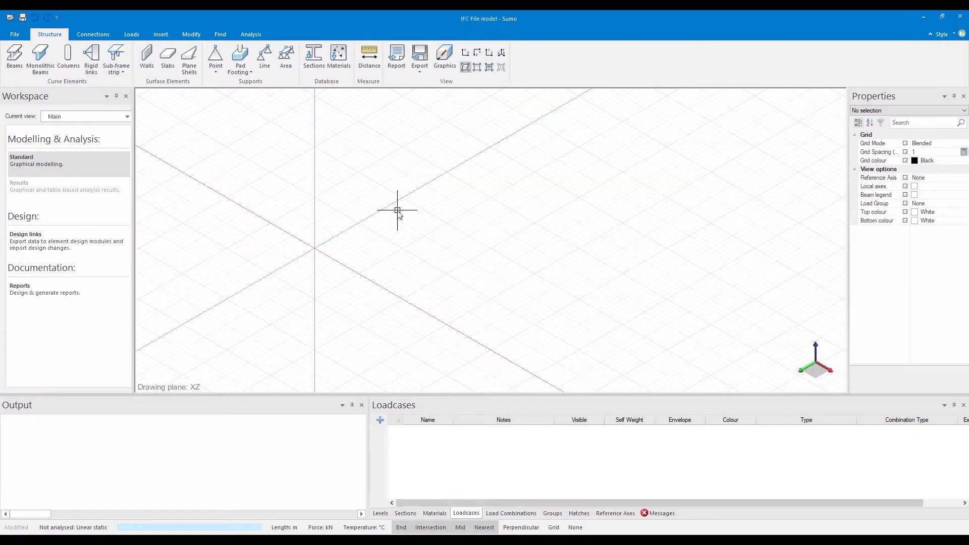
{"action": "mouse_move", "coordinate": [137, 118]}
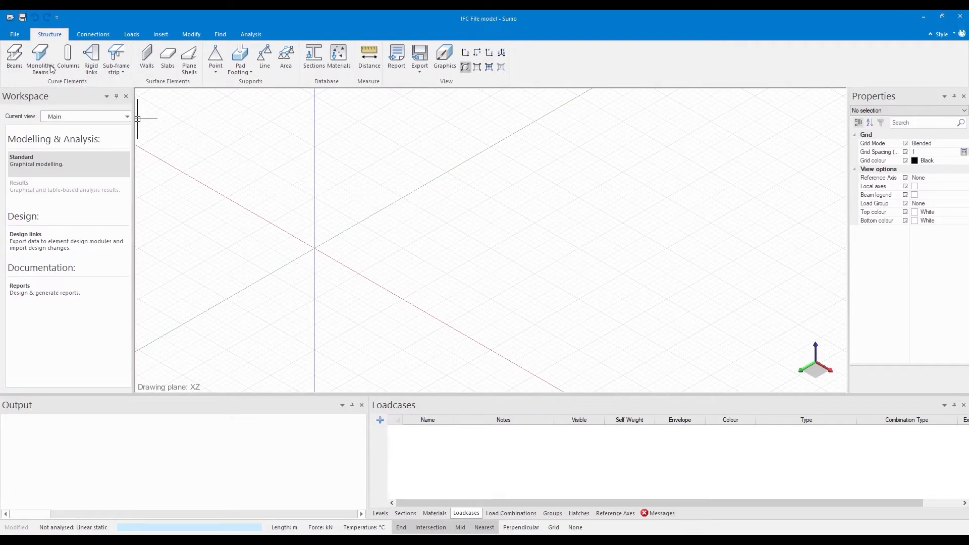
{"action": "left_click", "coordinate": [14, 33]}
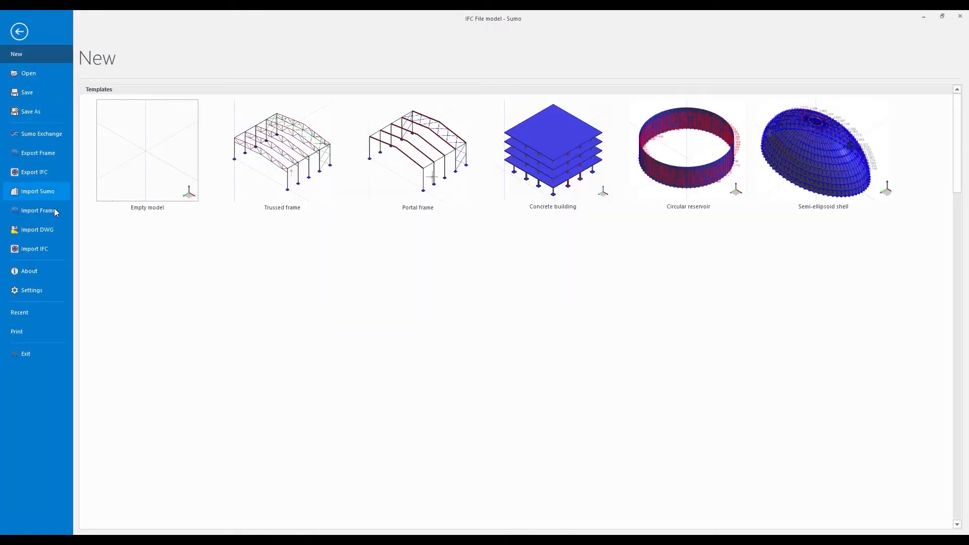
{"action": "left_click", "coordinate": [35, 249]}
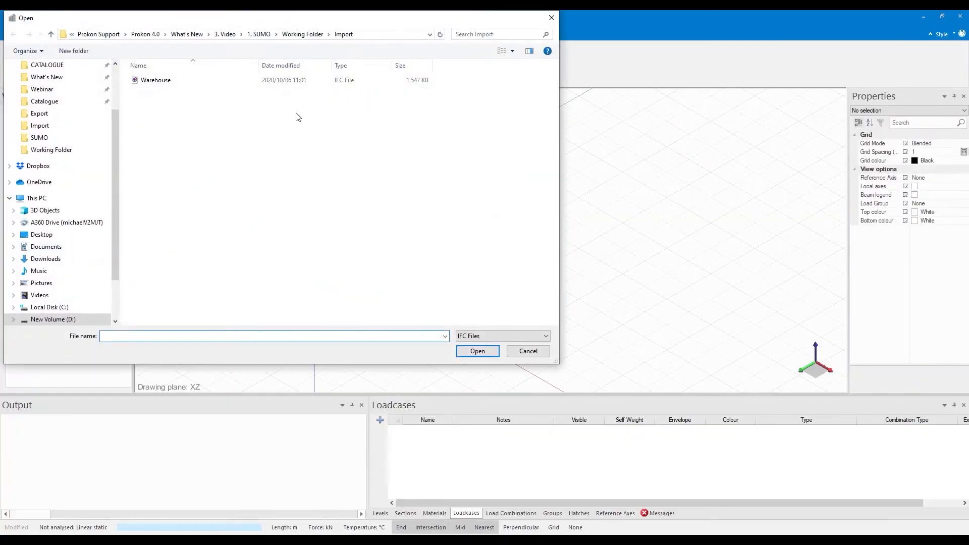
{"action": "left_click", "coordinate": [155, 80]}
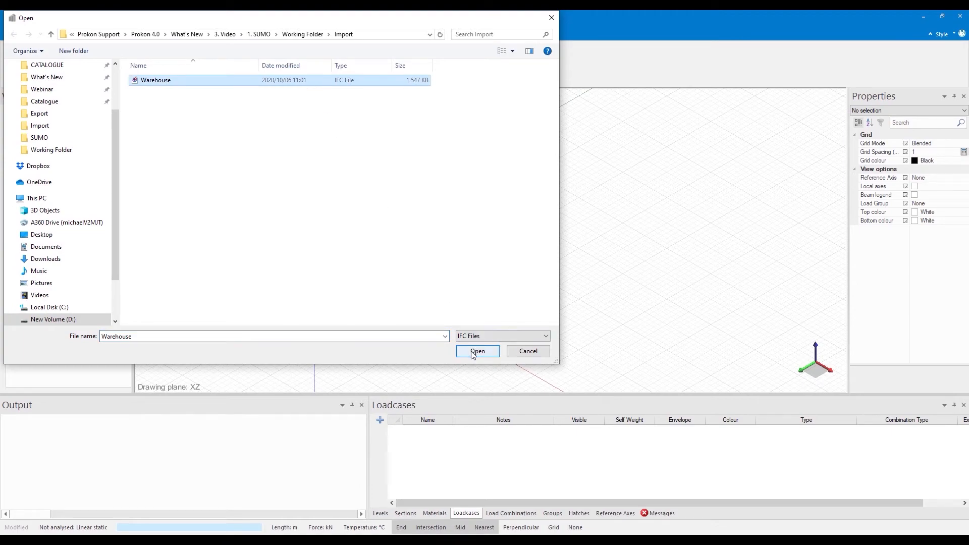
{"action": "left_click", "coordinate": [477, 351]}
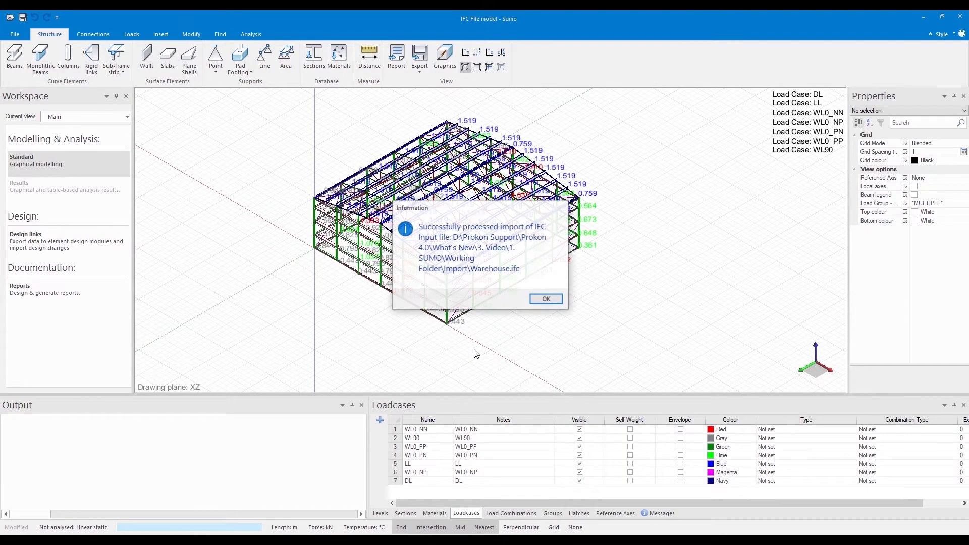
{"action": "mouse_move", "coordinate": [546, 299]}
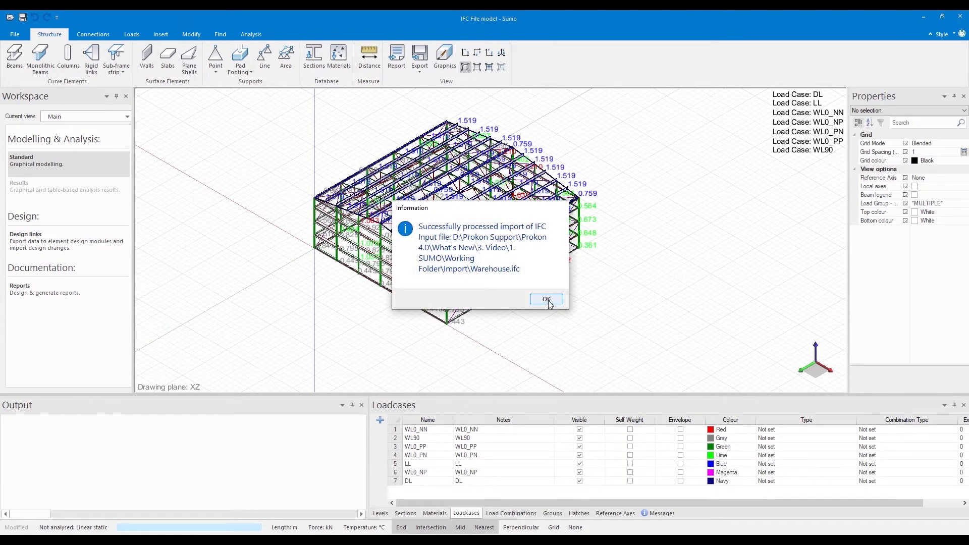
{"action": "left_click", "coordinate": [545, 300]}
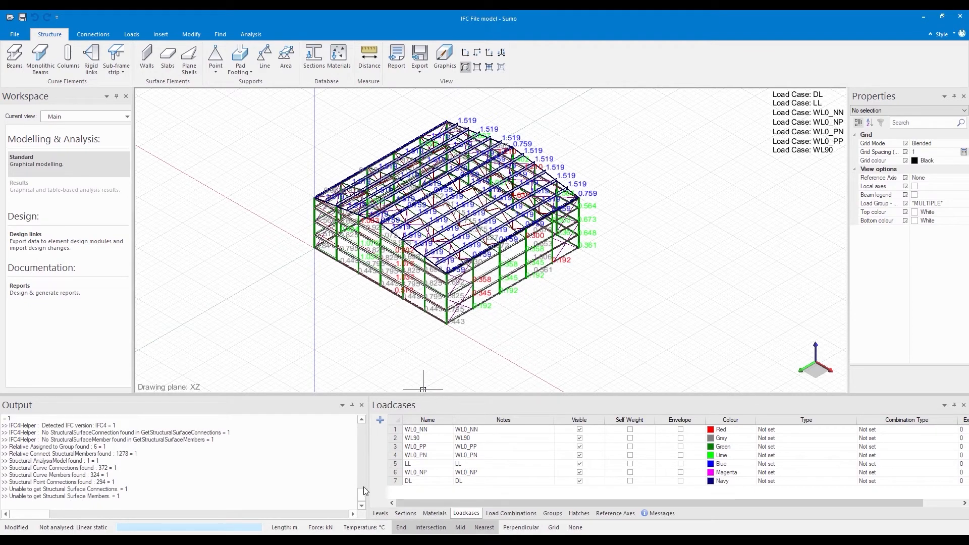
{"action": "scroll", "scroll_direction": "down", "scroll_amount": 3}
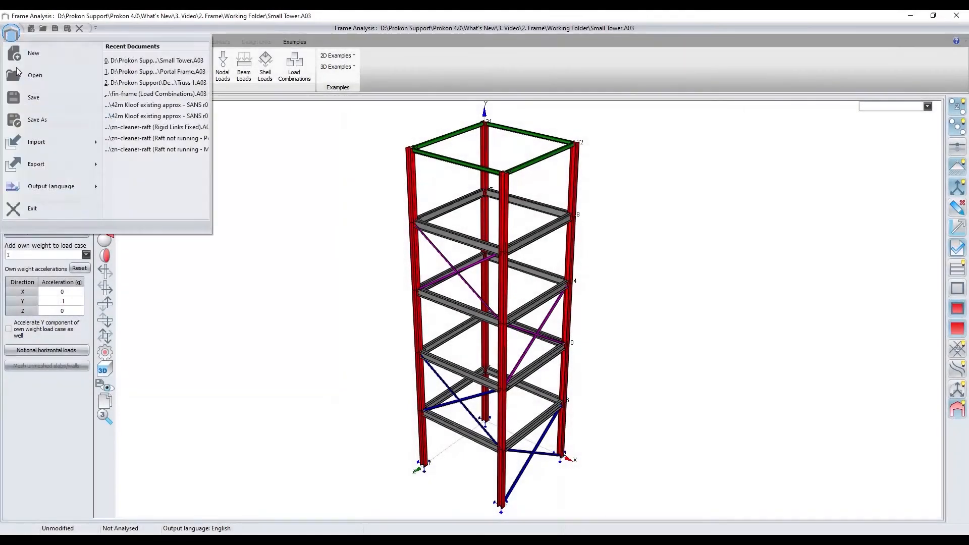
Export Small Tower as a CIS/2 file 'Frame Small Tower' using Robot section names.
{"action": "left_click", "coordinate": [36, 163]}
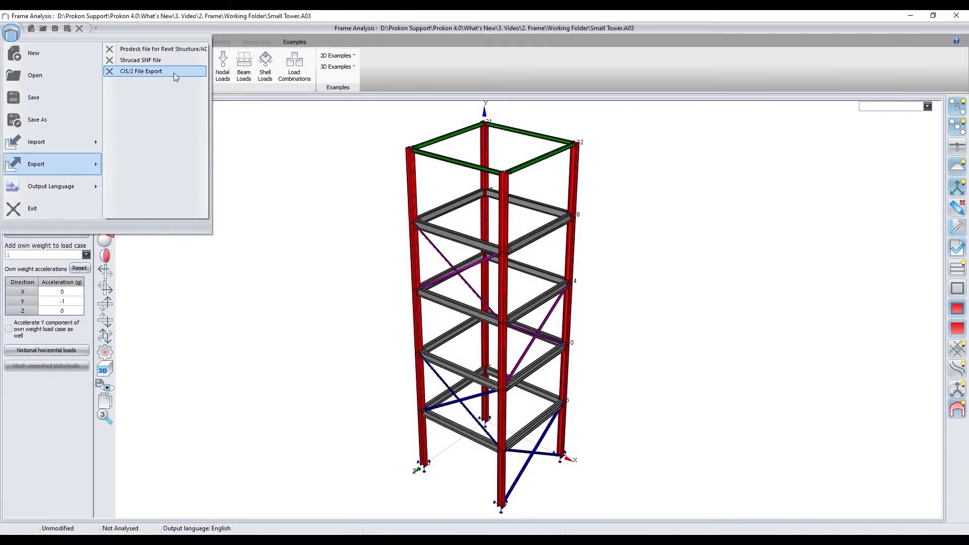
{"action": "left_click", "coordinate": [141, 71]}
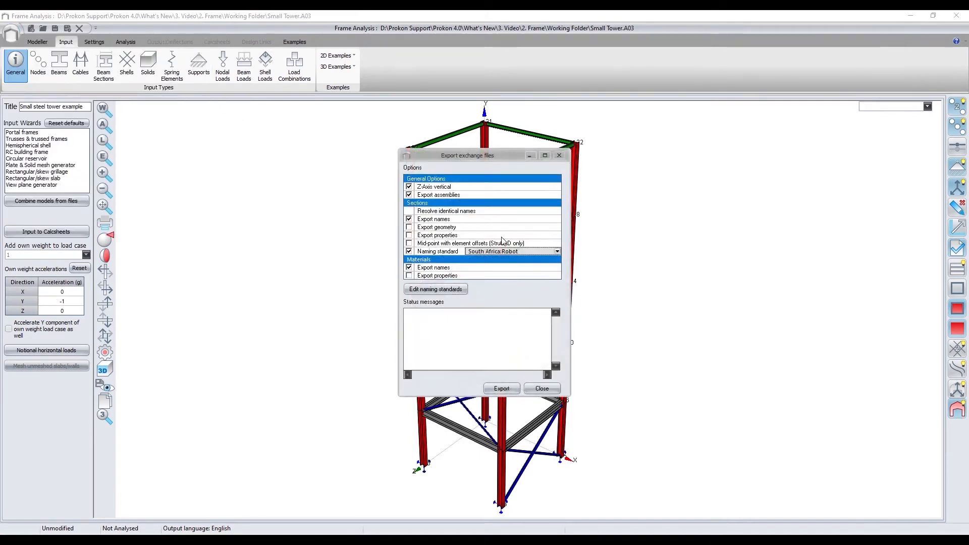
{"action": "left_click", "coordinate": [556, 251]}
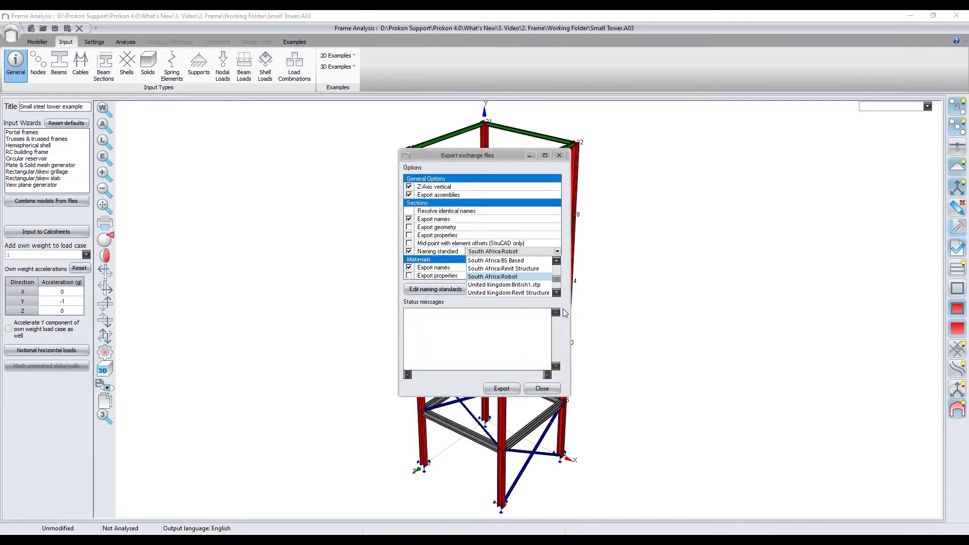
{"action": "left_click", "coordinate": [435, 289]}
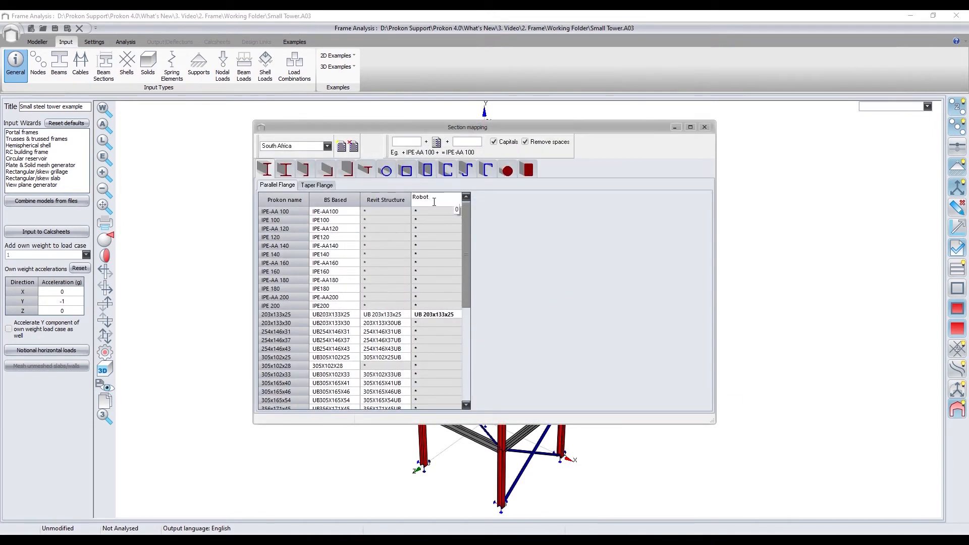
{"action": "left_click", "coordinate": [283, 170]}
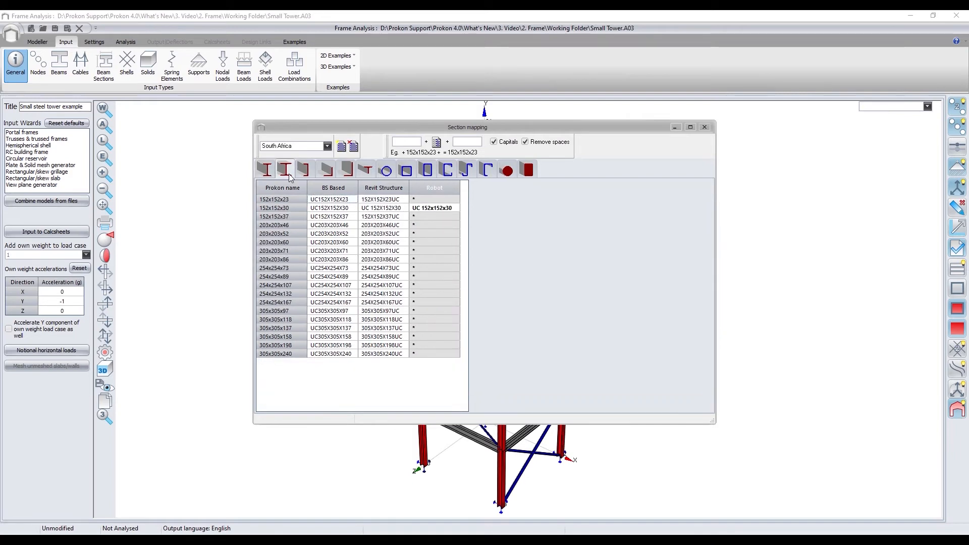
{"action": "left_click", "coordinate": [284, 170]}
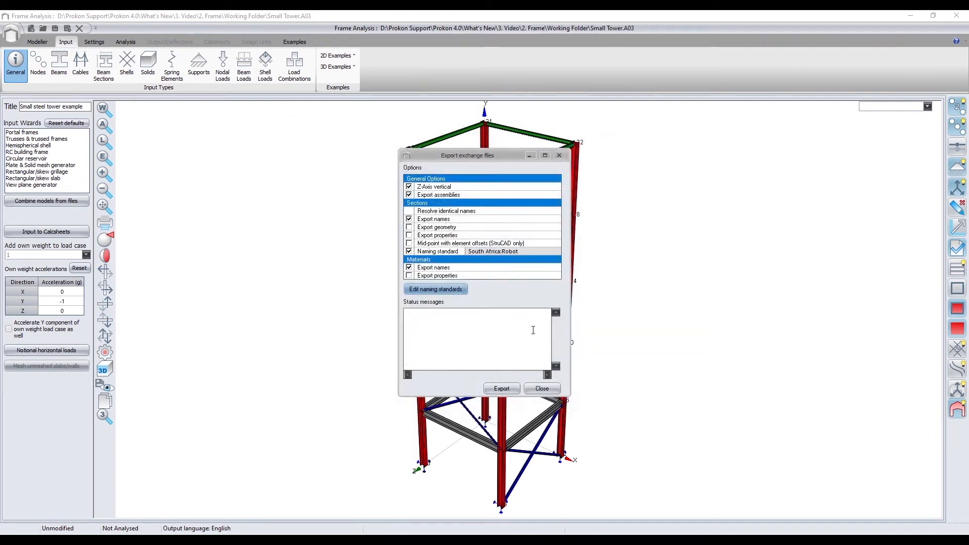
{"action": "left_click", "coordinate": [501, 388]}
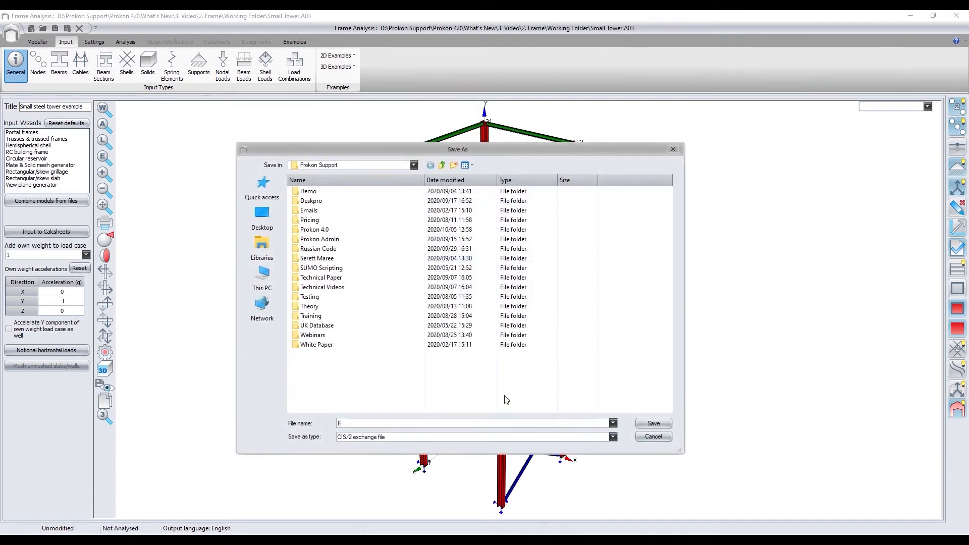
{"action": "type", "text": "rame Small"}
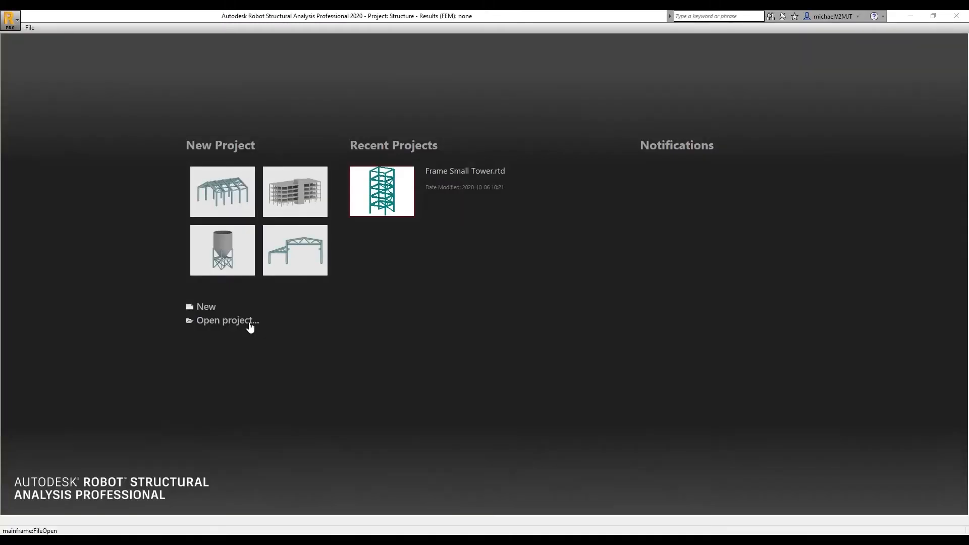
Open Frame Small Tower.stp in Robot and merge the tower structure.
{"action": "left_click", "coordinate": [227, 320]}
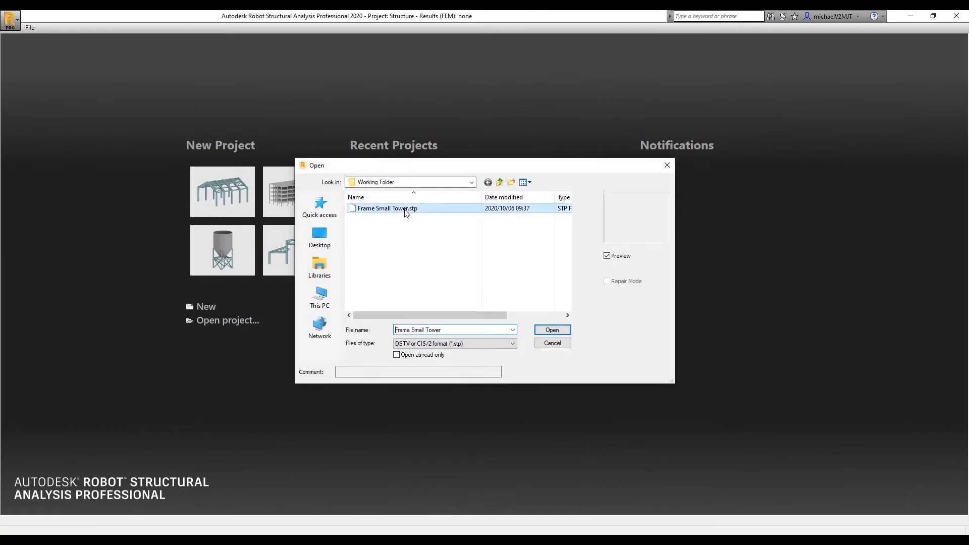
{"action": "left_click", "coordinate": [550, 329]}
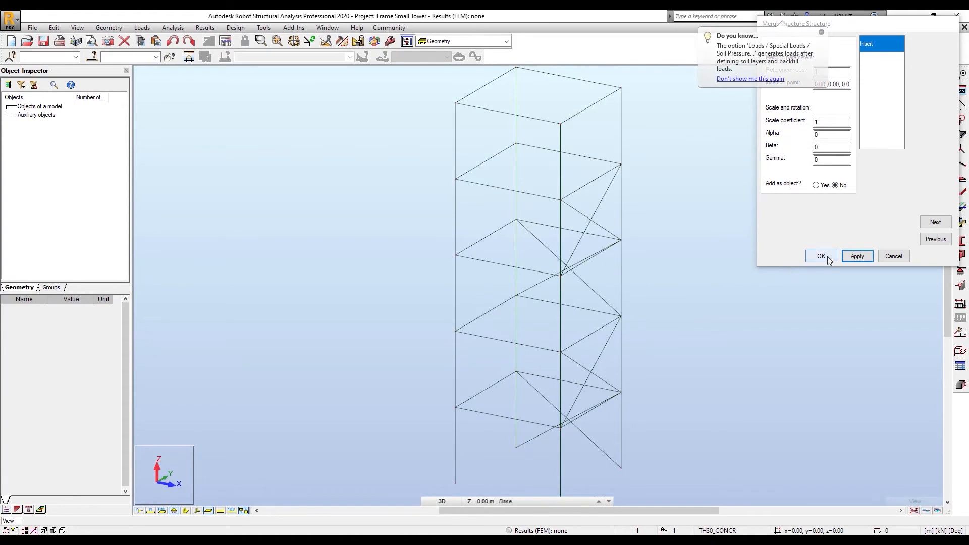
{"action": "left_click", "coordinate": [821, 256]}
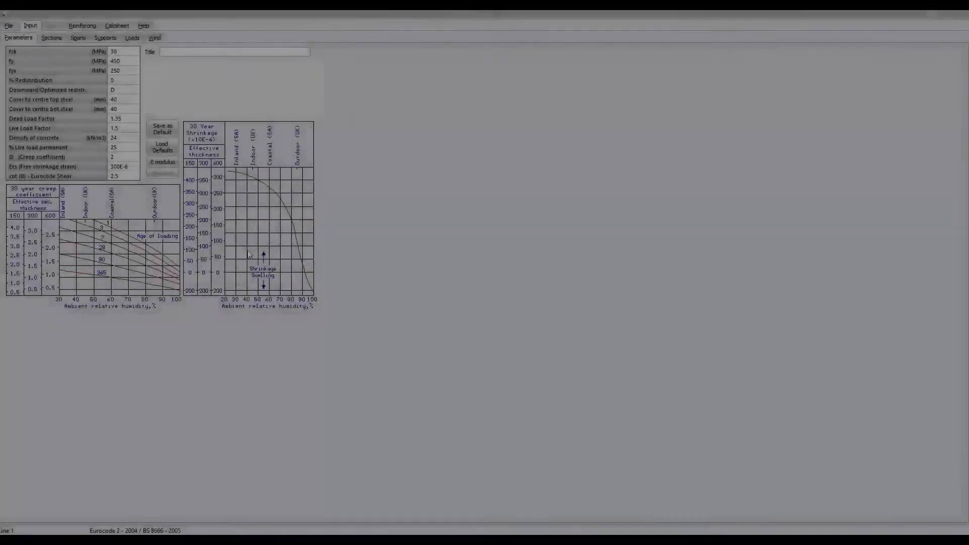
Switch the continuous beam design code to SP 63.13330.2018.
{"action": "left_click", "coordinate": [8, 25]}
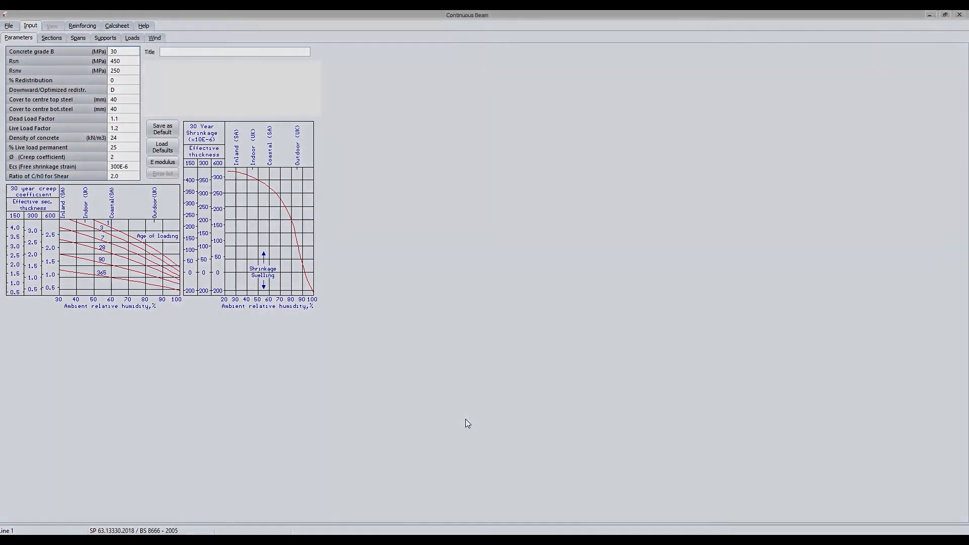
Set the wind code of practice to SP 20.13330.2016.
{"action": "left_click", "coordinate": [10, 21]}
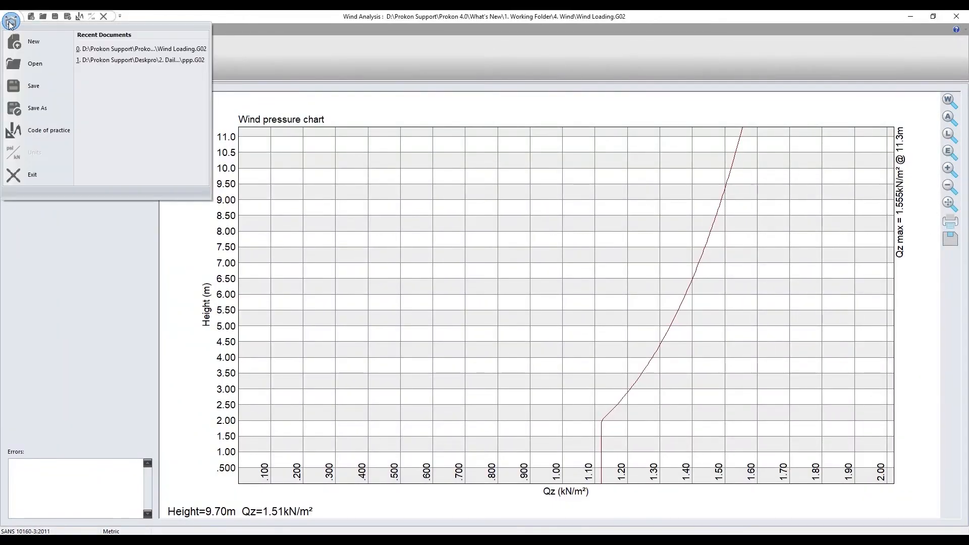
{"action": "left_click", "coordinate": [49, 130]}
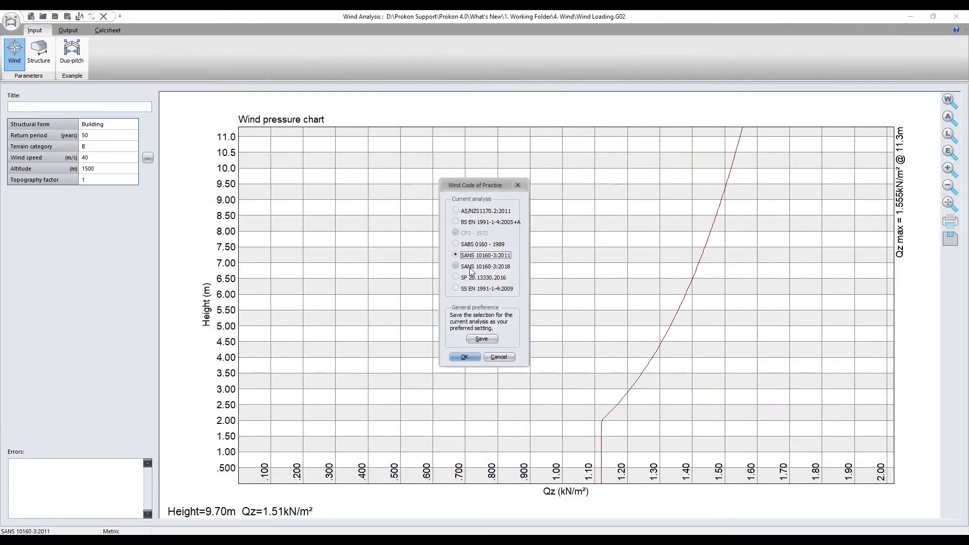
{"action": "left_click", "coordinate": [456, 267]}
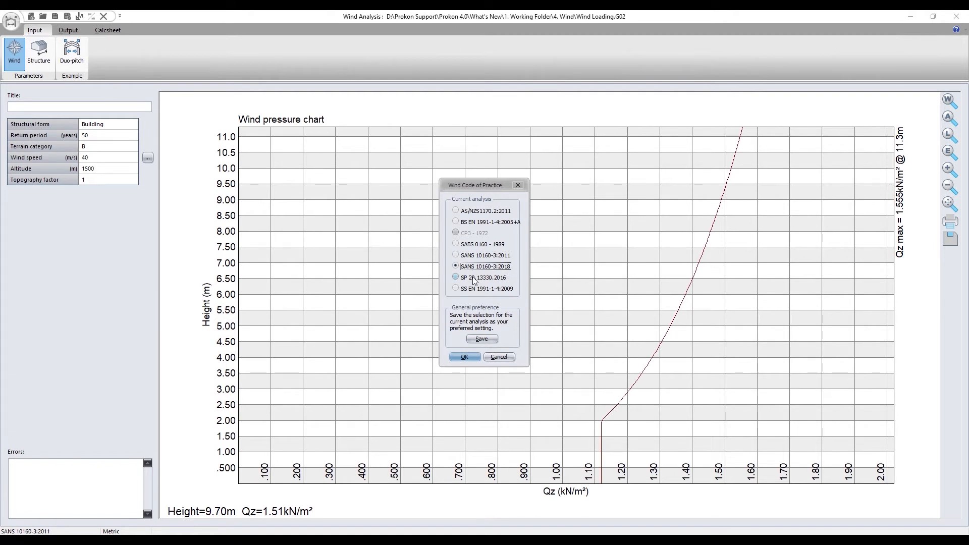
{"action": "left_click", "coordinate": [457, 277]}
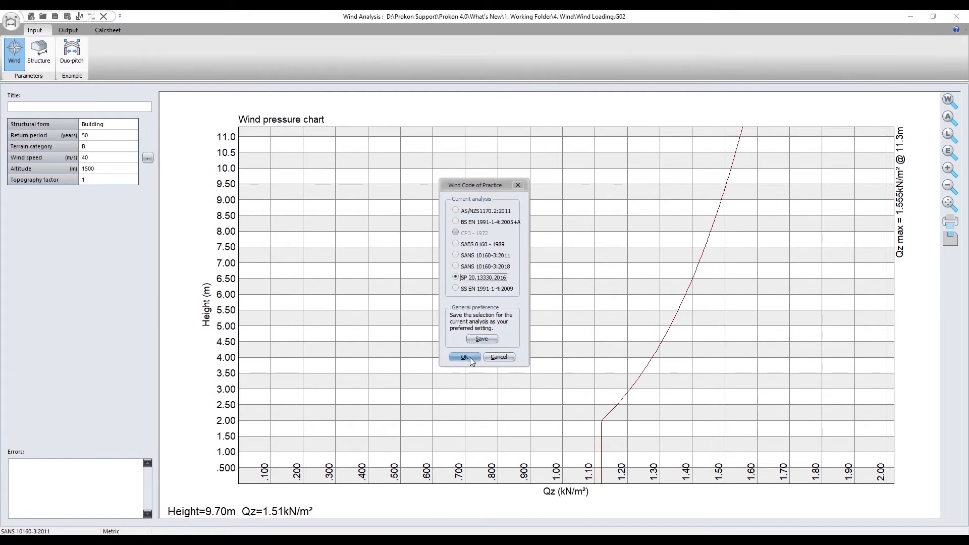
{"action": "left_click", "coordinate": [463, 358]}
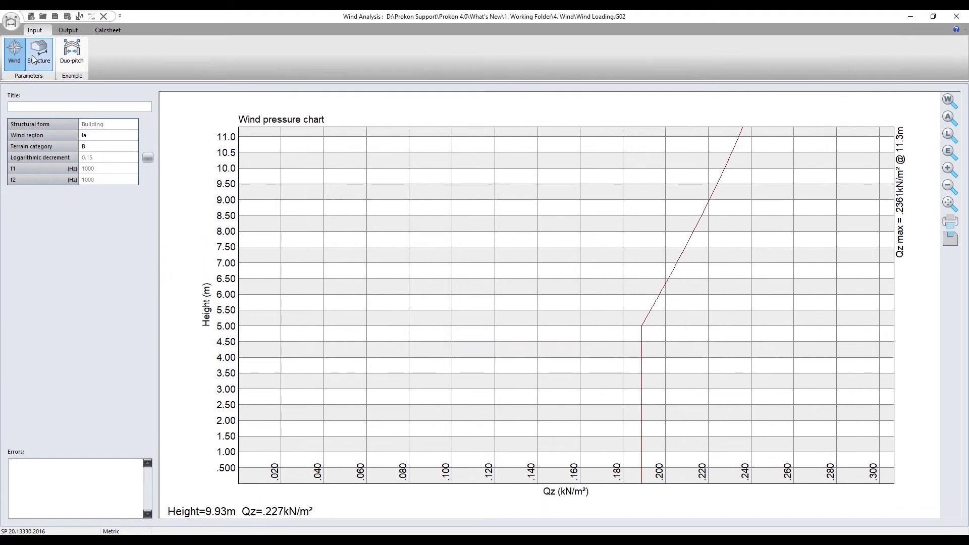
{"action": "left_click", "coordinate": [38, 55]}
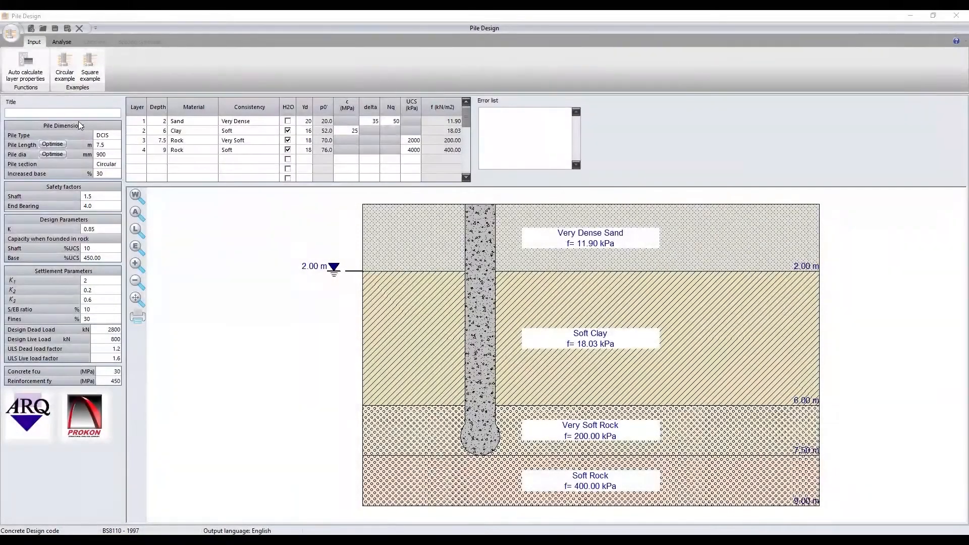
Display the Pile Design results: pile capacity tables, settlement curves and 5584 kN allowable capacity.
{"action": "left_click", "coordinate": [61, 42]}
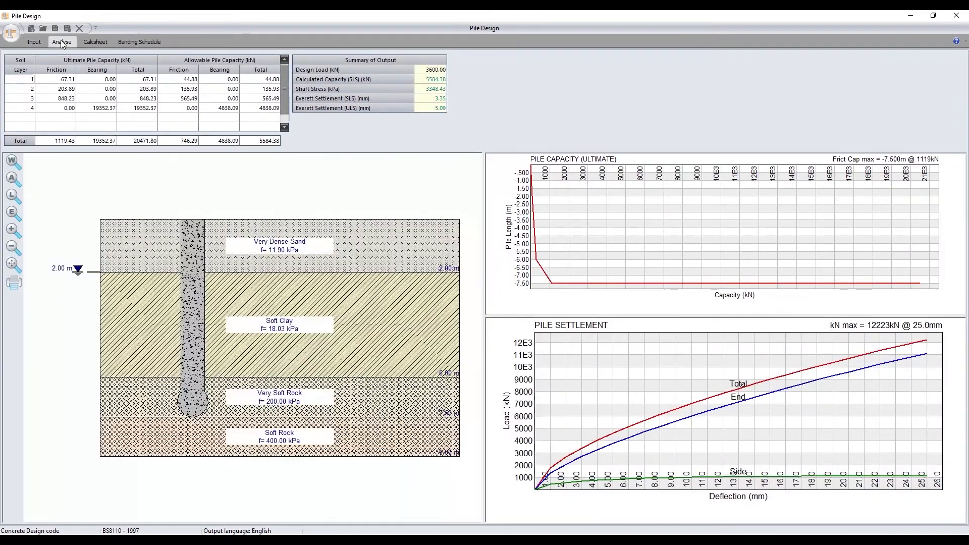
{"action": "left_click", "coordinate": [139, 41]}
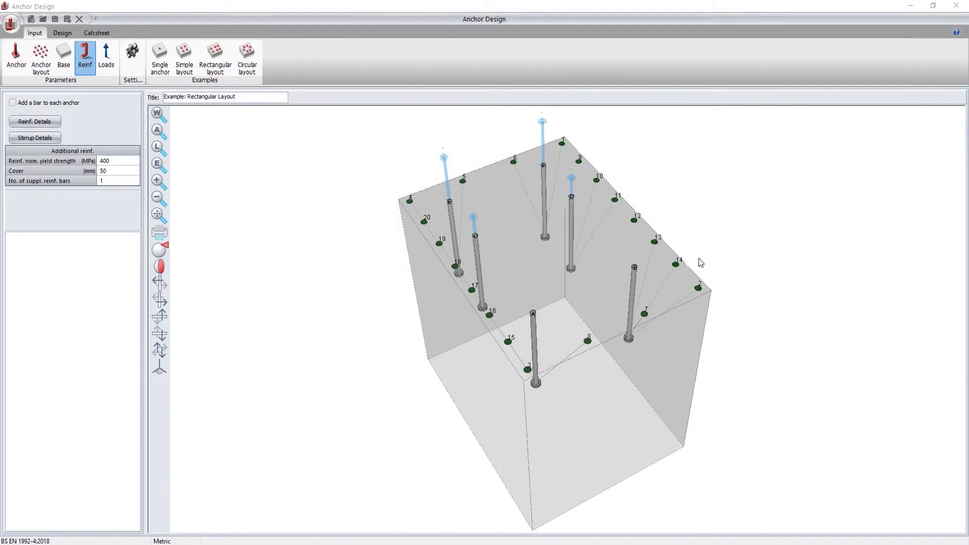
{"action": "mouse_move", "coordinate": [475, 177]}
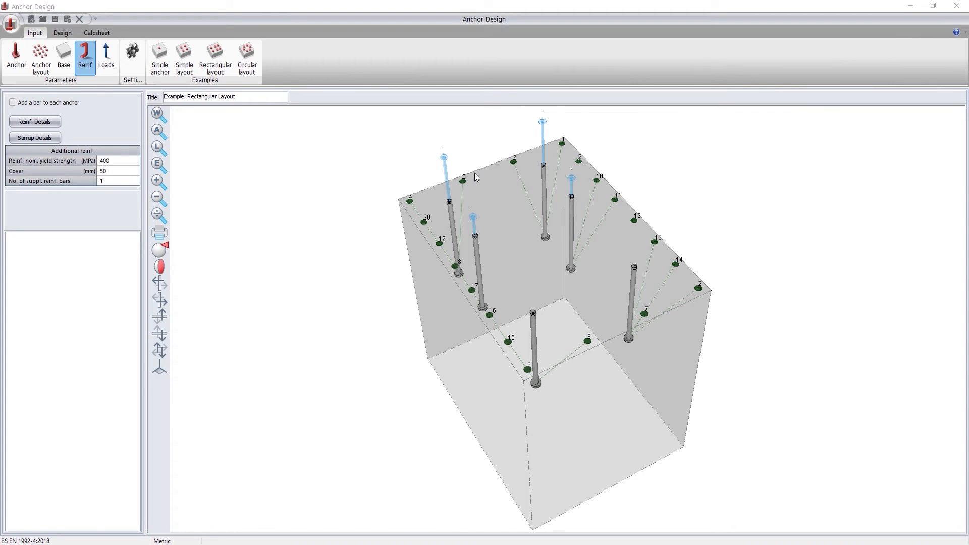
{"action": "mouse_move", "coordinate": [406, 176]}
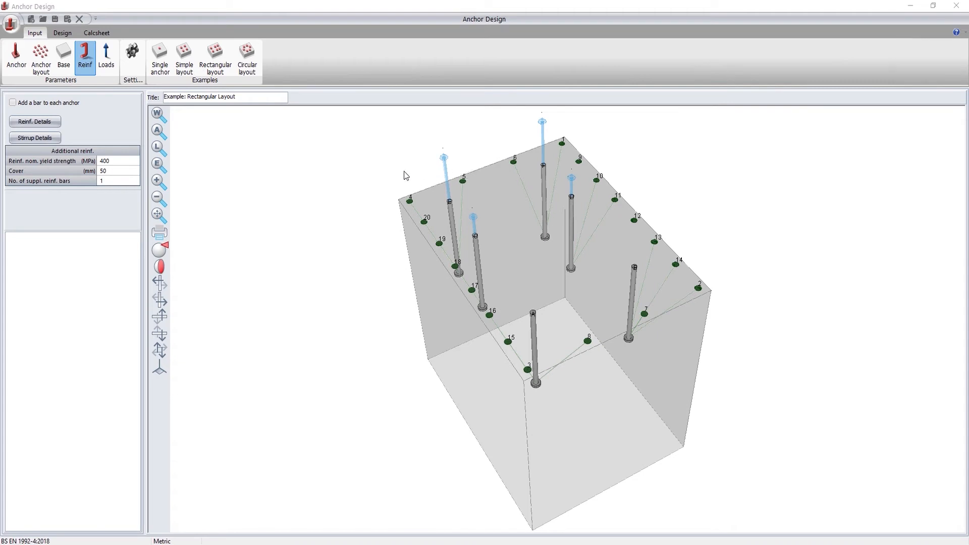
{"action": "mouse_move", "coordinate": [341, 178]}
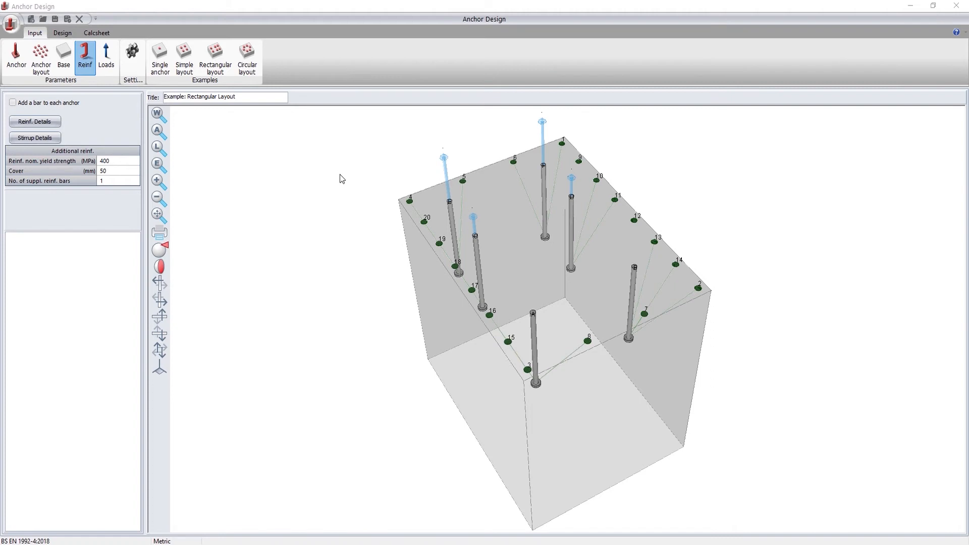
{"action": "left_click", "coordinate": [16, 59]}
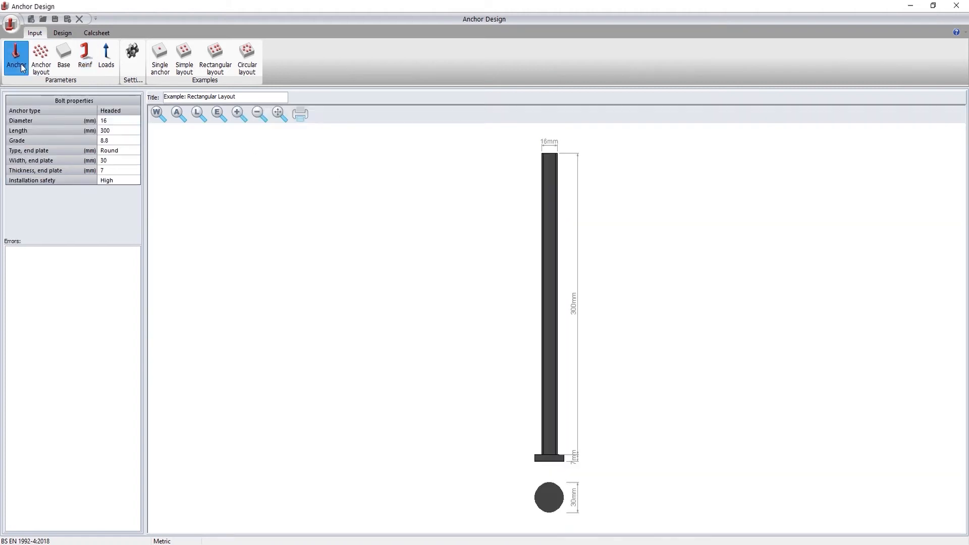
{"action": "left_click", "coordinate": [40, 59]}
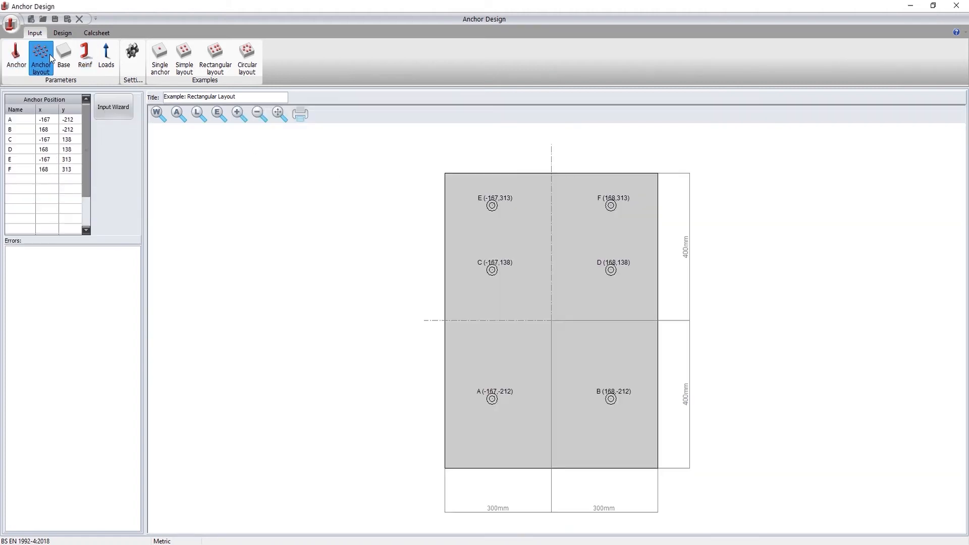
{"action": "left_click", "coordinate": [63, 58]}
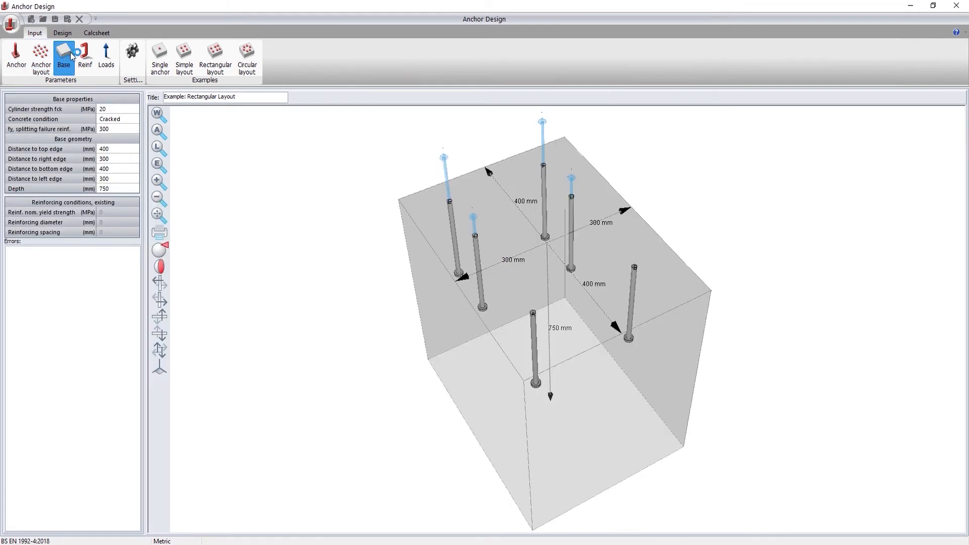
{"action": "left_click", "coordinate": [85, 55]}
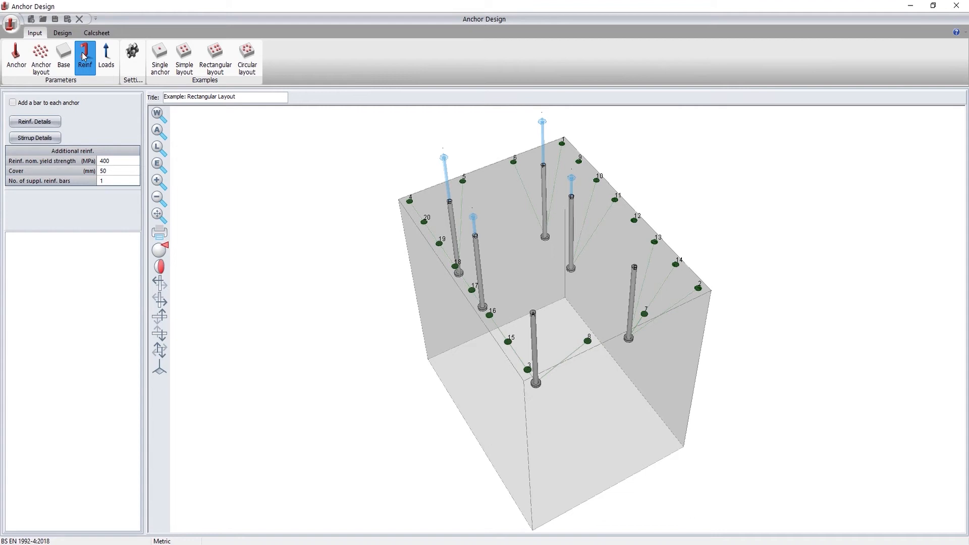
Step through the pull-out, splitting, blow-out and concrete cone failure checks for LC1.
{"action": "left_click", "coordinate": [62, 32]}
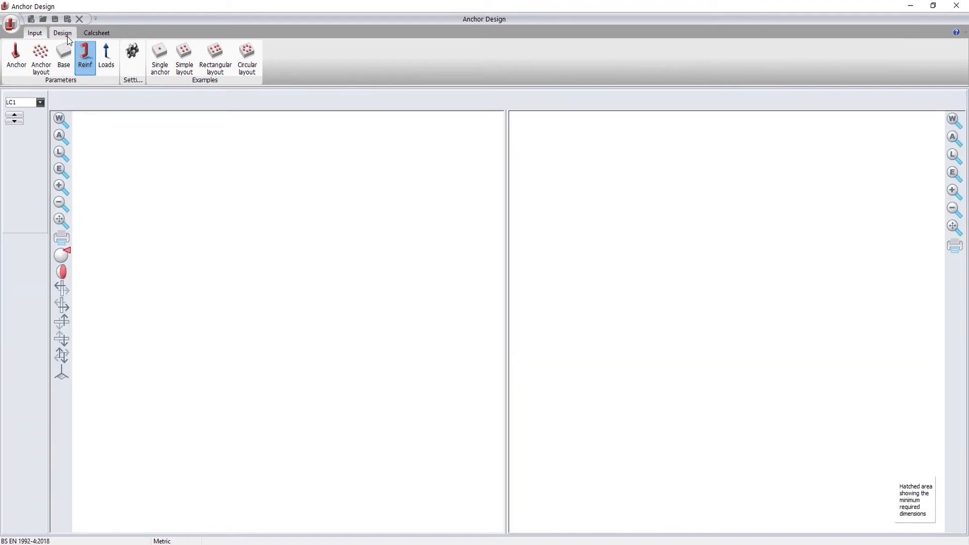
{"action": "left_click", "coordinate": [61, 33]}
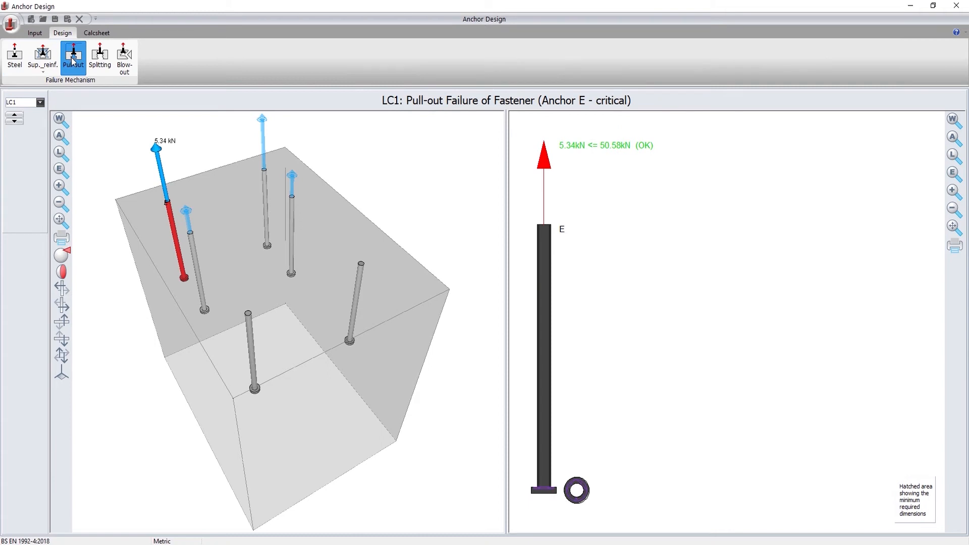
{"action": "mouse_move", "coordinate": [99, 55]}
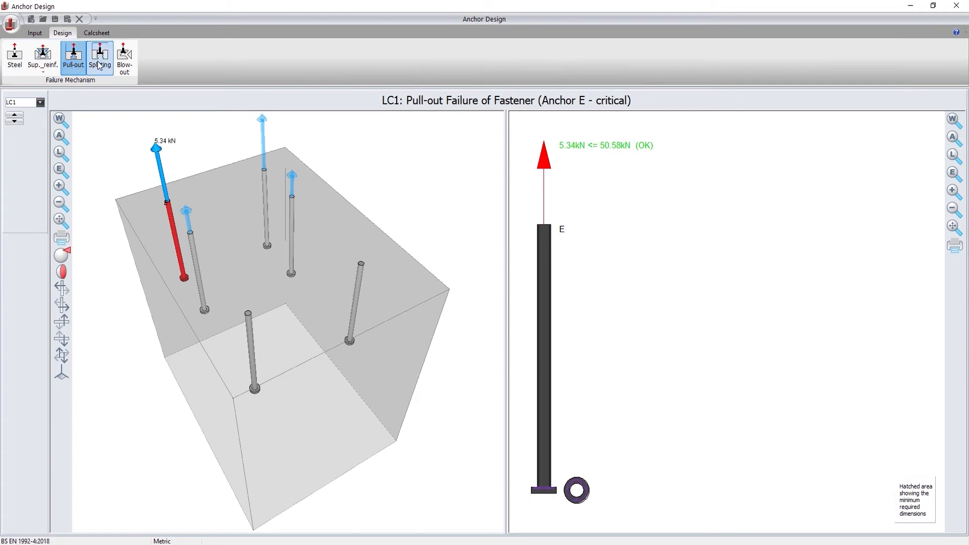
{"action": "left_click", "coordinate": [100, 57]}
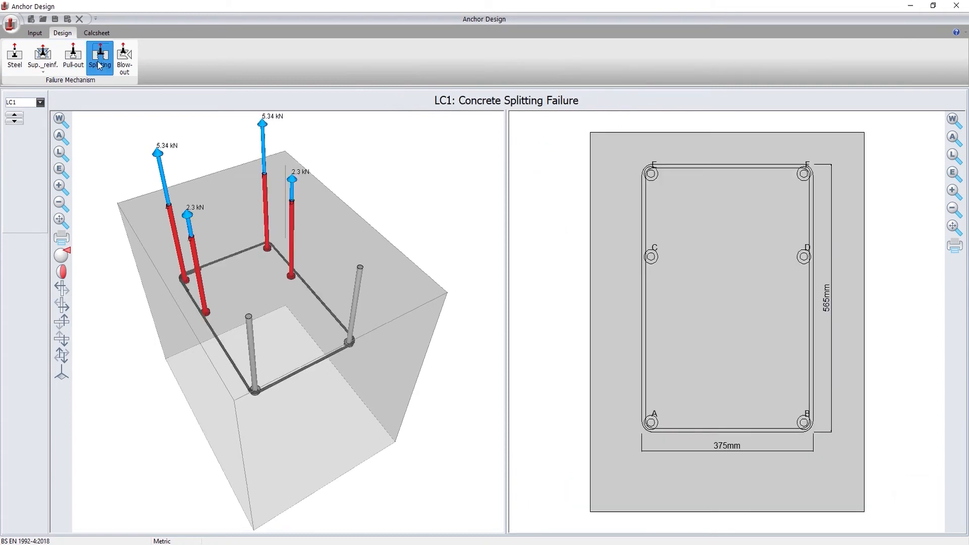
{"action": "left_click", "coordinate": [125, 58]}
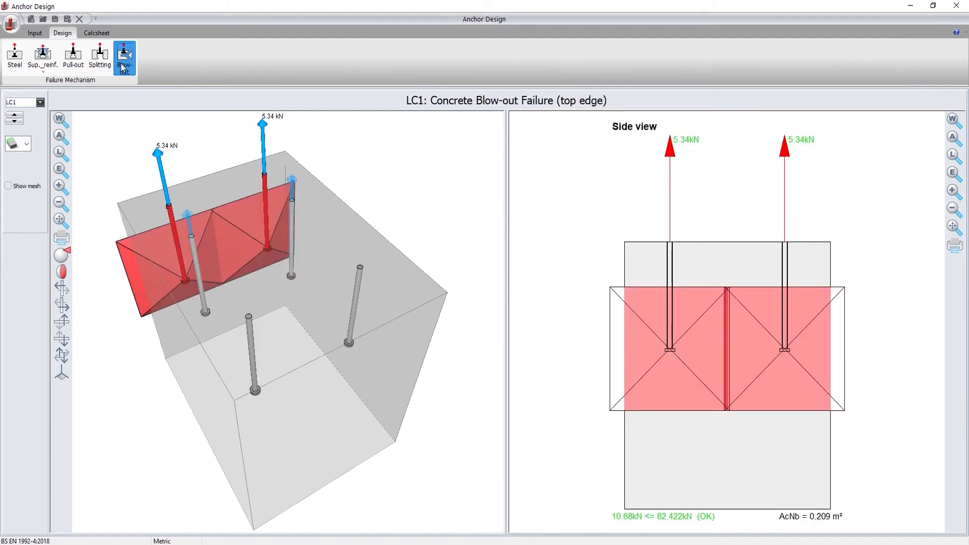
{"action": "left_click", "coordinate": [42, 55]}
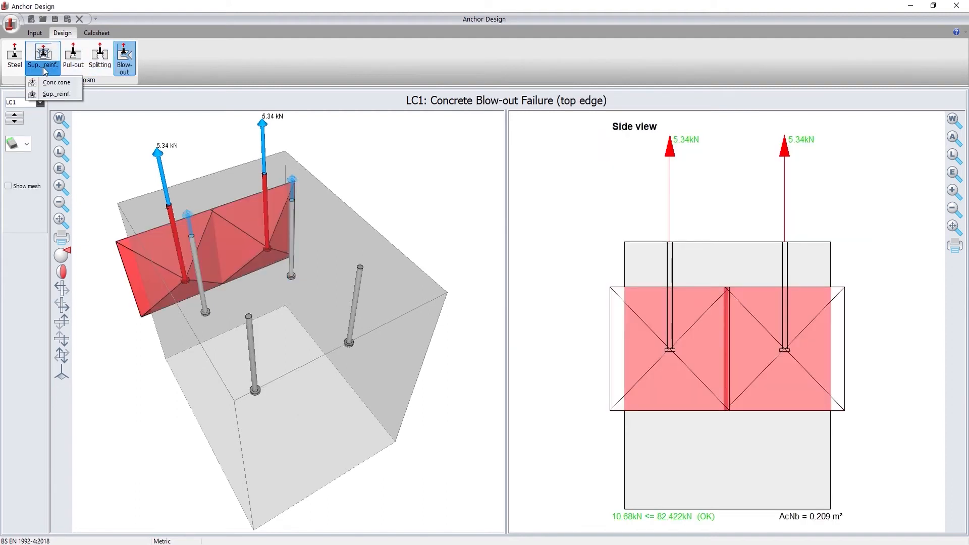
{"action": "left_click", "coordinate": [56, 82]}
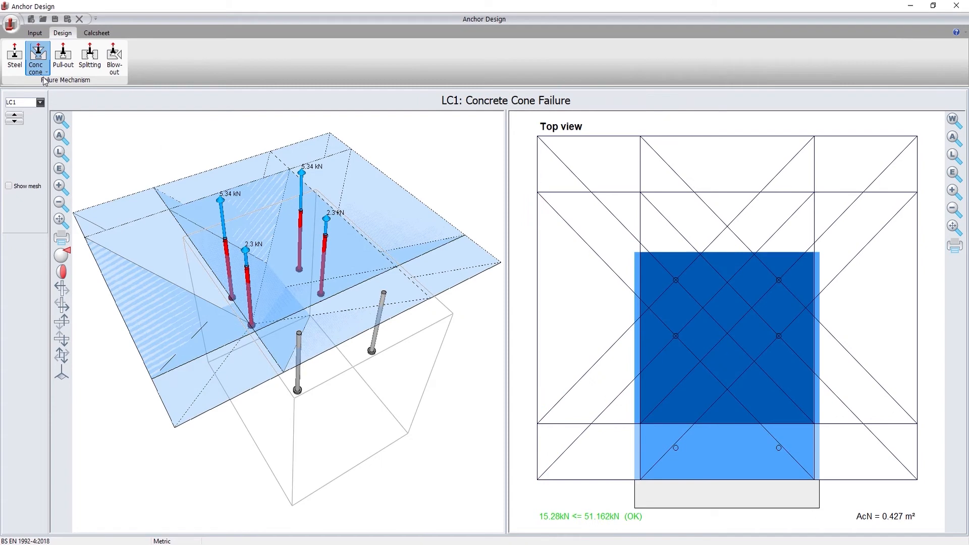
{"action": "left_click", "coordinate": [37, 56]}
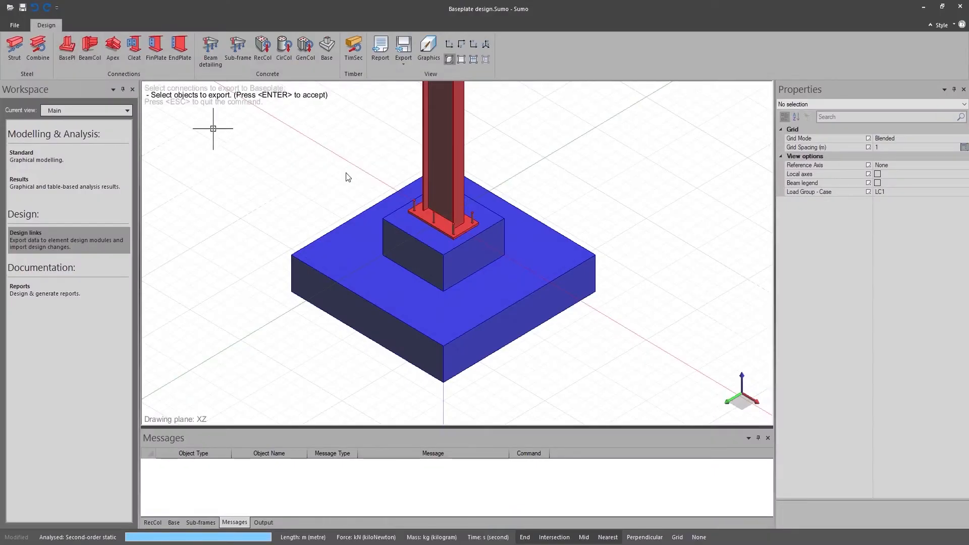
Analyse the selected column base plate, view its calculation sheet, and export its anchor bolts.
{"action": "left_click", "coordinate": [436, 226]}
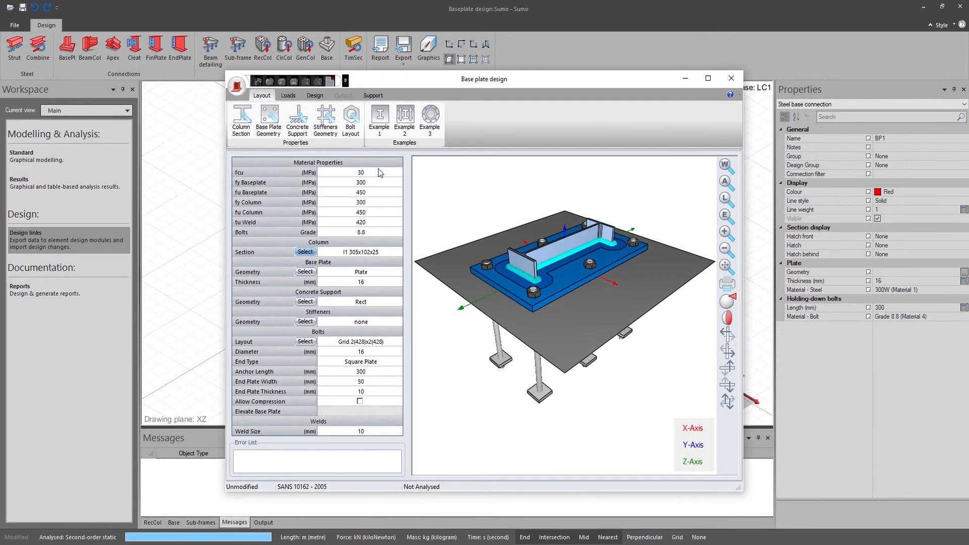
{"action": "left_click", "coordinate": [315, 95]}
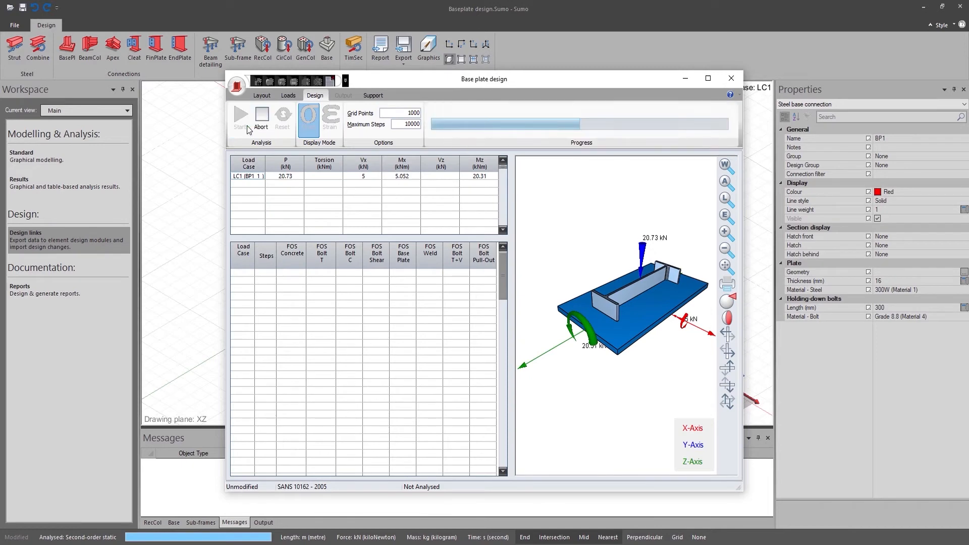
{"action": "left_click", "coordinate": [240, 118]}
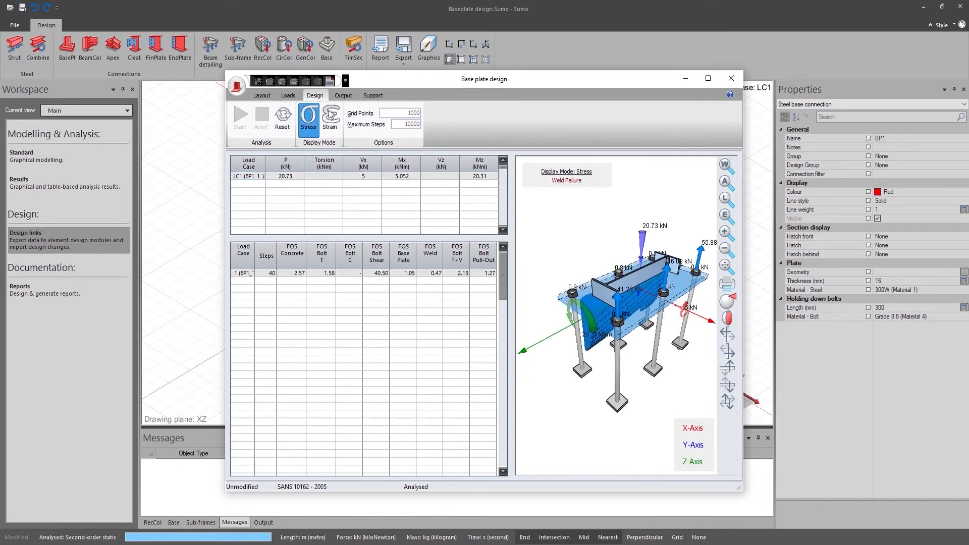
{"action": "left_click", "coordinate": [343, 96]}
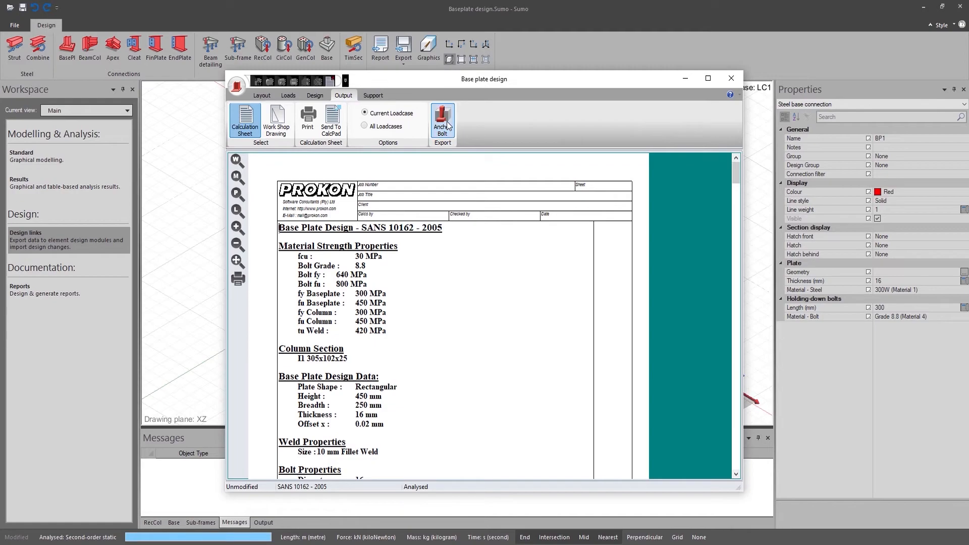
{"action": "left_click", "coordinate": [443, 121]}
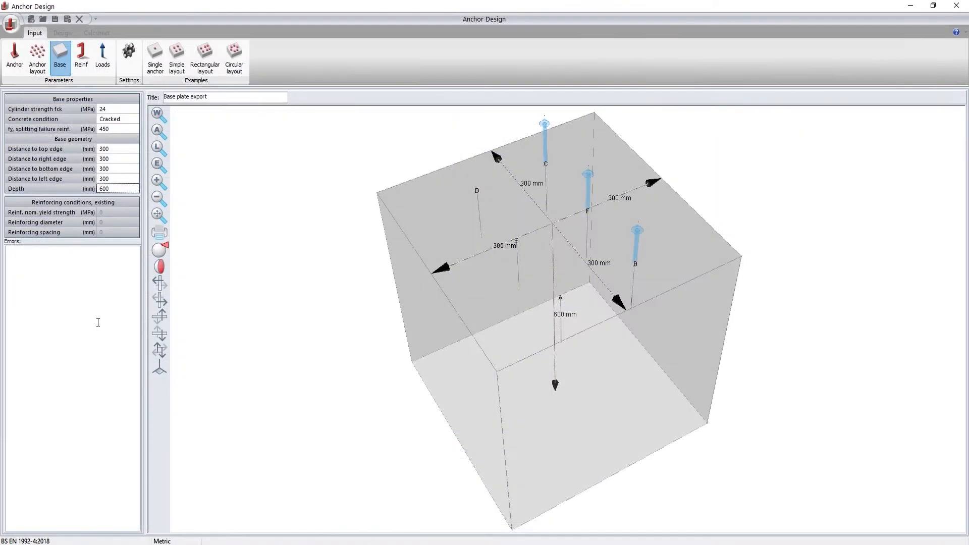
Import the existing reinforcing bars in Reinf. Details and enter 450 MPa yield strength.
{"action": "left_click", "coordinate": [81, 55]}
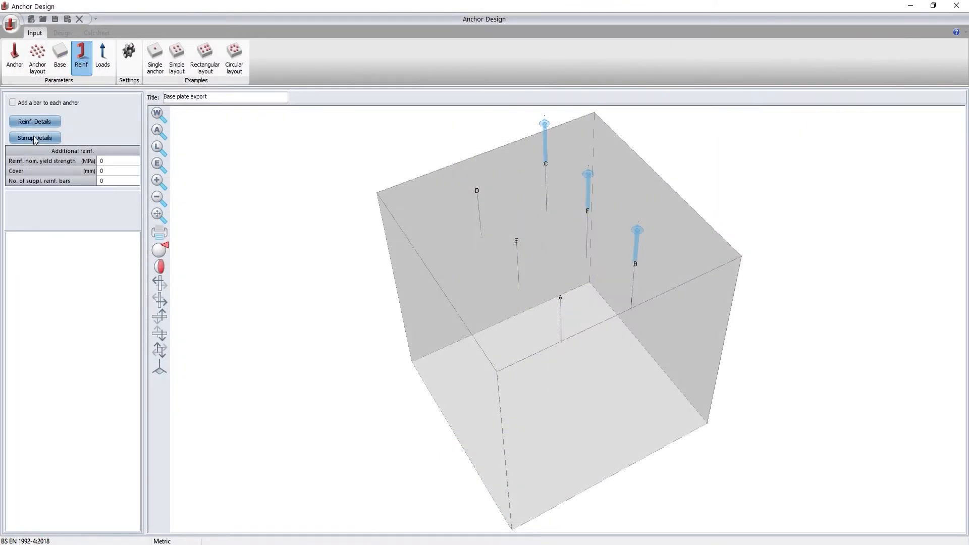
{"action": "left_click", "coordinate": [35, 121]}
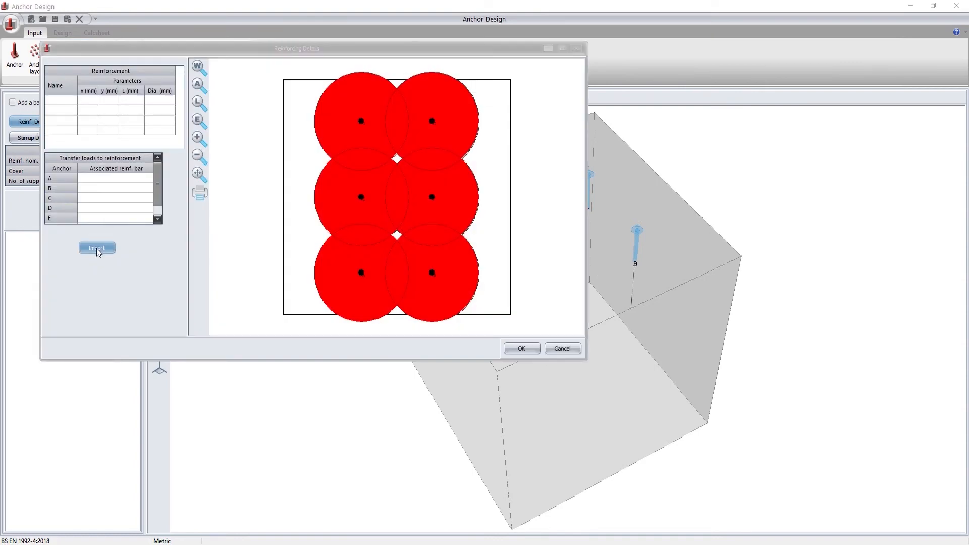
{"action": "left_click", "coordinate": [96, 248]}
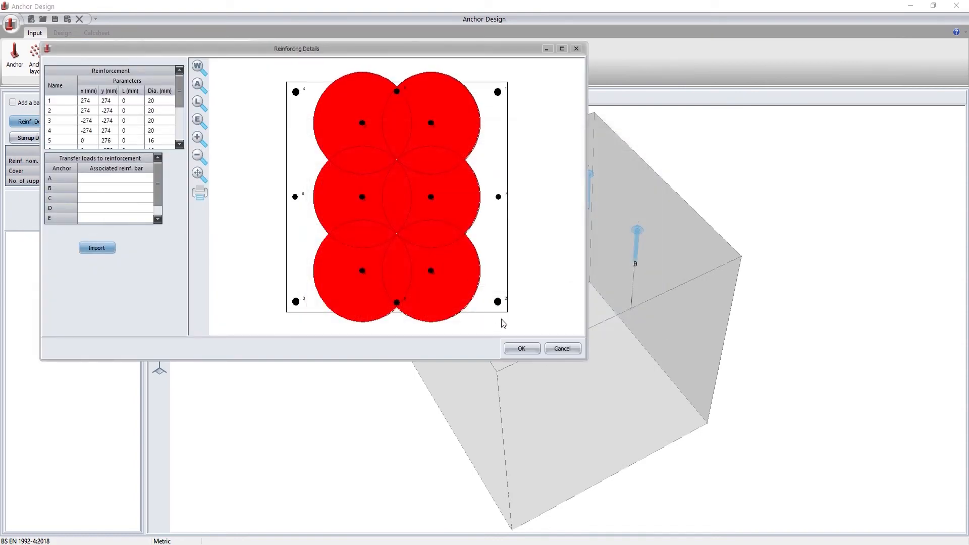
{"action": "left_click", "coordinate": [521, 348]}
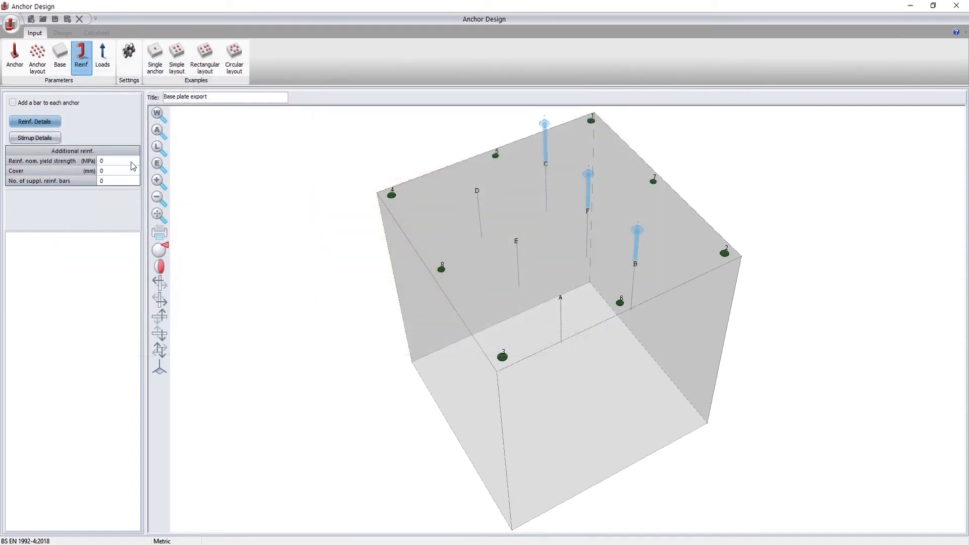
{"action": "type", "text": "450"}
{"action": "type", "text": "1"}
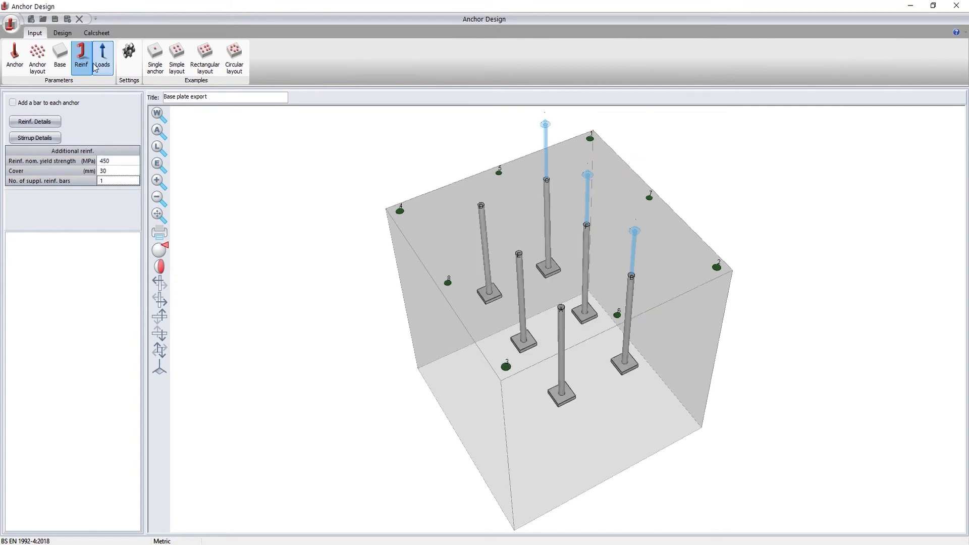
{"action": "mouse_move", "coordinate": [62, 33]}
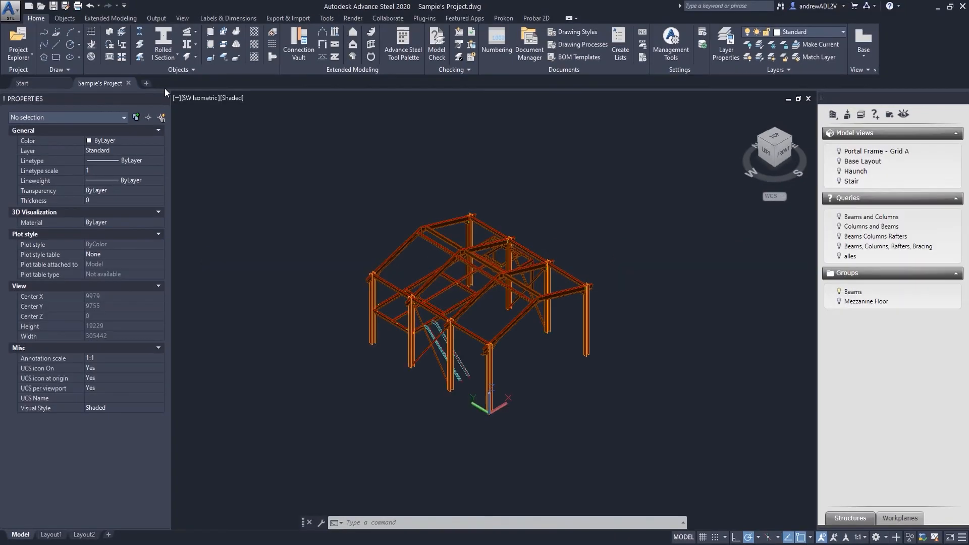
{"action": "mouse_move", "coordinate": [219, 153]}
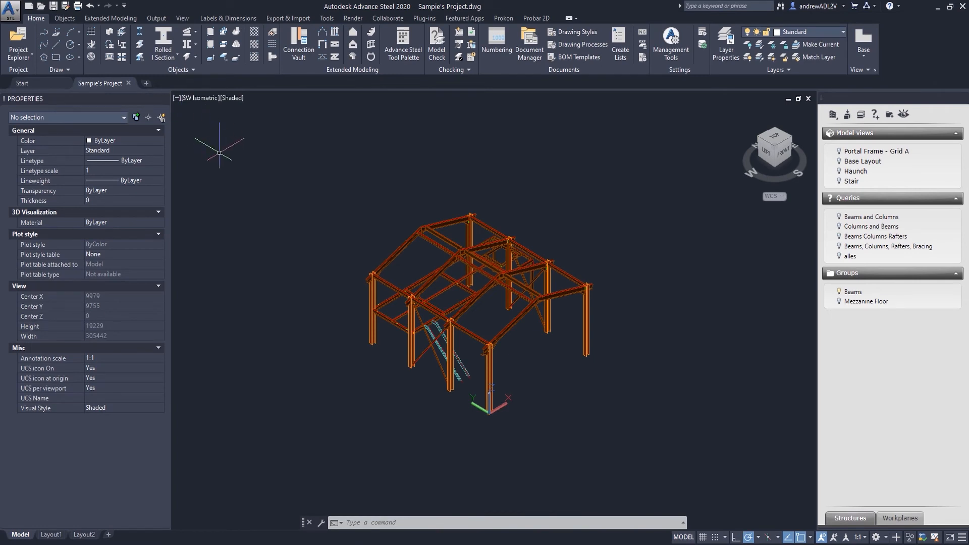
Export all frame objects to RSTLinkToSumo.Sumo and review the 303-object export report.
{"action": "left_click", "coordinate": [503, 18]}
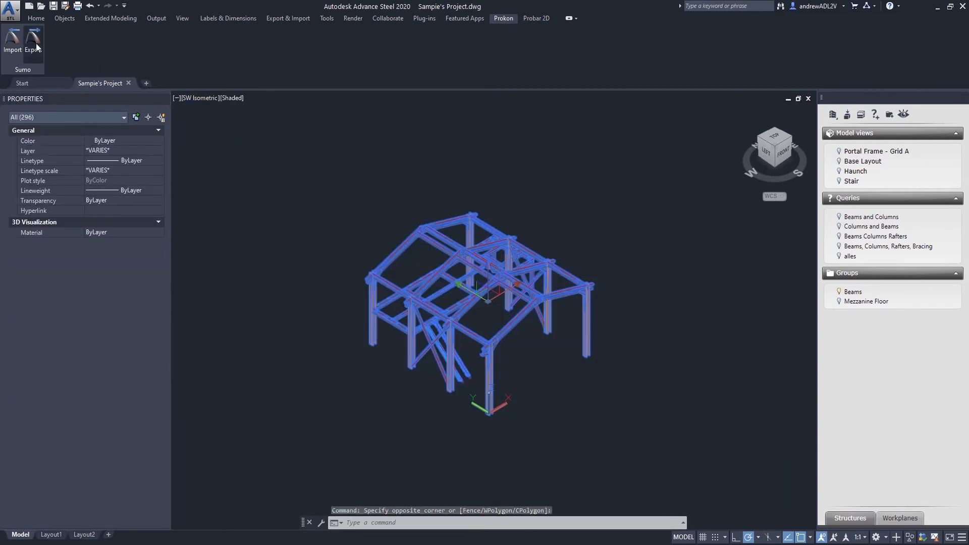
{"action": "left_click", "coordinate": [33, 41]}
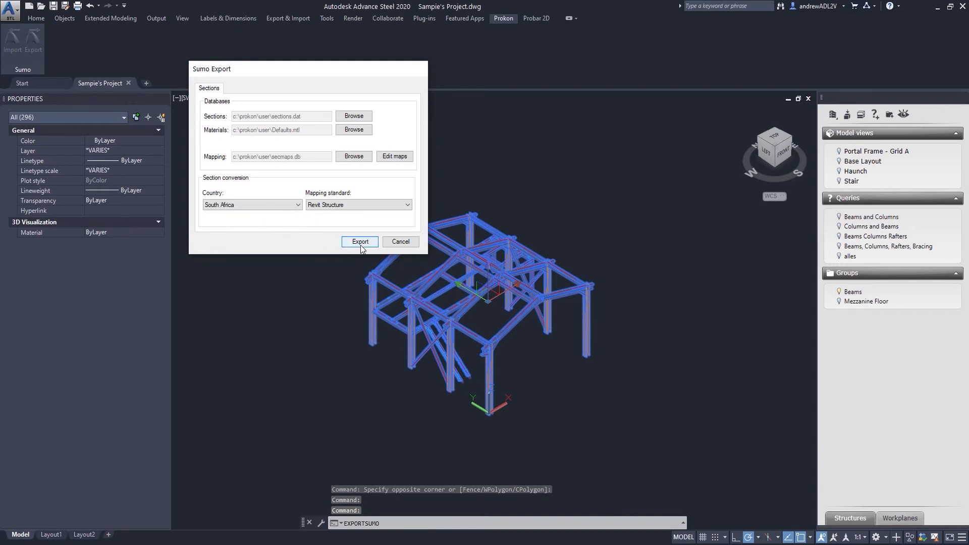
{"action": "left_click", "coordinate": [360, 242]}
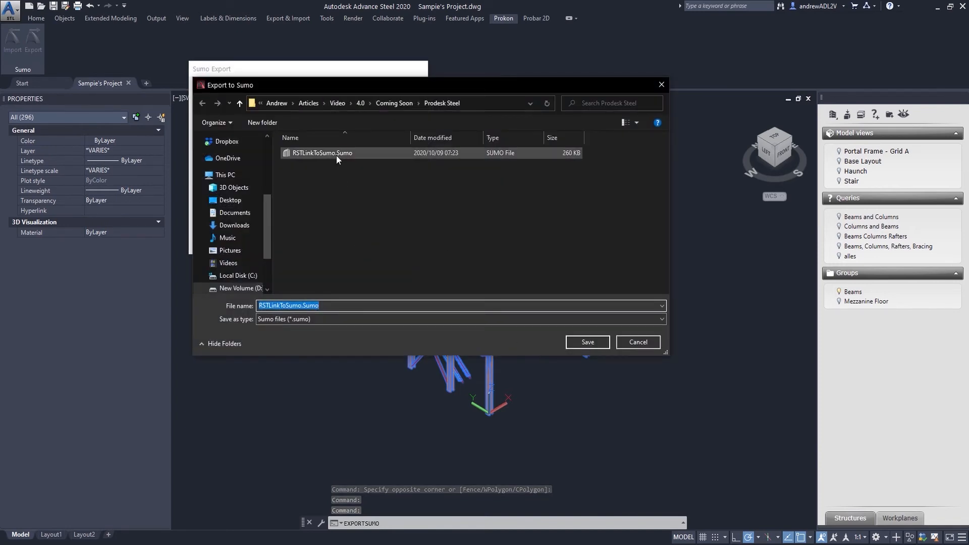
{"action": "left_click", "coordinate": [586, 342]}
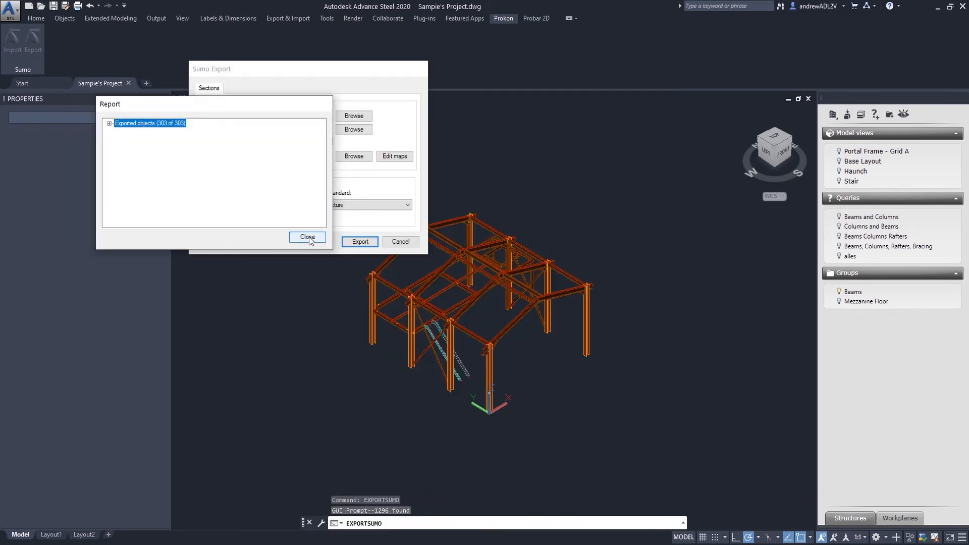
{"action": "left_click", "coordinate": [110, 123]}
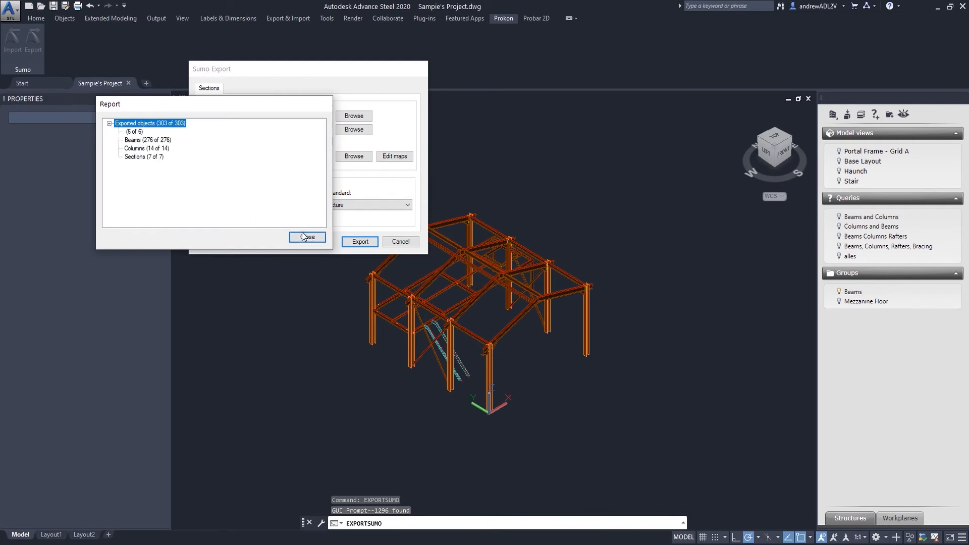
{"action": "left_click", "coordinate": [307, 237]}
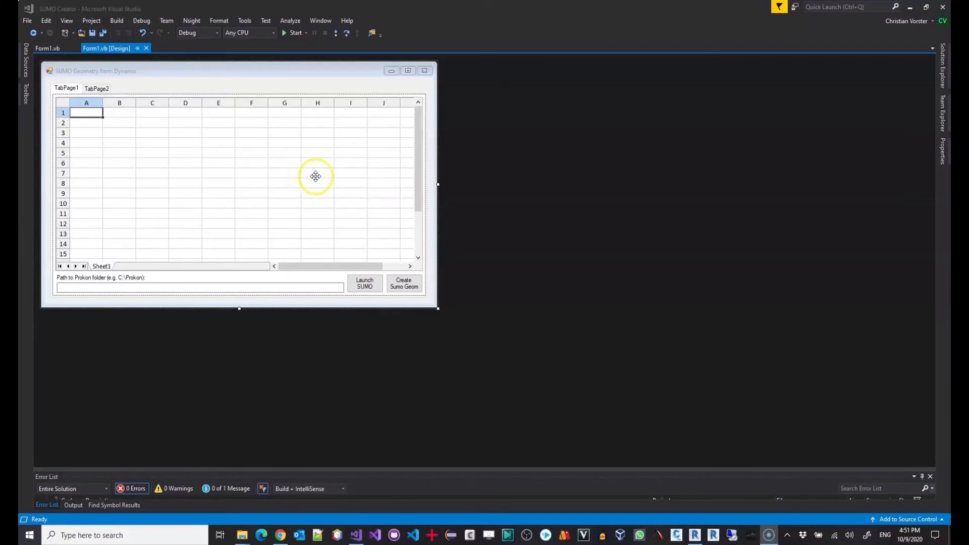
{"action": "mouse_move", "coordinate": [587, 212]}
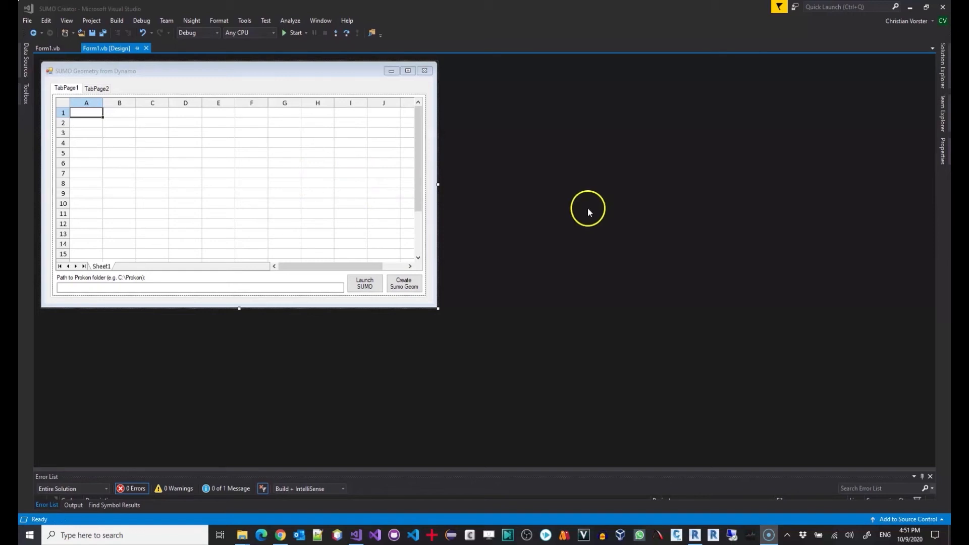
{"action": "left_click", "coordinate": [942, 64]}
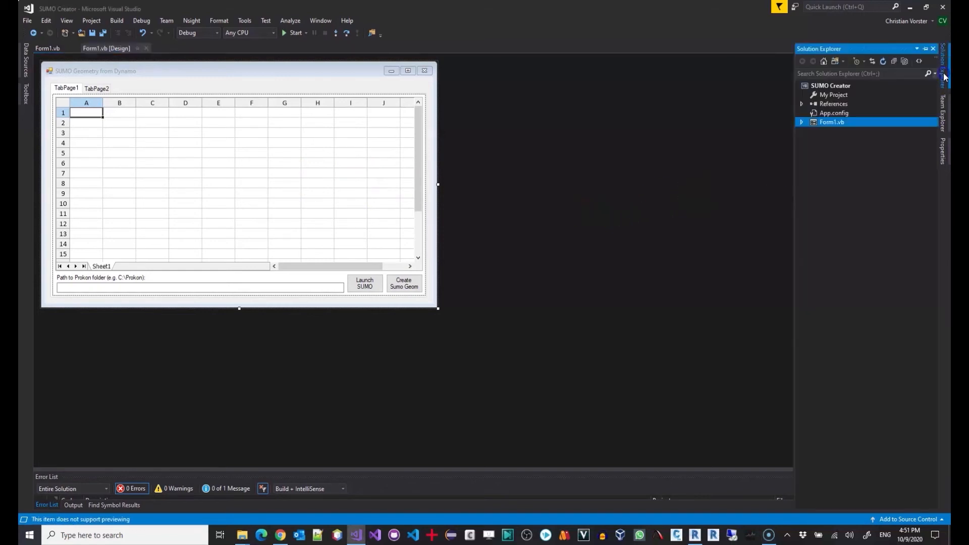
{"action": "left_click", "coordinate": [801, 104]}
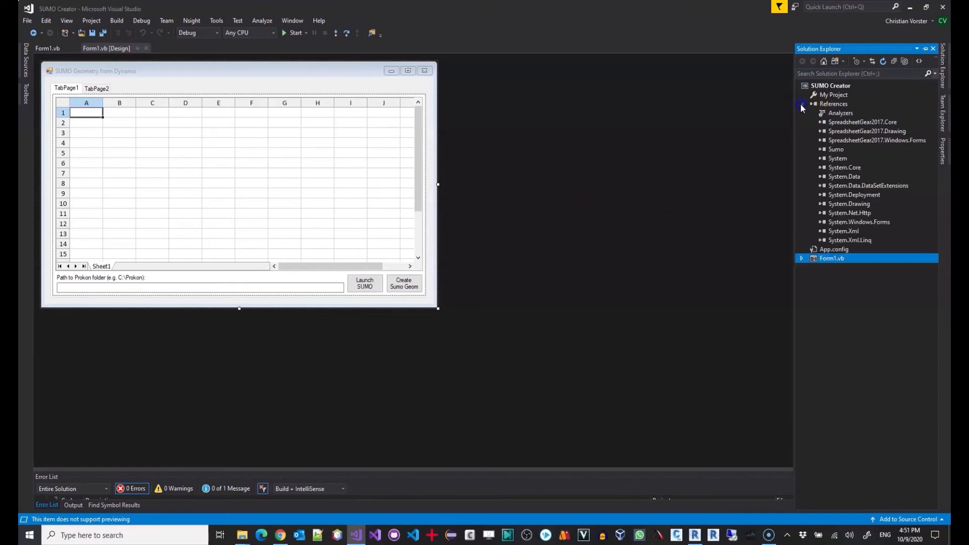
{"action": "left_click", "coordinate": [836, 149]}
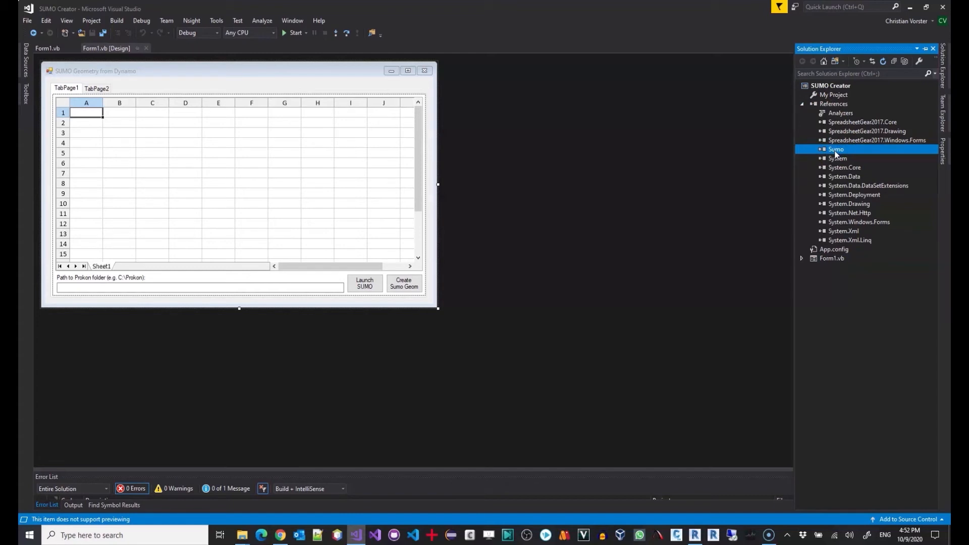
{"action": "mouse_move", "coordinate": [231, 74]}
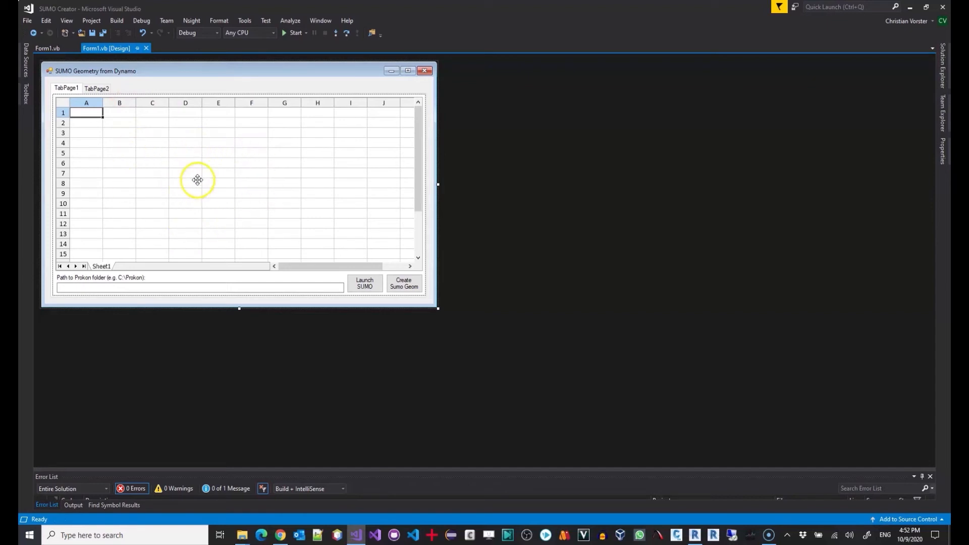
{"action": "mouse_move", "coordinate": [195, 175]}
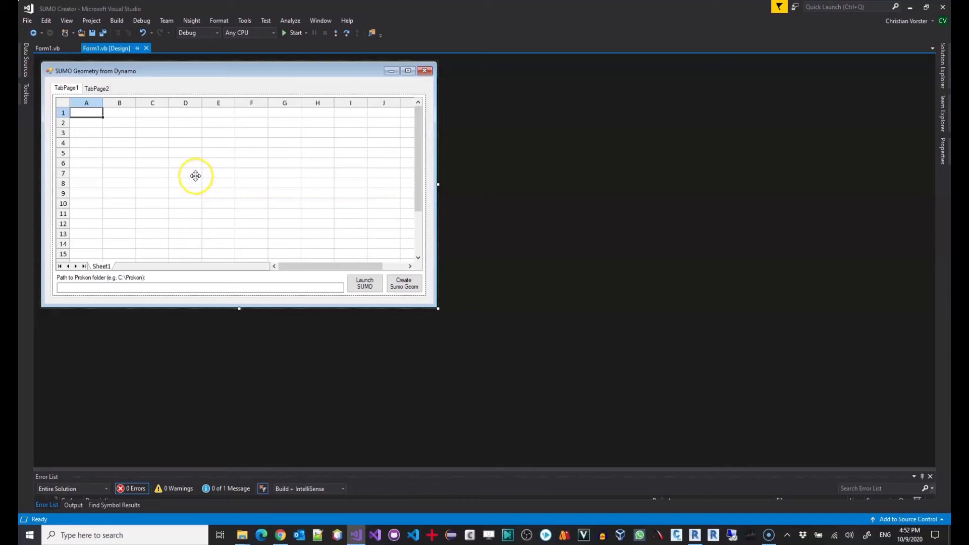
{"action": "mouse_move", "coordinate": [192, 167]}
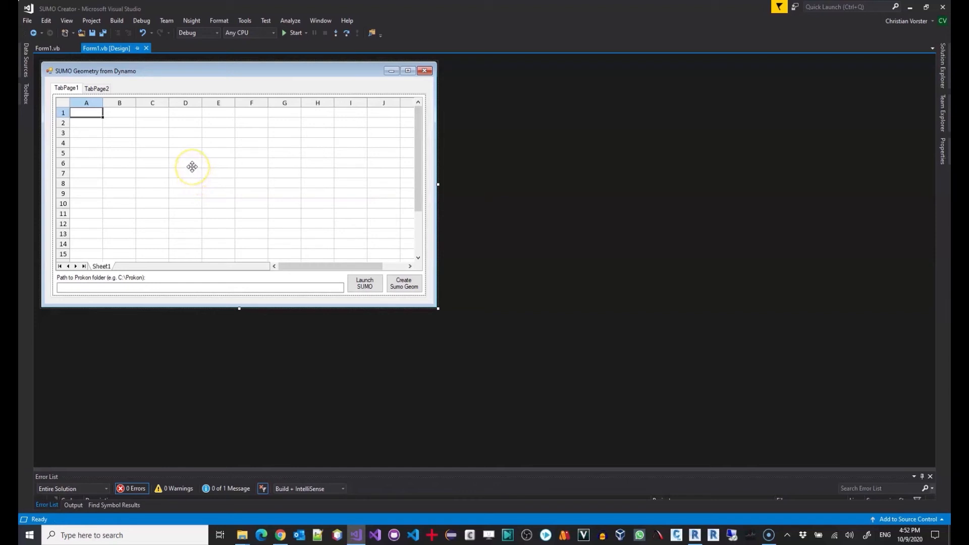
{"action": "mouse_move", "coordinate": [187, 164]}
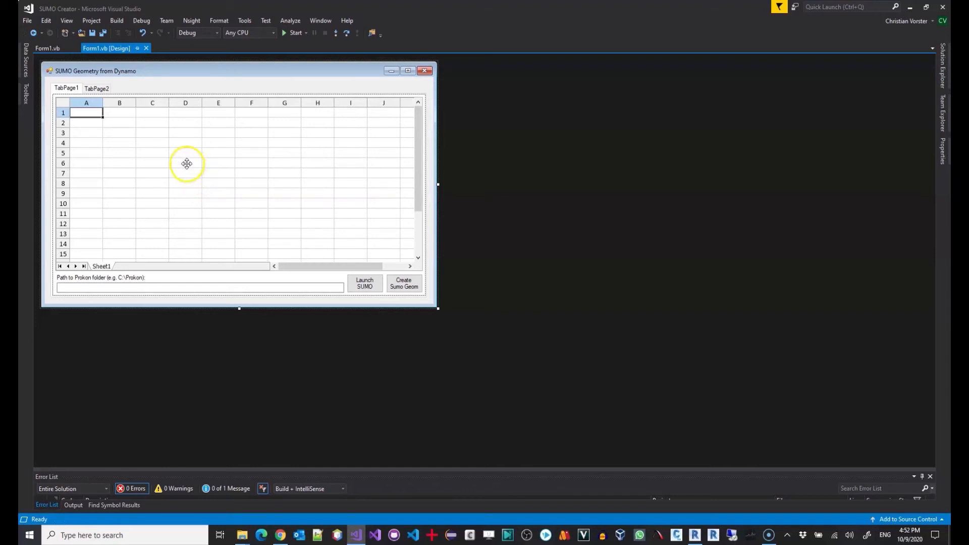
{"action": "mouse_move", "coordinate": [77, 83]}
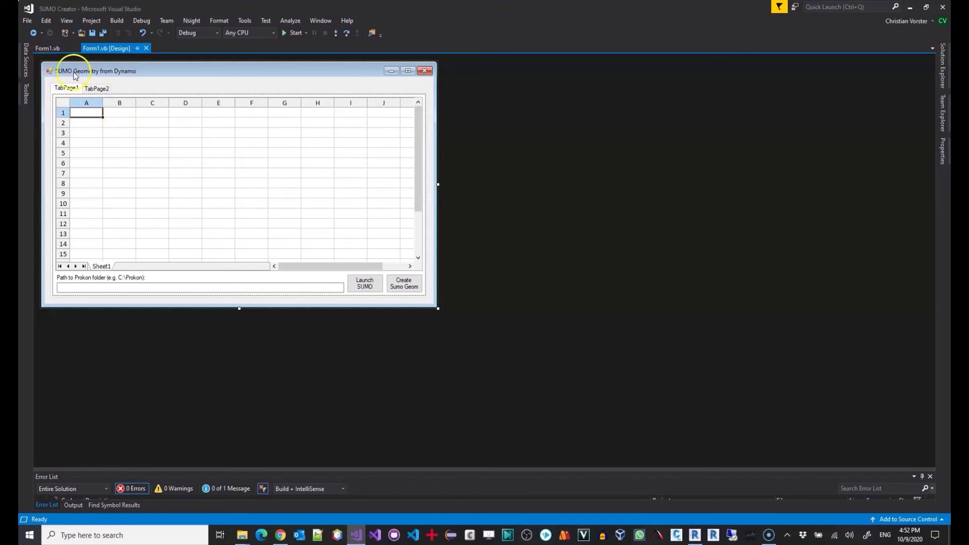
{"action": "left_click", "coordinate": [46, 49]}
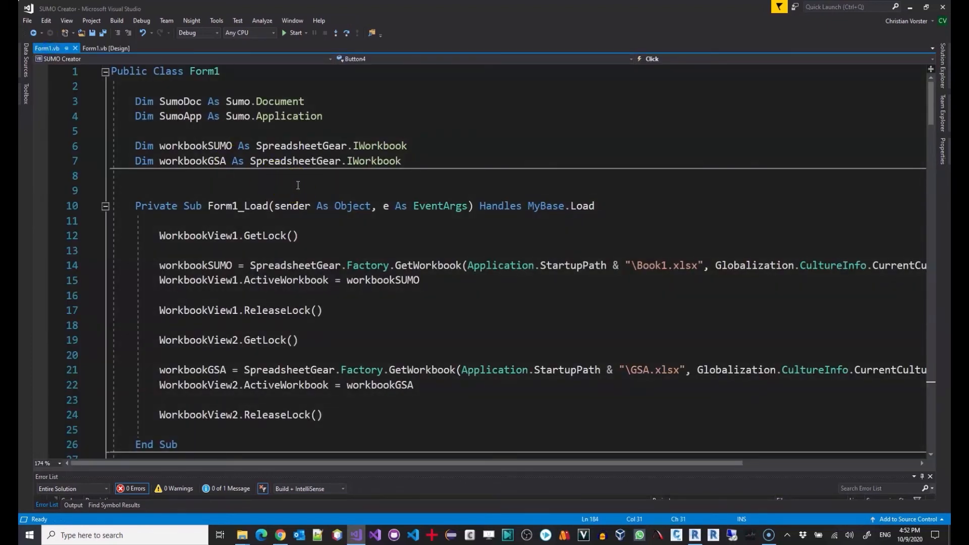
{"action": "scroll", "scroll_direction": "down", "scroll_amount": 3}
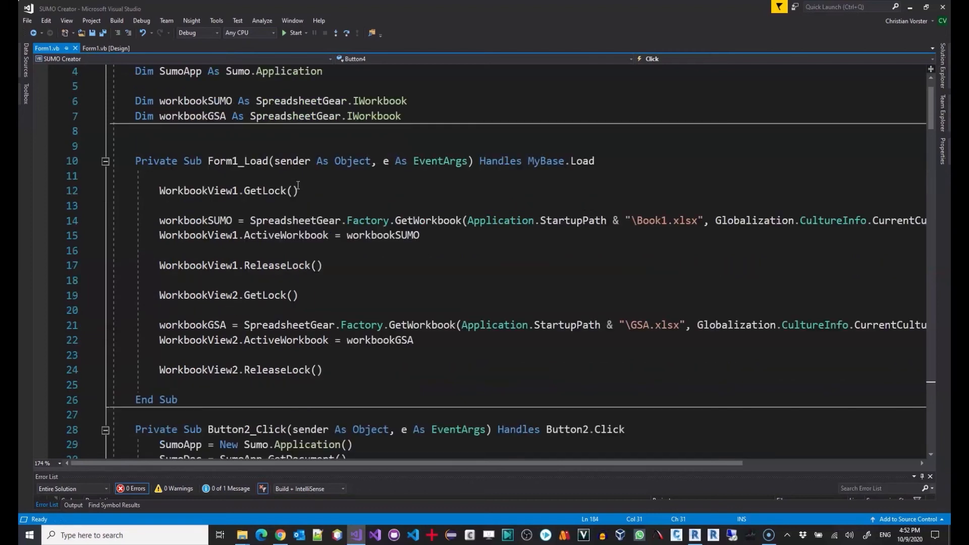
{"action": "scroll", "scroll_direction": "down", "scroll_amount": 3}
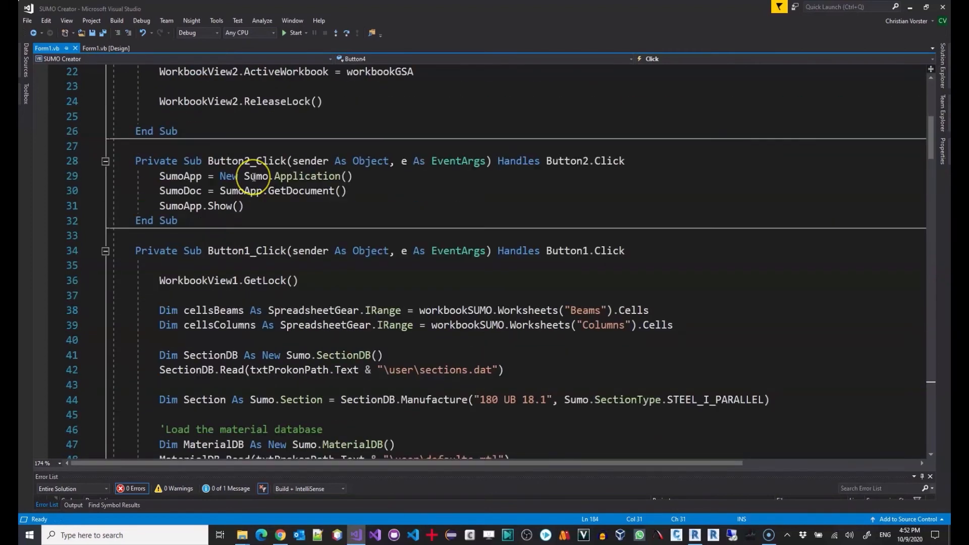
{"action": "scroll", "scroll_direction": "down", "scroll_amount": 3}
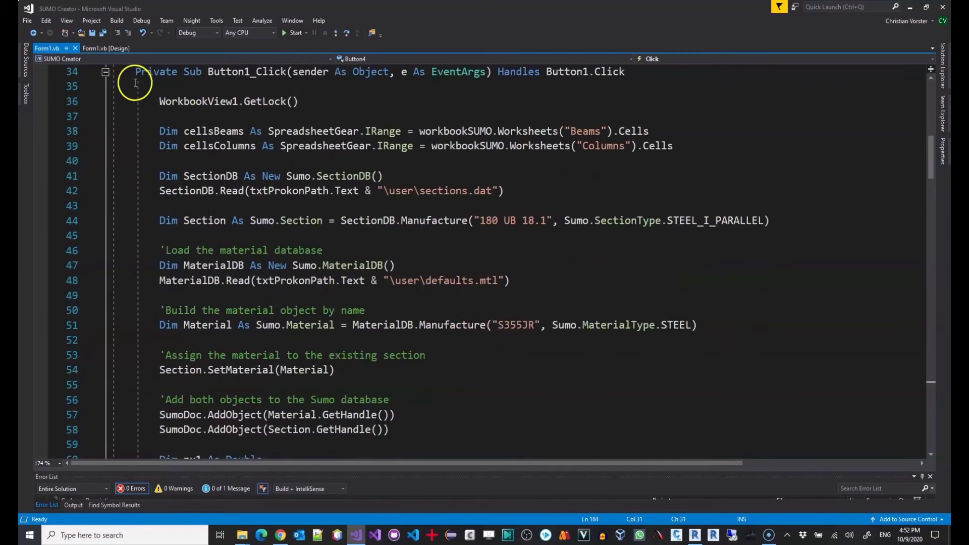
{"action": "left_click", "coordinate": [105, 49]}
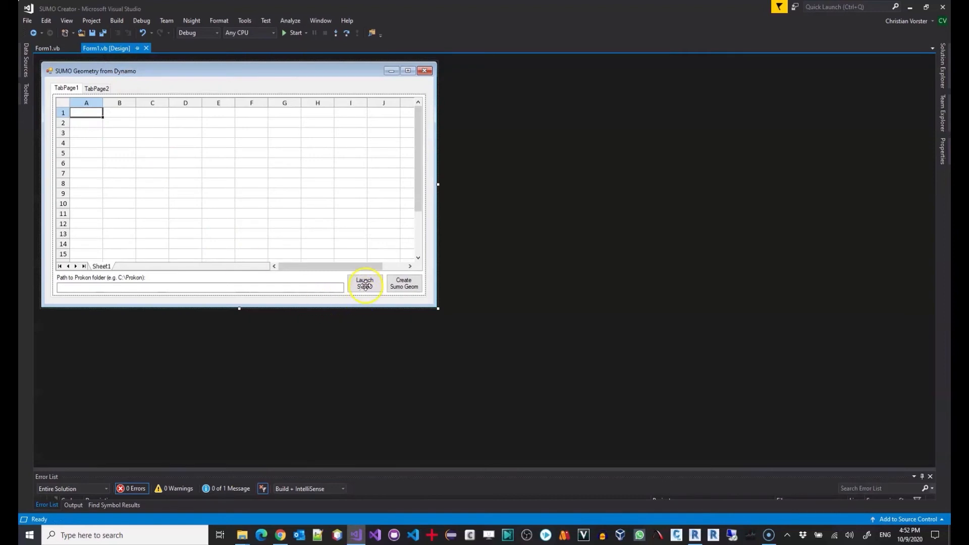
{"action": "left_click", "coordinate": [404, 286]}
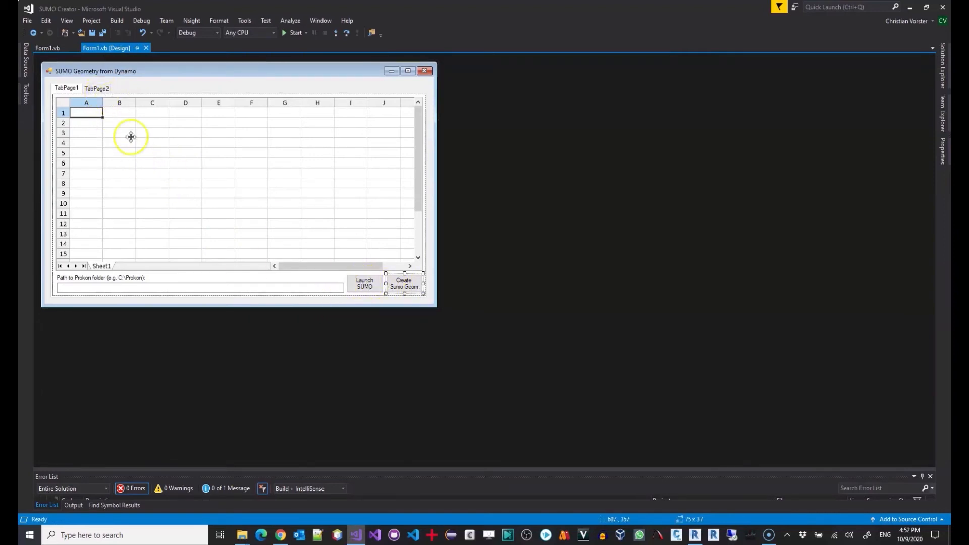
{"action": "left_click", "coordinate": [96, 88]}
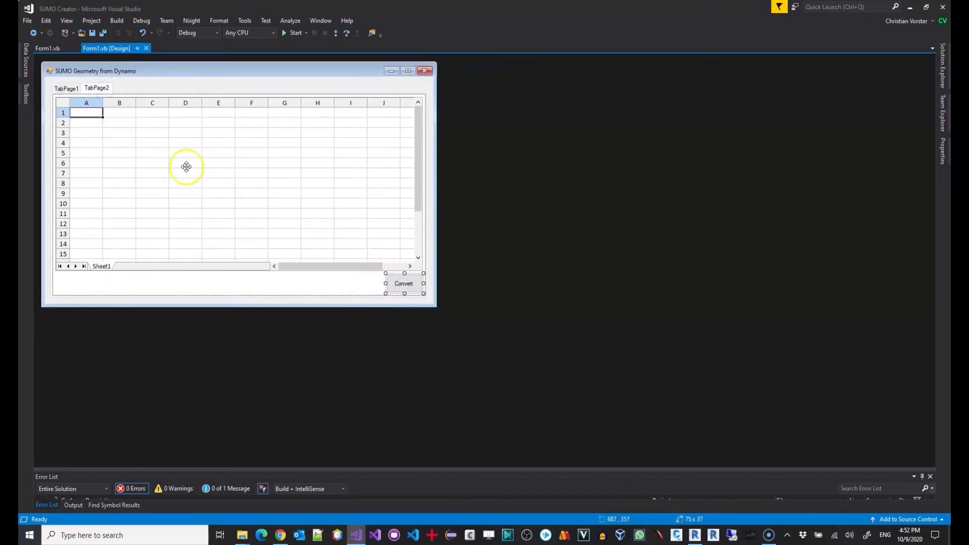
{"action": "left_click", "coordinate": [47, 48]}
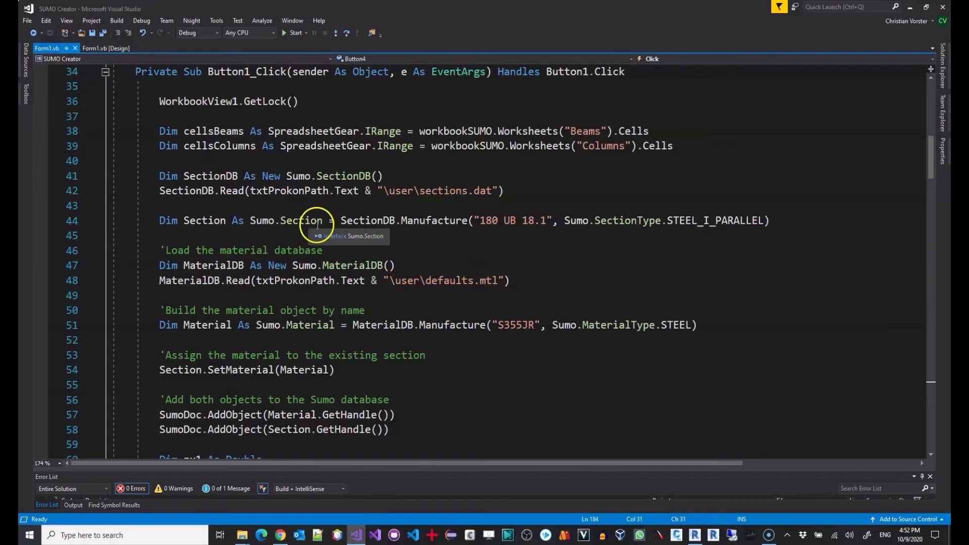
{"action": "mouse_move", "coordinate": [413, 237]}
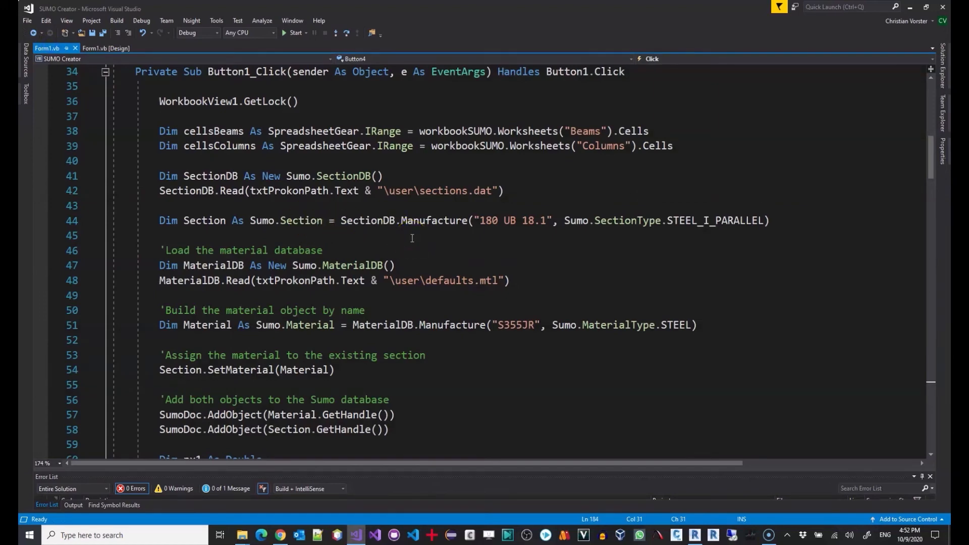
{"action": "mouse_move", "coordinate": [171, 176]}
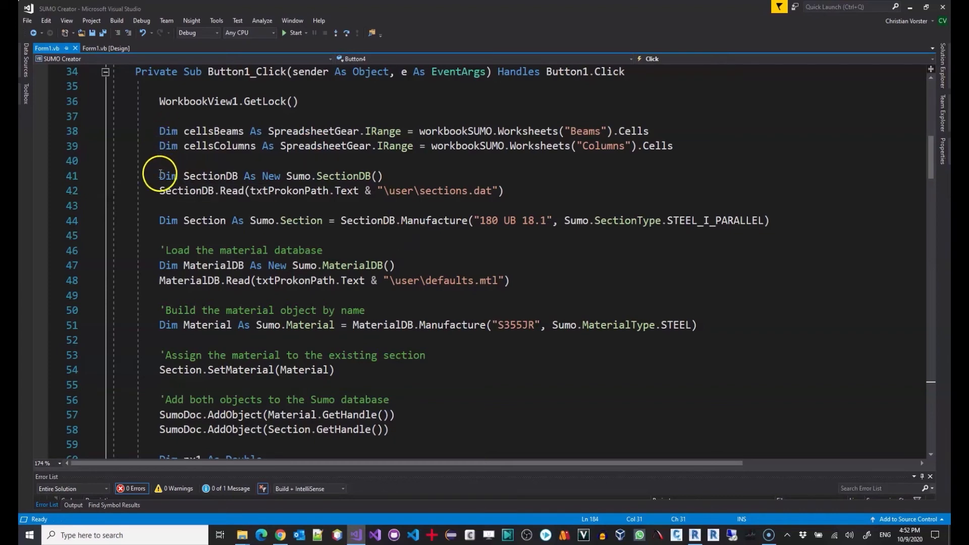
{"action": "mouse_move", "coordinate": [474, 252]}
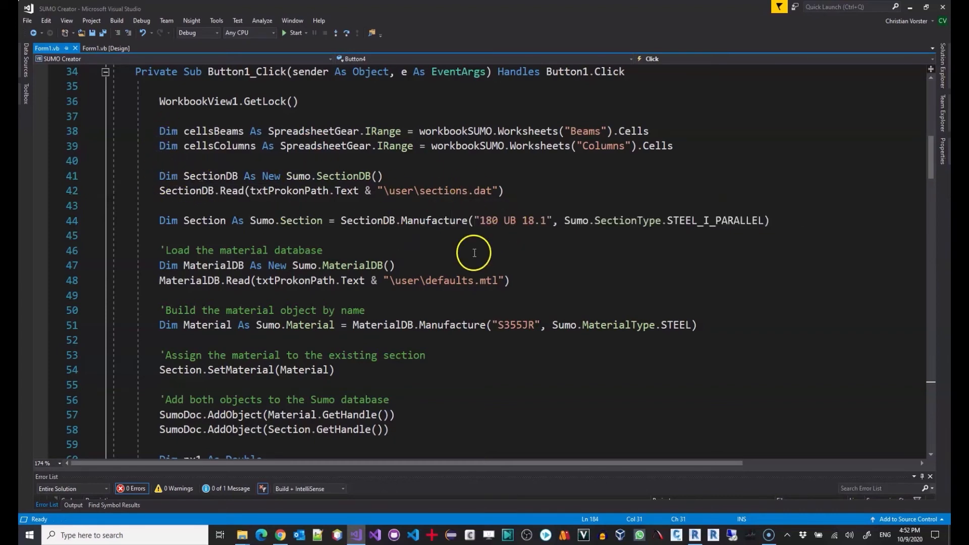
{"action": "scroll", "scroll_direction": "down", "scroll_amount": 3}
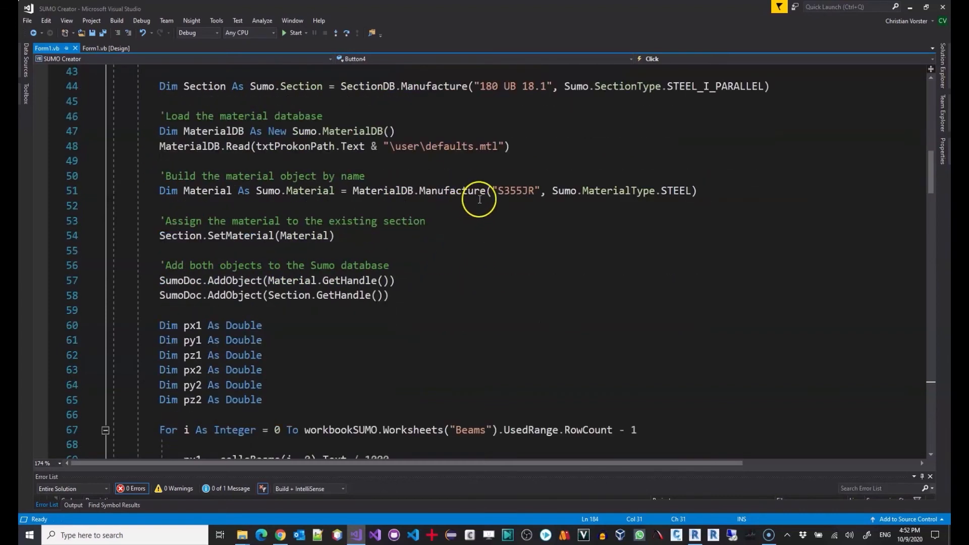
{"action": "scroll", "scroll_direction": "down", "scroll_amount": 3}
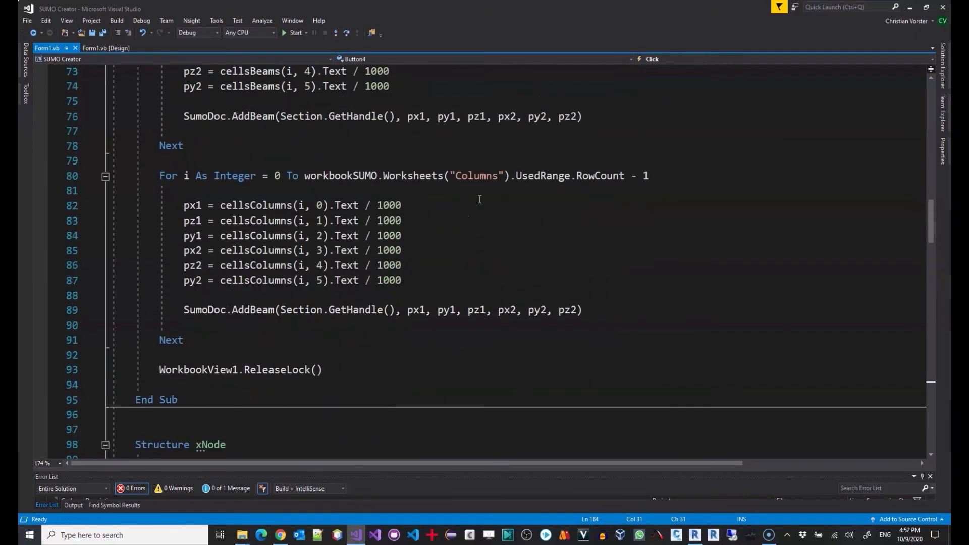
{"action": "scroll", "scroll_direction": "up", "scroll_amount": 3}
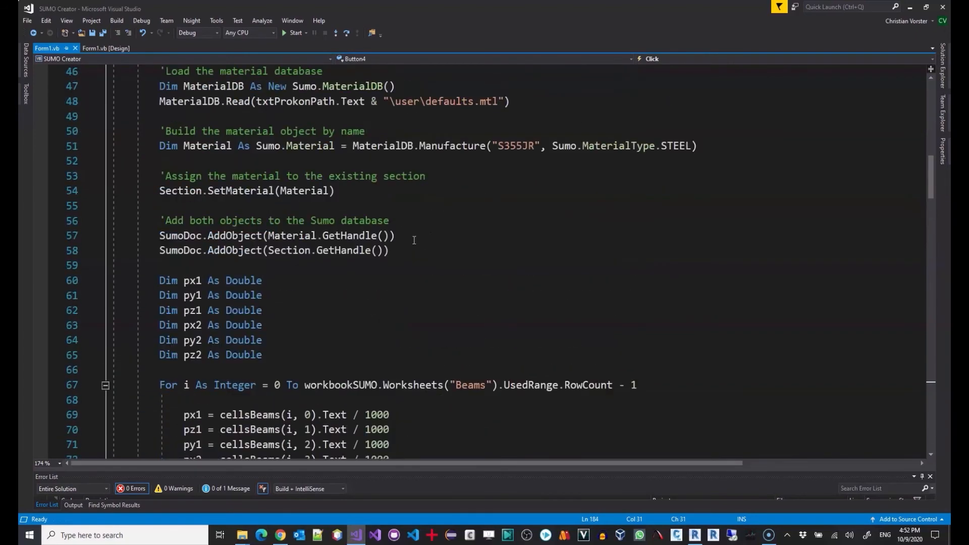
{"action": "scroll", "scroll_direction": "up", "scroll_amount": 3}
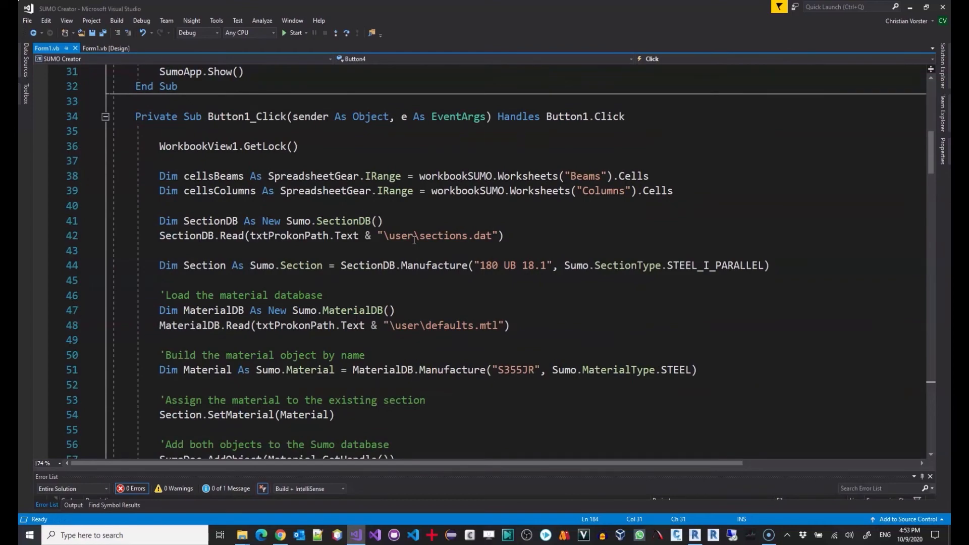
{"action": "scroll", "scroll_direction": "down", "scroll_amount": 3}
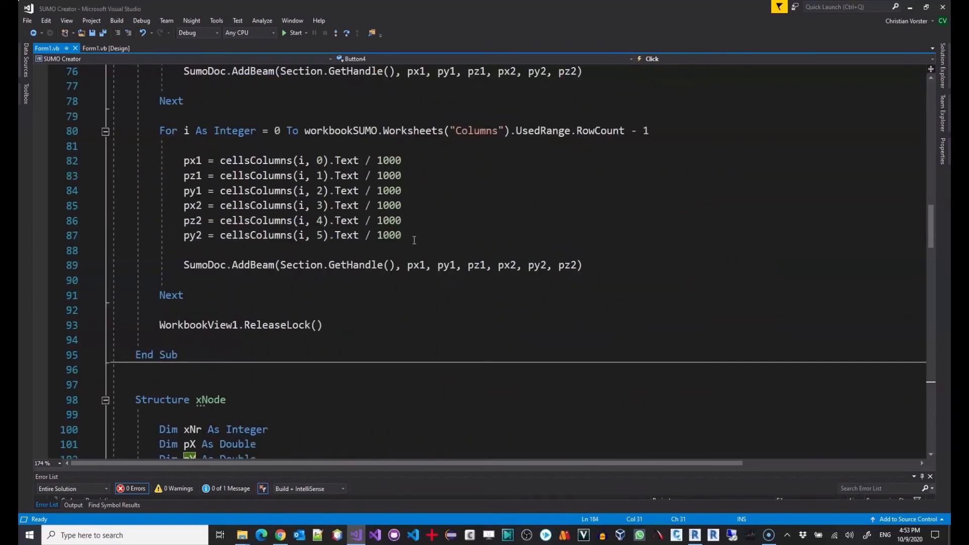
{"action": "scroll", "scroll_direction": "down", "scroll_amount": 3}
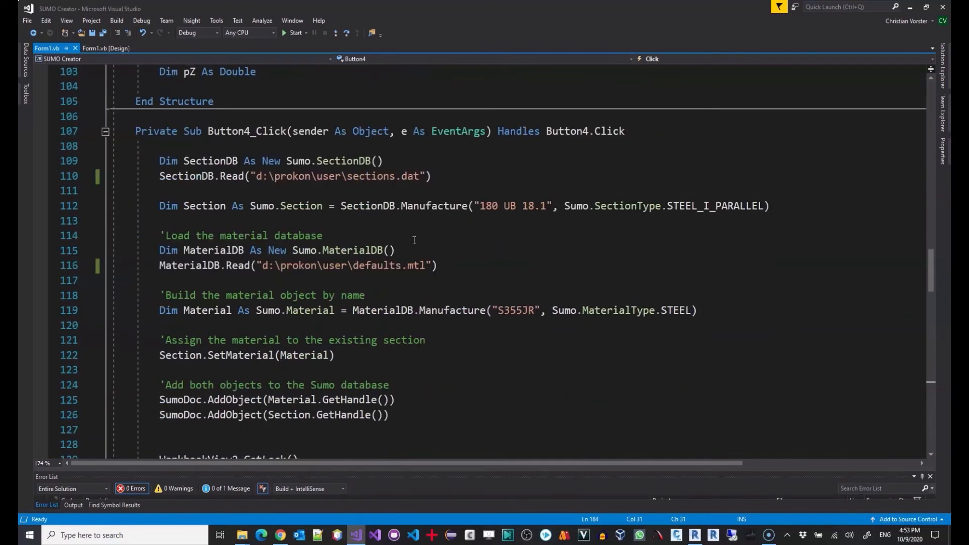
{"action": "scroll", "scroll_direction": "up", "scroll_amount": 3}
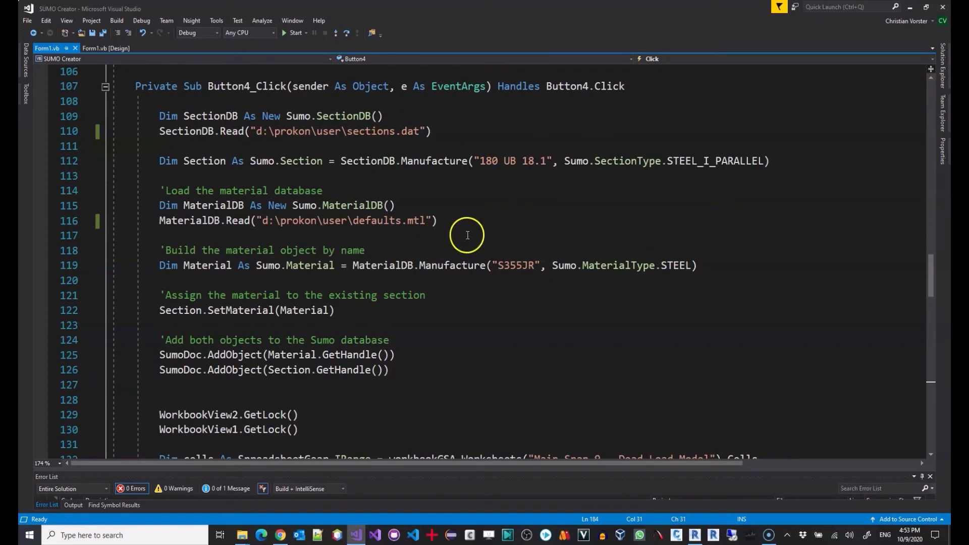
{"action": "scroll", "scroll_direction": "down", "scroll_amount": 3}
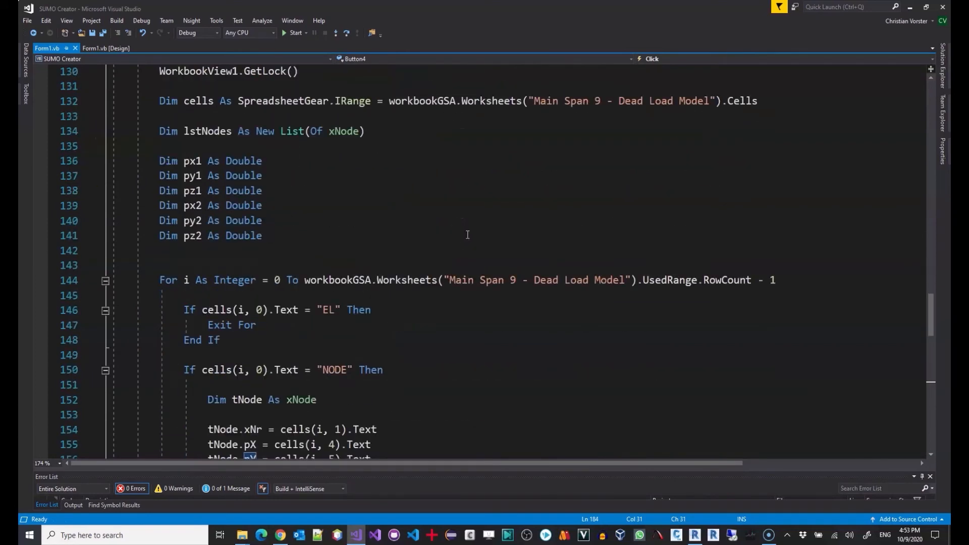
{"action": "scroll", "scroll_direction": "down", "scroll_amount": 3}
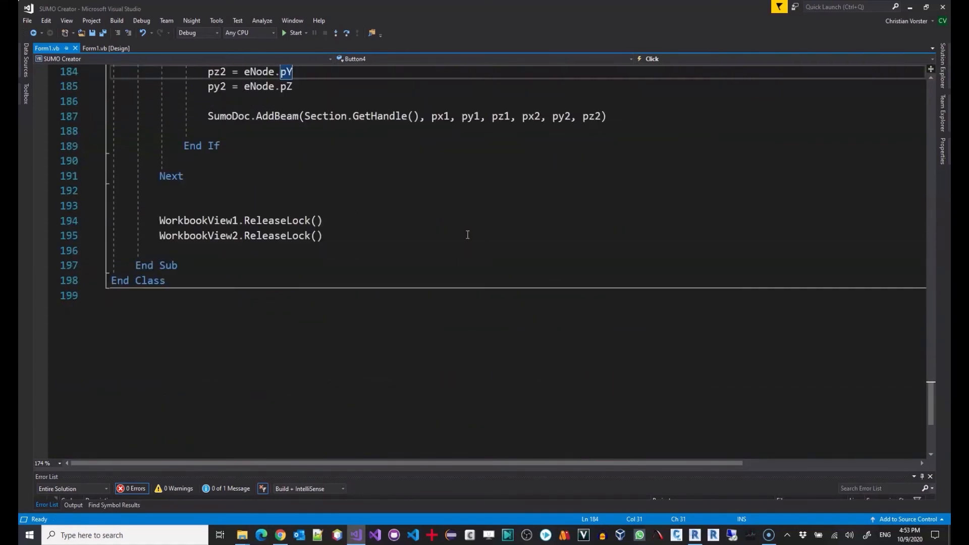
{"action": "scroll", "scroll_direction": "up", "scroll_amount": 3}
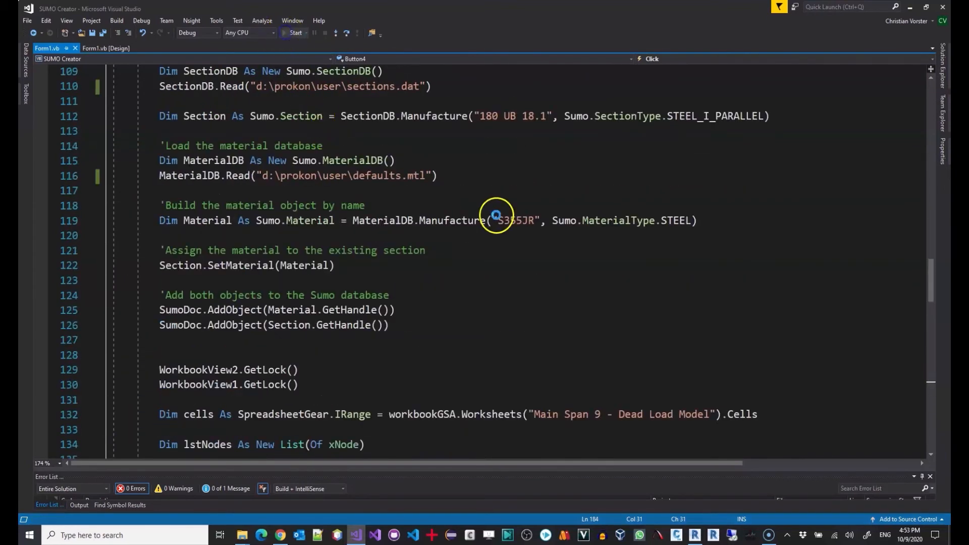
{"action": "left_click", "coordinate": [293, 33]}
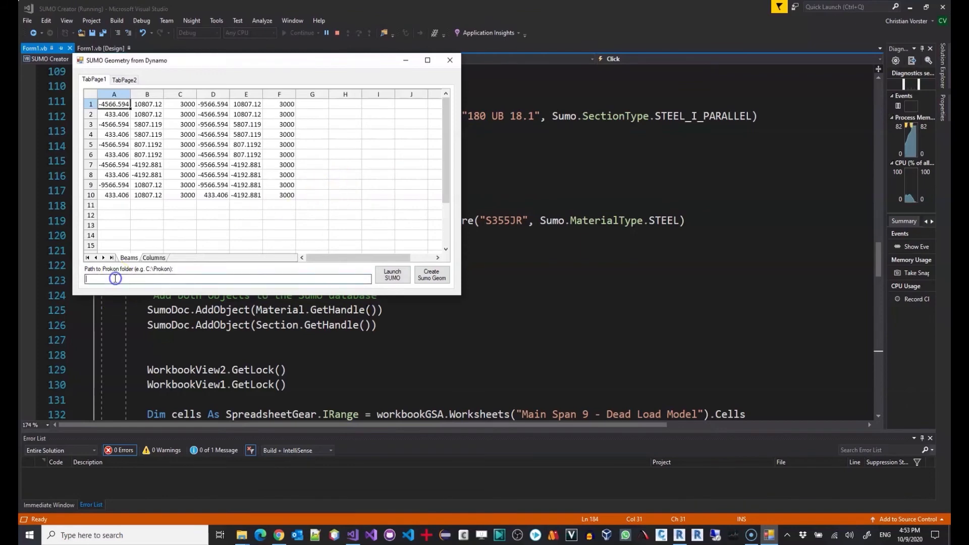
Enter D:\Prokon as the Prokon folder, launch Sumo, and acknowledge the demo mode notice.
{"action": "type", "text": "D:\\Prokon"}
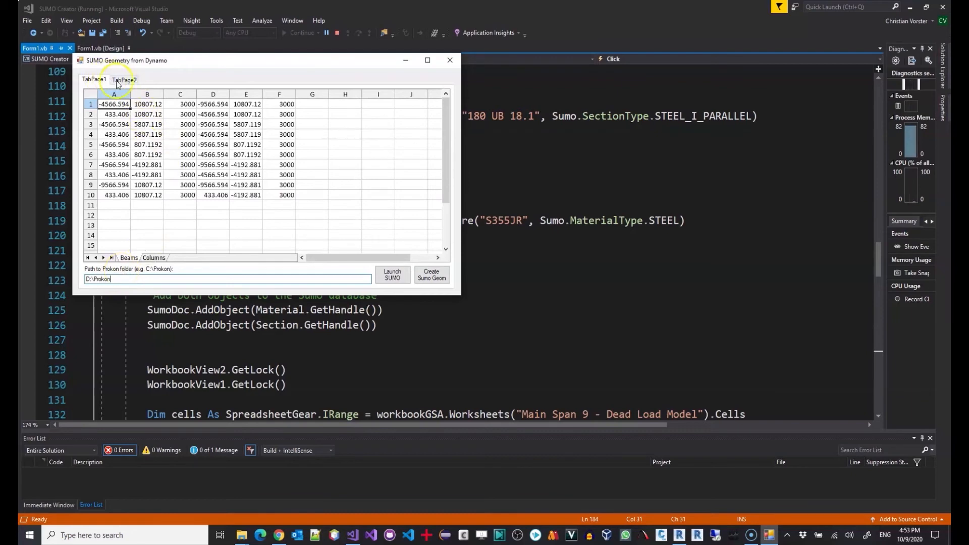
{"action": "mouse_move", "coordinate": [376, 275]}
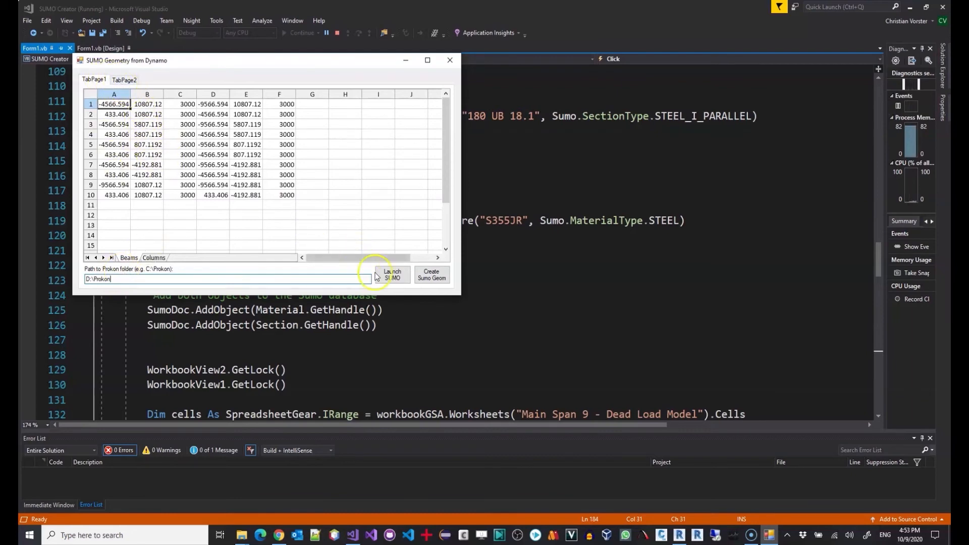
{"action": "left_click", "coordinate": [391, 274]}
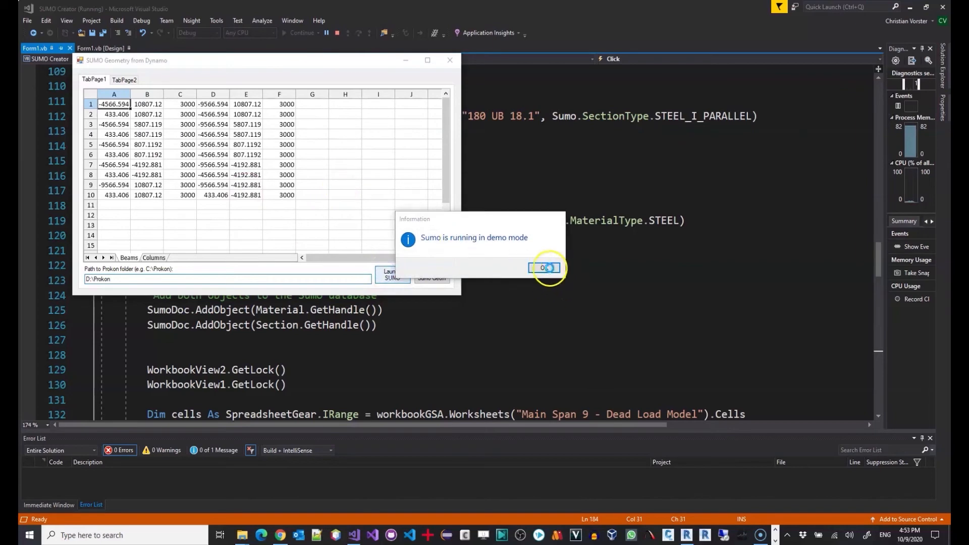
{"action": "left_click", "coordinate": [543, 268]}
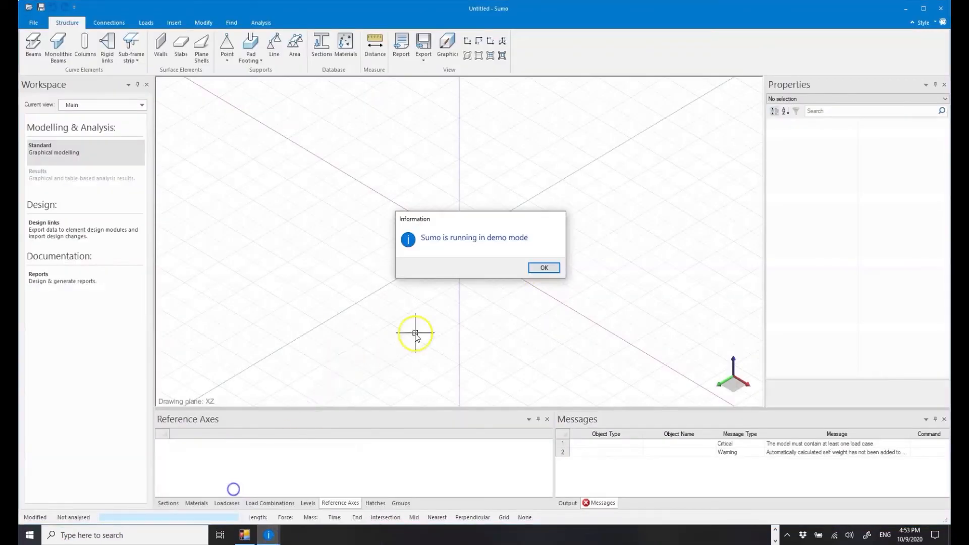
Generate the beam-and-column frame with Create Sumo Geom and inspect Beam 17's properties.
{"action": "left_click", "coordinate": [544, 267]}
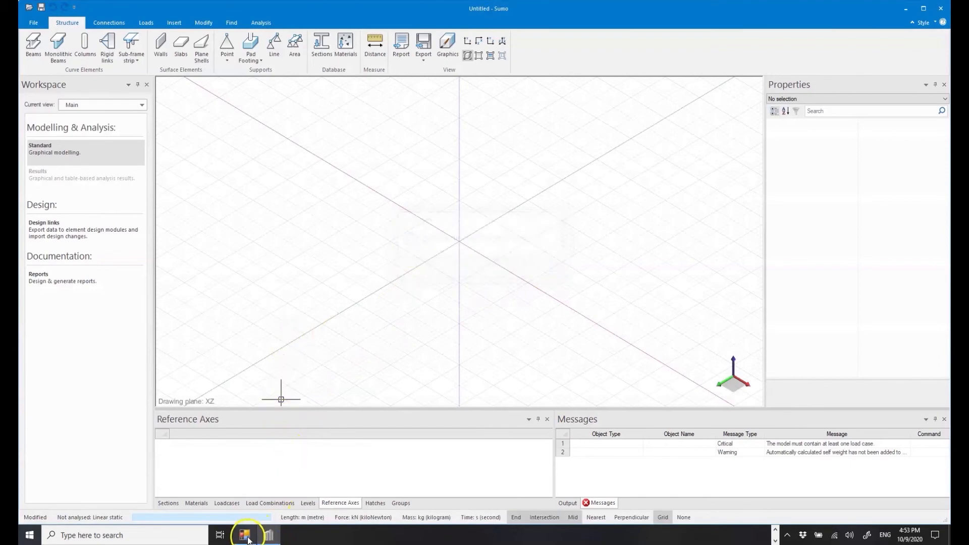
{"action": "left_click", "coordinate": [243, 535]}
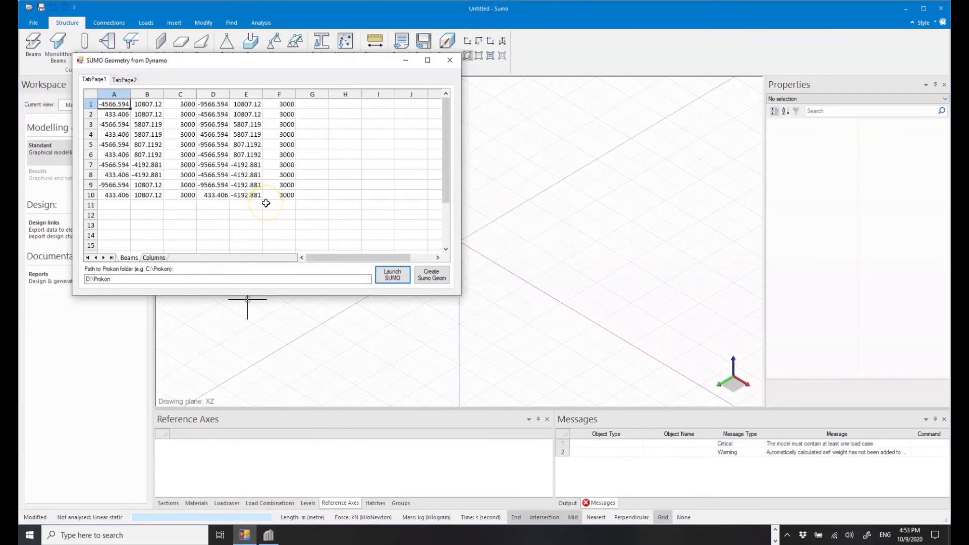
{"action": "mouse_move", "coordinate": [263, 68]}
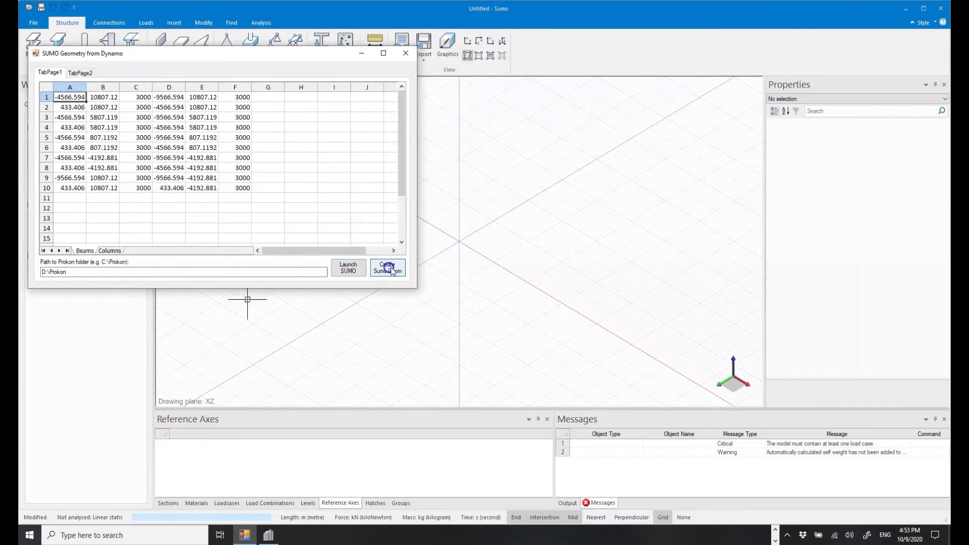
{"action": "left_click", "coordinate": [387, 269]}
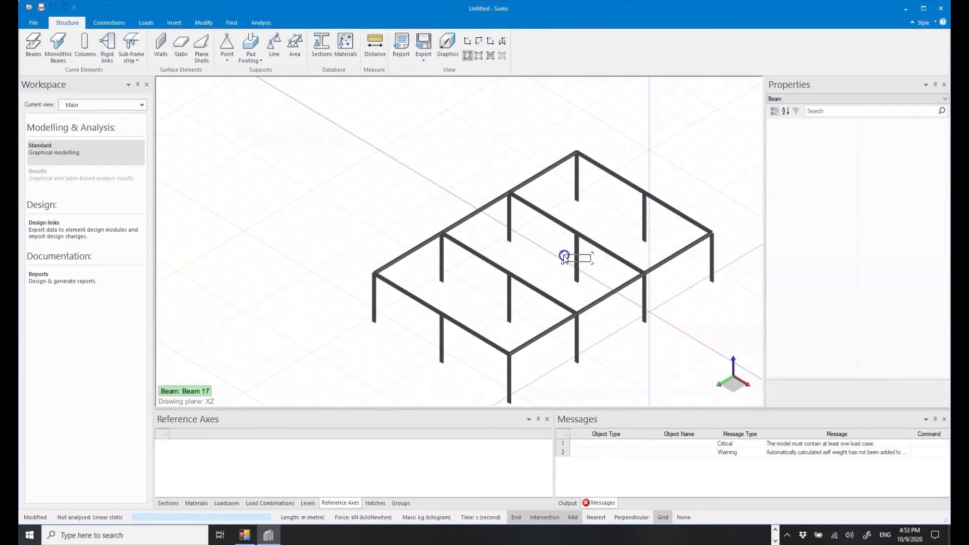
{"action": "left_click", "coordinate": [564, 255]}
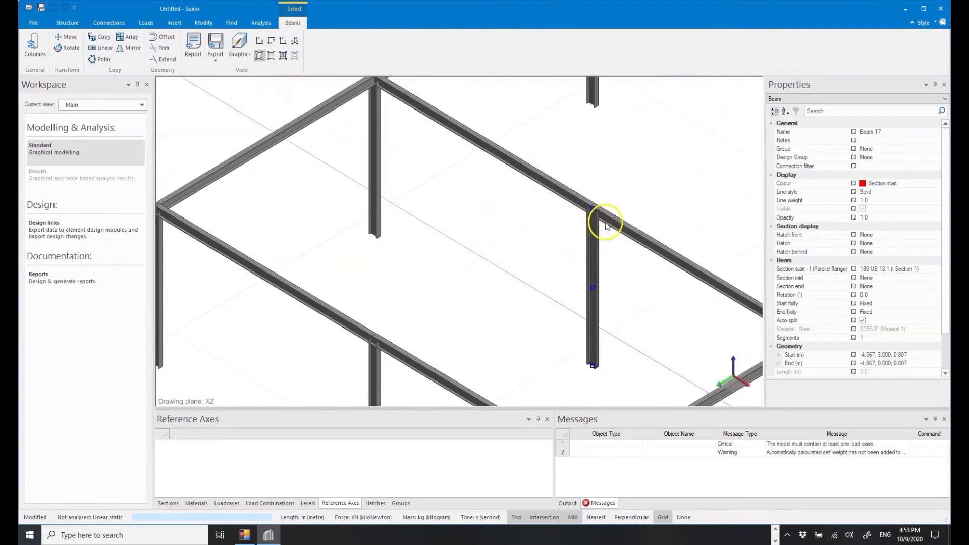
{"action": "left_click", "coordinate": [66, 23]}
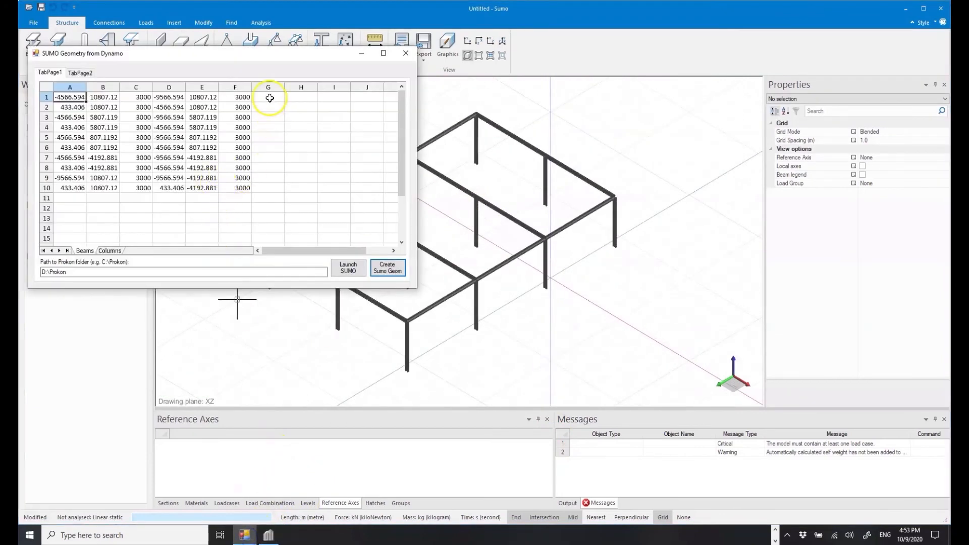
{"action": "mouse_move", "coordinate": [271, 165]}
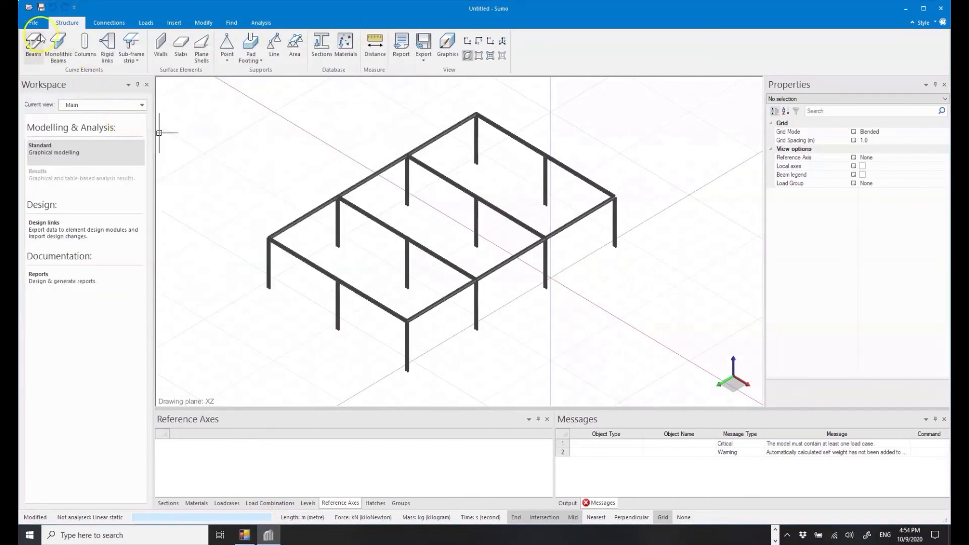
Open the demo app's bridge data page and scroll through the Main Span 9 Dead Load Model sheet.
{"action": "scroll", "scroll_direction": "down", "scroll_amount": 3}
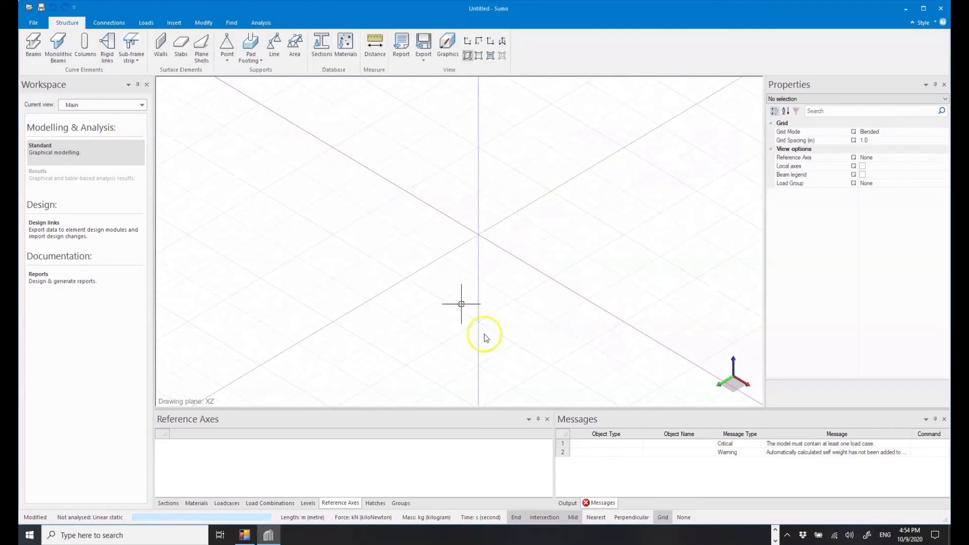
{"action": "mouse_move", "coordinate": [471, 246]}
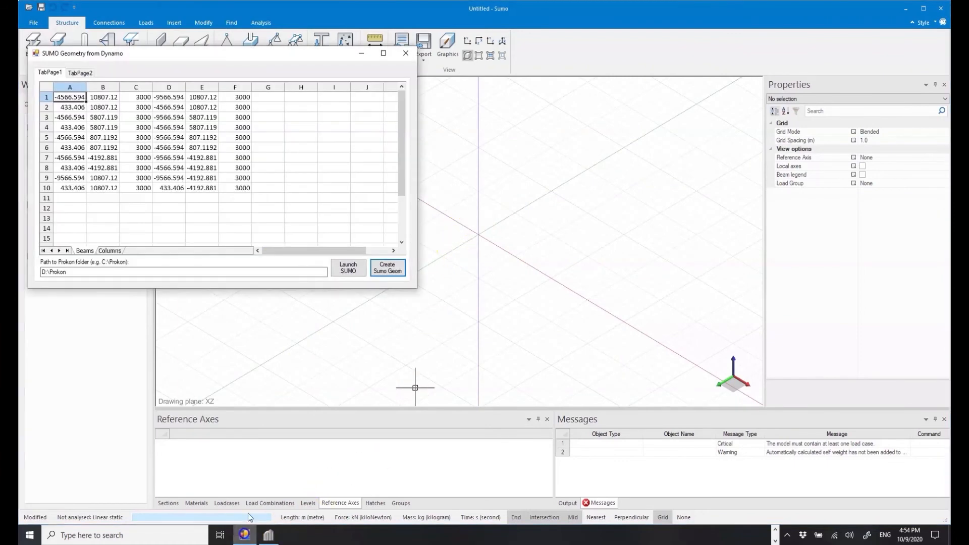
{"action": "left_click", "coordinate": [80, 72]}
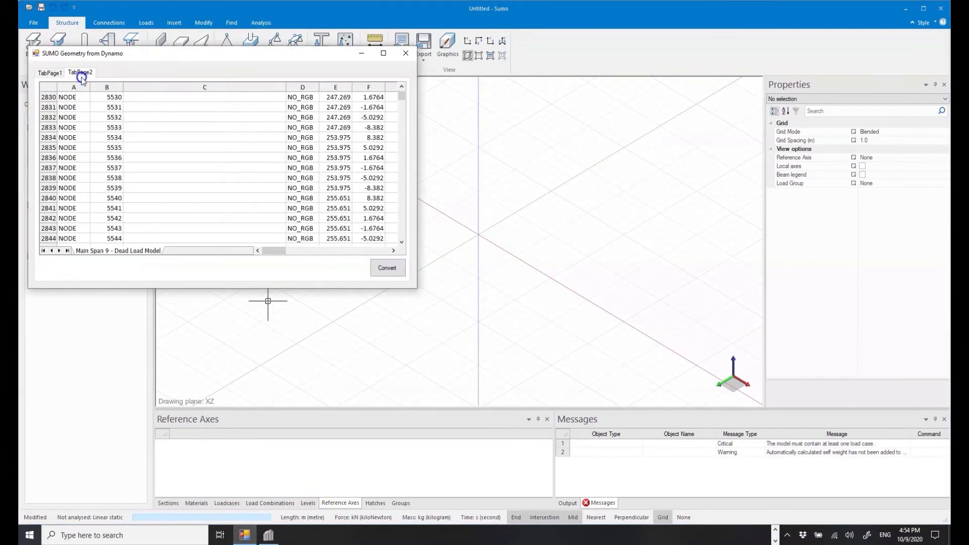
{"action": "mouse_move", "coordinate": [155, 168]}
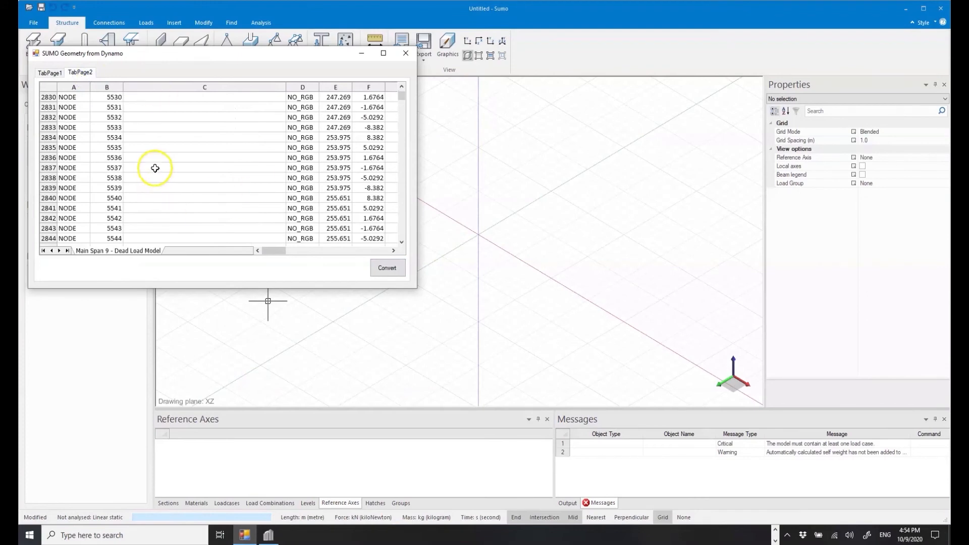
{"action": "scroll", "scroll_direction": "up", "scroll_amount": 3}
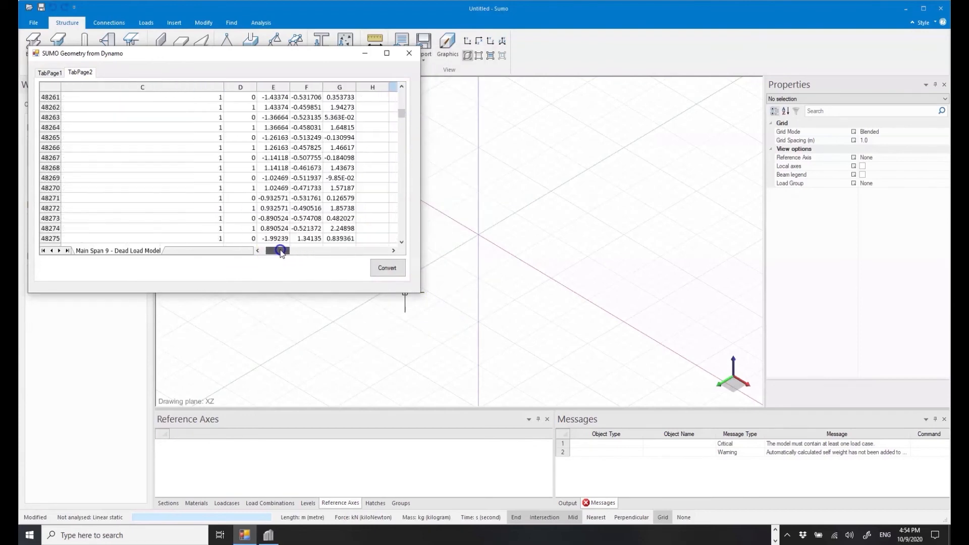
{"action": "scroll", "scroll_direction": "down", "scroll_amount": 3}
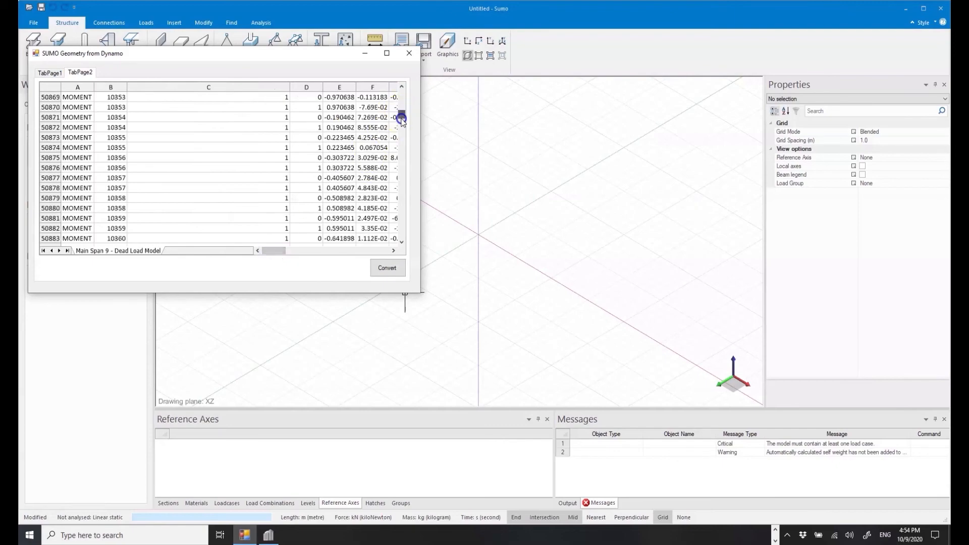
{"action": "scroll", "scroll_direction": "down", "scroll_amount": 3}
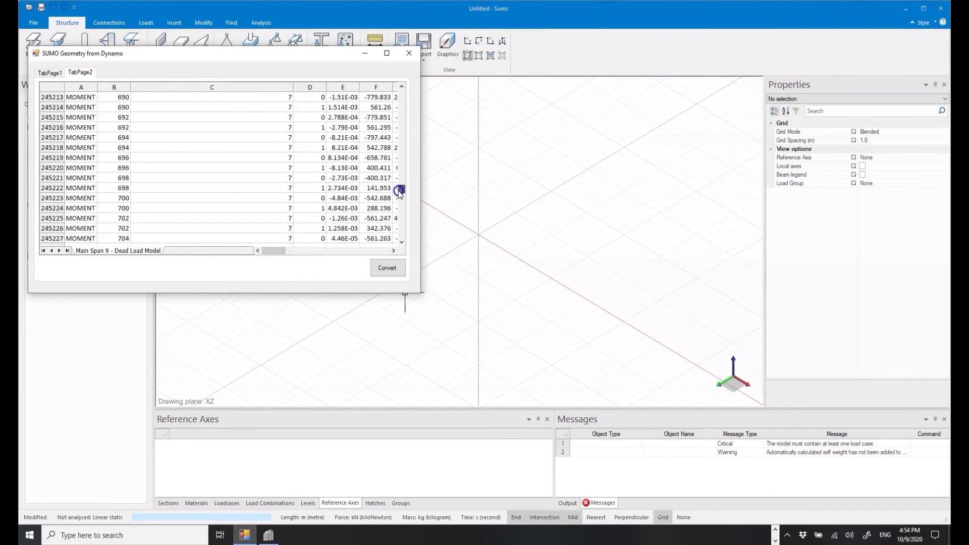
{"action": "scroll", "scroll_direction": "down", "scroll_amount": 3}
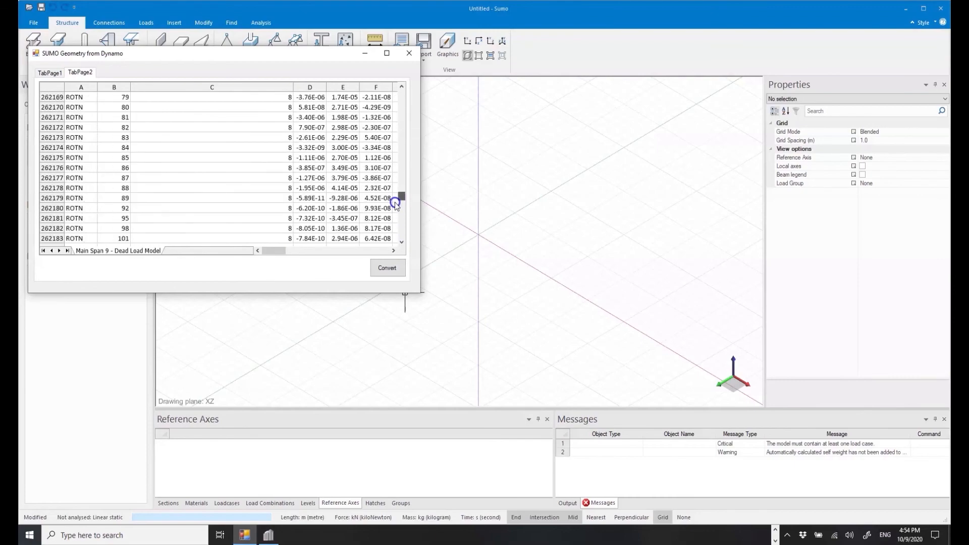
{"action": "left_click", "coordinate": [400, 93]}
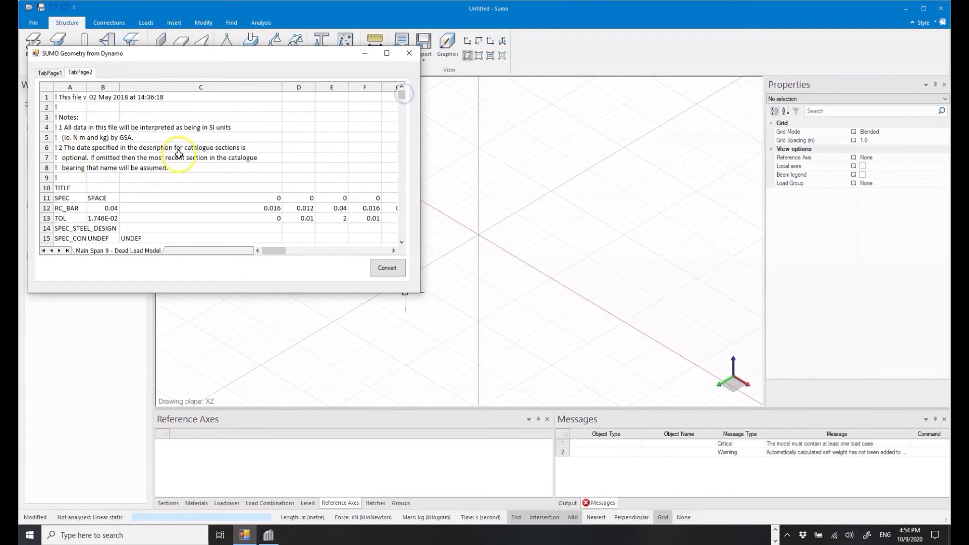
{"action": "mouse_move", "coordinate": [119, 127]}
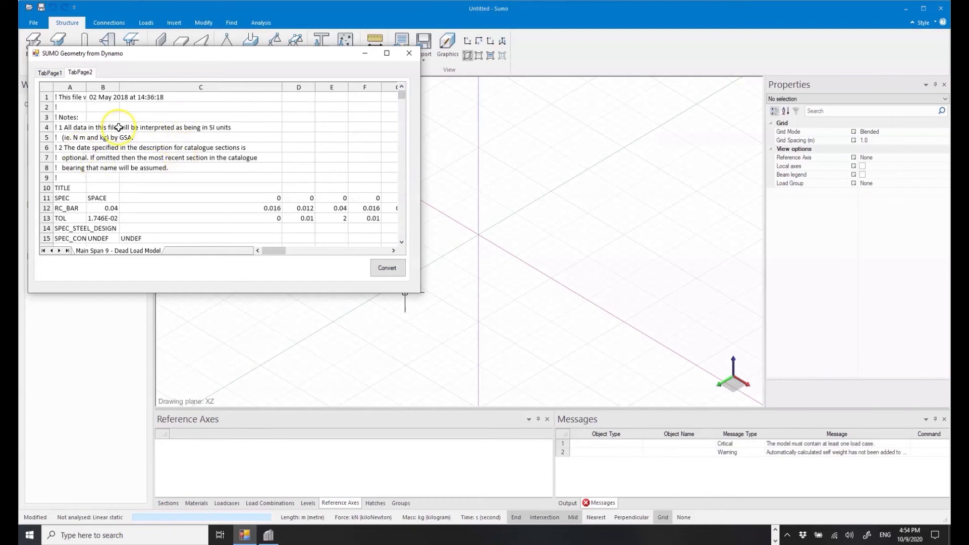
{"action": "scroll", "scroll_direction": "down", "scroll_amount": 3}
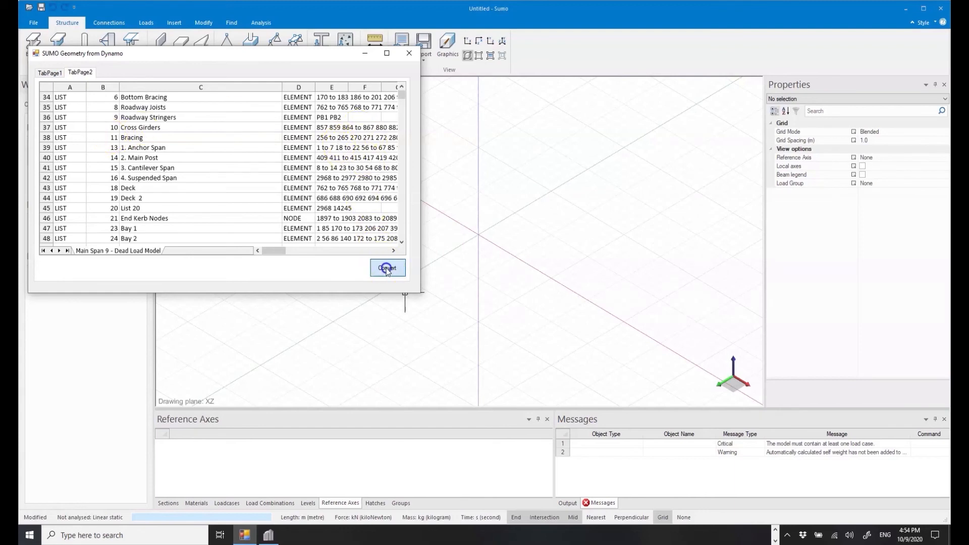
Convert the bridge data into a Sumo model with dead, live, wind cases and combinations C1–C3.
{"action": "left_click", "coordinate": [386, 268]}
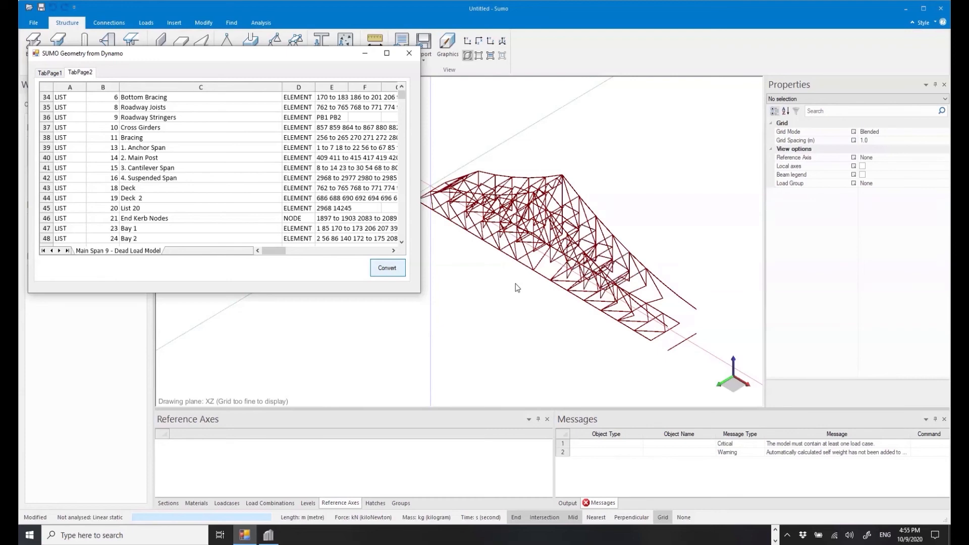
{"action": "left_click", "coordinate": [388, 268]}
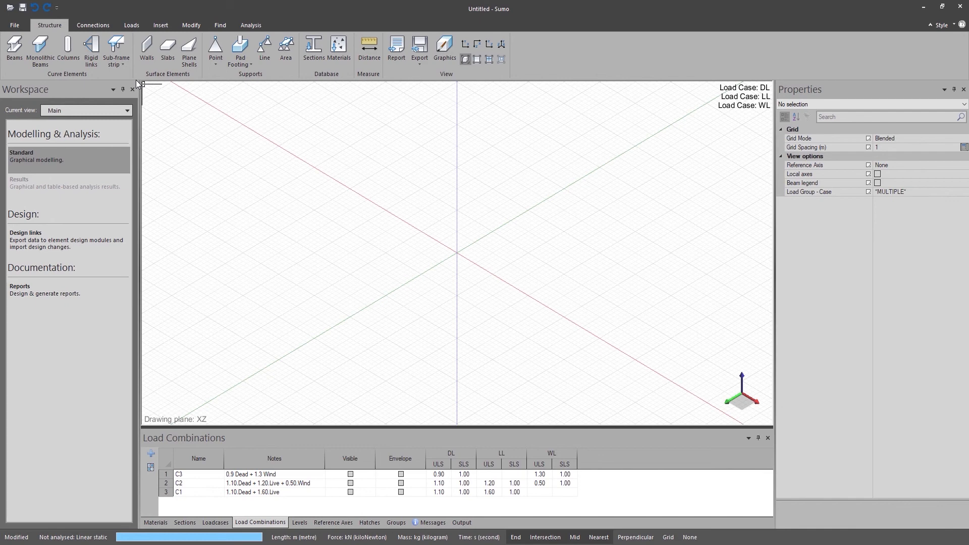
Run the arch pedestrian bridge Python script from File > Scripting, adding 432 objects.
{"action": "left_click", "coordinate": [14, 25]}
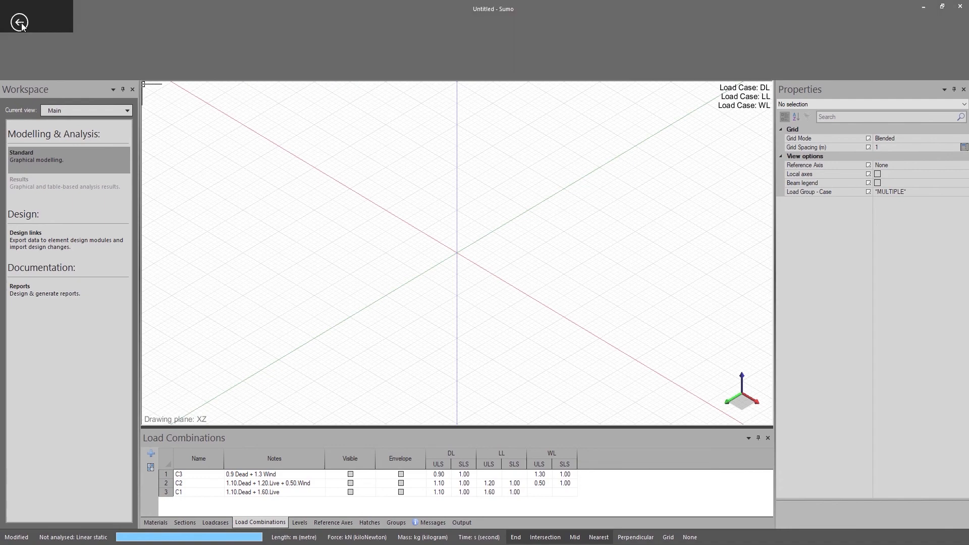
{"action": "left_click", "coordinate": [19, 21]}
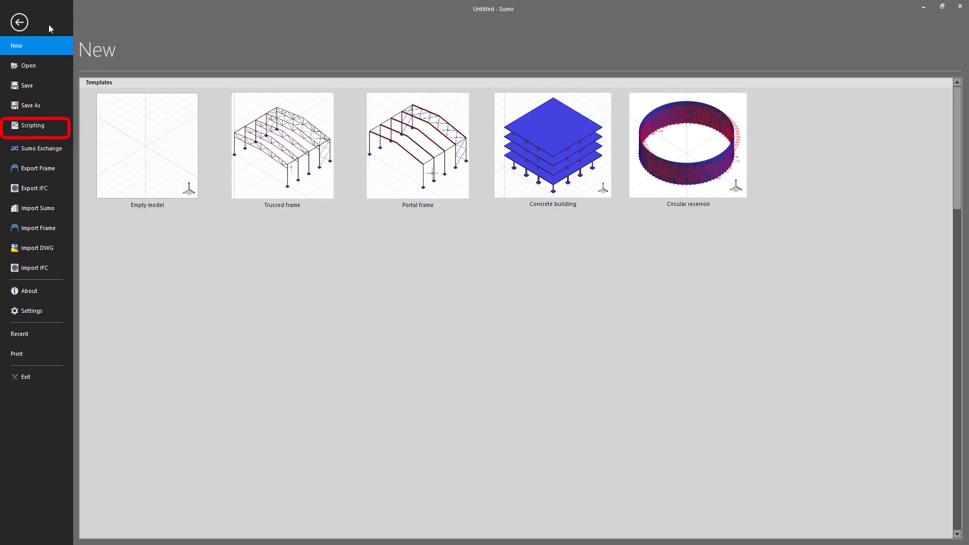
{"action": "left_click", "coordinate": [32, 126]}
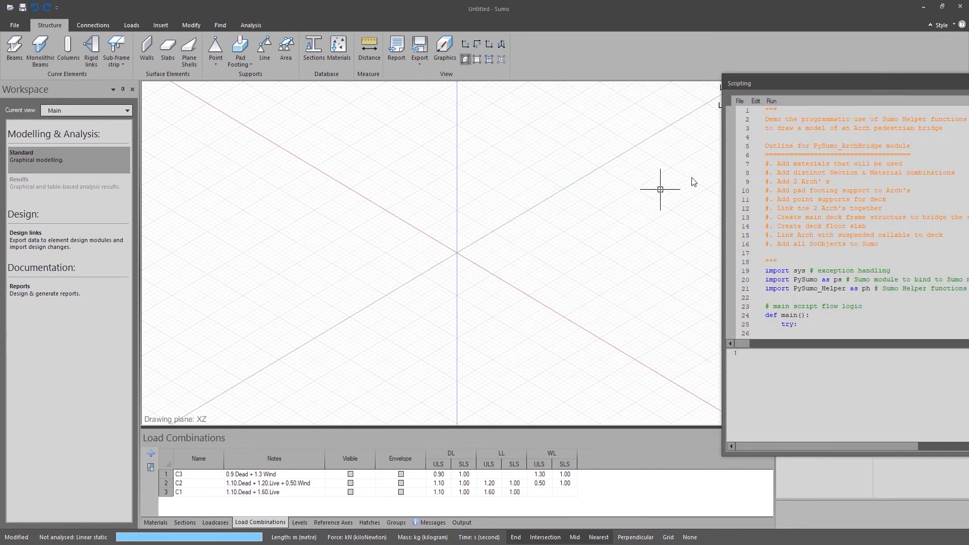
{"action": "left_click", "coordinate": [772, 101]}
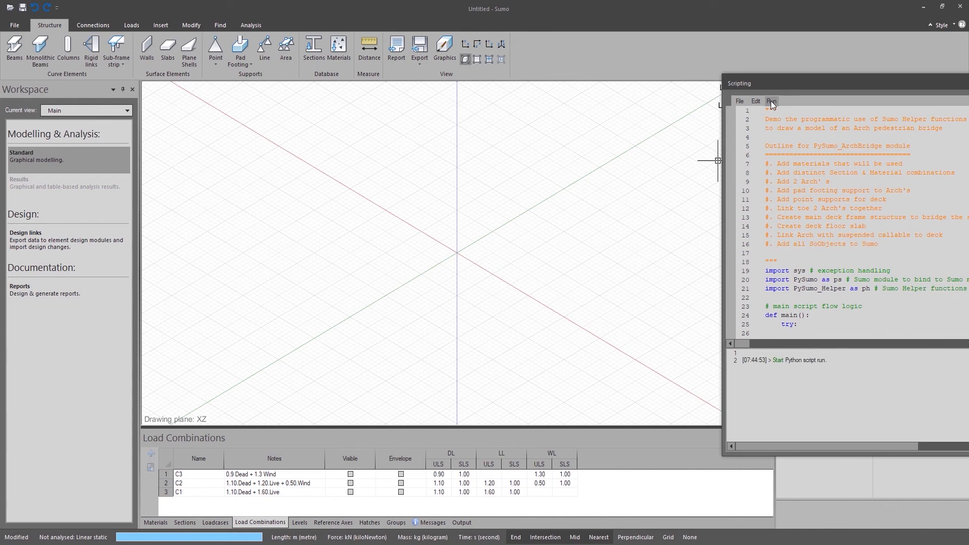
{"action": "left_click", "coordinate": [771, 101]}
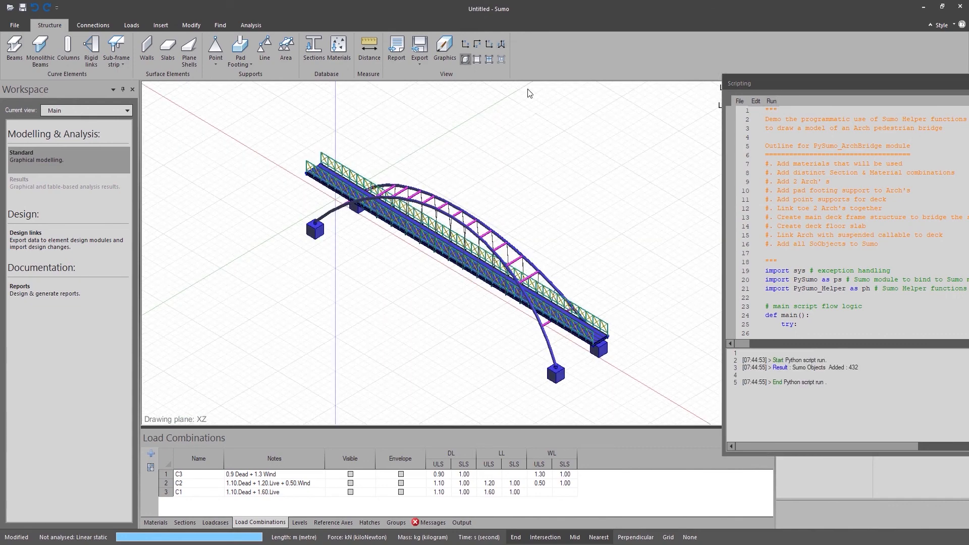
{"action": "left_click", "coordinate": [14, 24]}
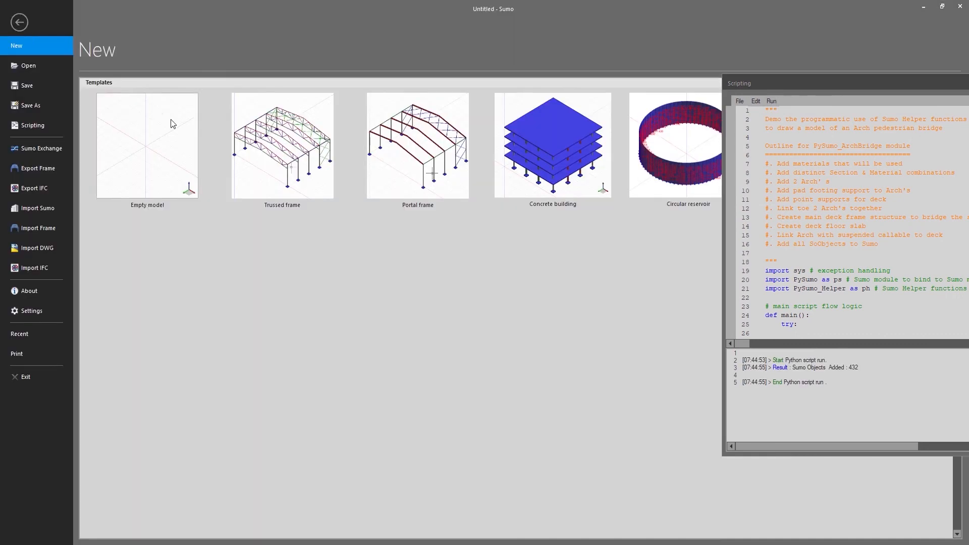
Start an empty Sumo model, load the load-case script, and review the Sections and Materials lists.
{"action": "left_click", "coordinate": [146, 146]}
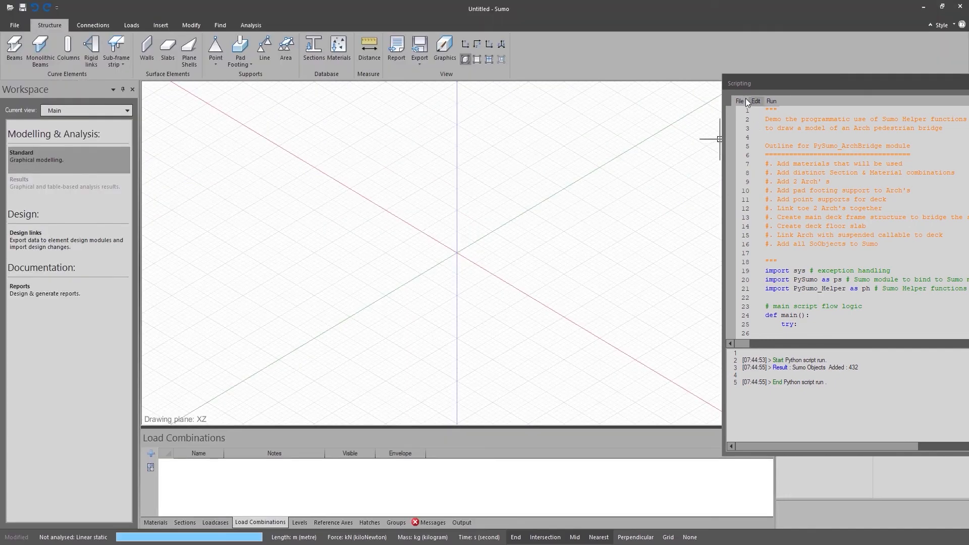
{"action": "left_click", "coordinate": [739, 101]}
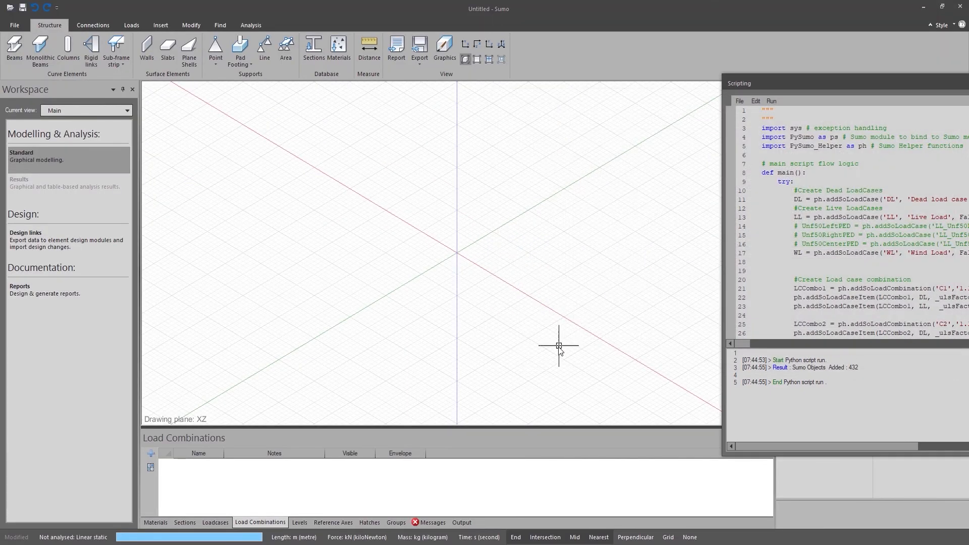
{"action": "left_click", "coordinate": [215, 523]}
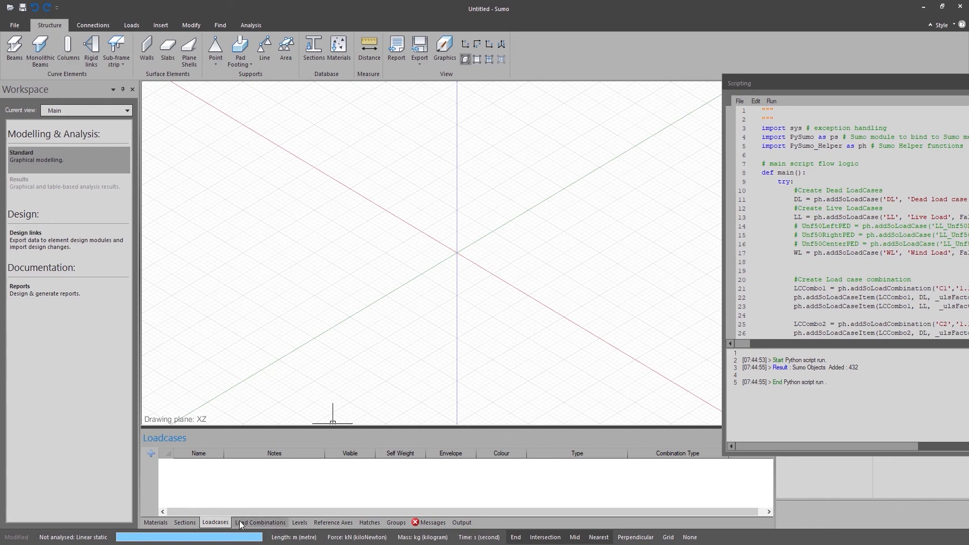
{"action": "left_click", "coordinate": [184, 523]}
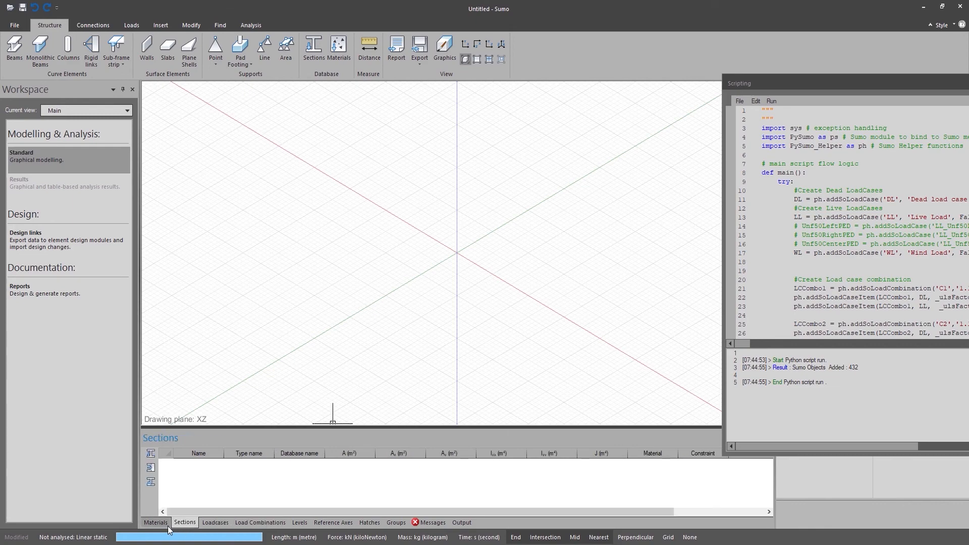
{"action": "left_click", "coordinate": [155, 523]}
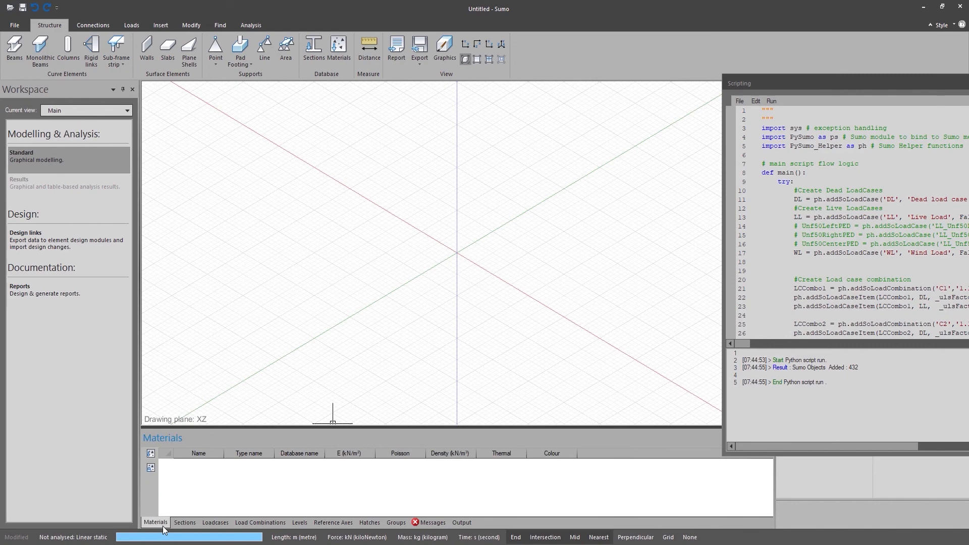
{"action": "mouse_move", "coordinate": [748, 113]}
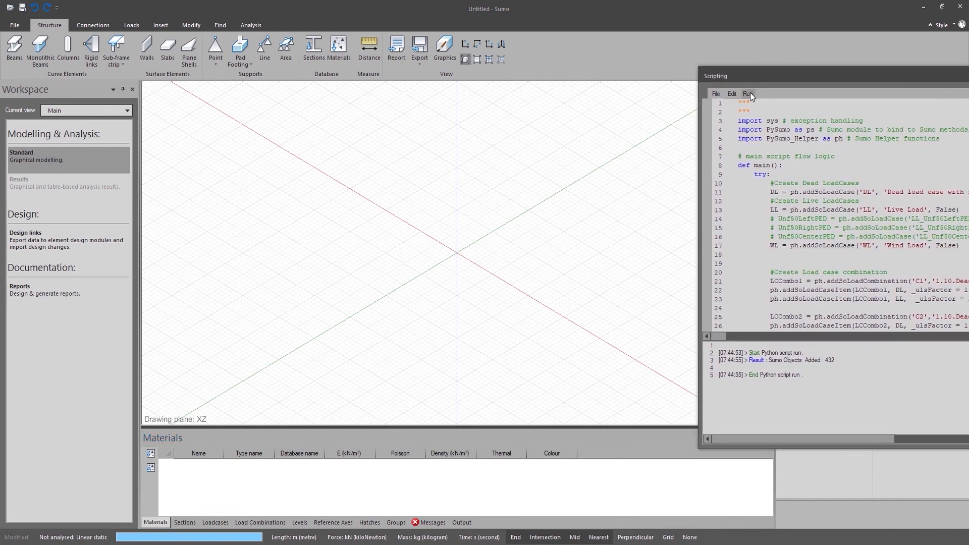
Run the script to add steel and 30Mpa Concrete, DL/LL/WL cases and combinations C1–C3.
{"action": "left_click", "coordinate": [747, 93]}
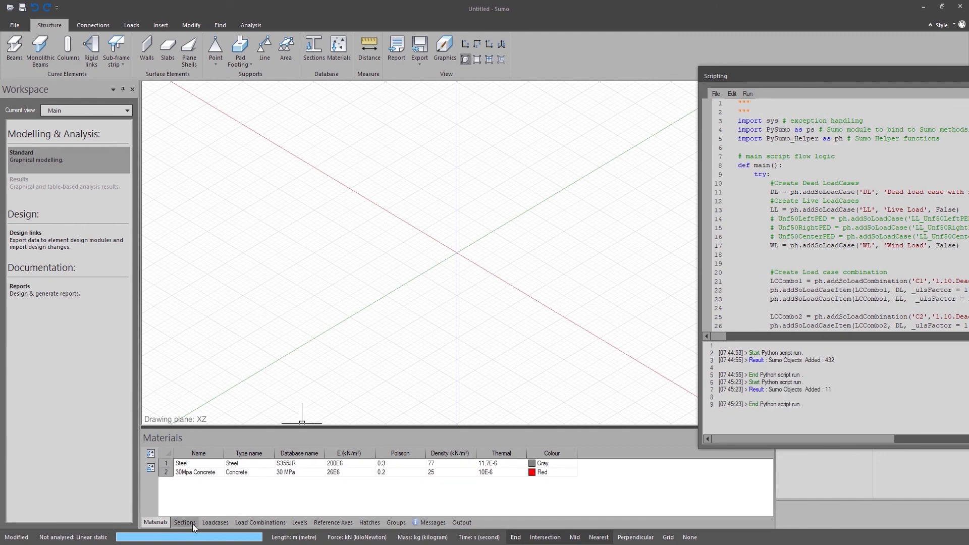
{"action": "left_click", "coordinate": [215, 523]}
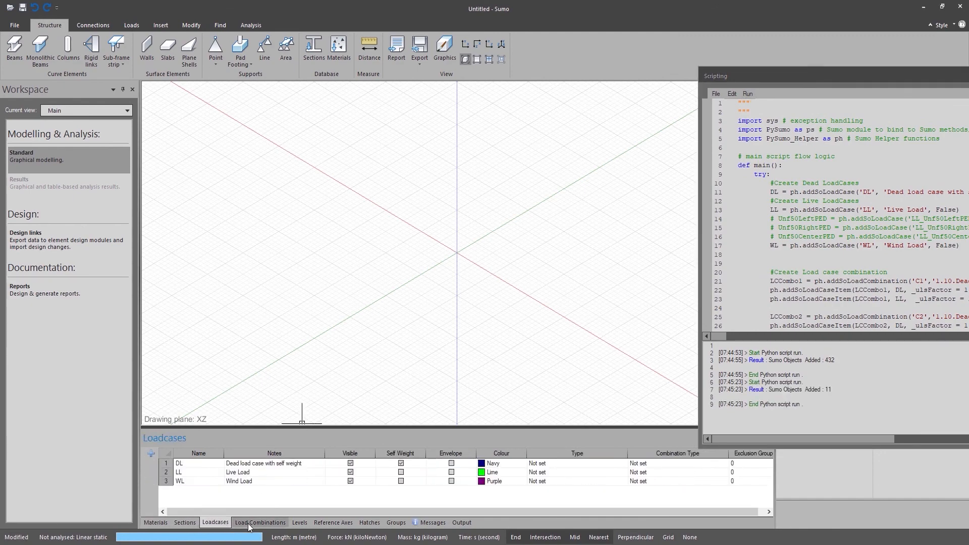
{"action": "left_click", "coordinate": [259, 522]}
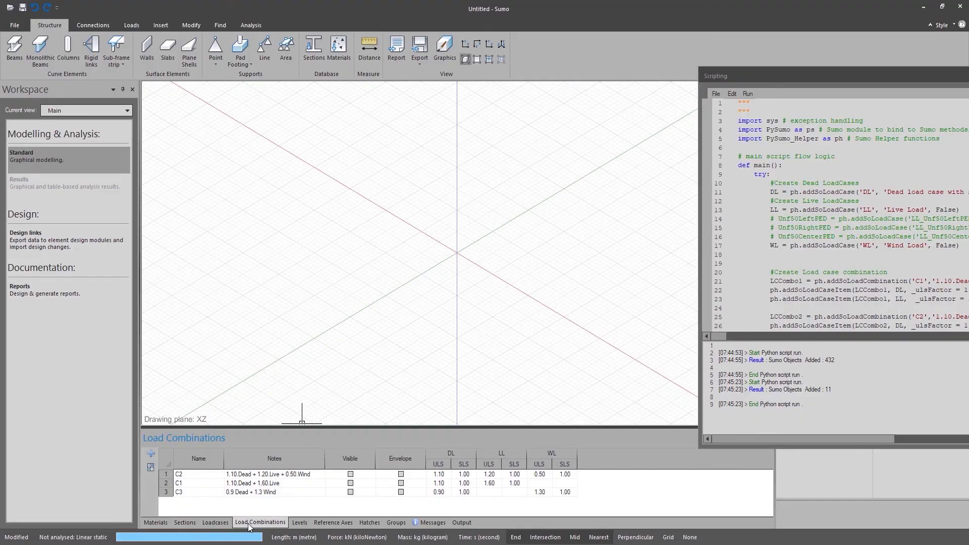